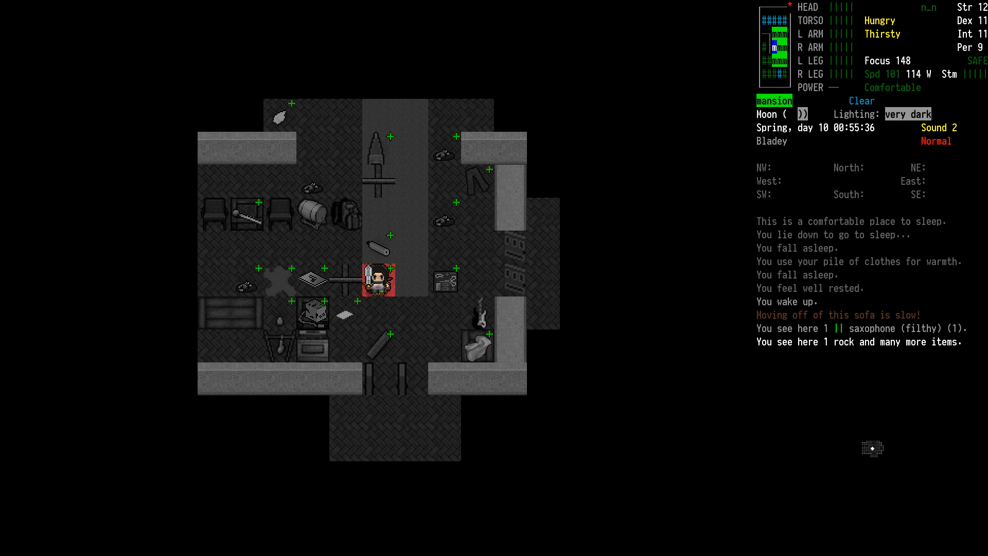
- Drink the cranberry juice until the survivor is no longer thirsty
key("E")
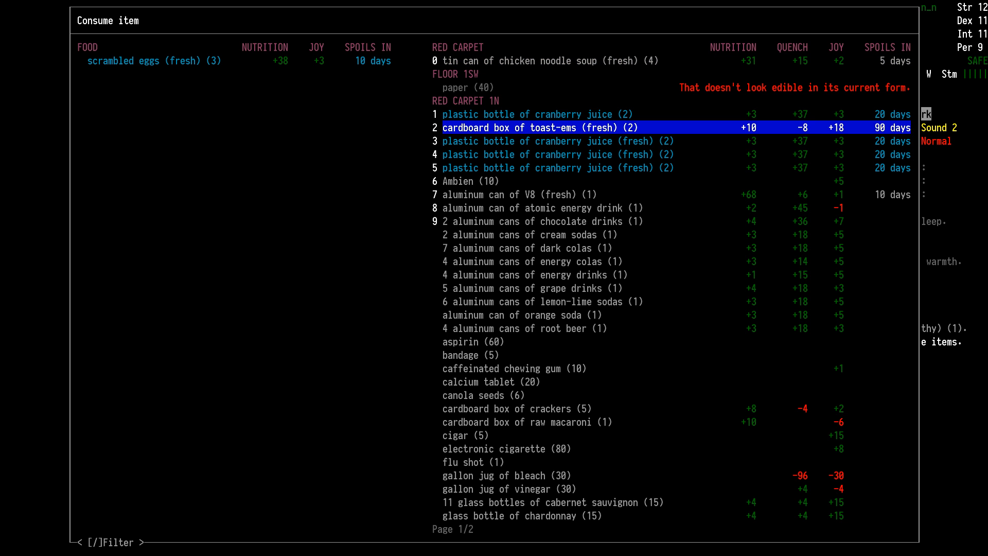
scroll("down", 3)
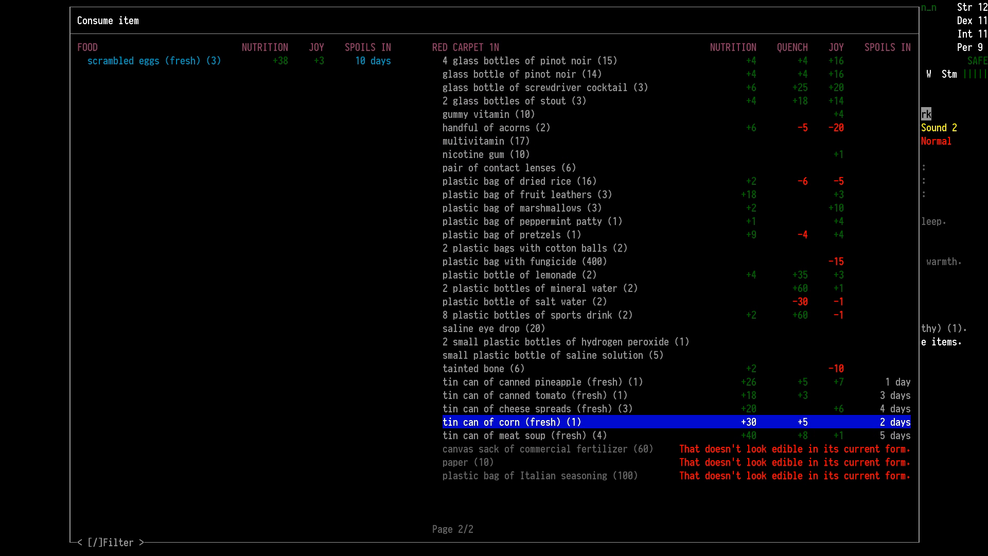
key("up")
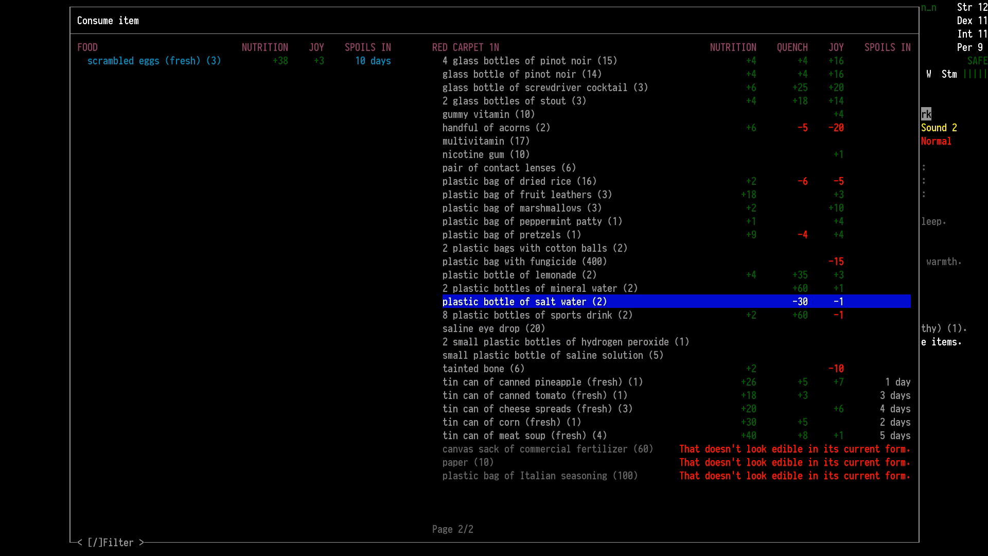
key("up")
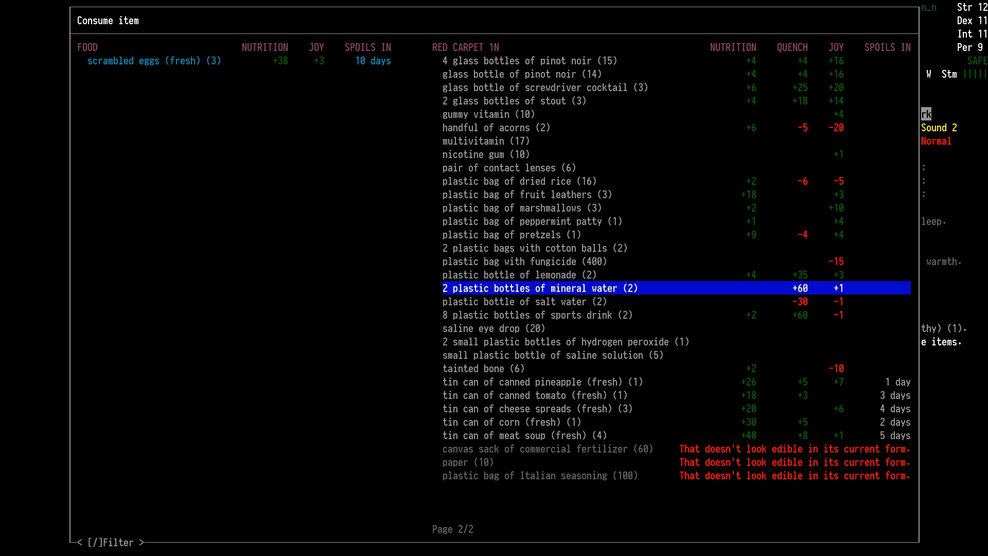
key("up")
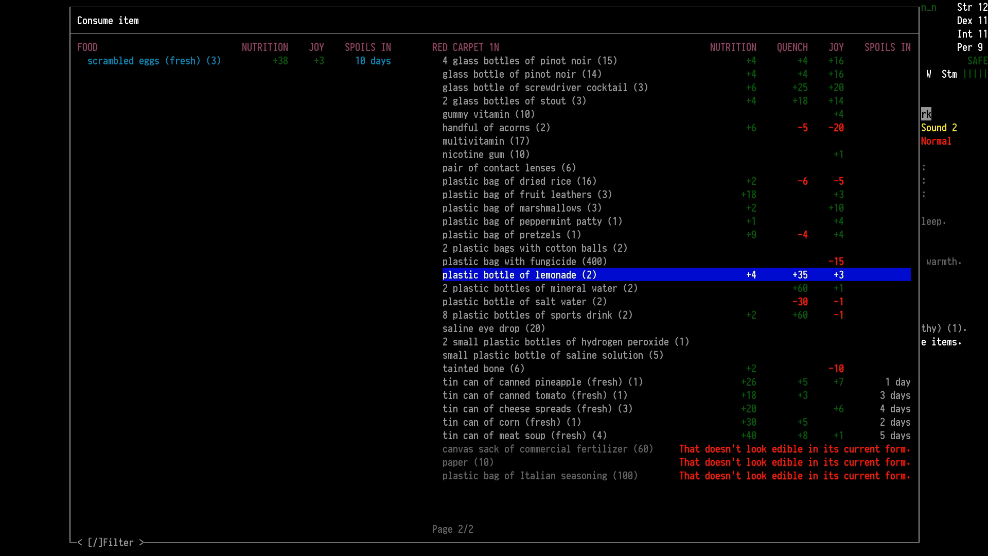
key("up")
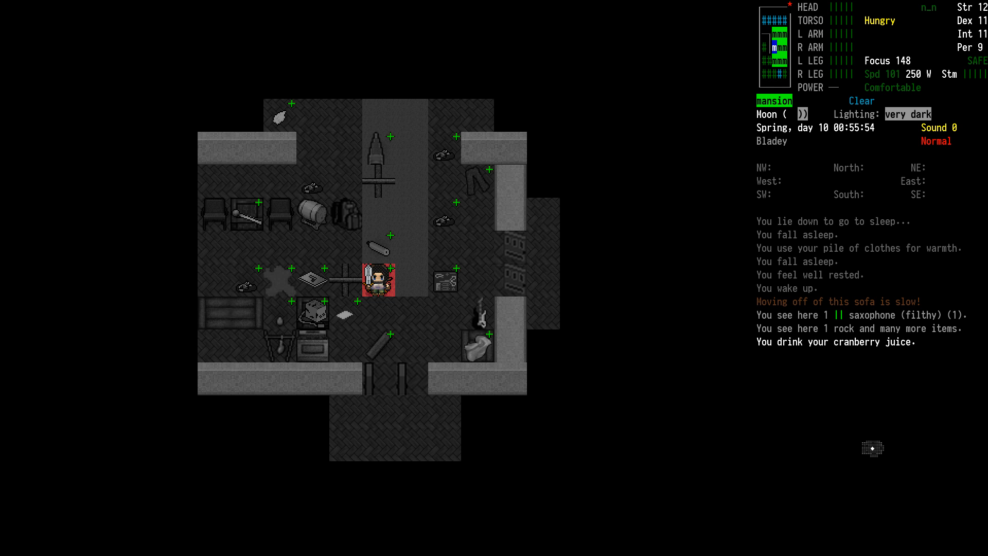
key("E")
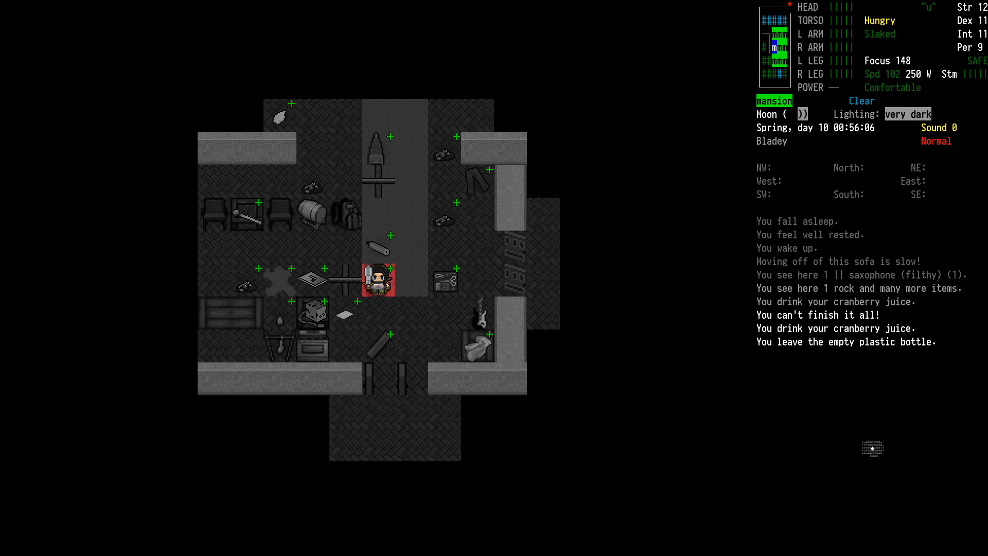
- Eat the scrambled eggs and move up to the vehicle
key("E")
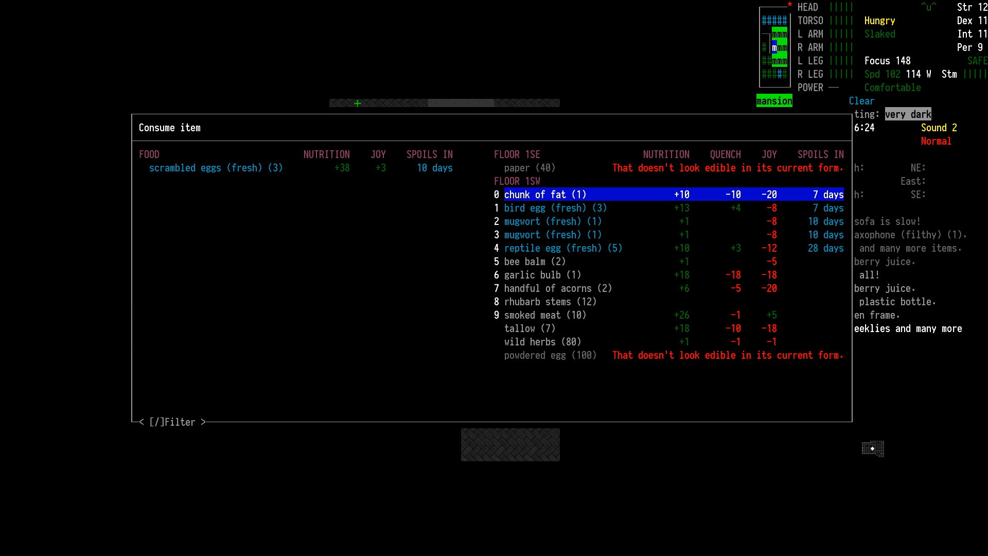
left_click(211, 167)
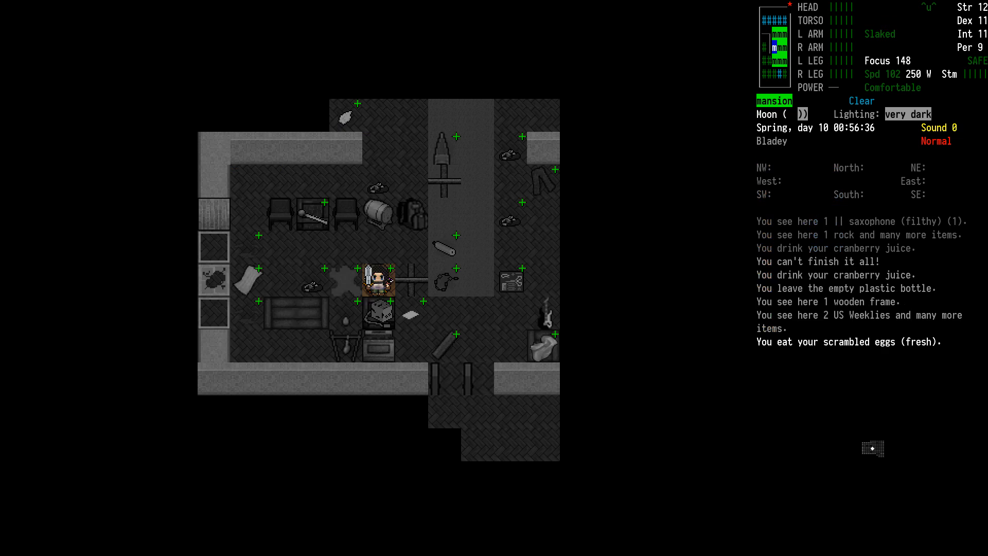
key("E")
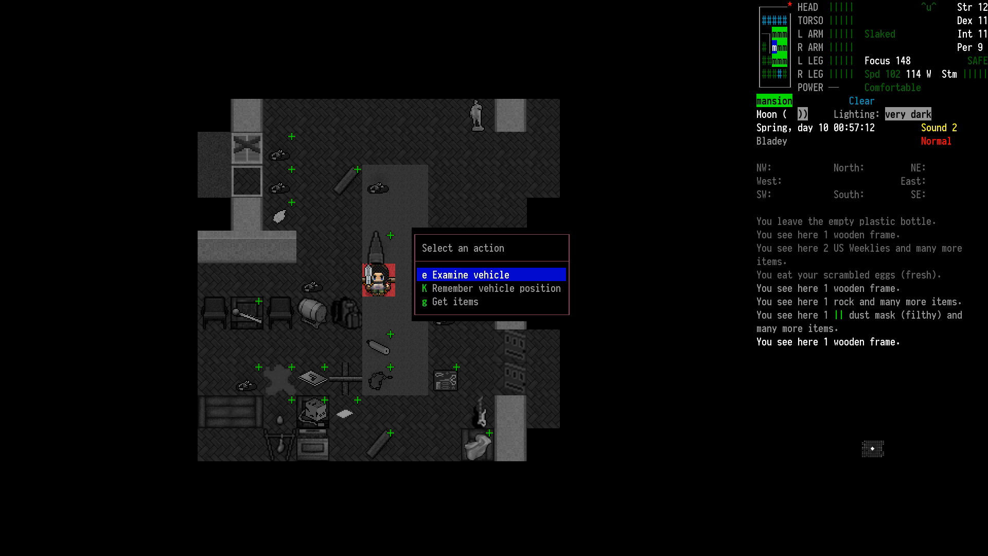
- Take the five bandages from the vehicle's items
left_click(454, 300)
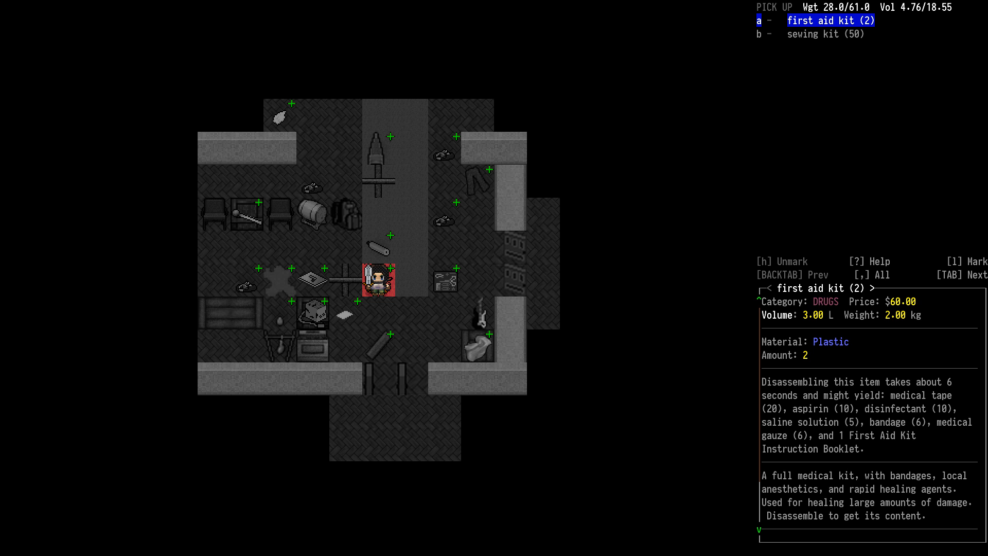
key("Enter")
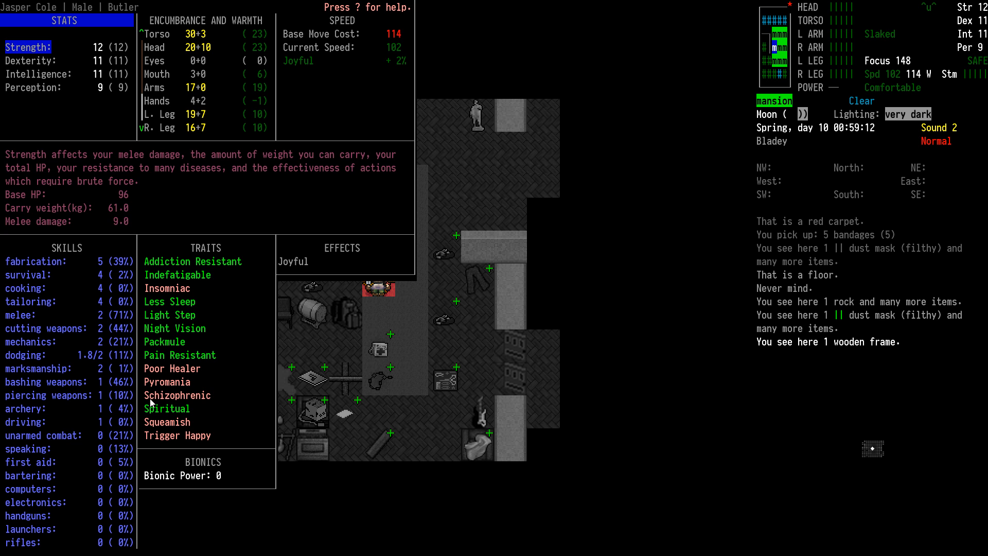
mouse_move(99, 494)
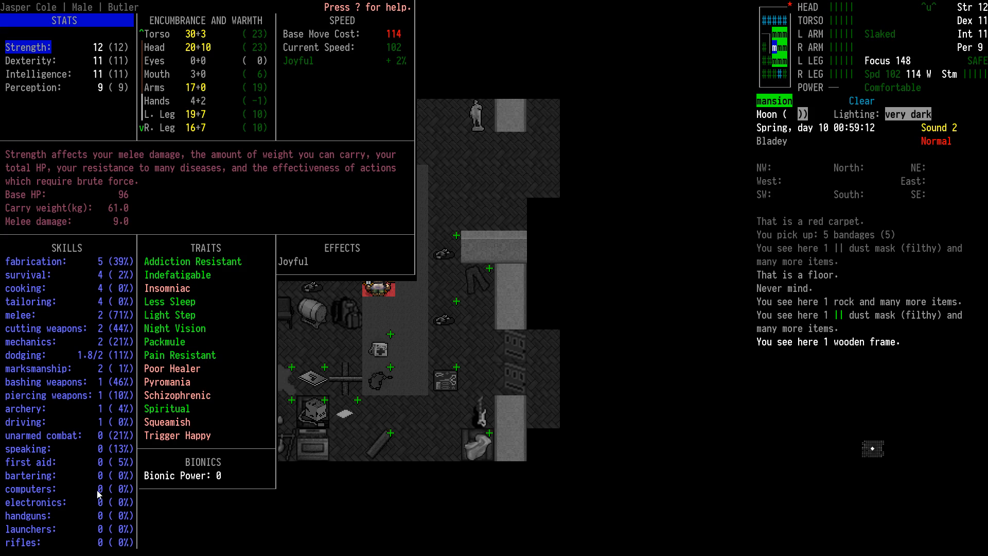
mouse_move(139, 465)
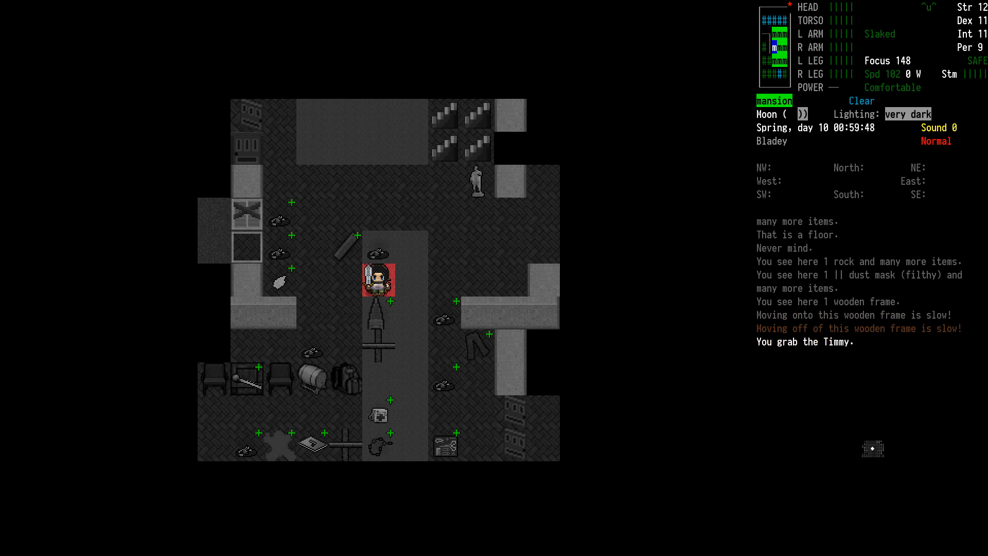
- Pull the Timmy out of the mansion, past the pulped zombie, onto the road
key("up")
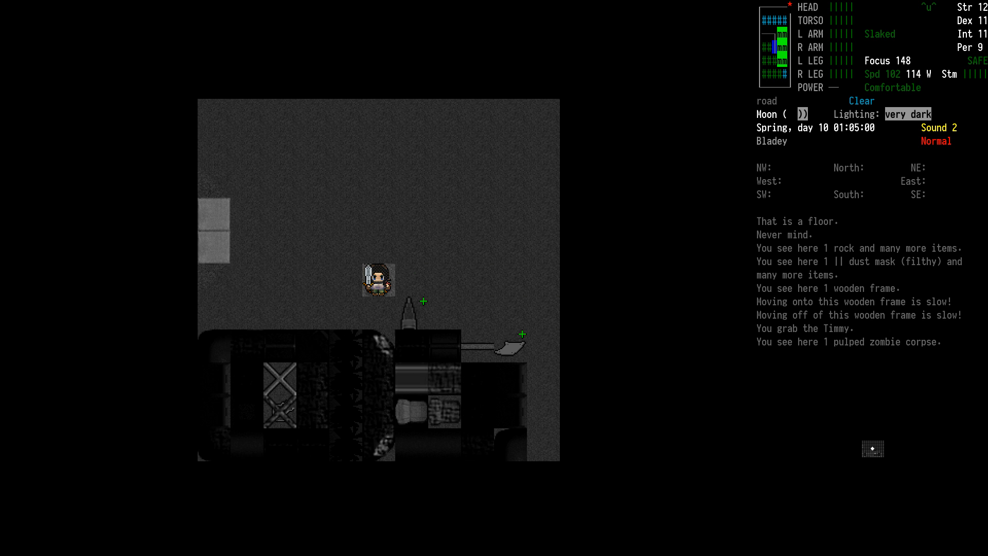
key("m")
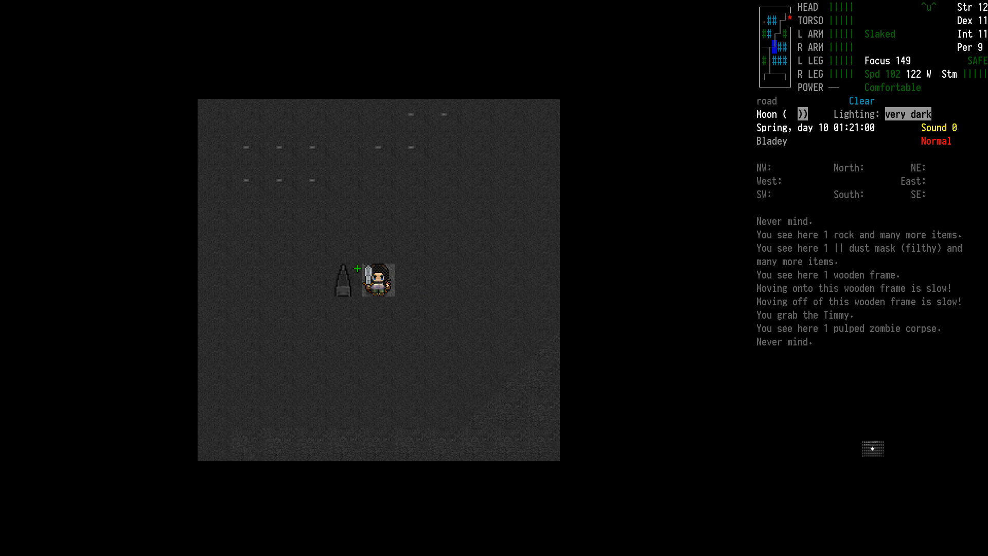
- Check the overmap route, 34 to the destination, then keep towing the Timmy along the snowy road
key("down")
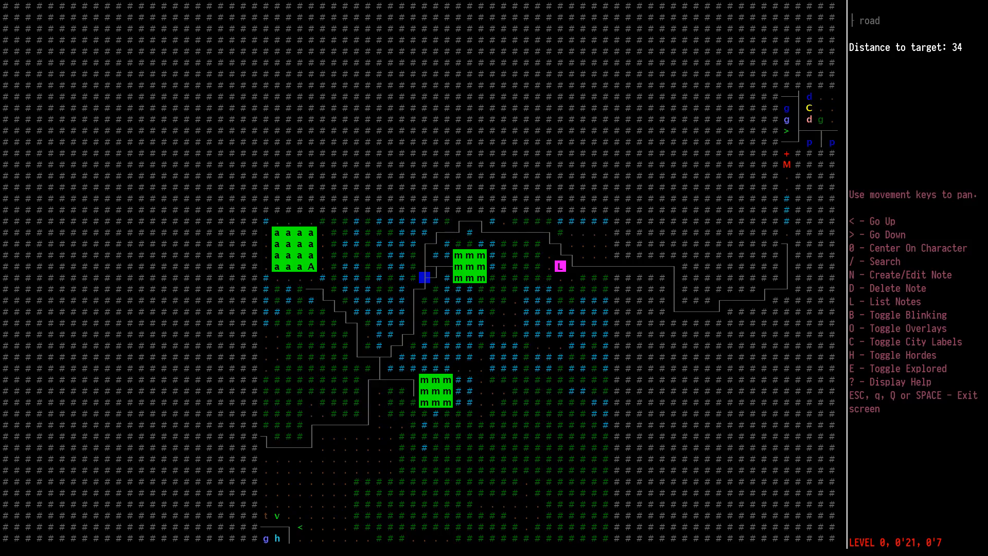
key("Escape")
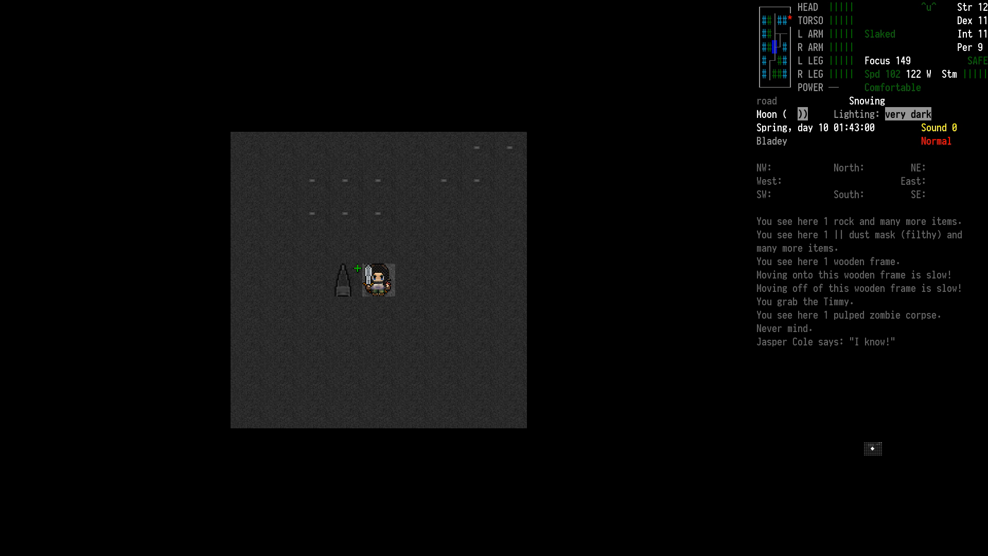
key("down")
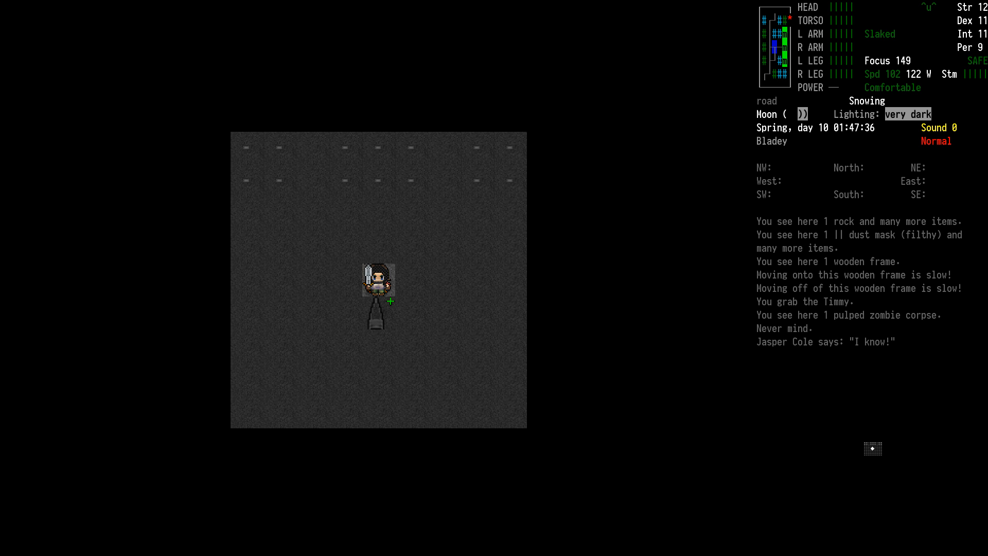
- Examine the Electric SUV: storage battery at 28%, dented
key("m")
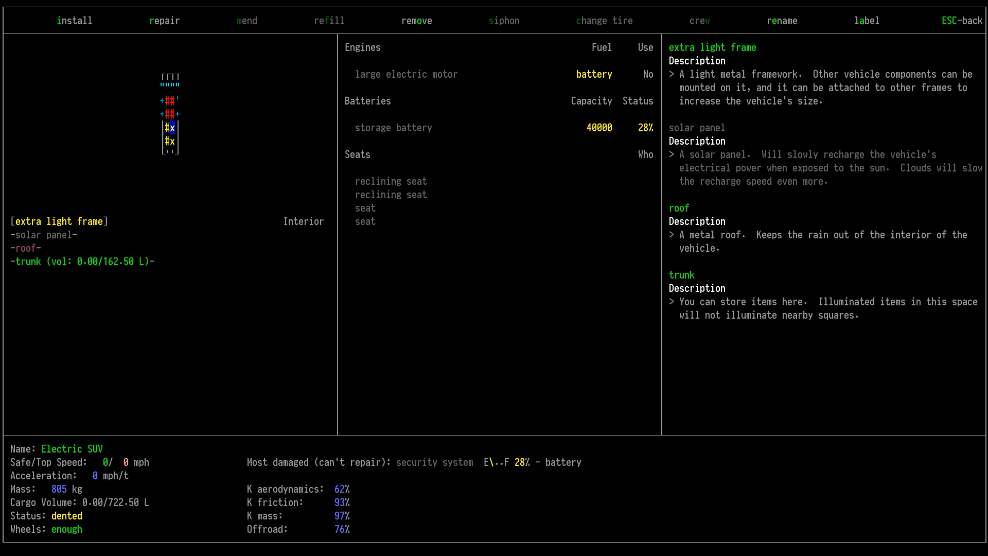
- Look over the SUV's quarterpanel and electric motor, then close the vehicle screen
key("down")
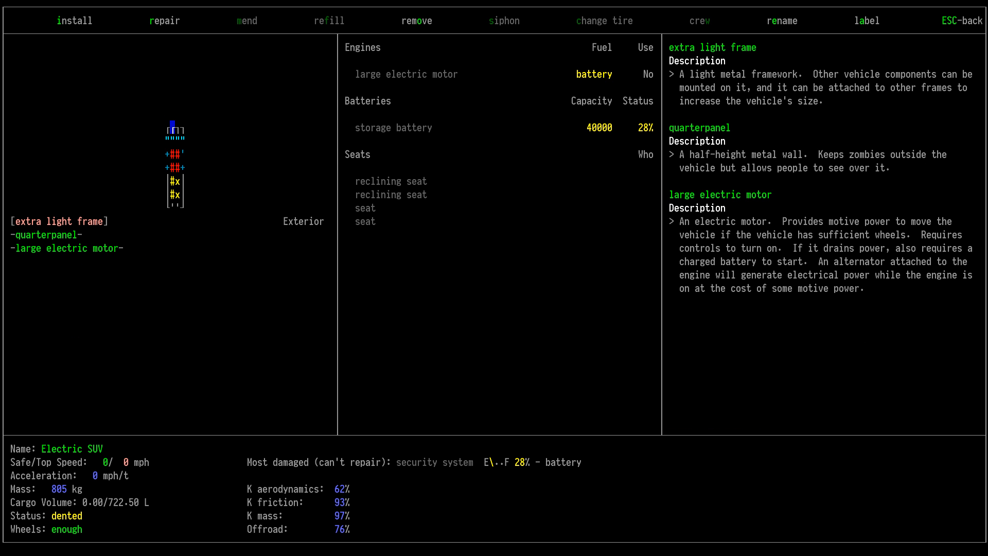
key("Escape")
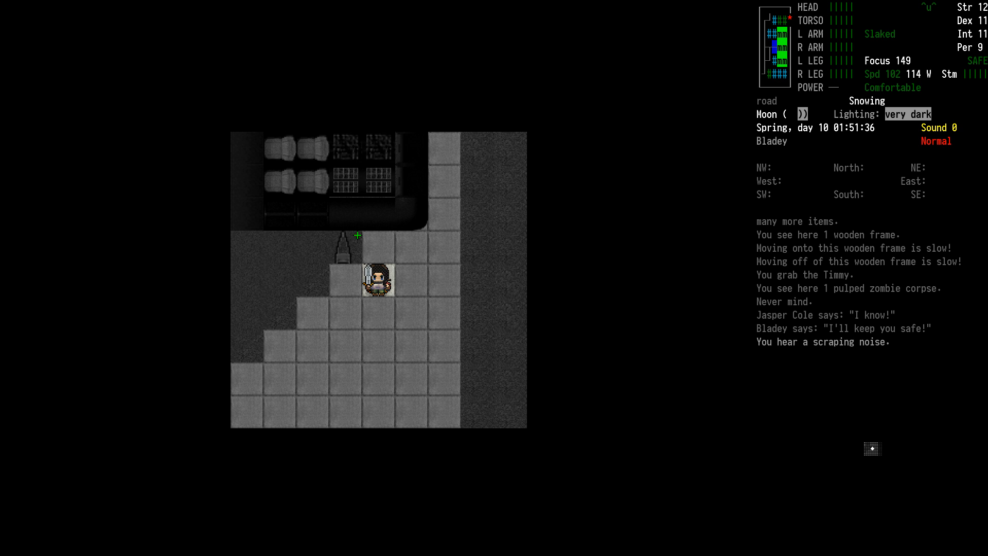
- Go back into the mansion, kill the spotted zombie and pulp its corpse
key("m")
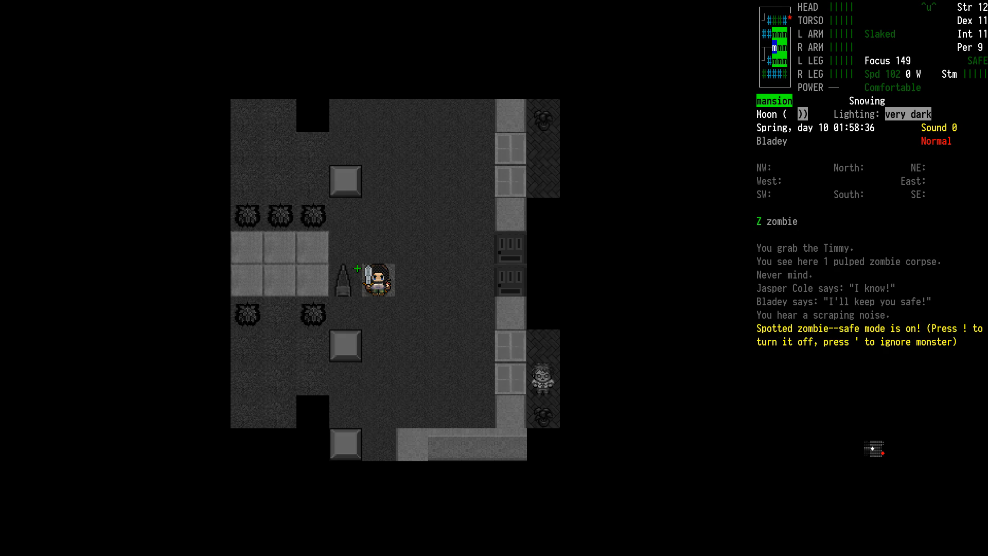
key("'")
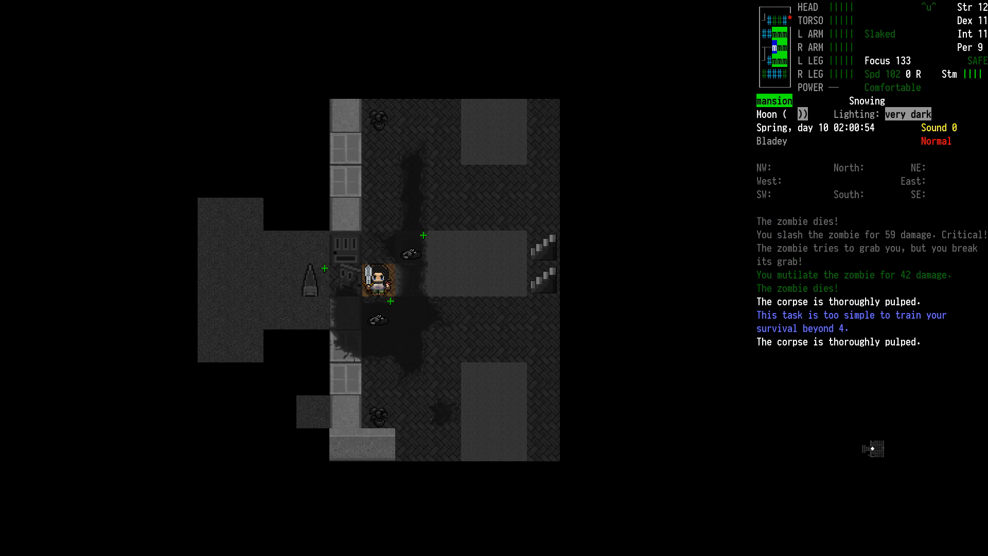
key("g")
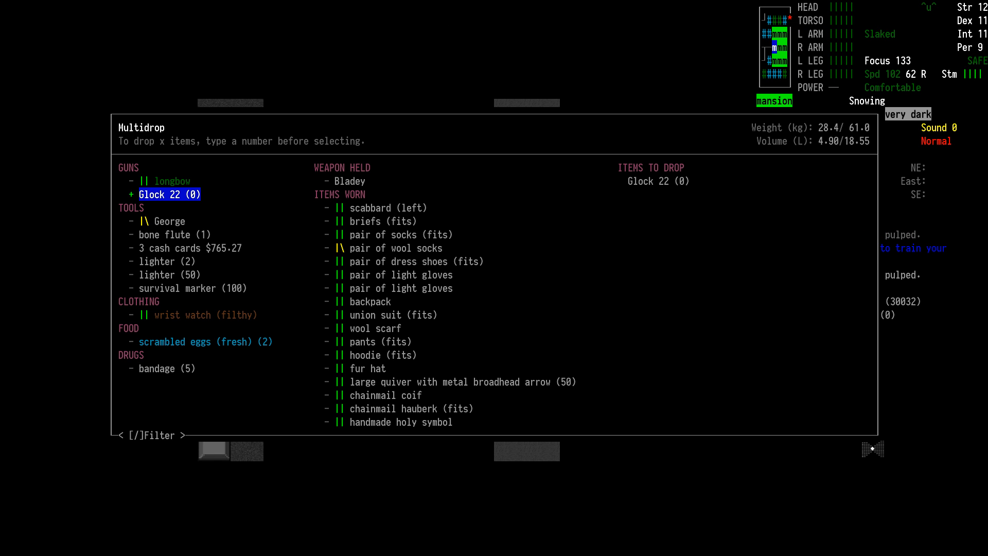
- Stow the Glock 22 in the travois, wield the longbow and sheathe Bladey
key("Enter")
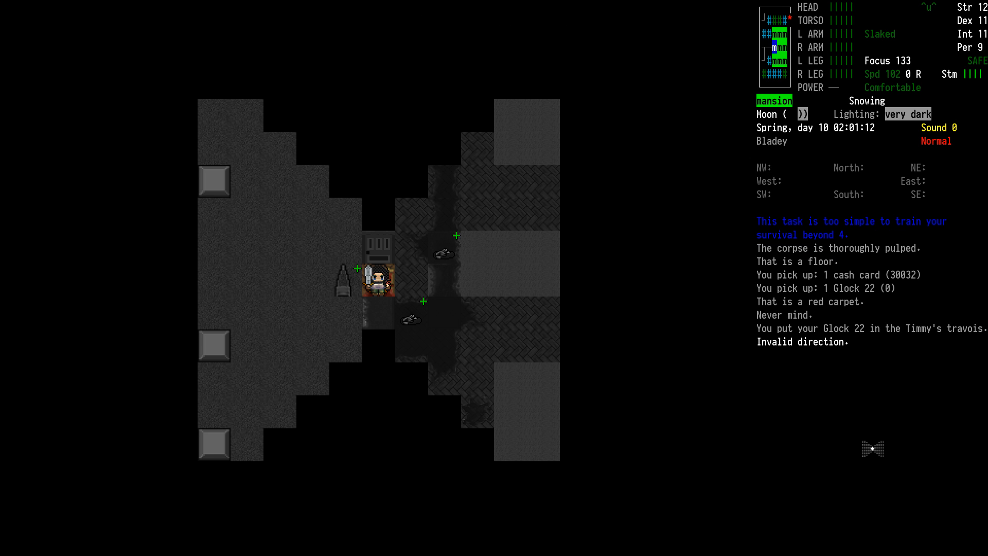
key("i")
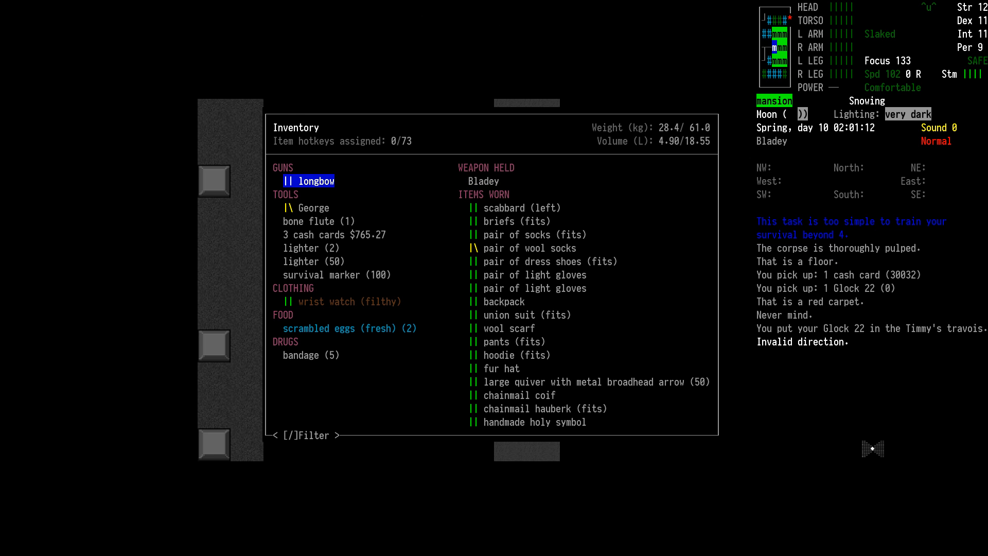
left_click(309, 180)
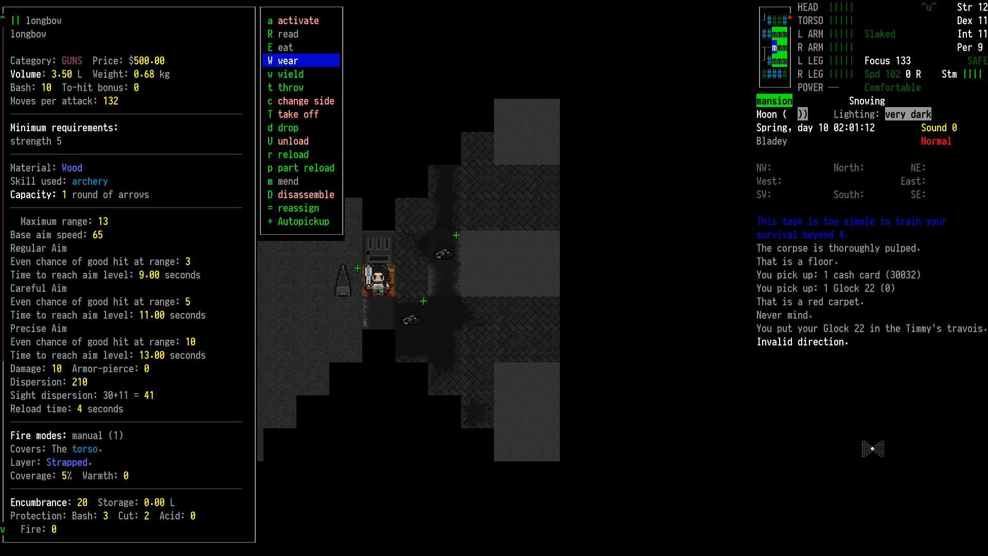
left_click(286, 74)
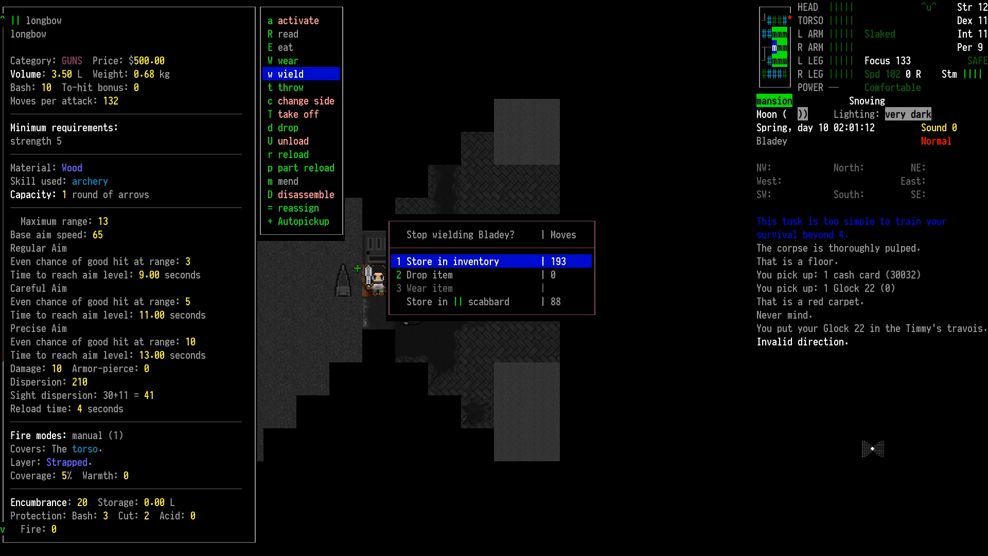
key("down")
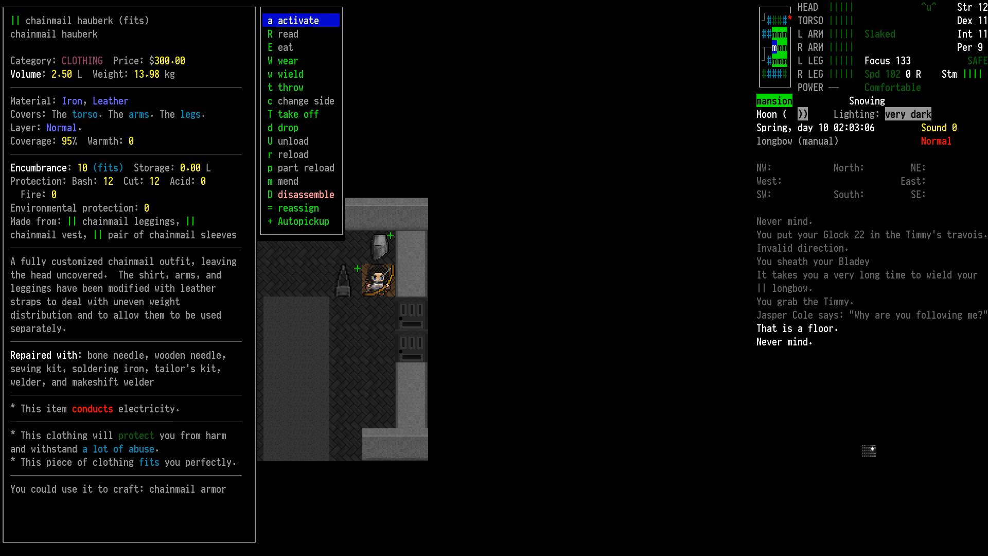
- Pick up the fitted plate armor from the floor and wear it
key("Escape")
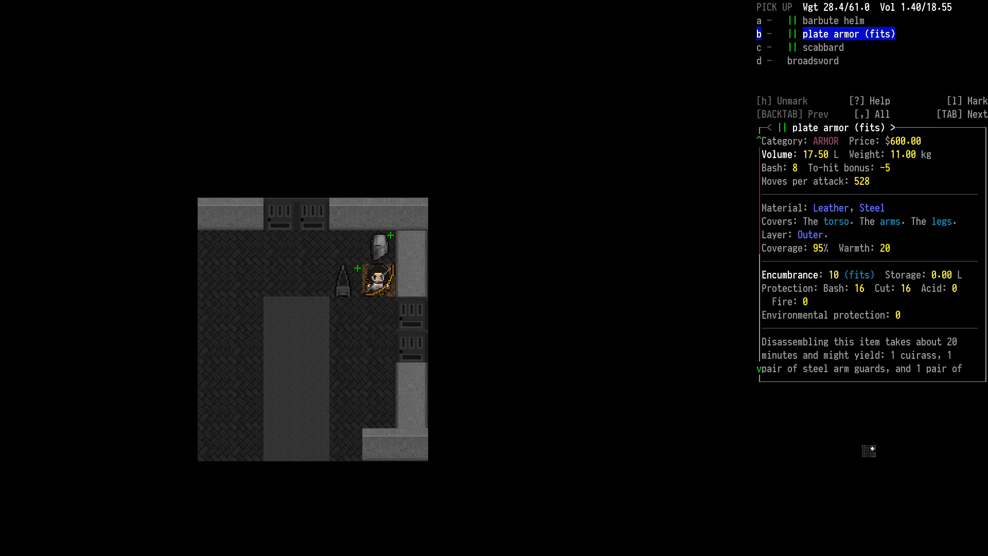
scroll("down", 3)
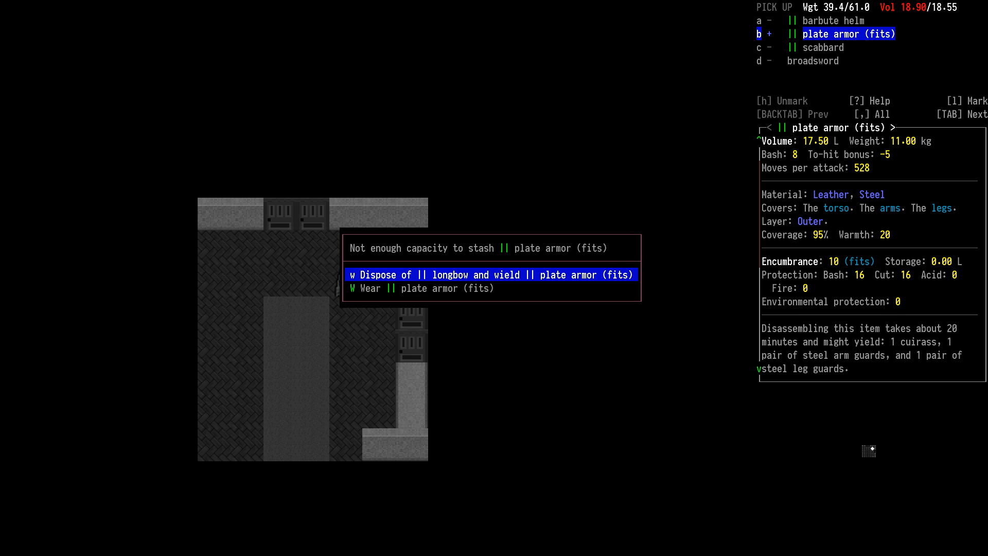
key("W")
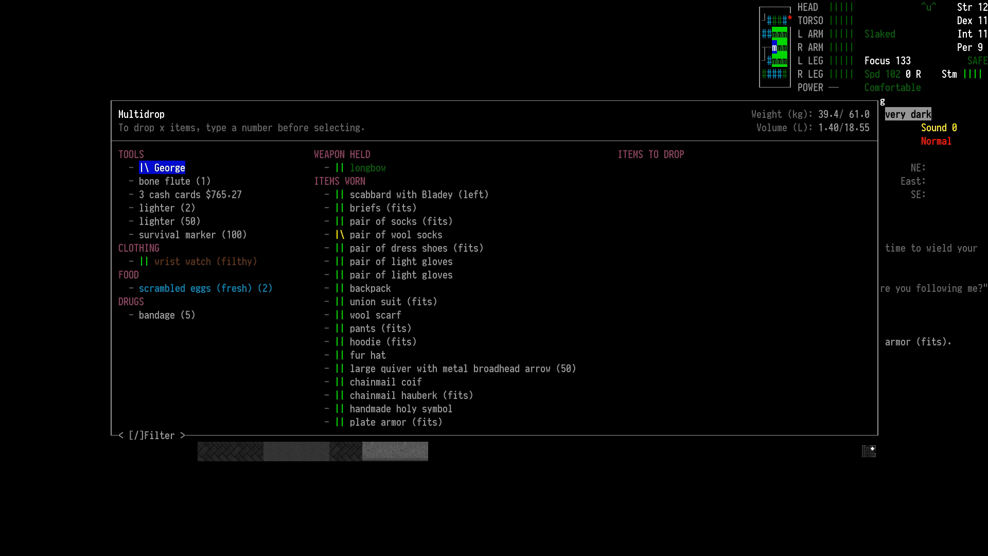
- Drop the chainmail hauberk, broadsword and spare scabbard into the Timmy's travois
key("Escape")
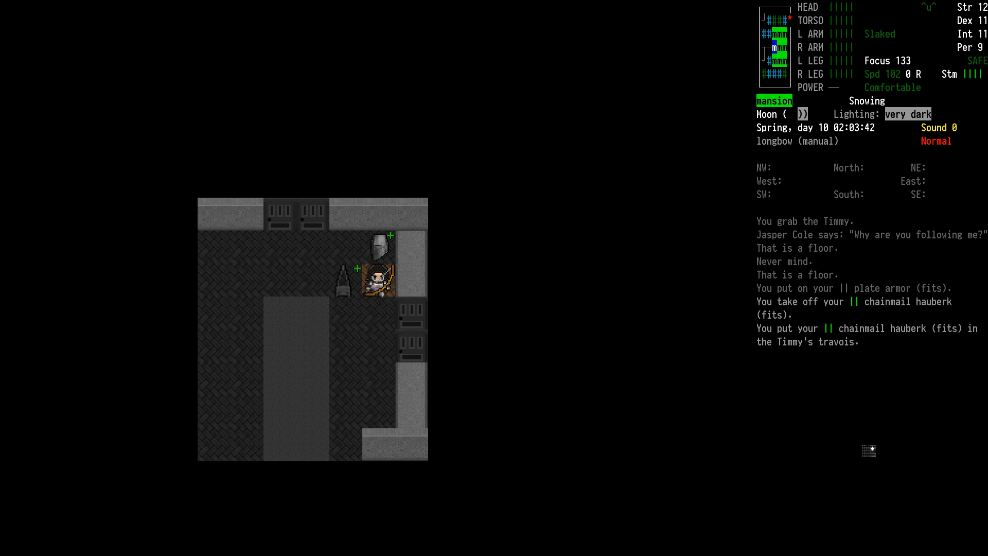
key("g")
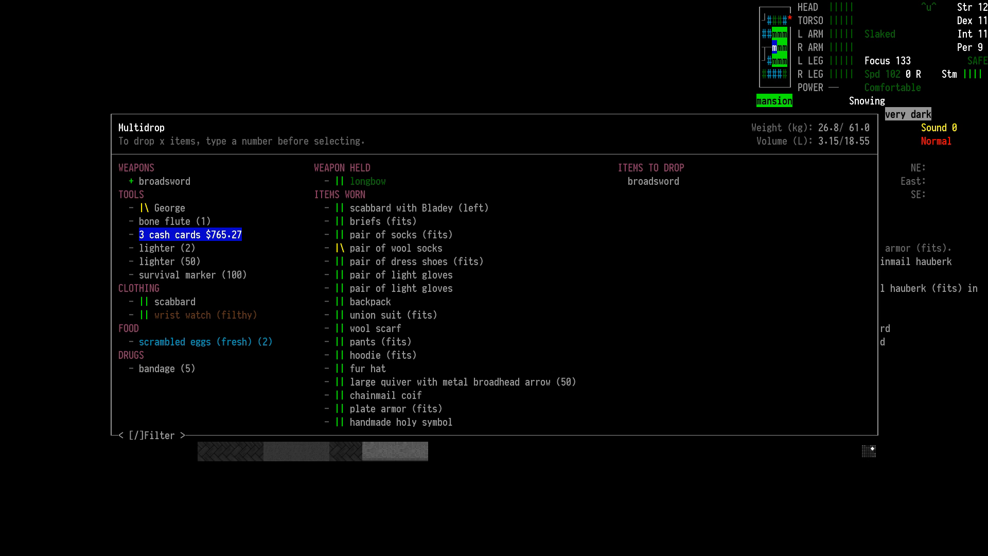
left_click(169, 301)
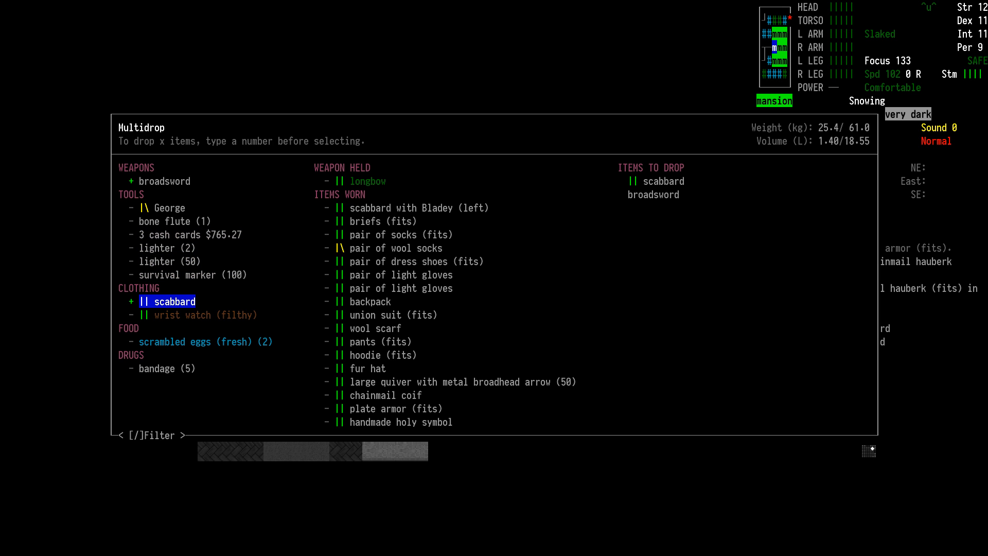
left_click(167, 368)
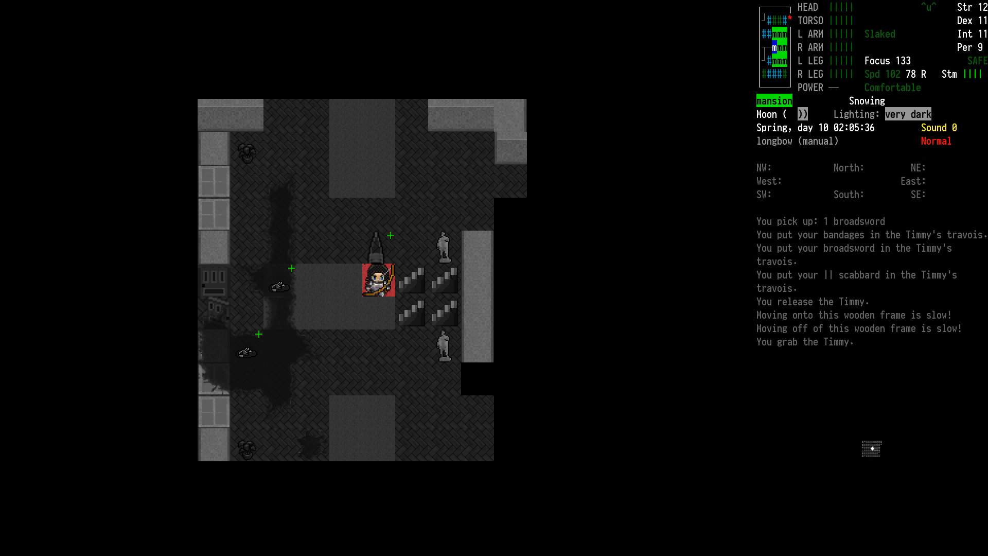
- Browse the plate armor and mace on the floor, leaving both behind
key("up")
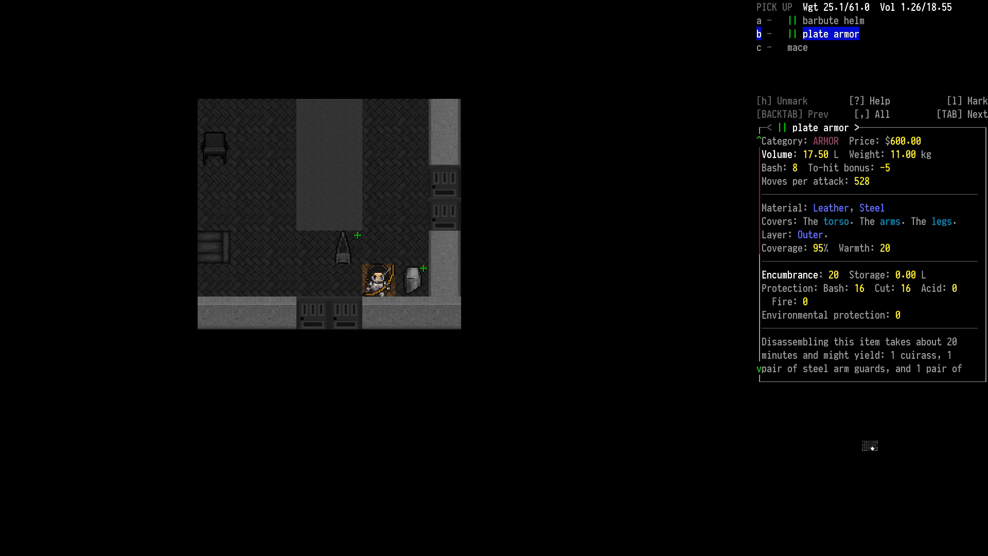
key("TAB")
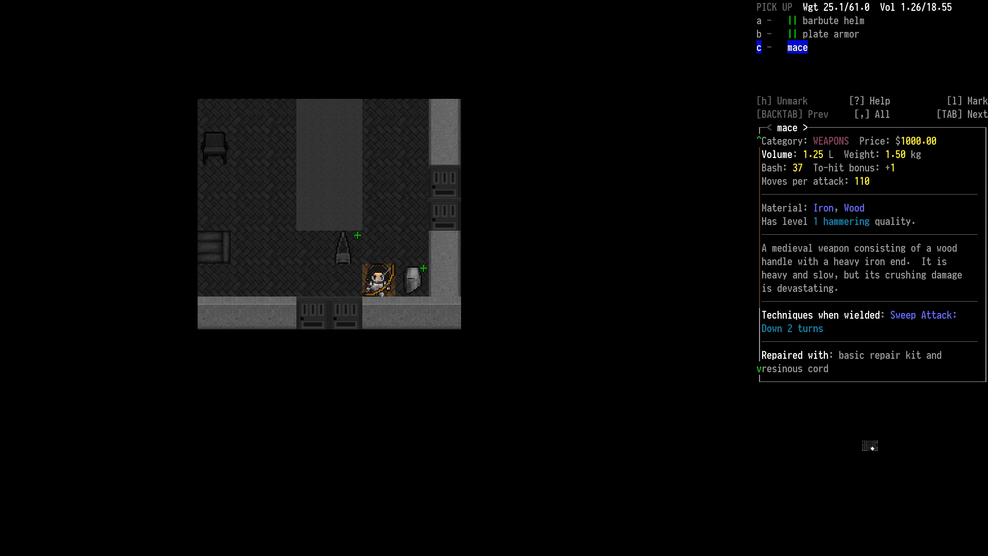
key("BACKTAB")
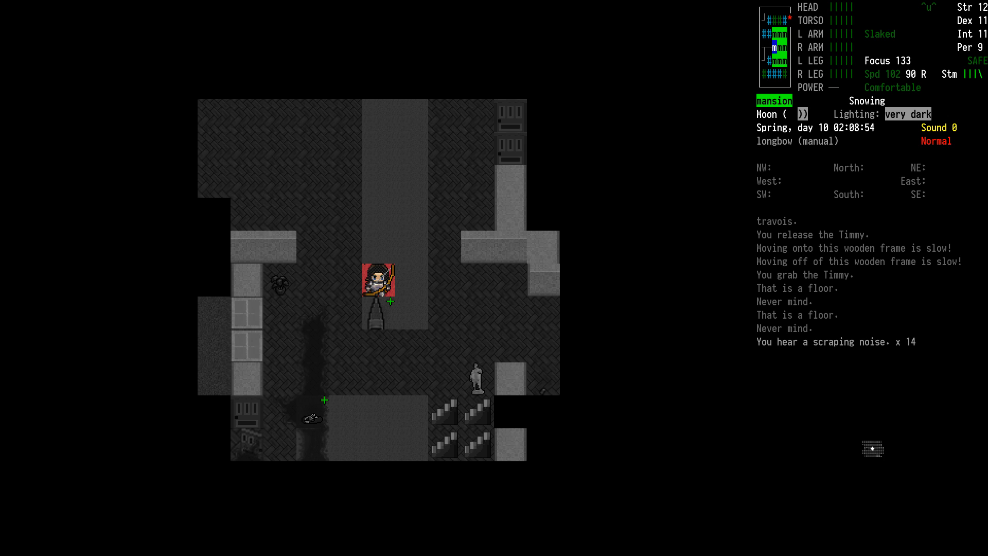
- Walk north into the next room until the zombie comes into view
key("up")
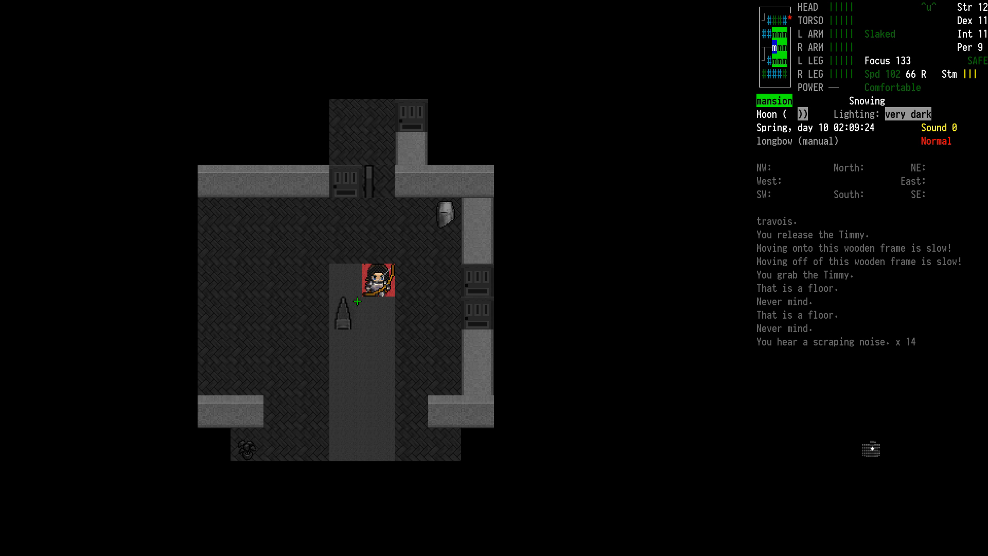
key("up")
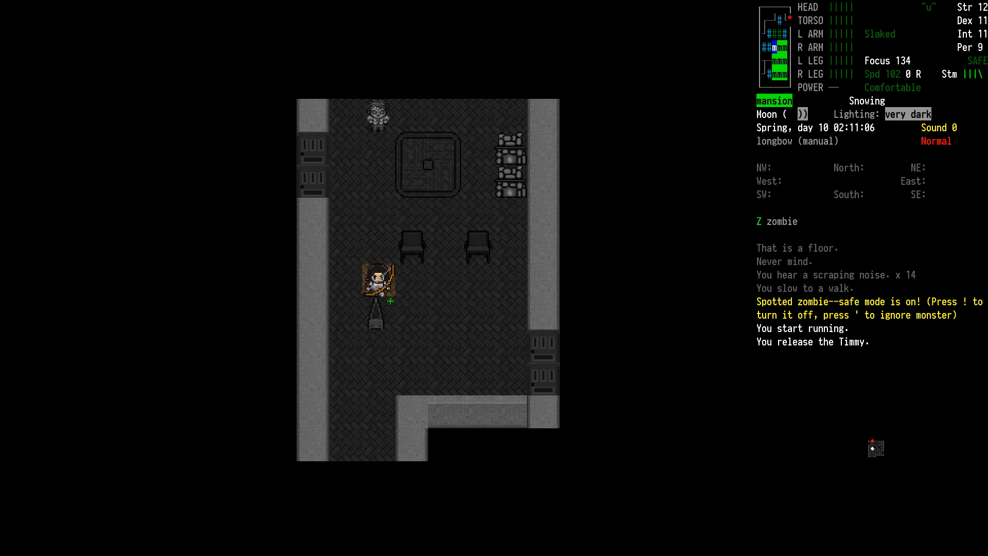
- Aim the longbow at the zombie, steady three times, and fire an arrow
key("f")
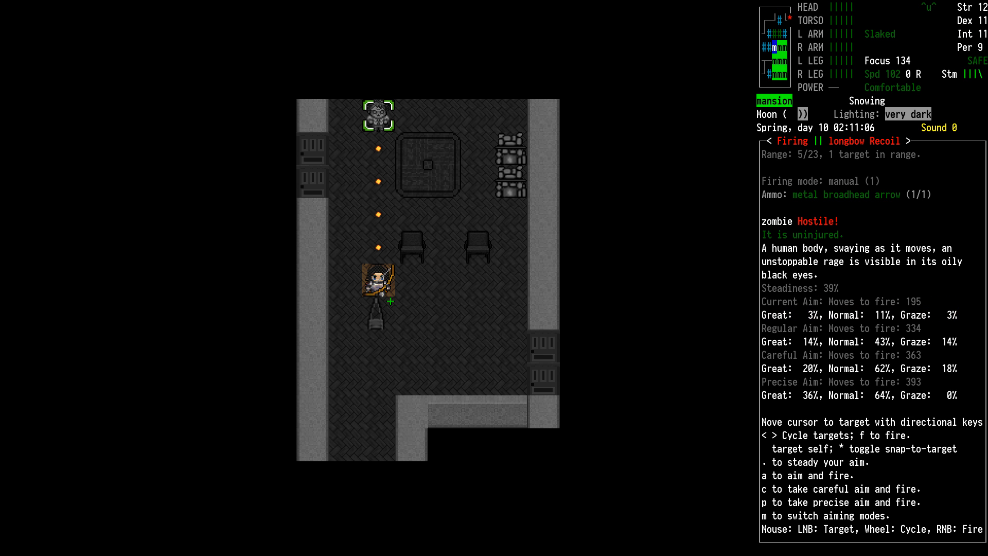
key(".")
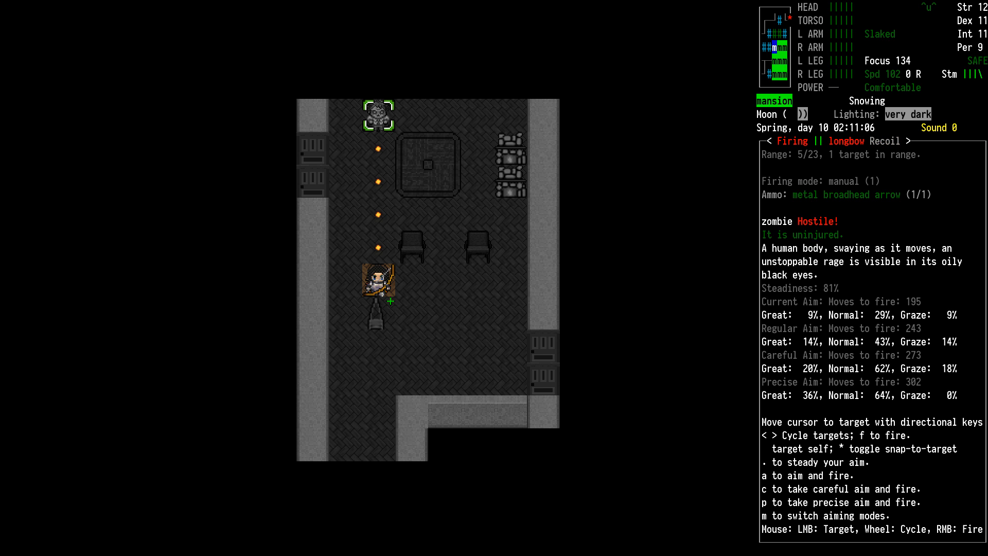
key(".")
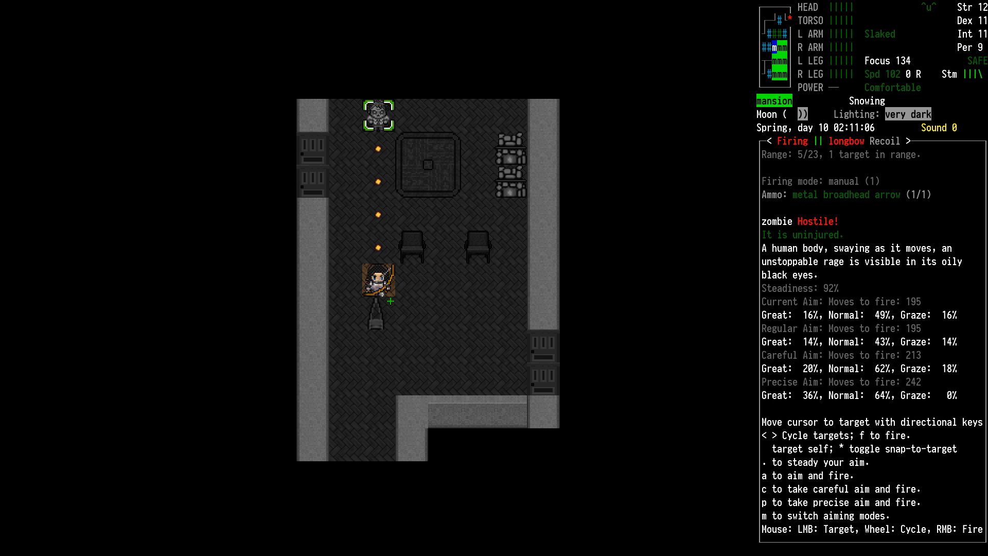
key(".")
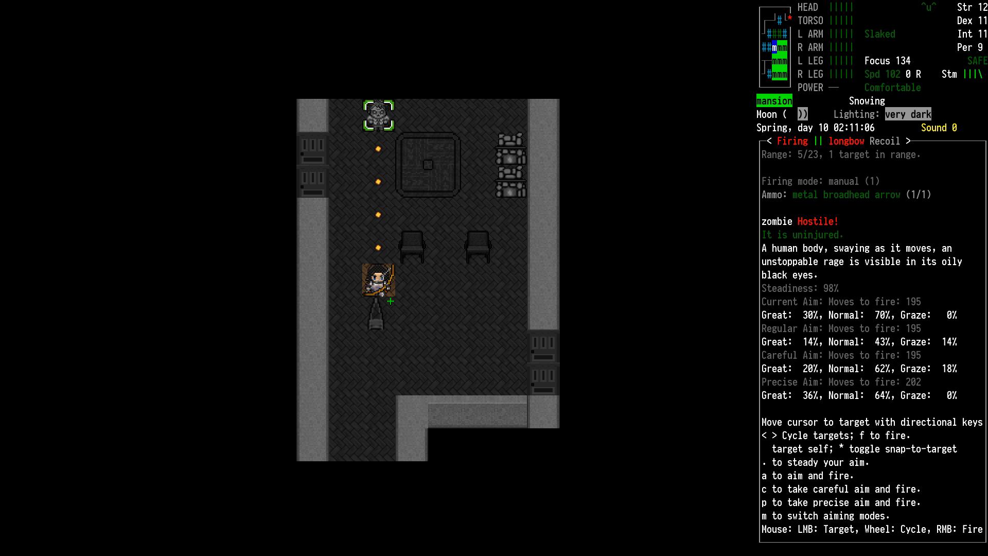
key("f")
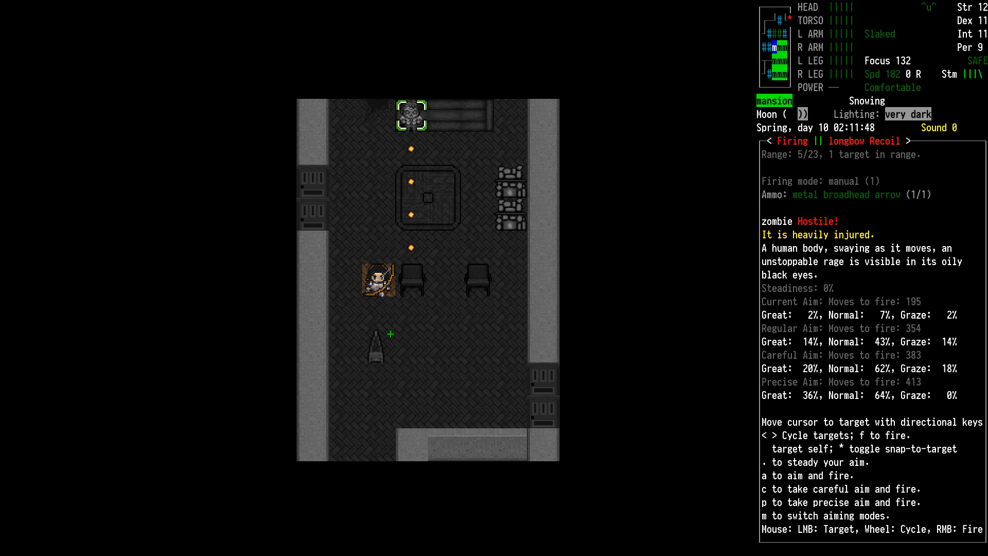
- Steady the aim four more times and fire a second arrow at the injured zombie
key(".")
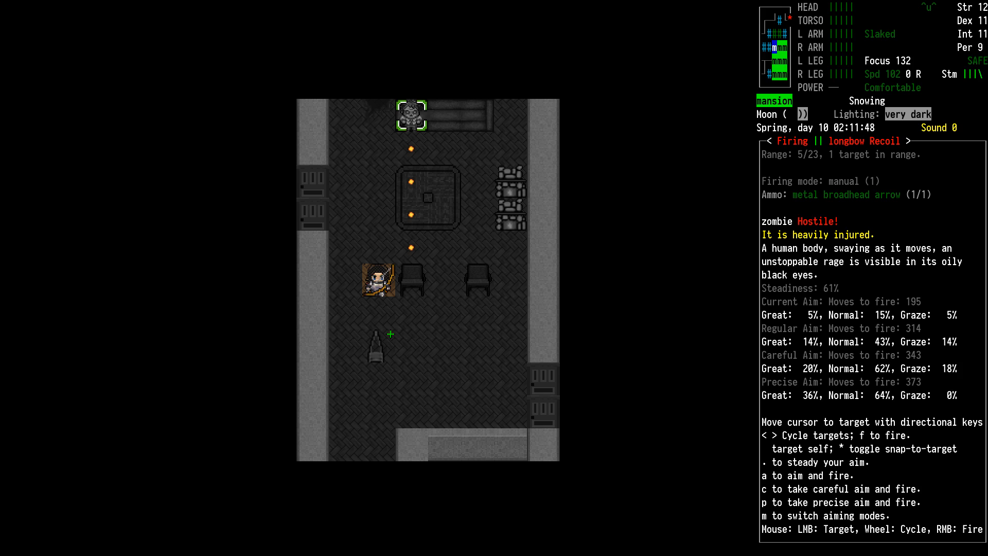
key(".")
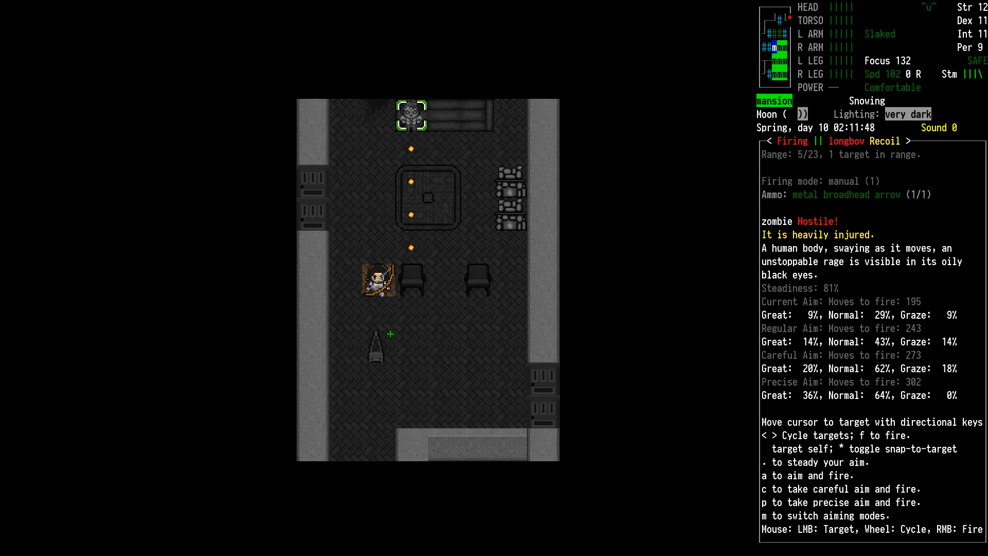
key(".")
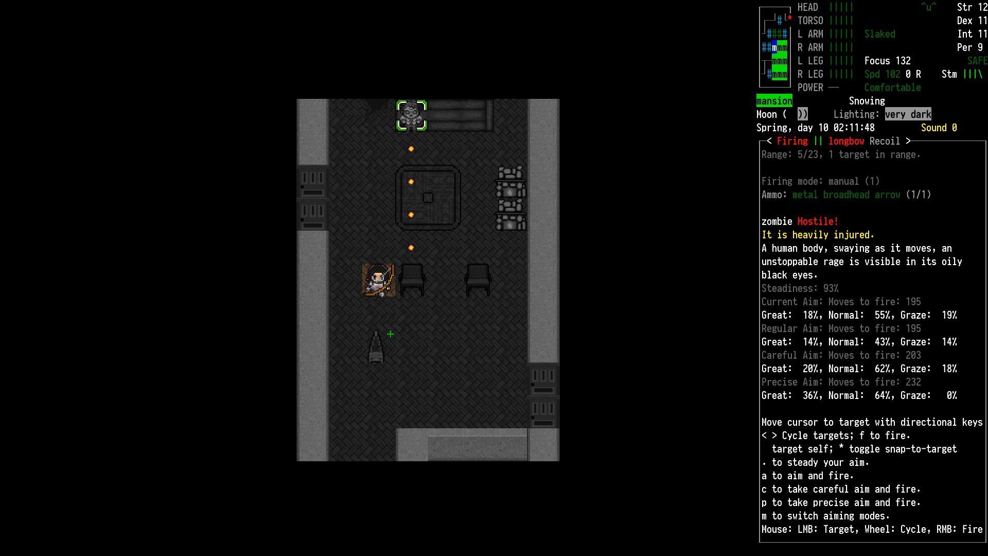
key(".")
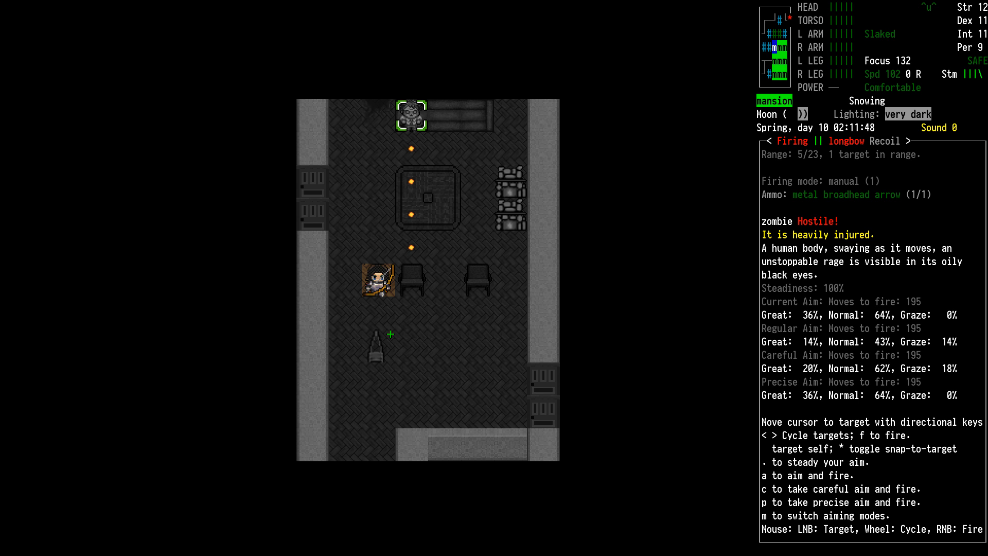
key("f")
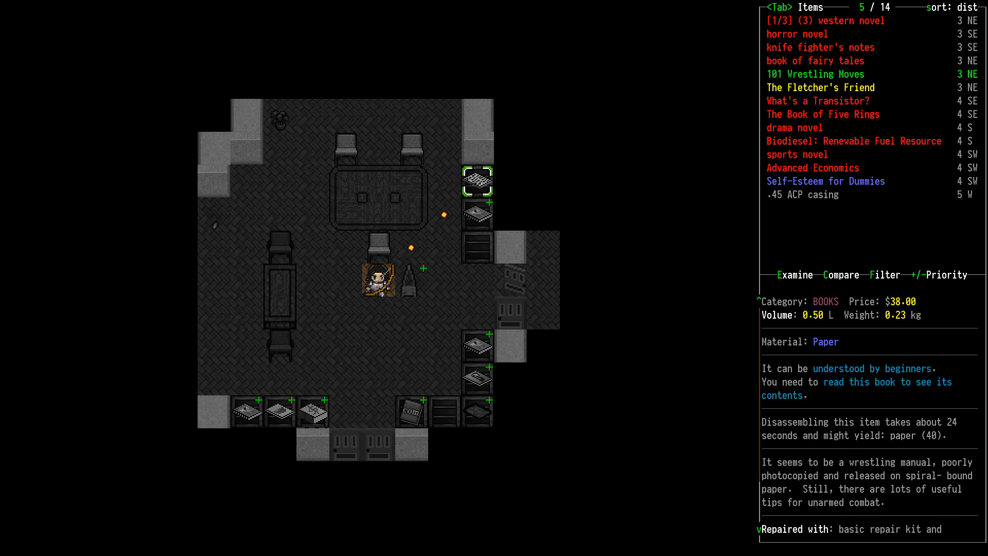
- Scroll down to read The Fletcher's Friend and What's a Transistor? descriptions
key("down")
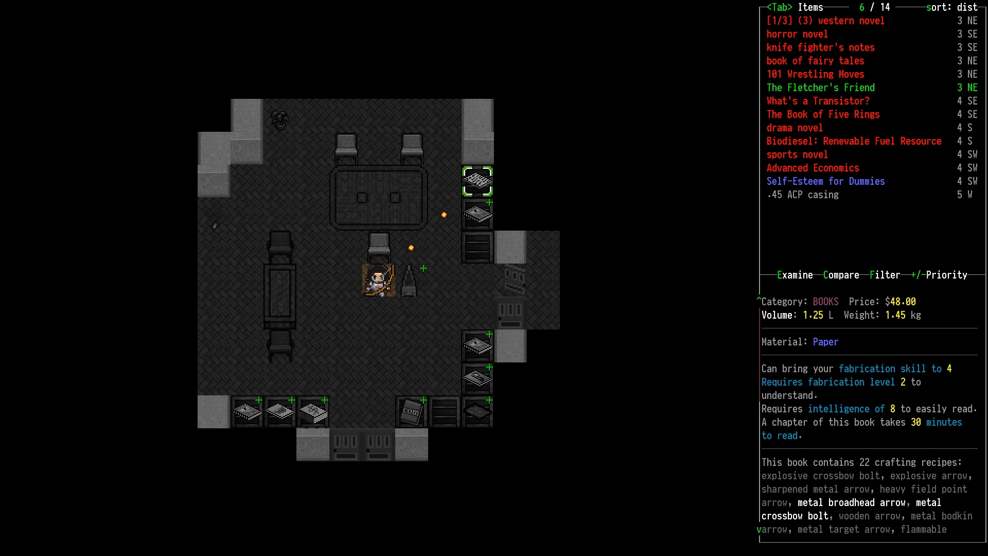
key("DOWN")
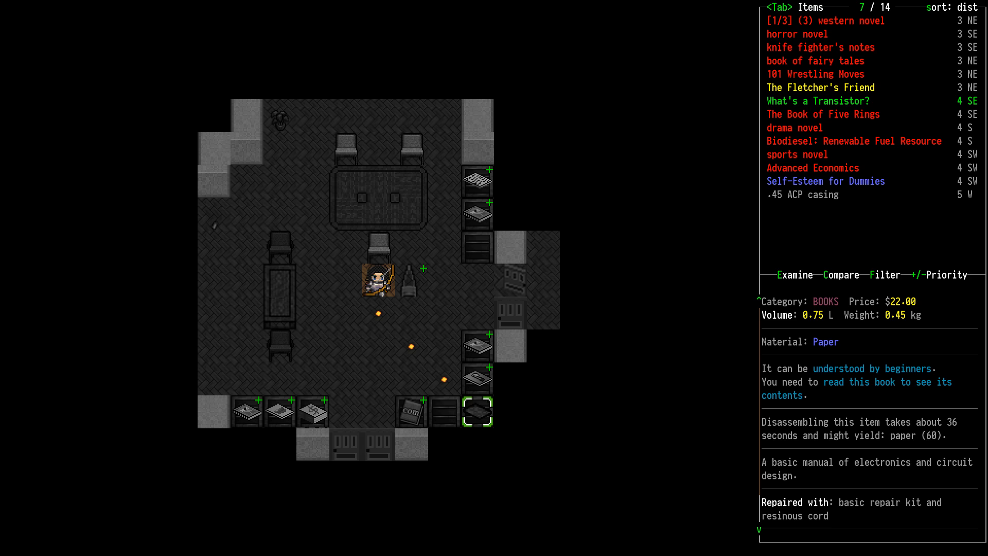
key("DOWN")
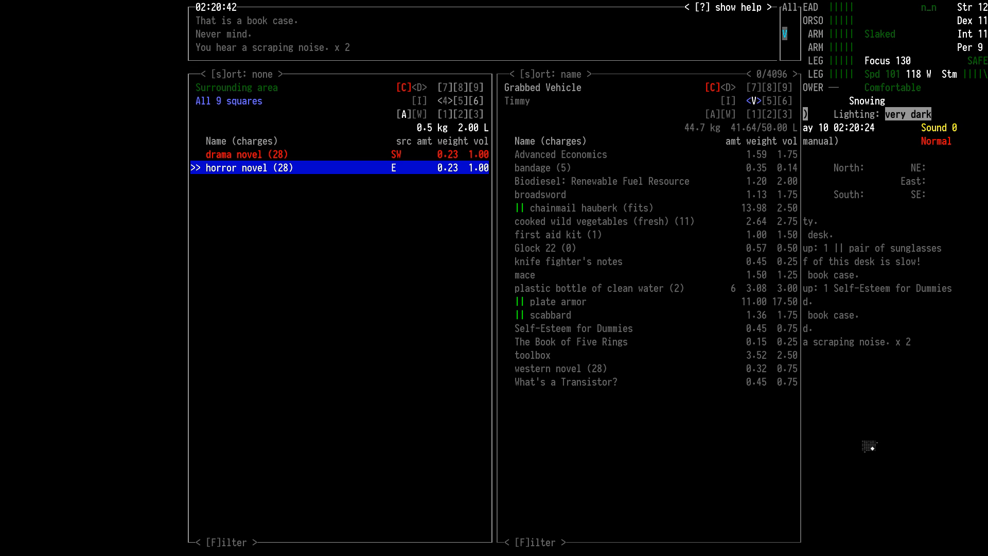
- Close the advanced inventory after moving the books into the Timmy's cargo
key("escape")
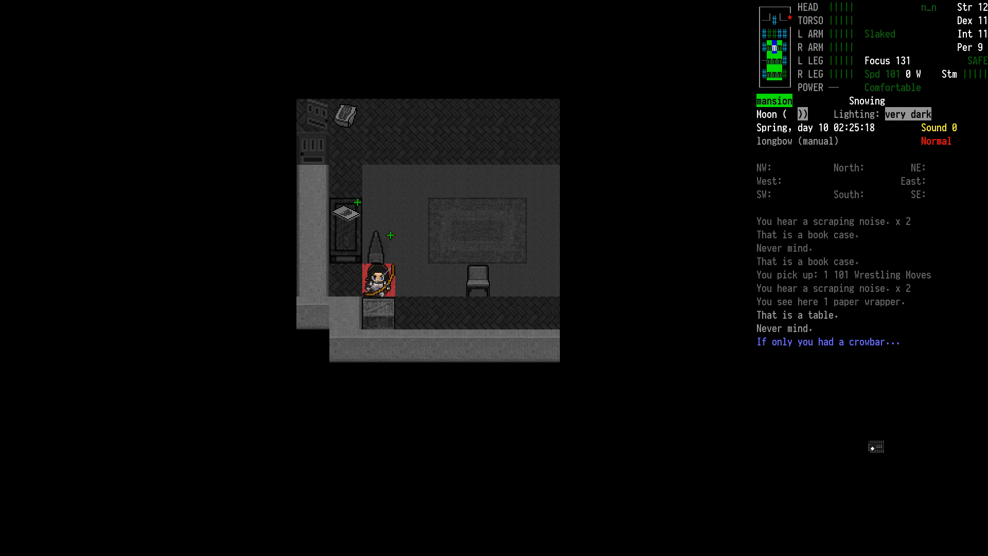
- Check the inventory for the sinews and oxygen pack, then aim at the next-room zombie
key("i")
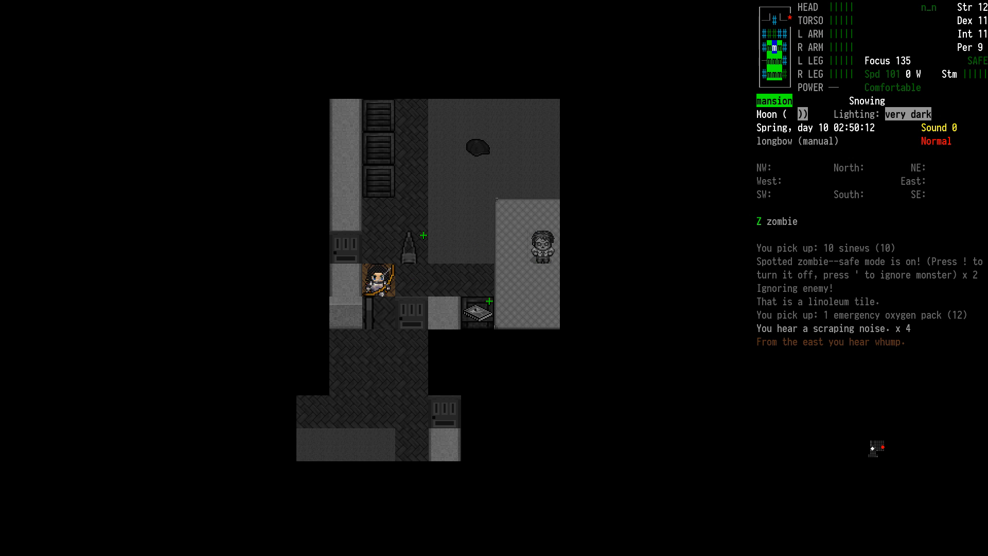
key("f")
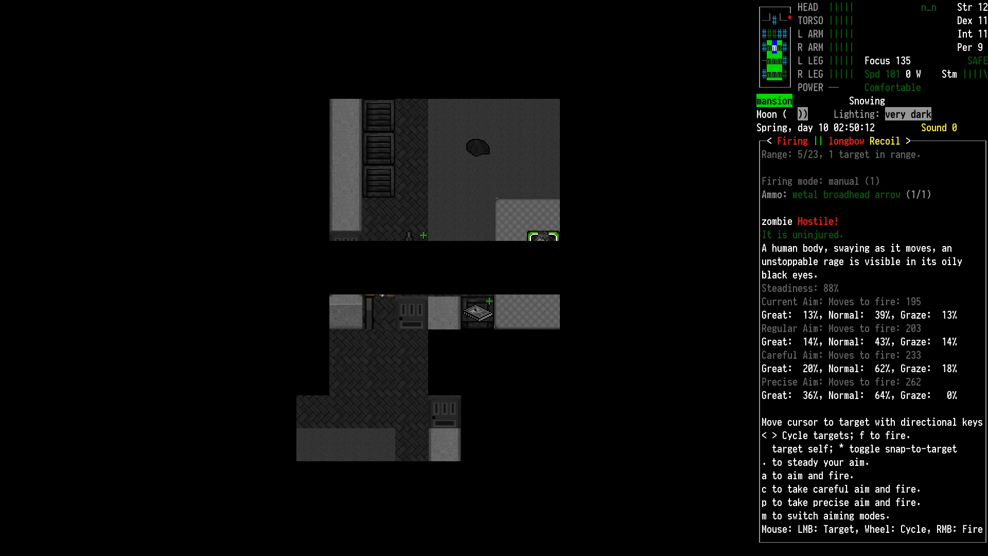
- Shoot the first zombie, then target and steady on the second approaching one
key("f")
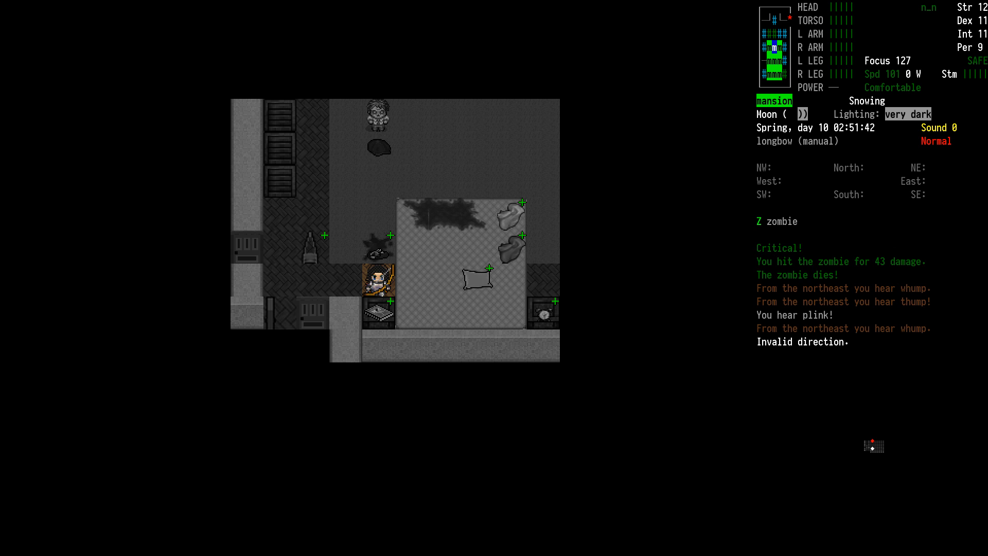
key("r")
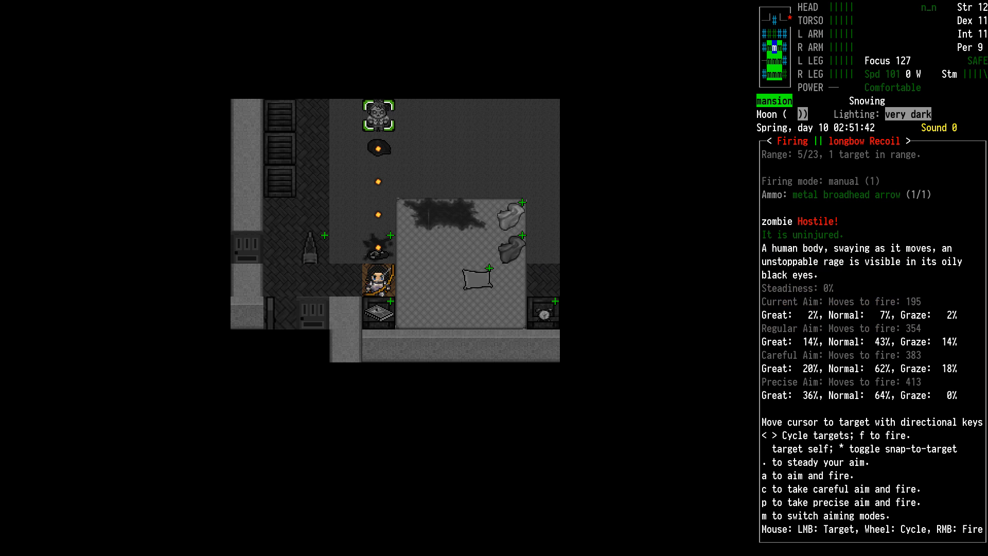
key(".")
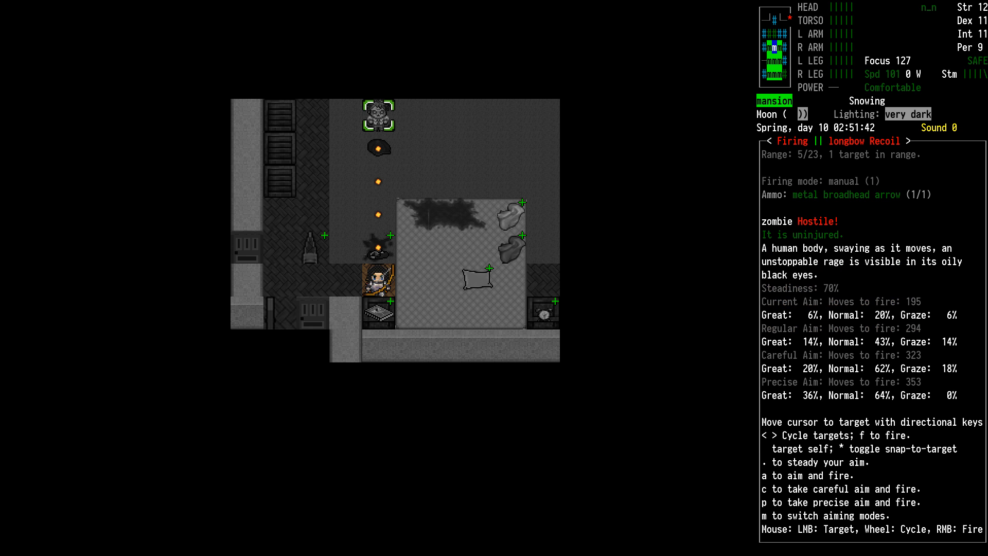
key(".")
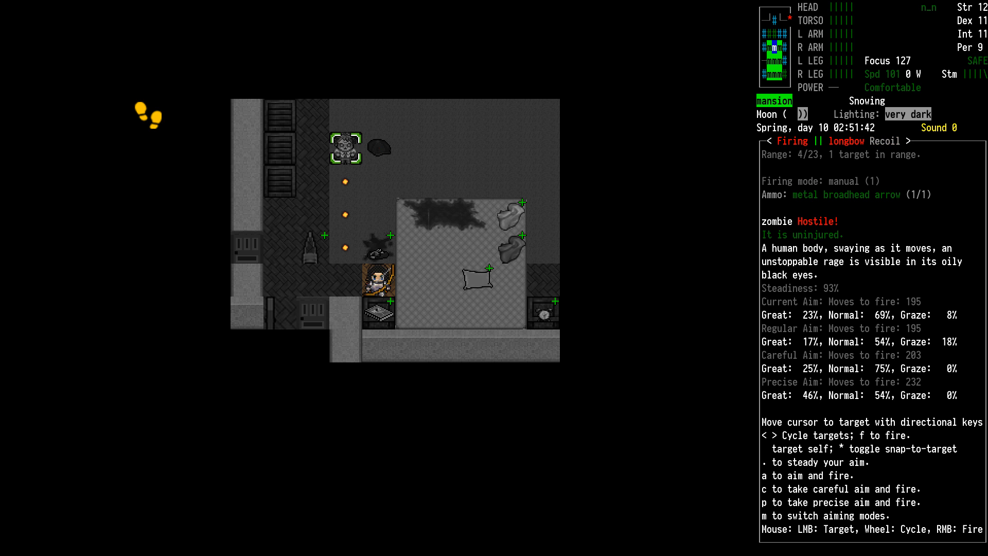
- Fire twice to kill the second zombie, then view its square's items
key("f")
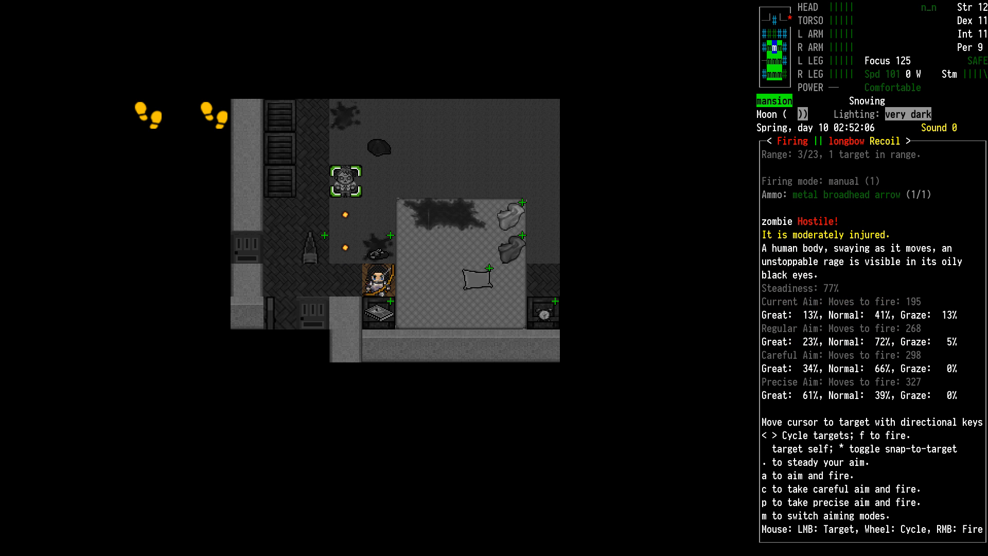
key("f")
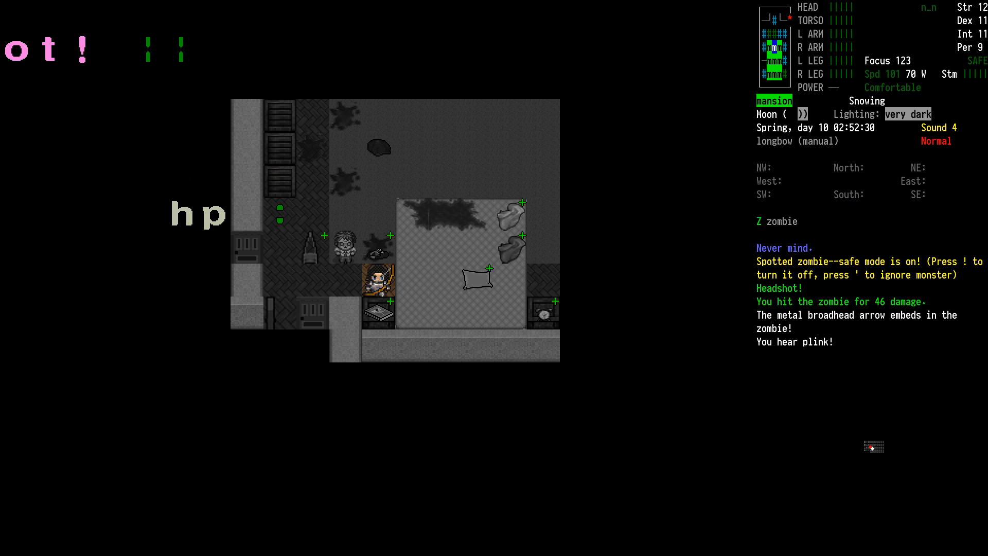
key("r")
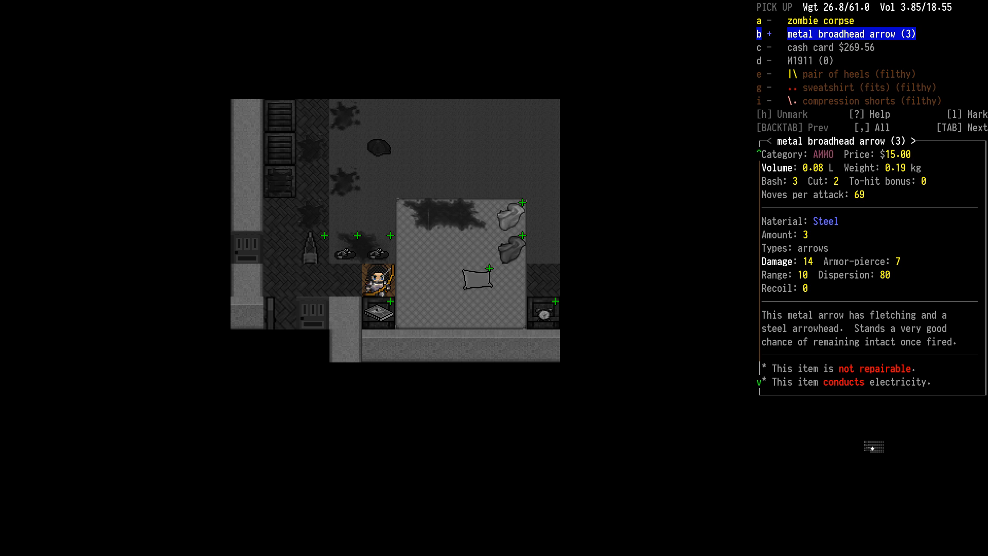
- Recover the three metal broadhead arrows and pulp the corpses
key("down")
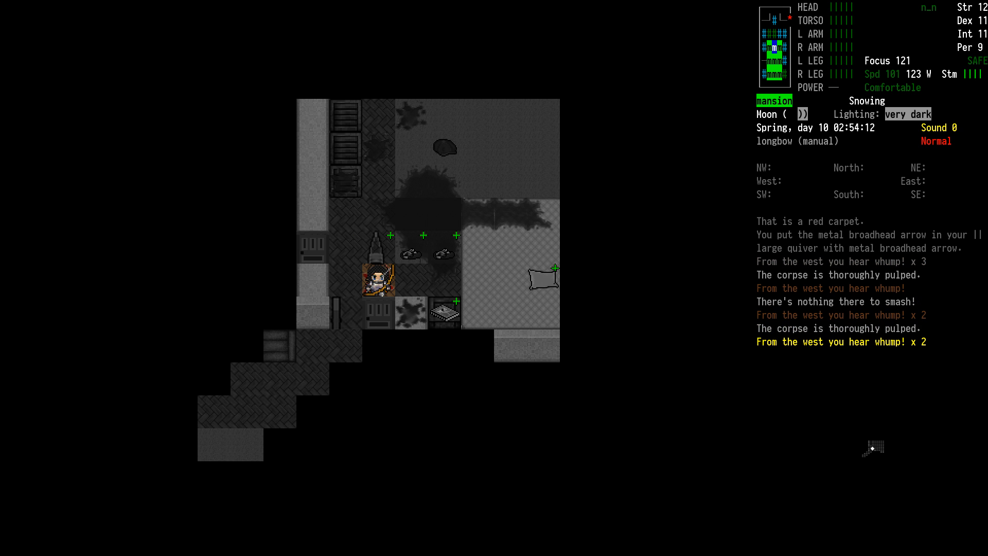
key("up")
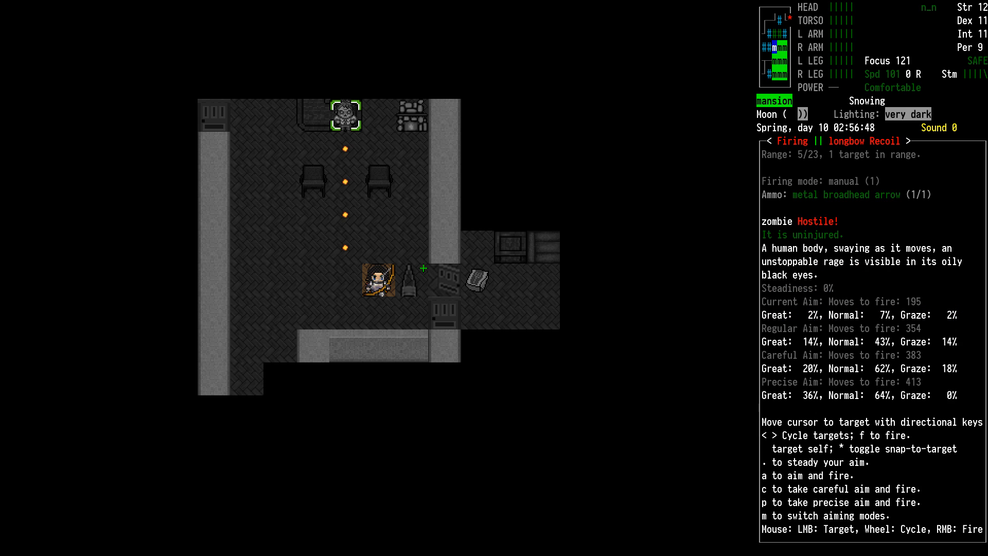
- Fire arrows at the study zombie until the severely injured zombie dies
key(".")
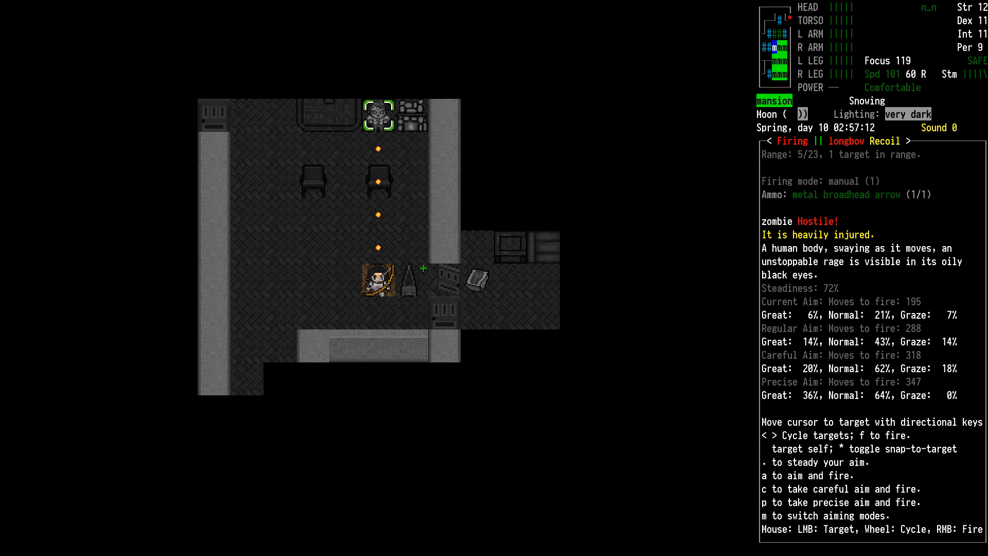
key(".")
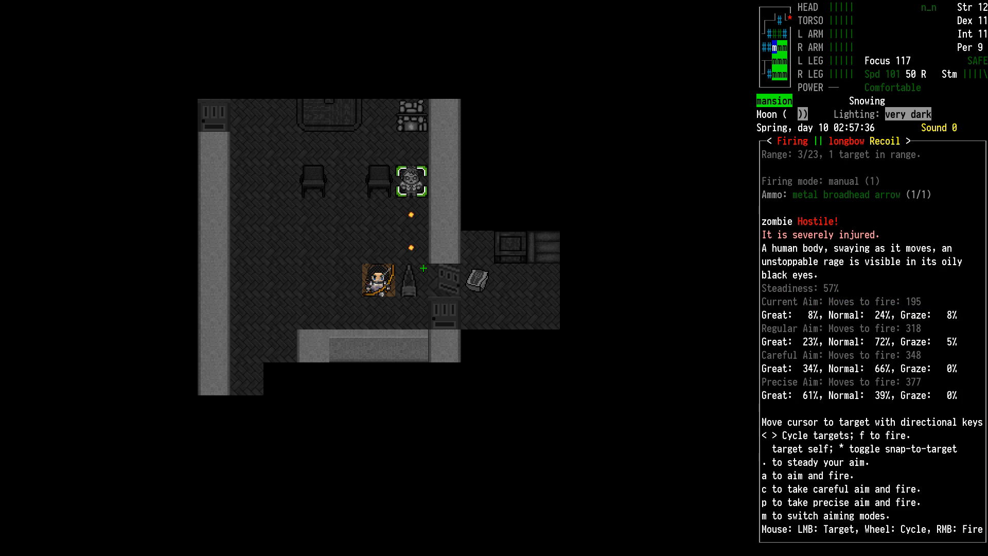
key("f")
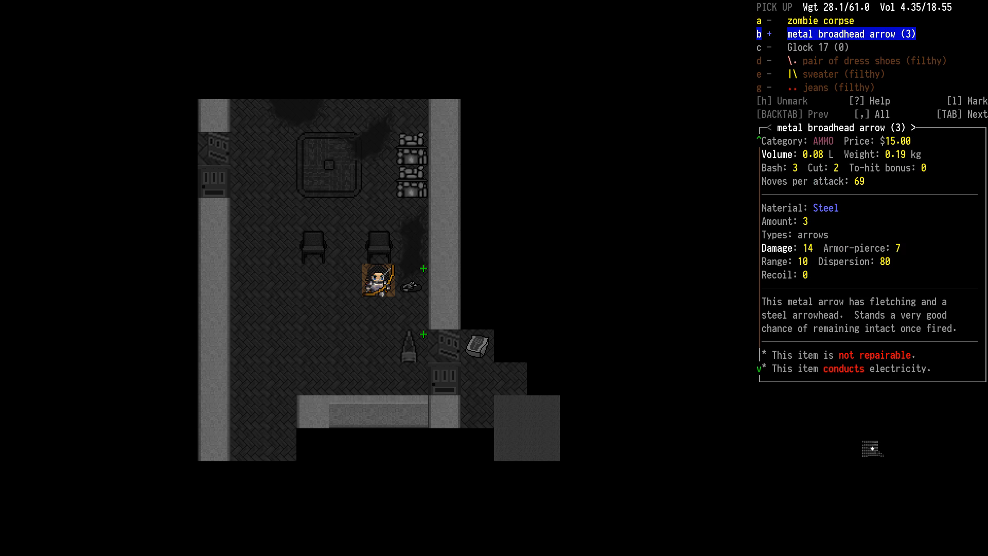
- Pick up the arrows and Glock 17, then mark the Glock 17 and M1911 to drop
key("Enter")
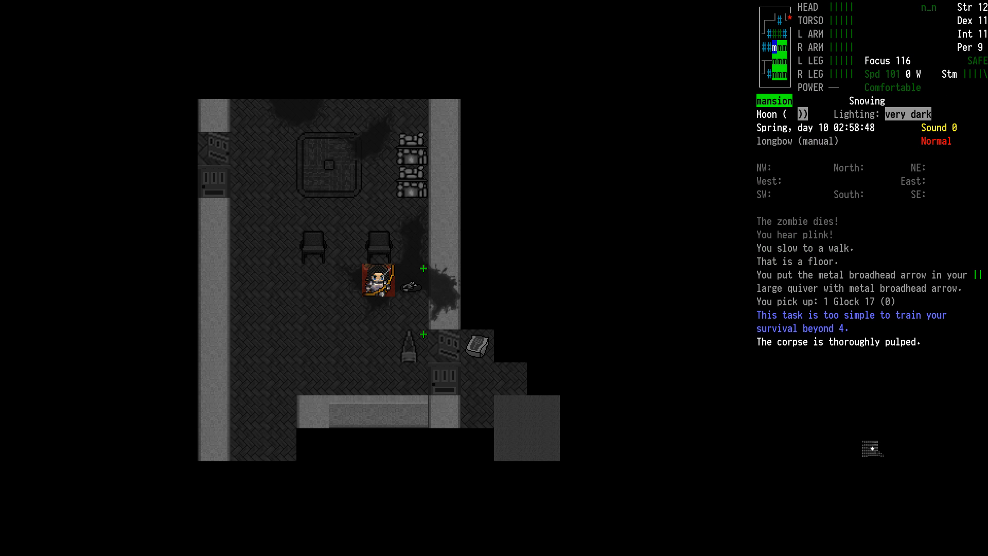
key("d")
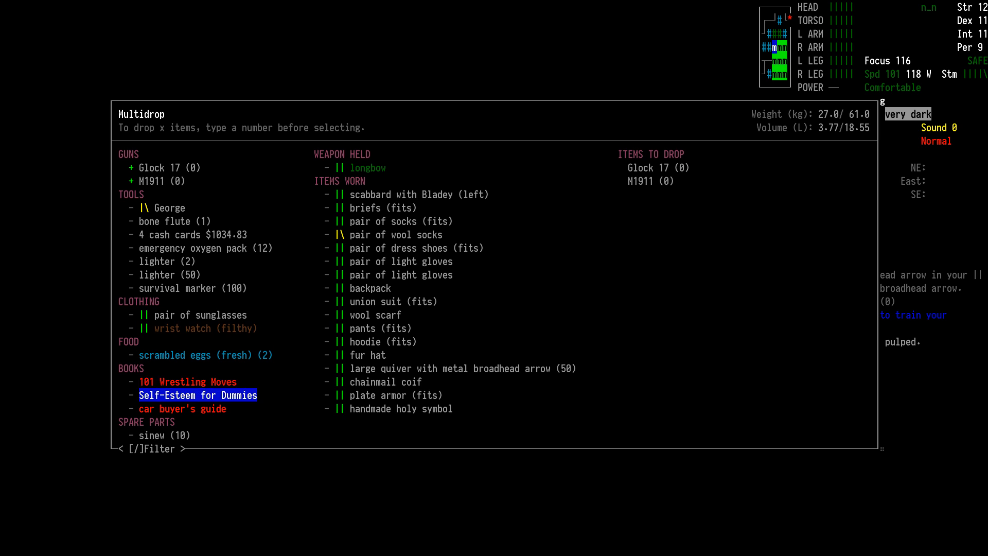
- Mark Self-Esteem for Dummies for dropping and drop all marked items
left_click(188, 381)
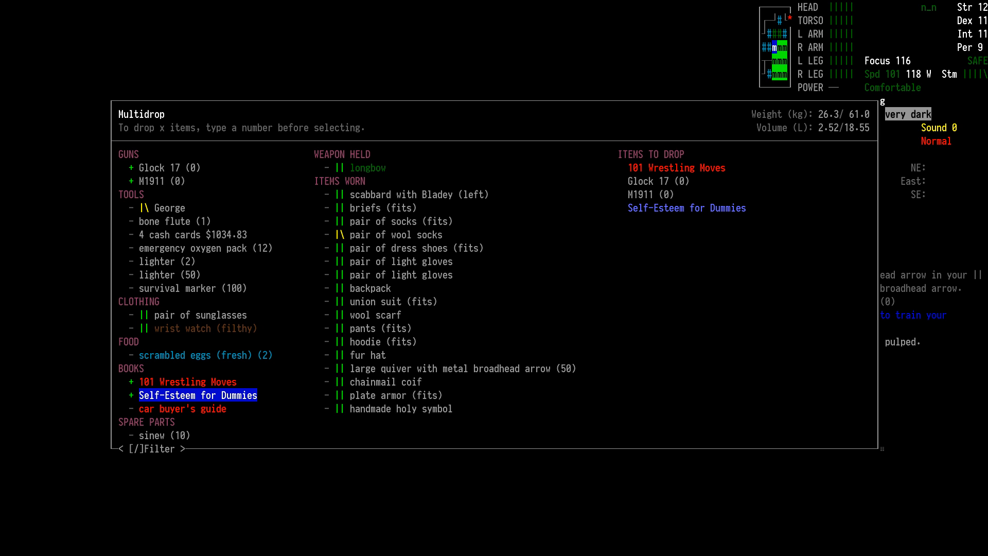
key("Return")
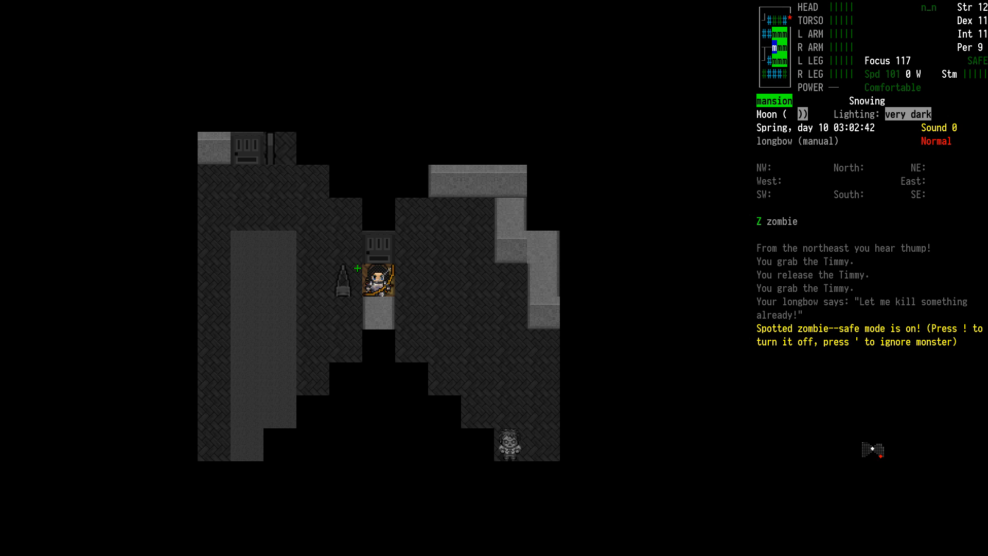
- Let go of the Timmy and take control of the Electric SUV
key("'")
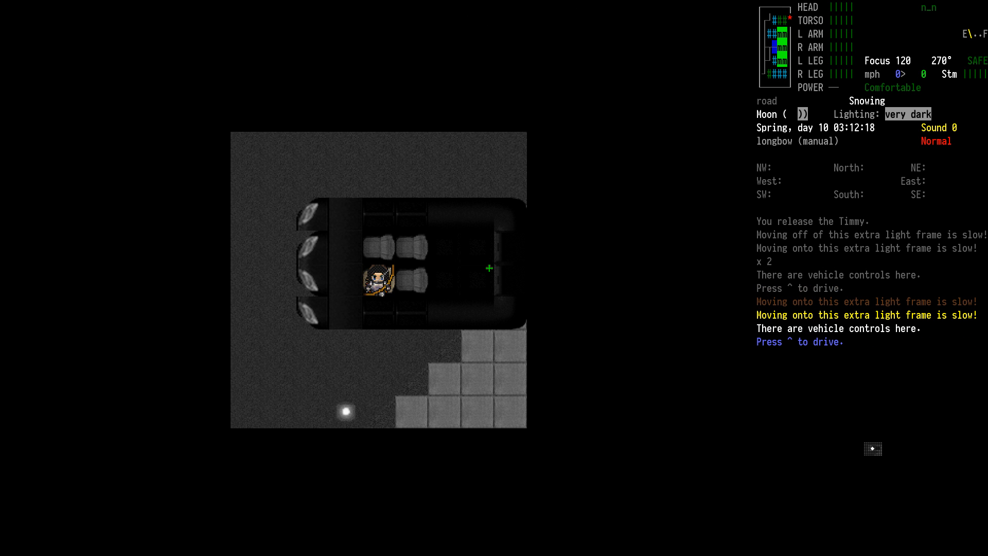
key("^")
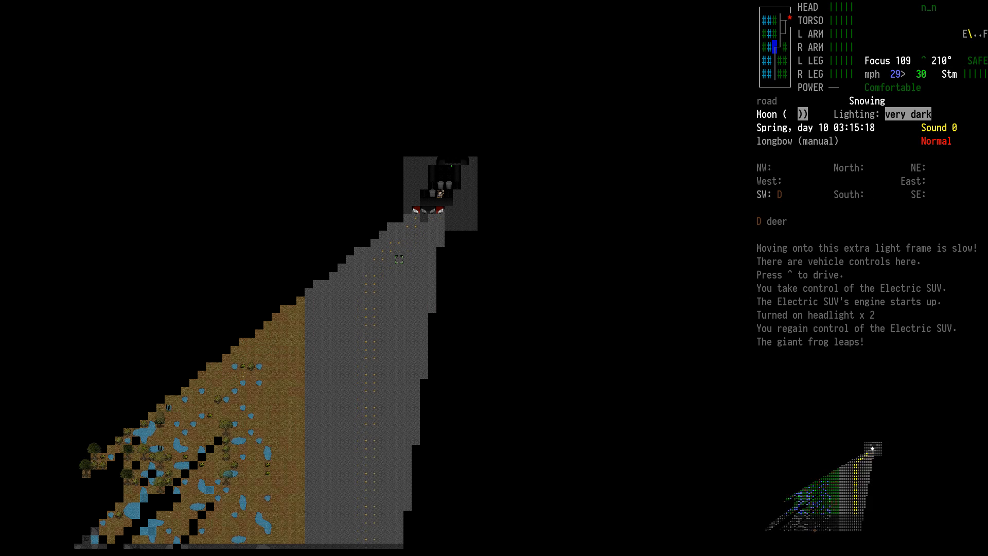
- Drive the SUV up the road toward the building and decline the save-and-quit prompt
key("up")
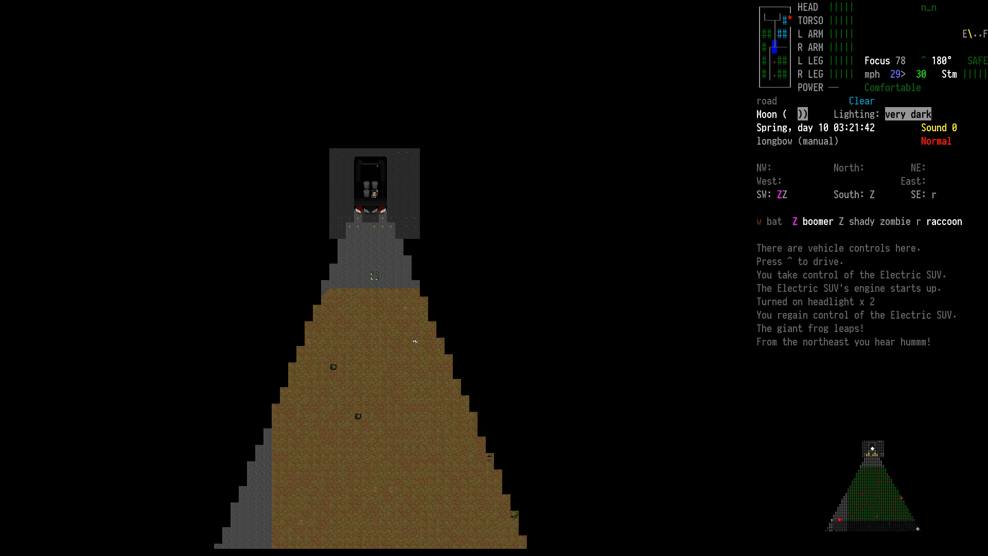
key("m")
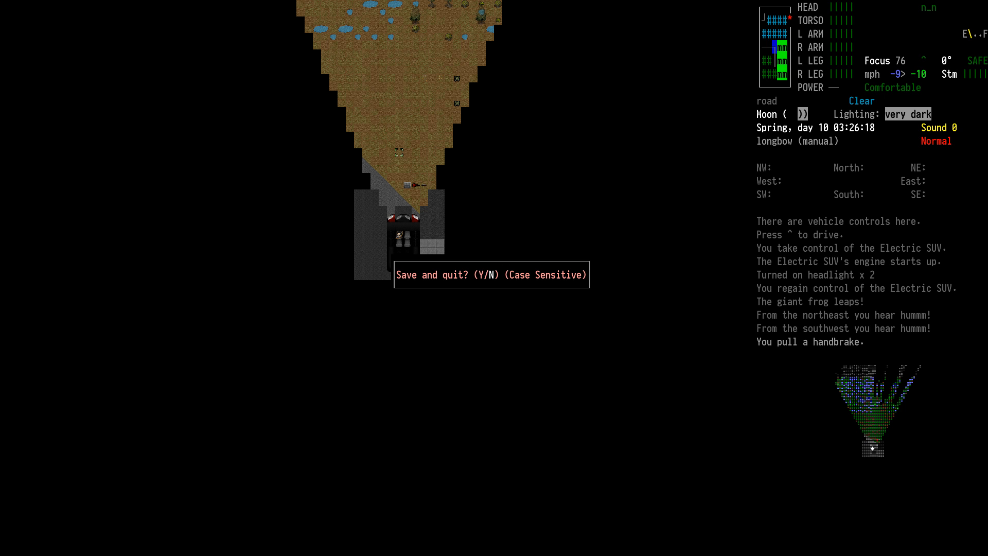
key("n")
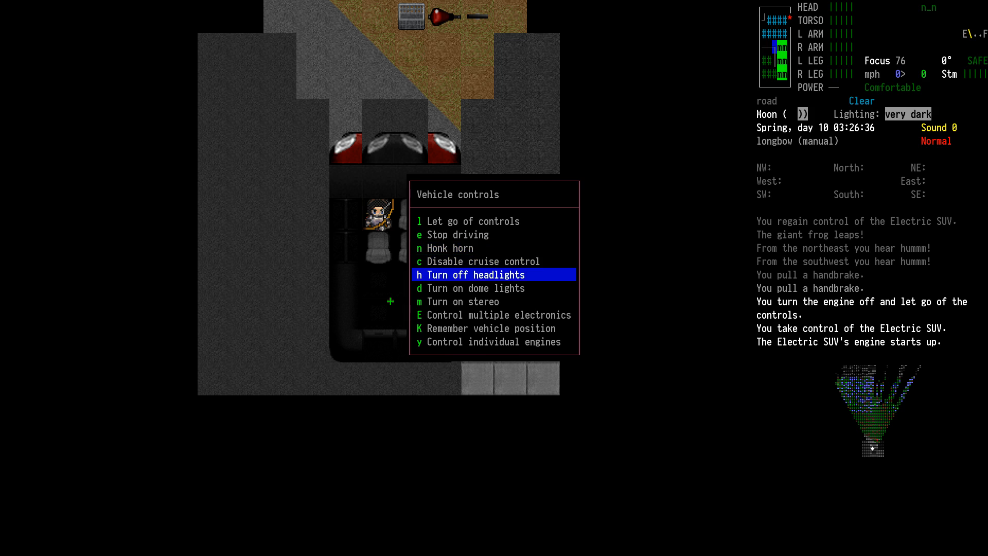
- Switch off the Electric SUV's headlights
key("h")
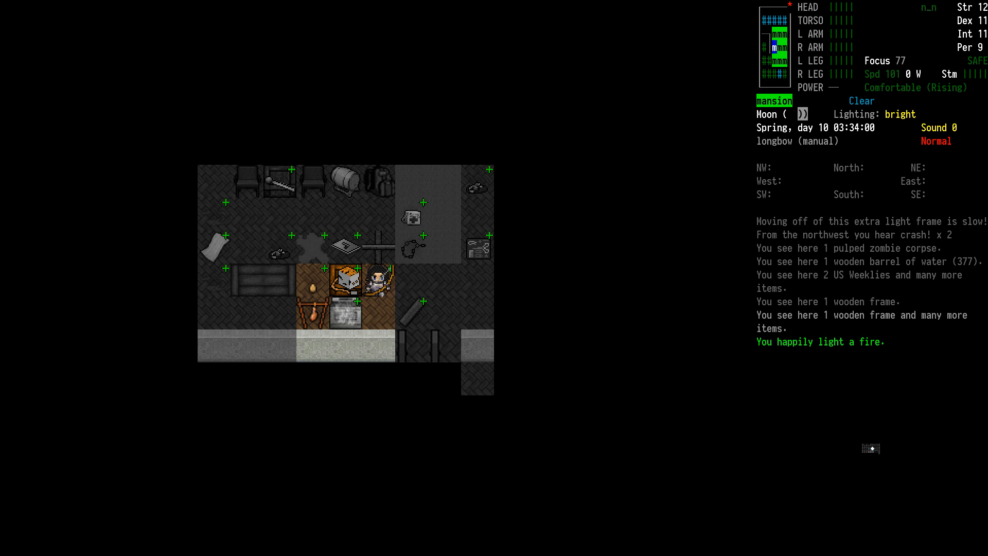
- Skim the knife fighter's notes, then skim and read The Book of Five Rings
key("R")
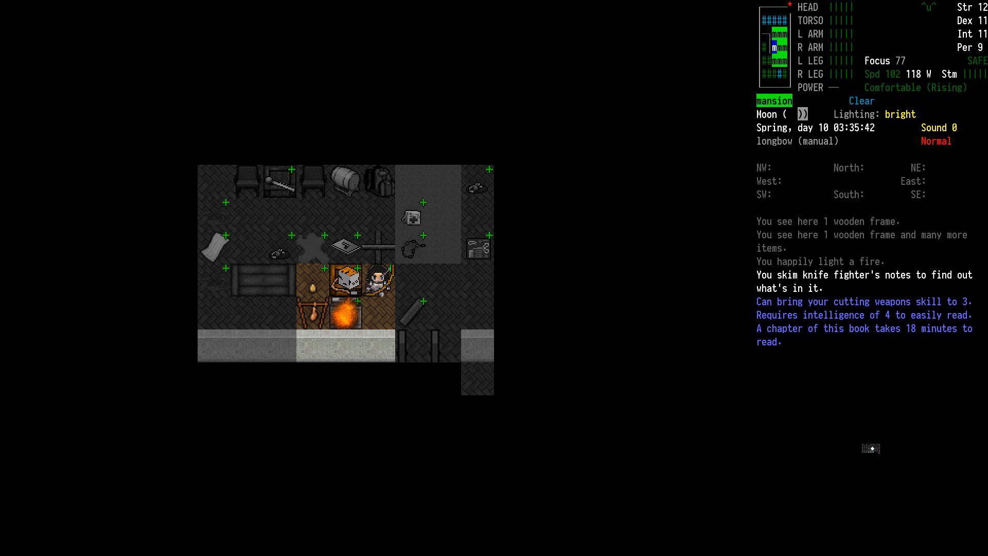
key("@")
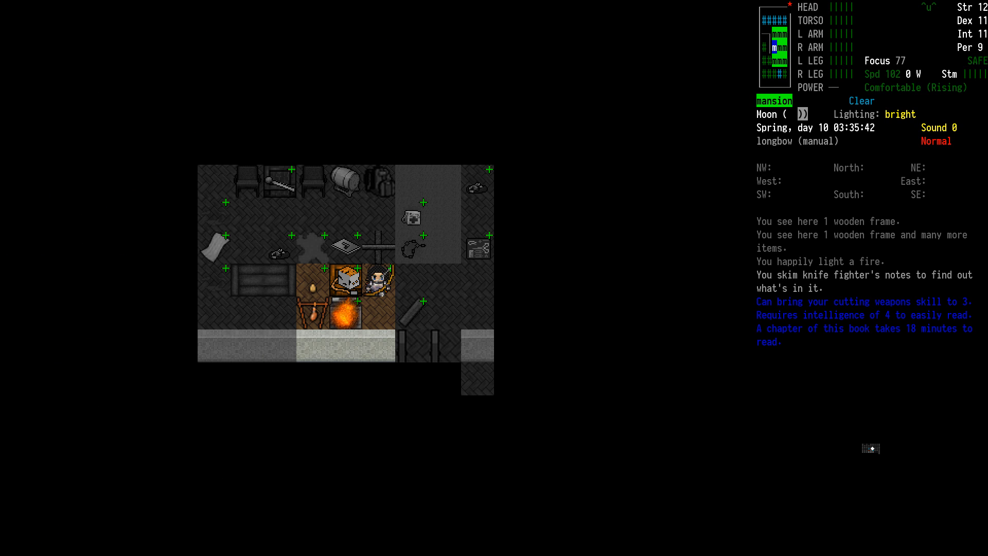
key("r")
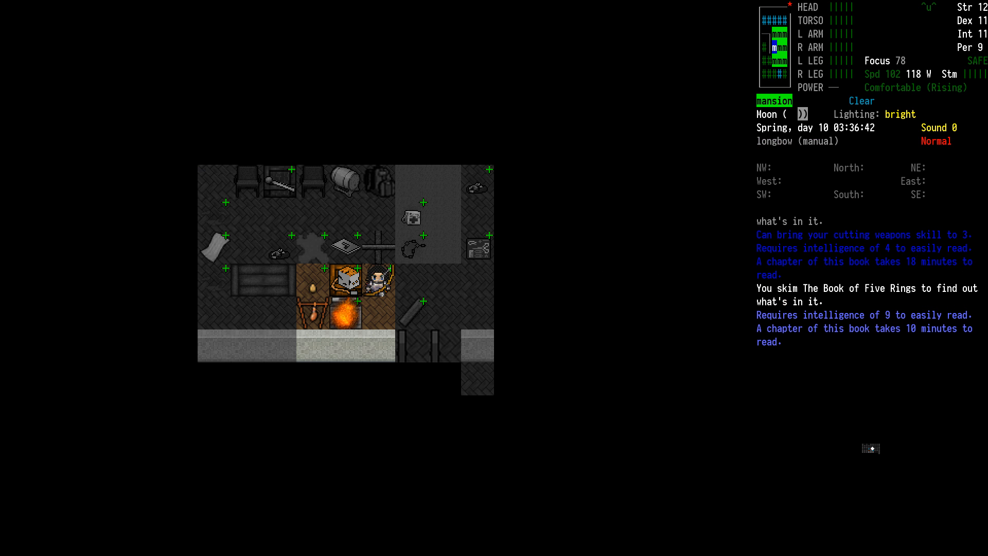
key("R")
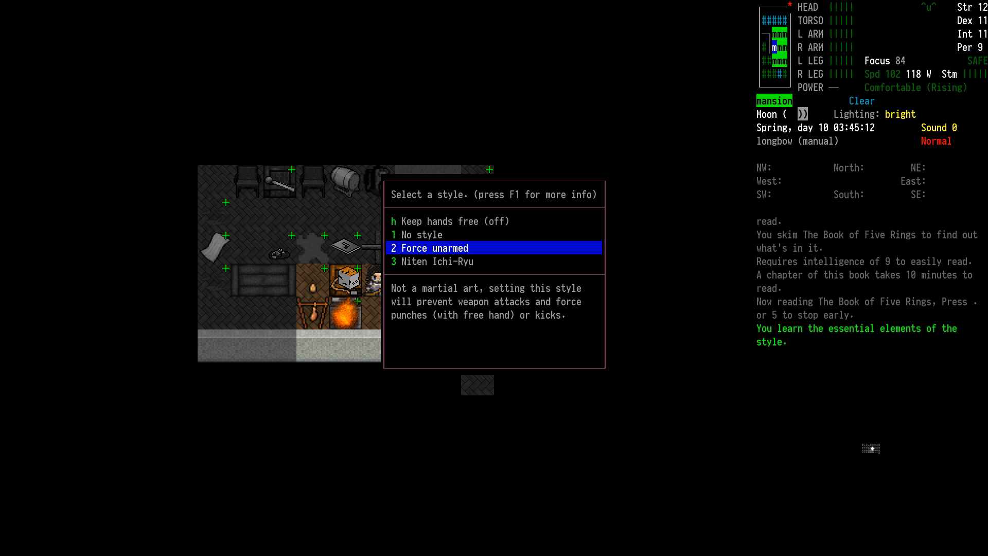
- Highlight Niten Ichi-Ryu, close the style list, and wield the Bladey sword
key("Down")
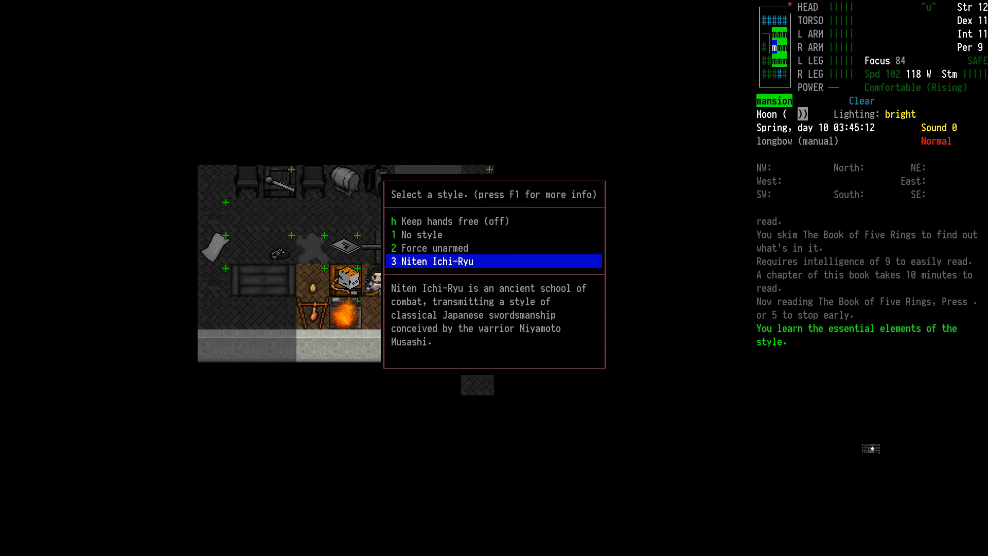
key("f1")
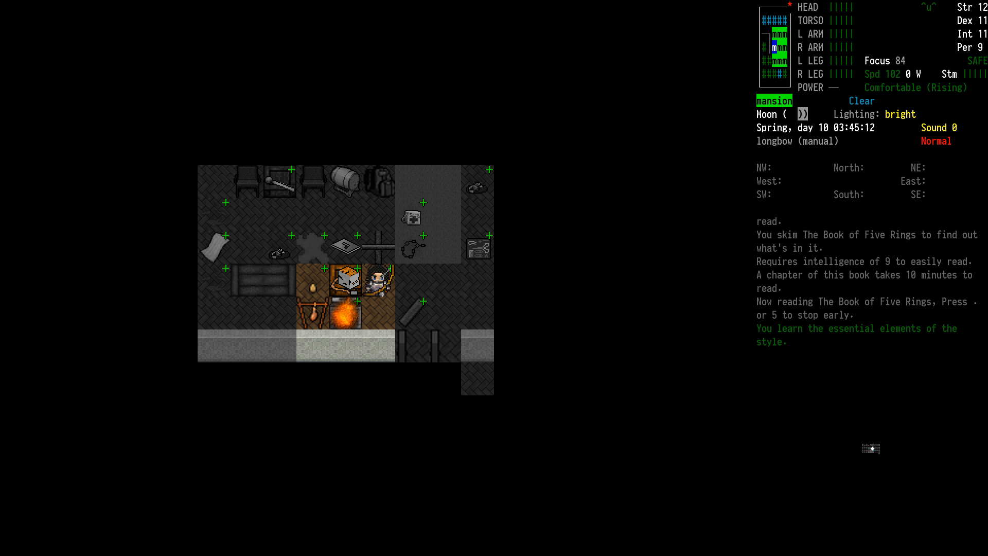
key("i")
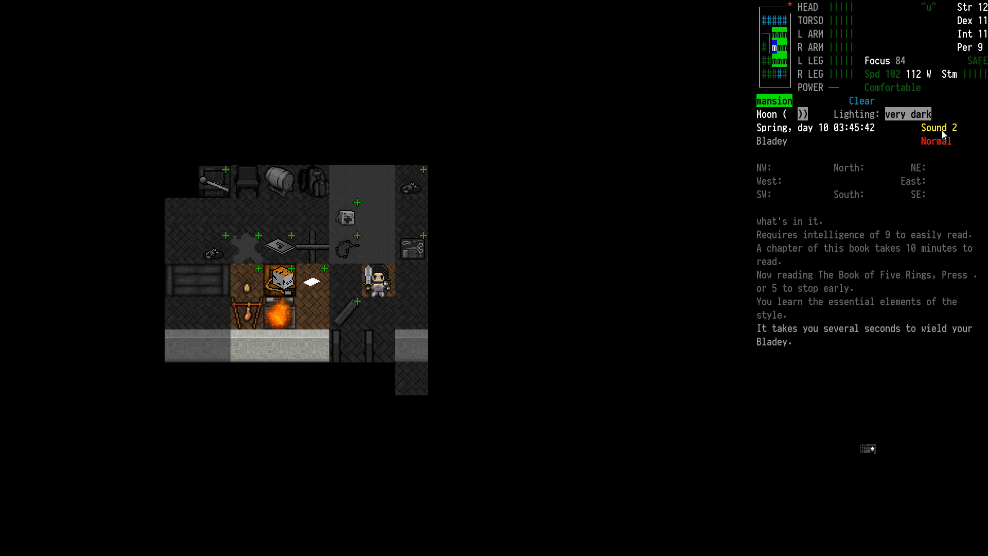
mouse_move(934, 150)
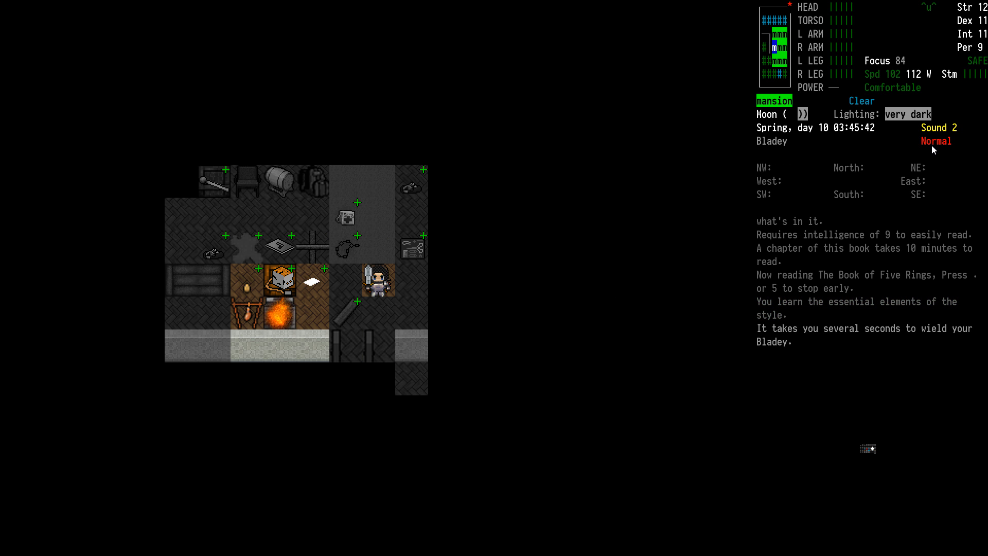
- Wield the steak knife George and store the Bladey in its scabbard
key("i")
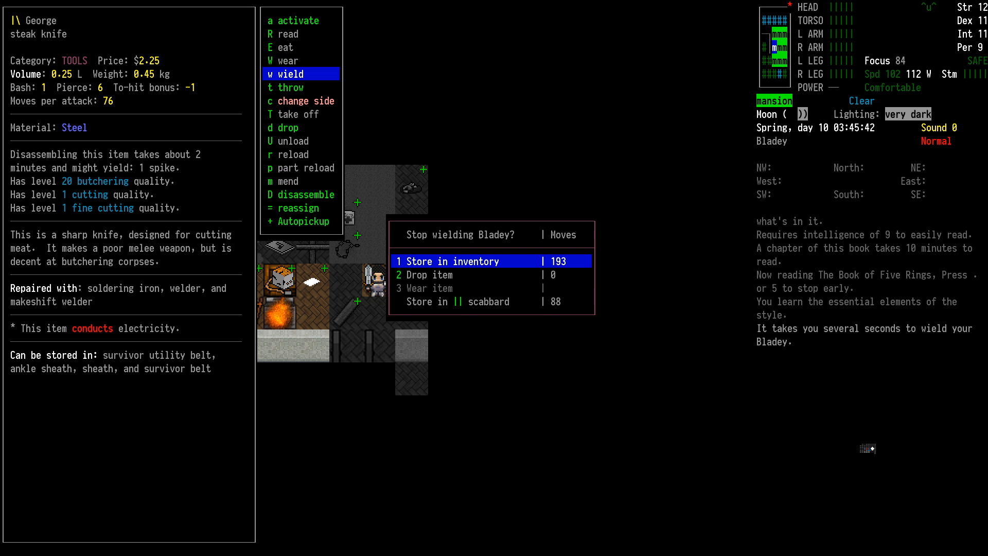
left_click(451, 260)
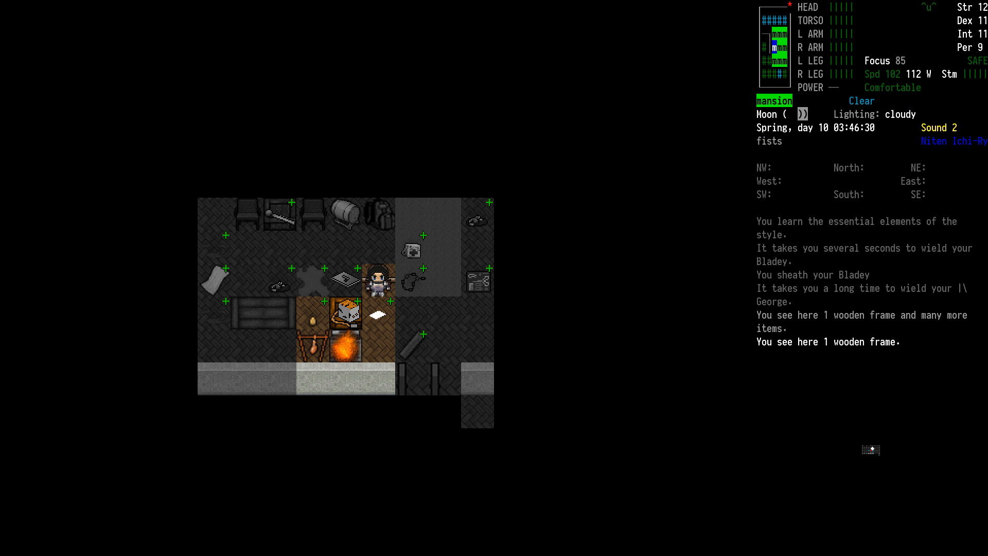
- Eat the scrambled eggs, then take a multivitamin from the second consumables page
key("e")
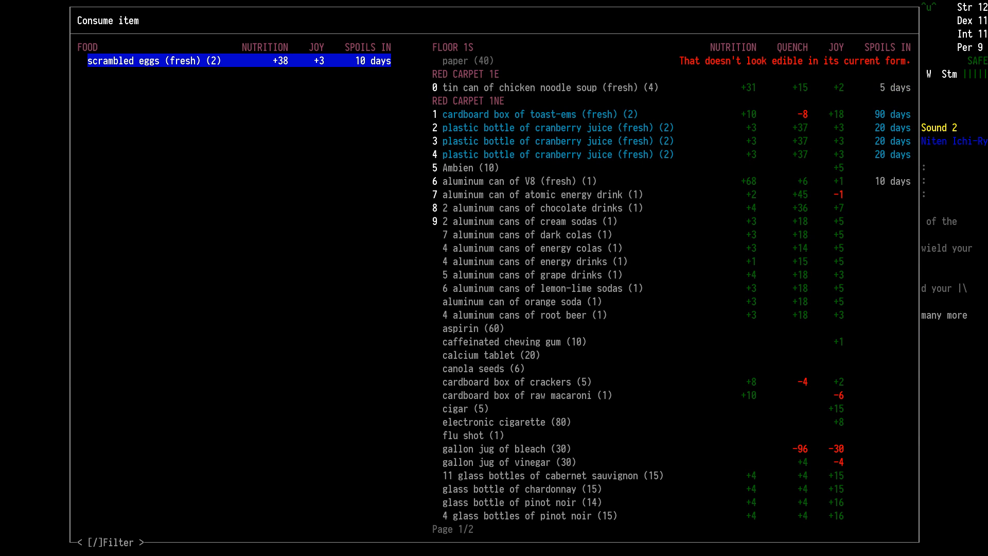
left_click(154, 61)
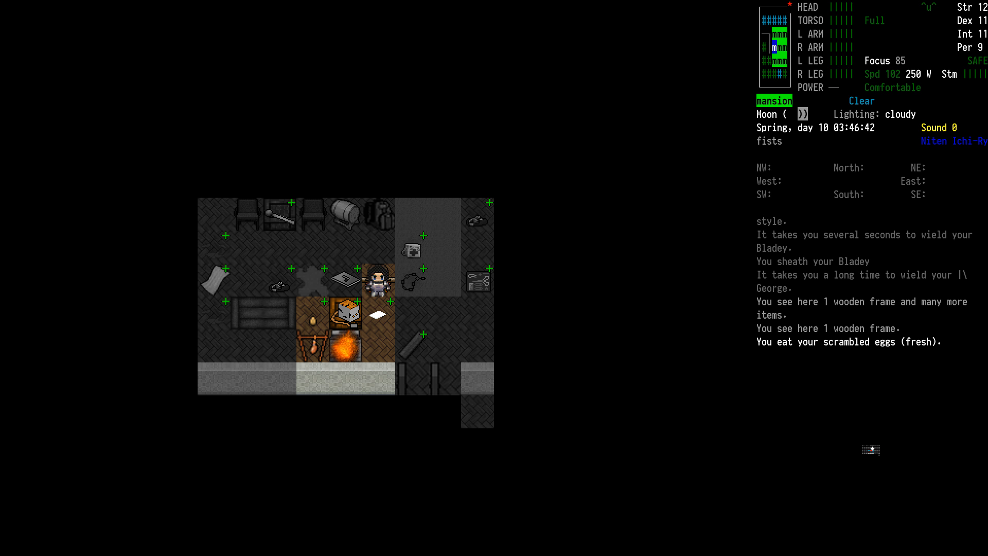
key("E")
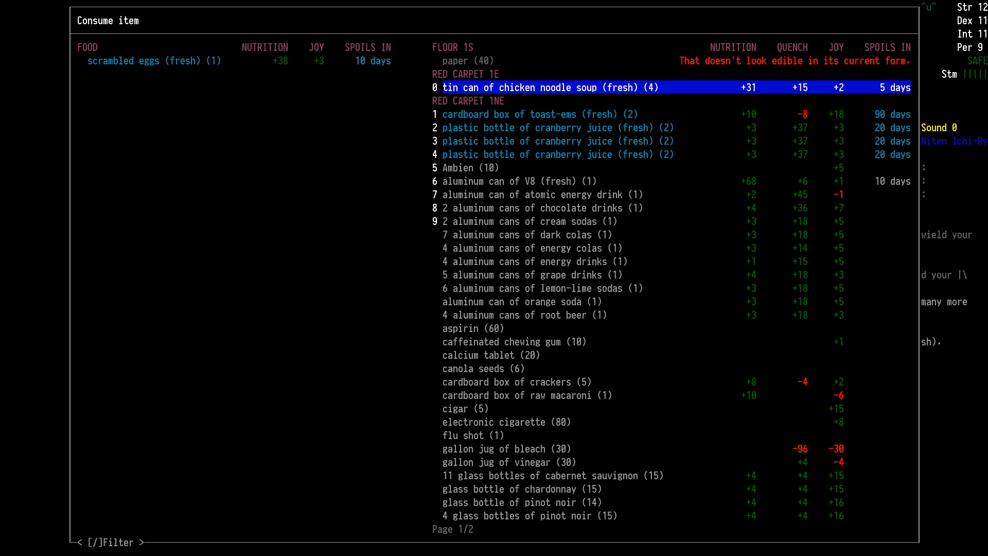
key("down")
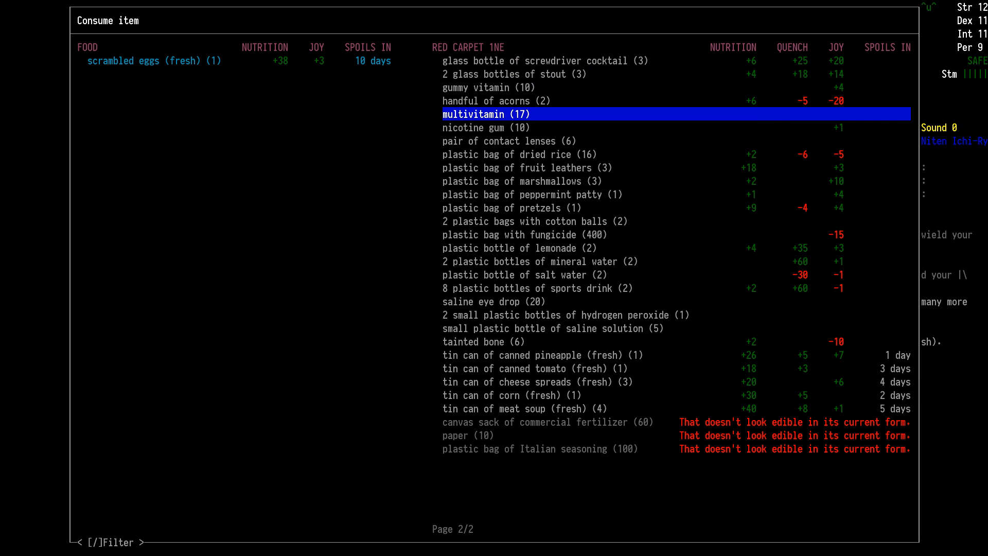
key("Enter")
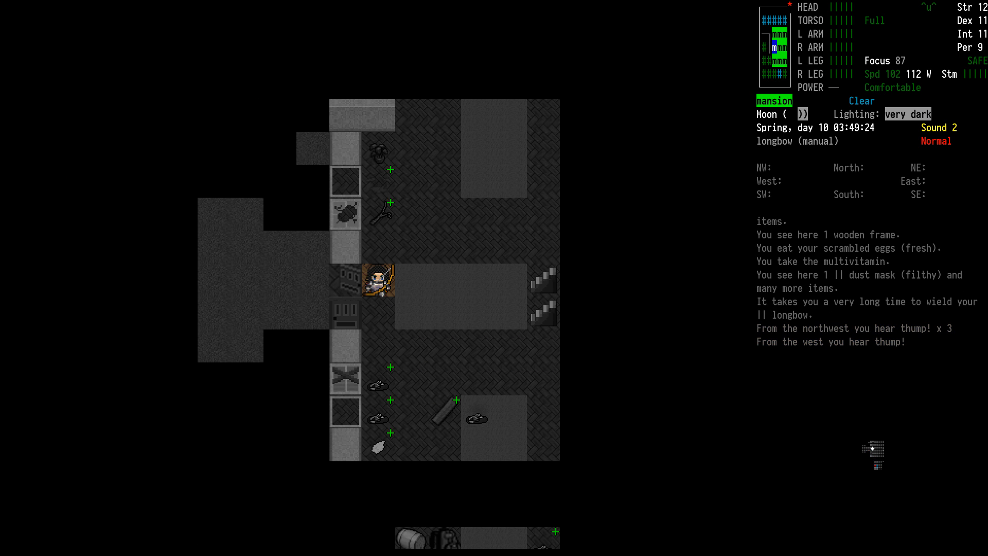
- Start running to break the shady zombie's grab, then inspect the Bladey's scabbard
key("c")
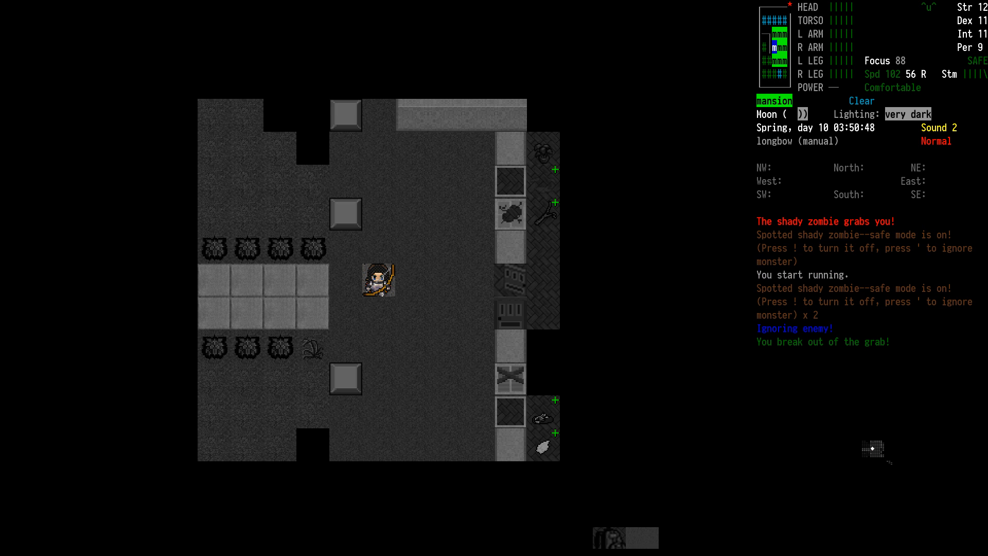
key("i")
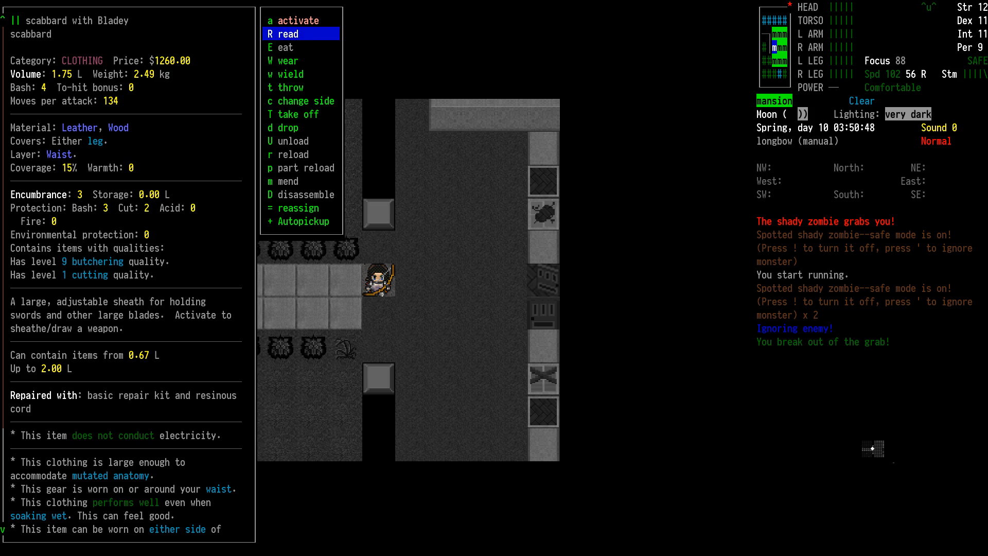
- Draw the Bladey to kill the shady zombie, sheathe it, and view the longbow's details
left_click(287, 60)
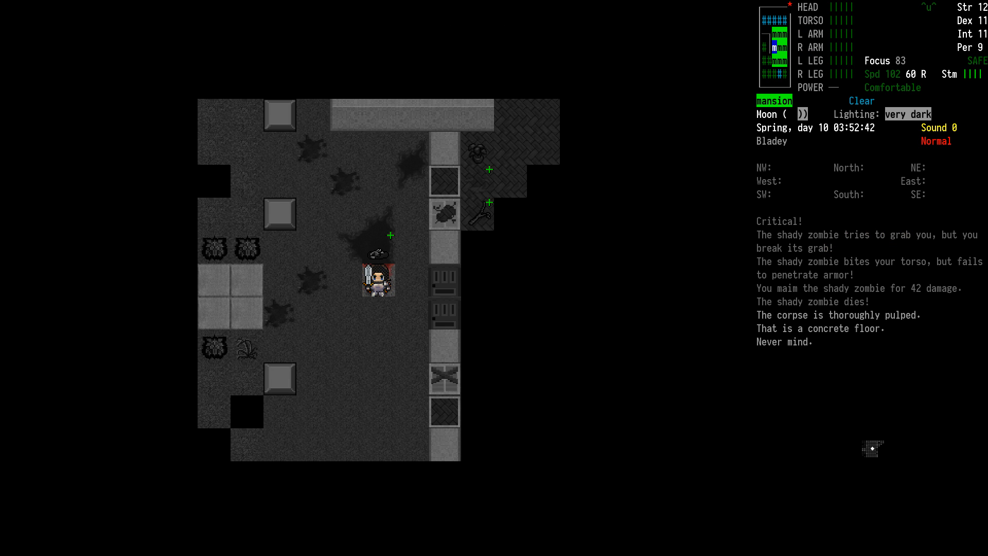
key("i")
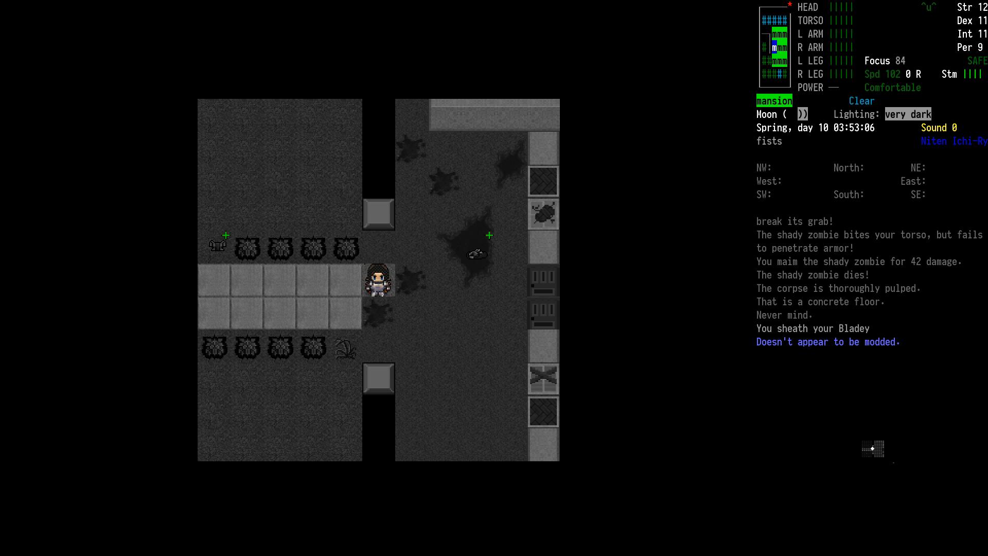
key("i")
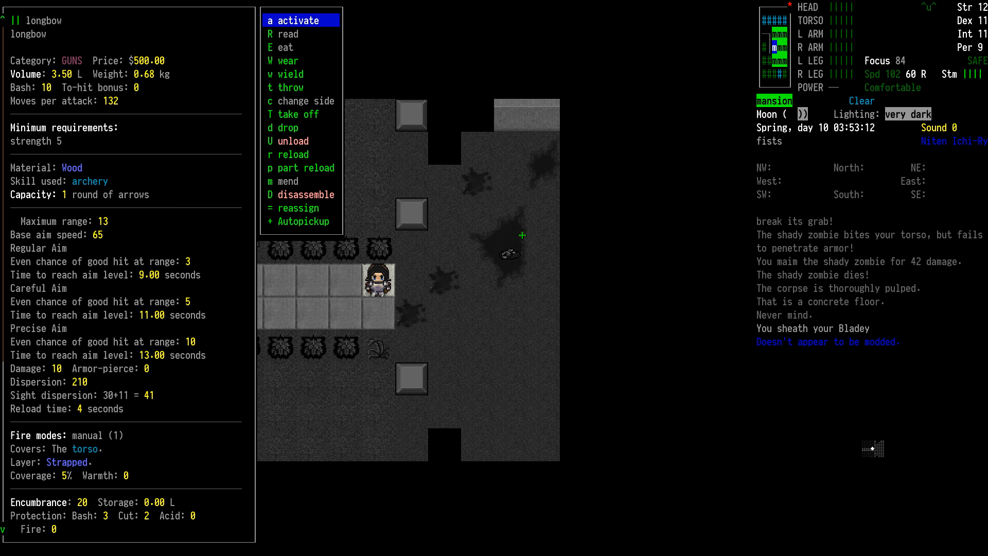
- Wield the longbow again and step outside onto the road
left_click(286, 74)
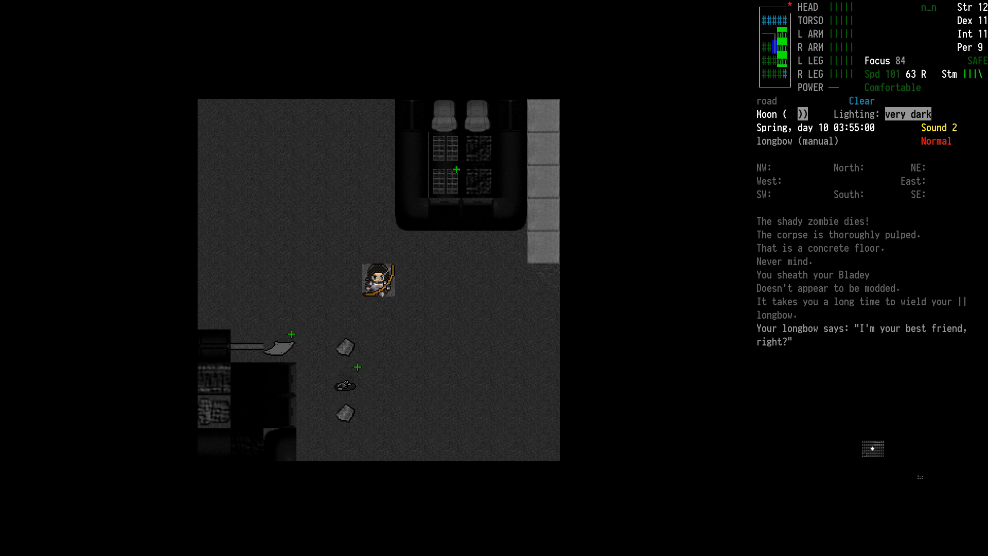
- Wade through the swamp and forest to reach the car on the snowy road
key("m")
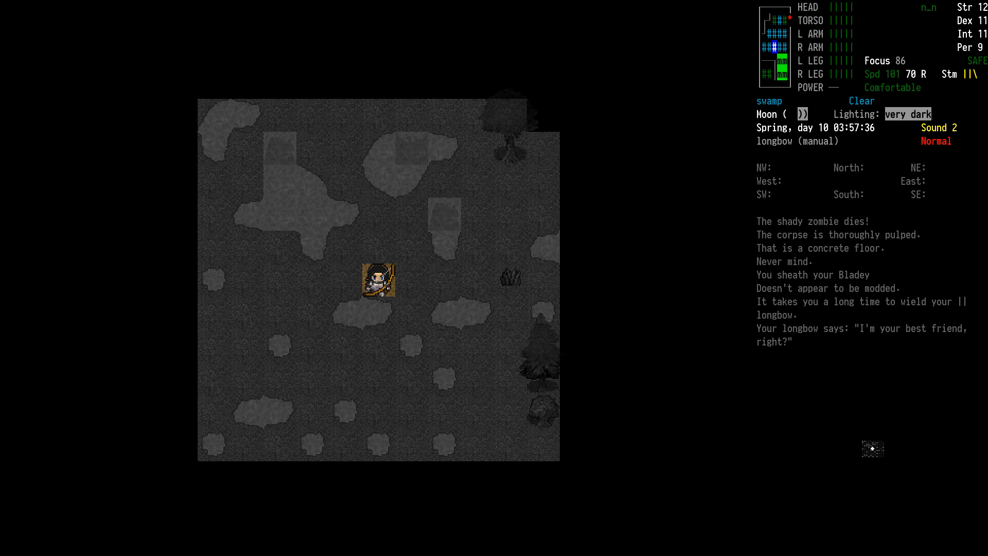
key("up")
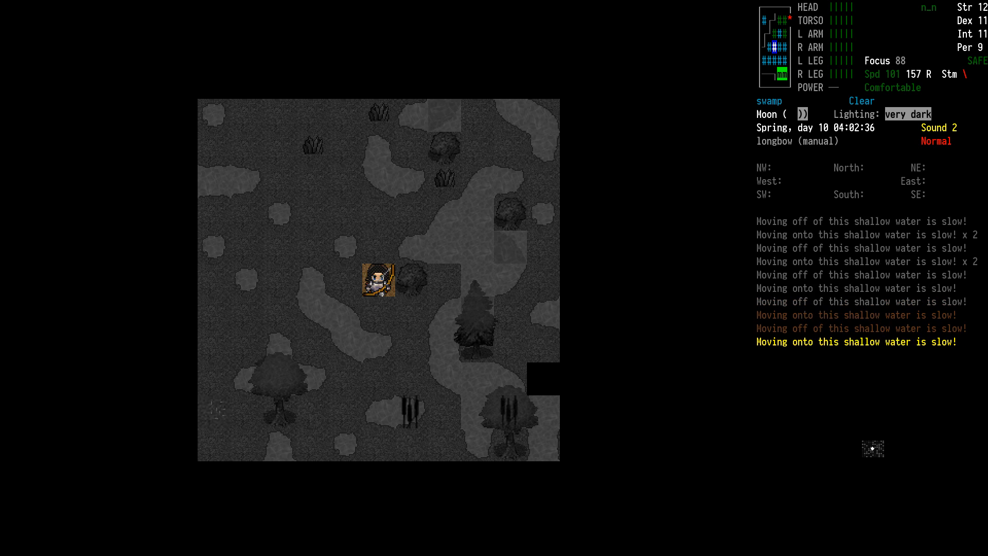
key("up")
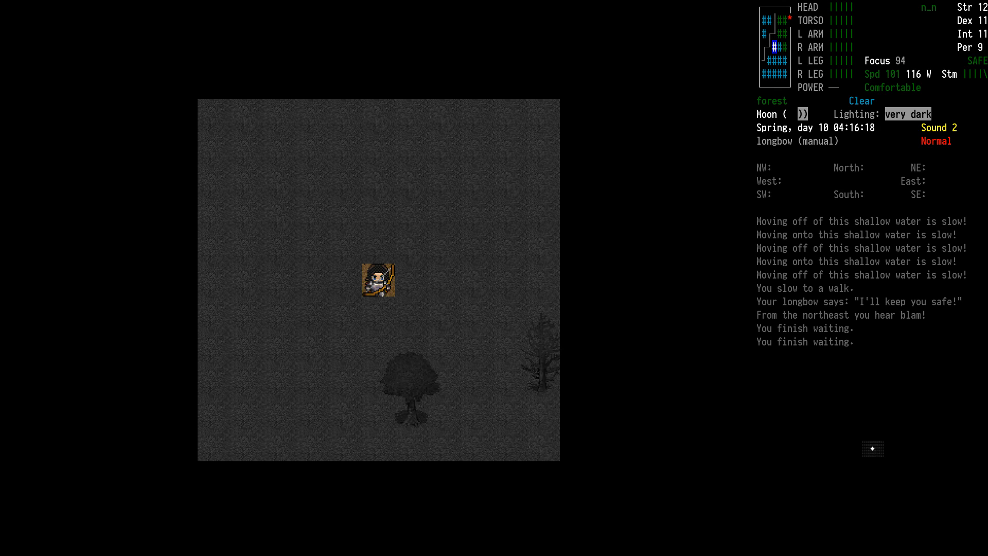
key("m")
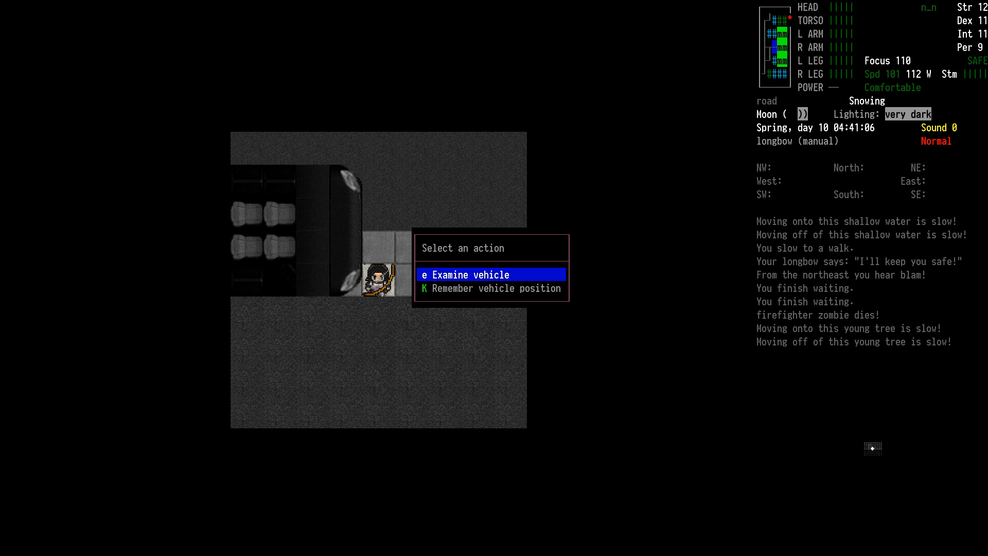
- Examine the car, finding it dented and wheel-lacking with 19% fuel
left_click(468, 275)
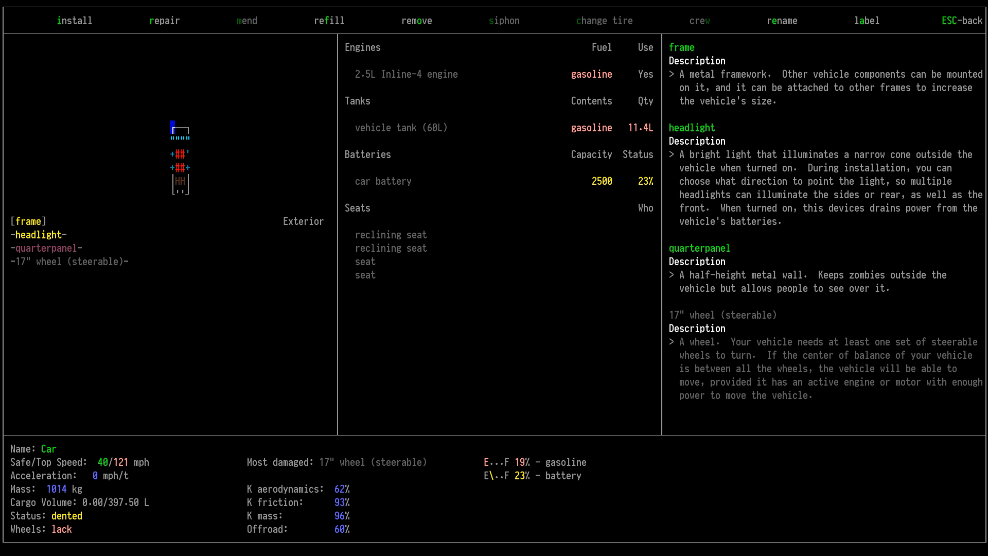
left_click(416, 20)
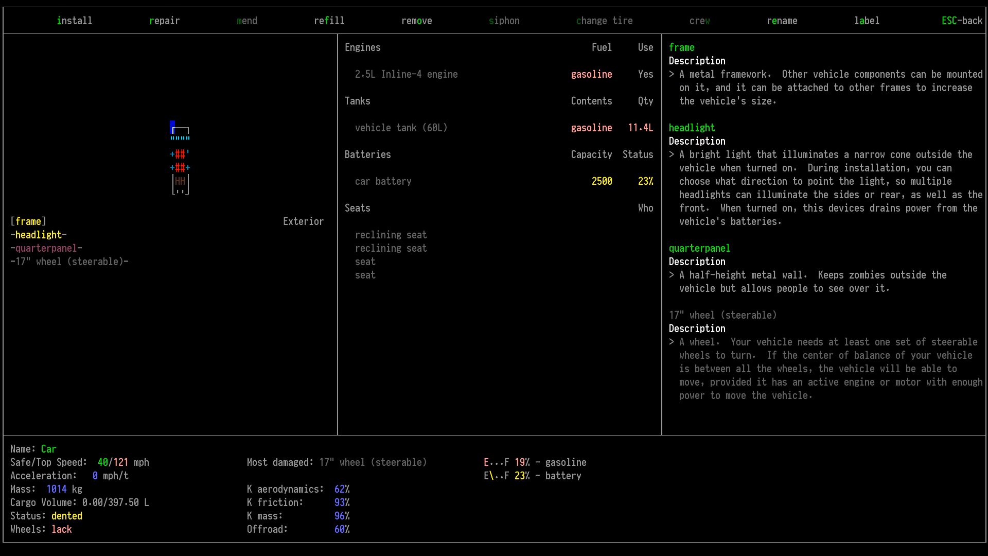
key("Escape")
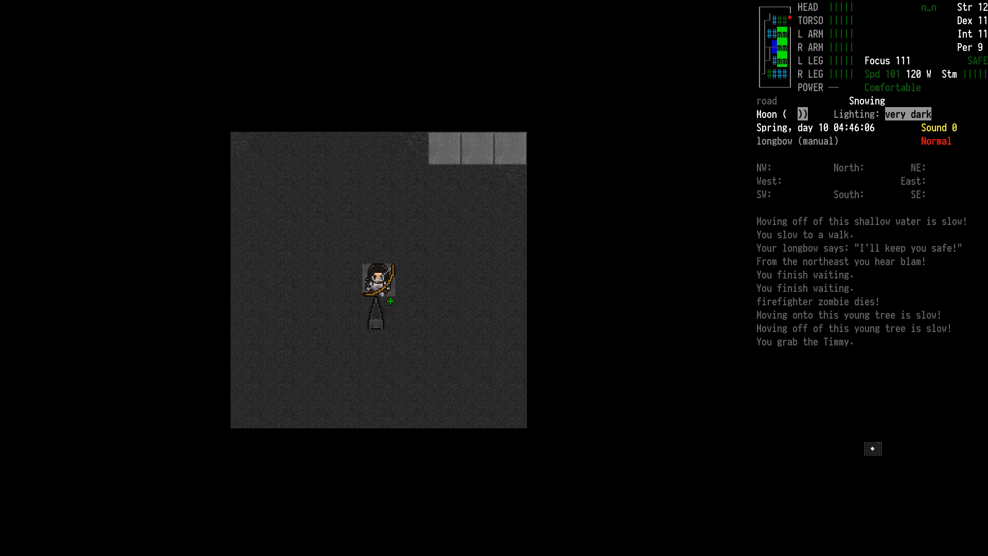
- Check the overmap, then close it to return to the mansion
key("m")
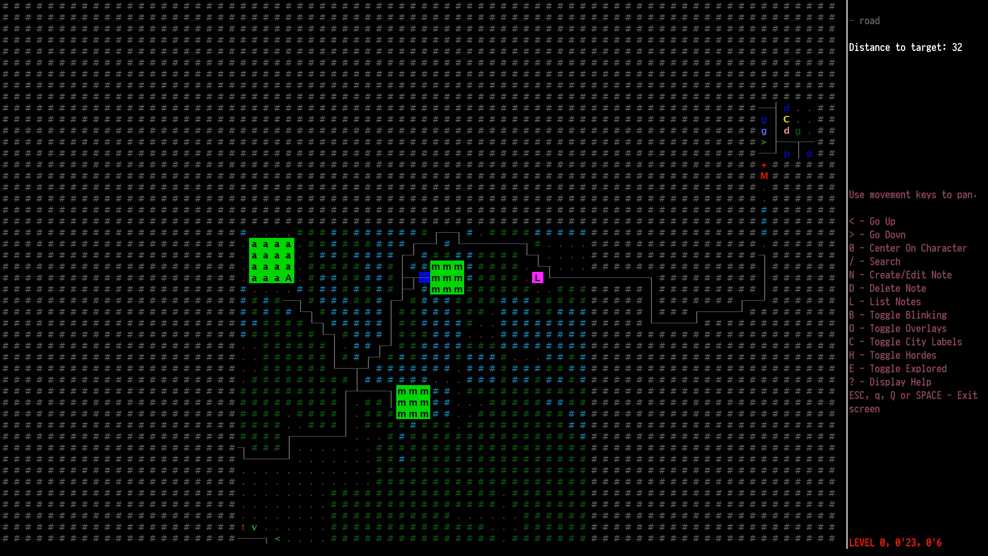
key("Escape")
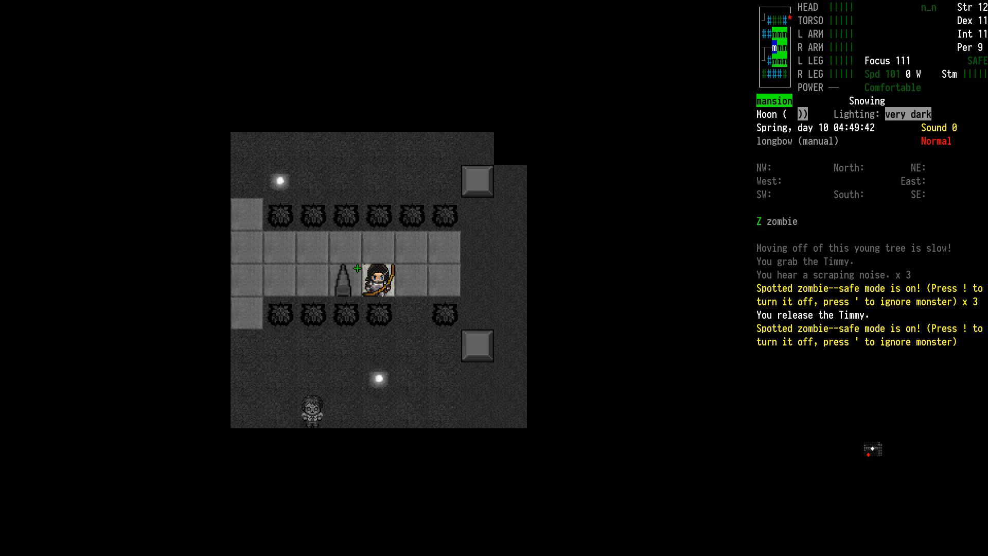
- Steady aim and hit the first zombie with a longbow arrow for 42 damage
key("f")
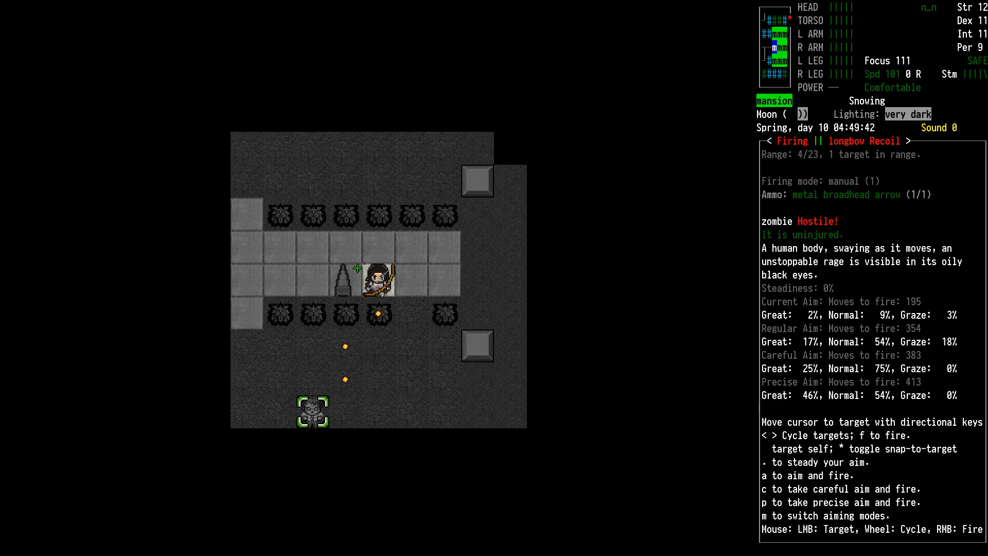
key(".")
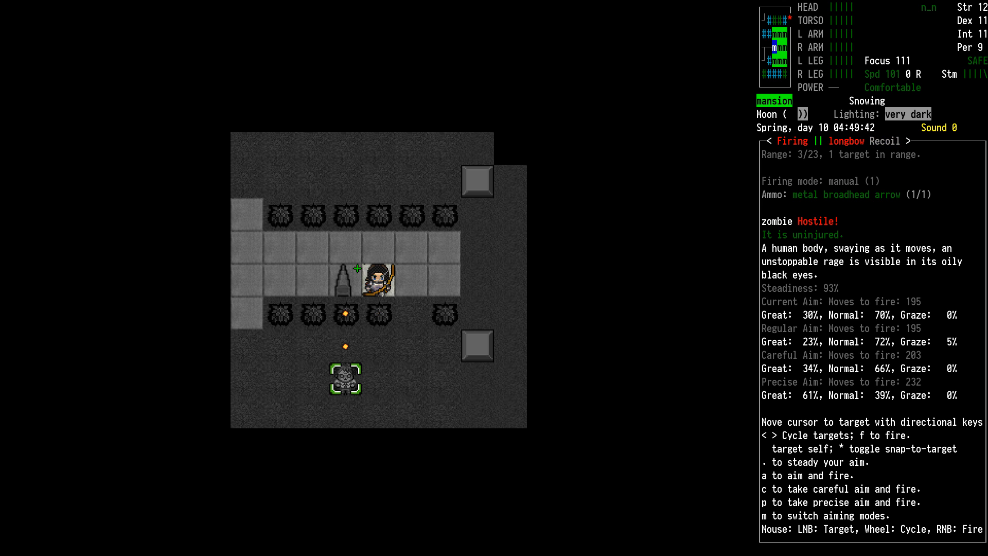
key("f")
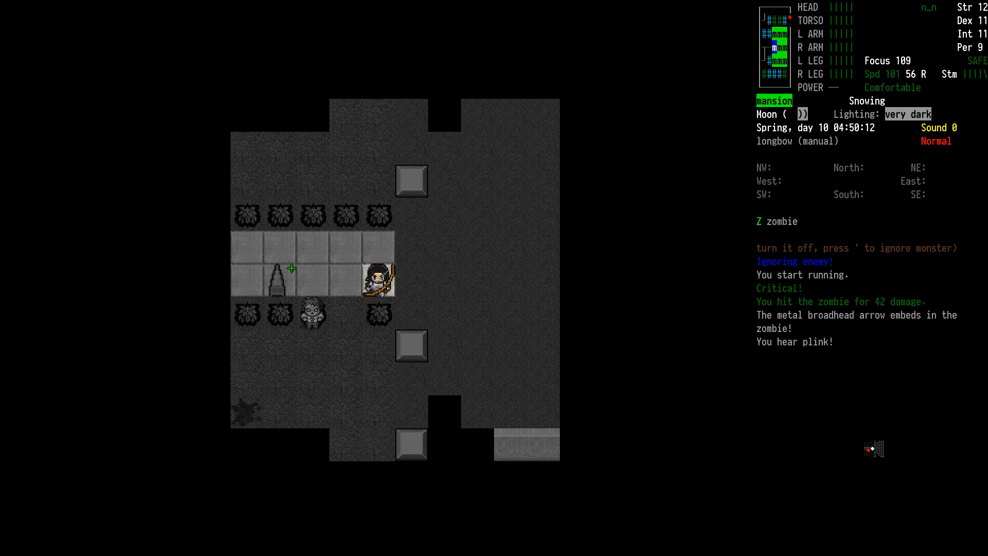
key("f")
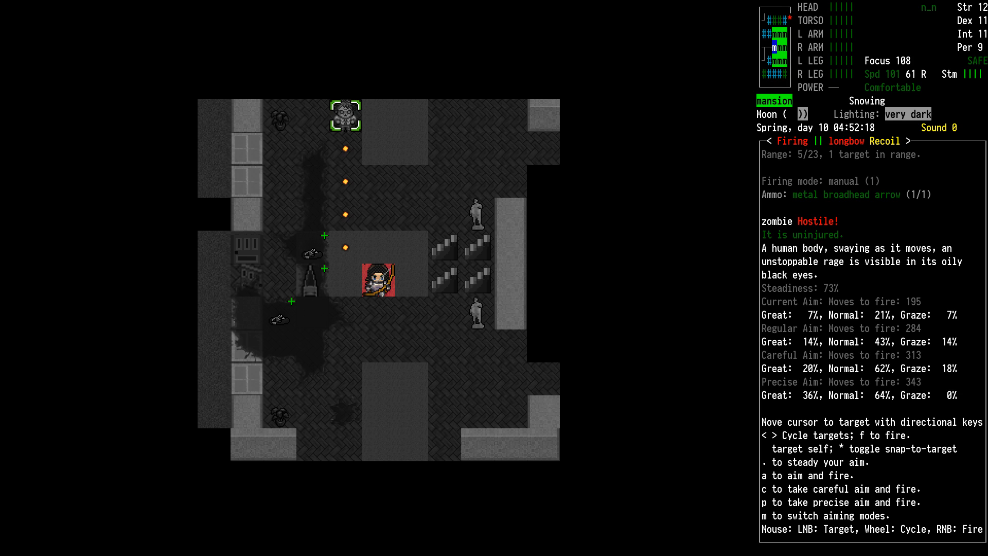
- Hit the next zombie for 35 damage and re-aim at the injured zombie
key(".")
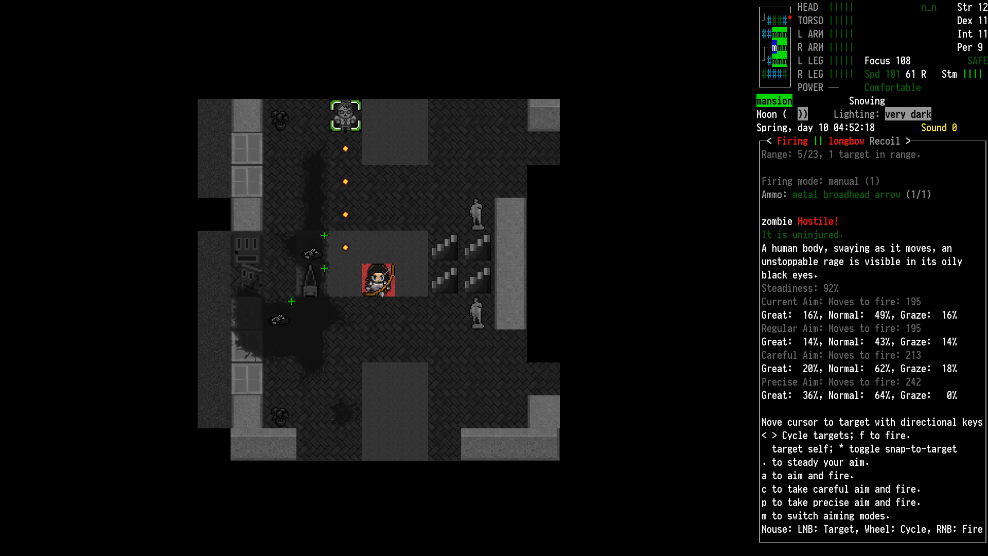
key("f")
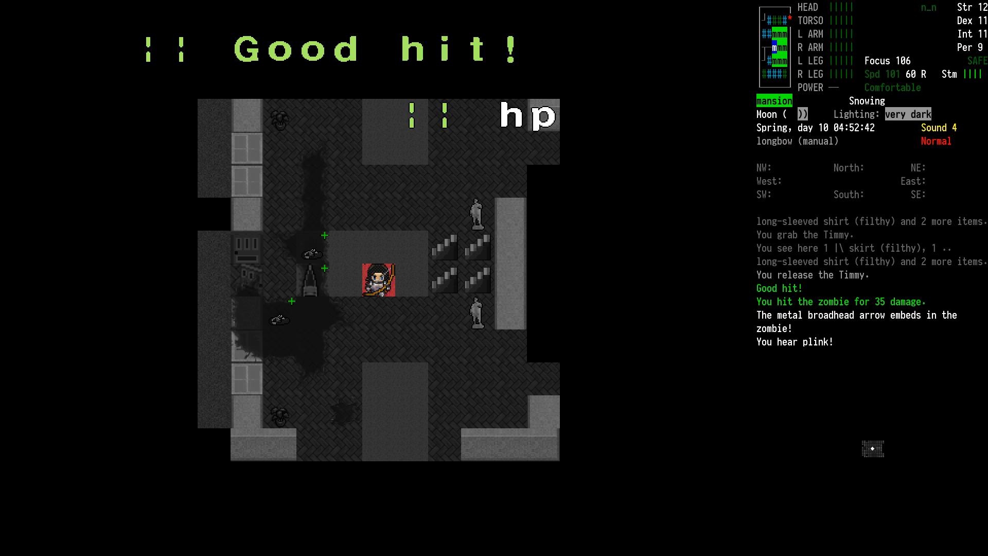
key("f")
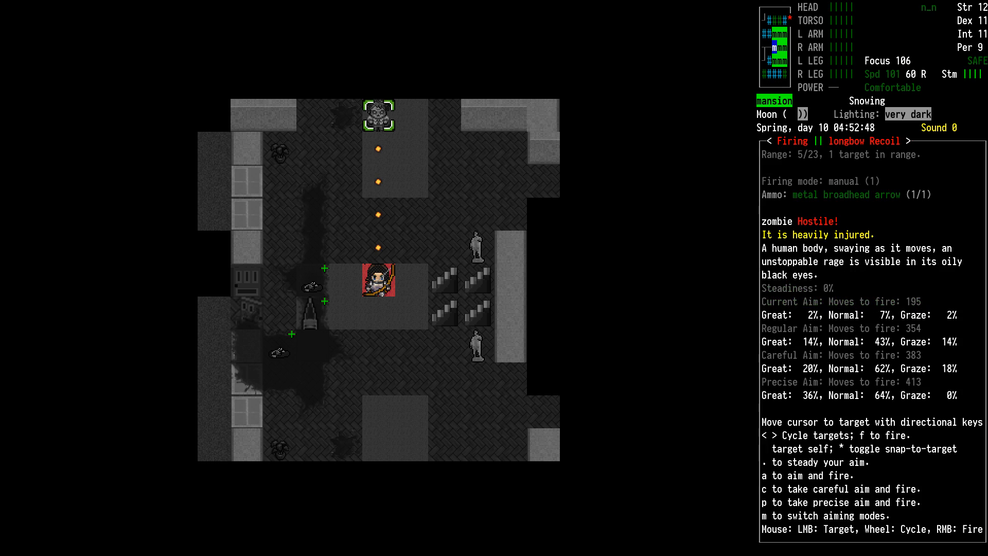
key(".")
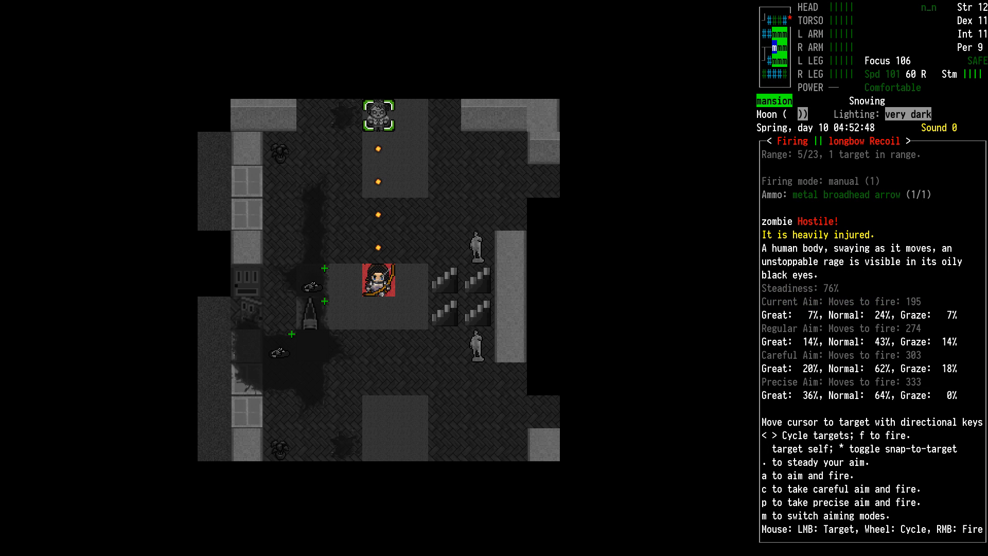
key(".")
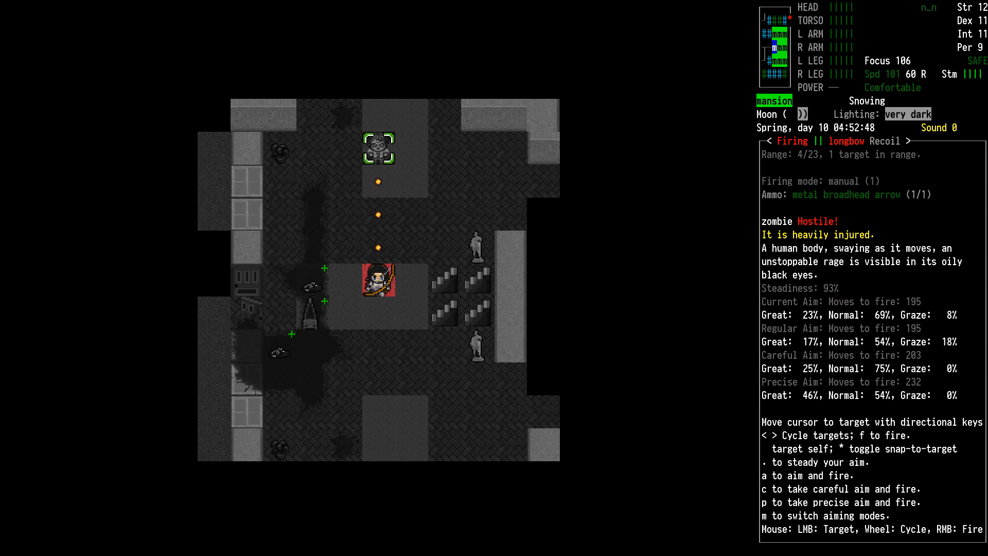
- Shoot the heavily injured zombie, then pick up the tin of canned tomato
key("f")
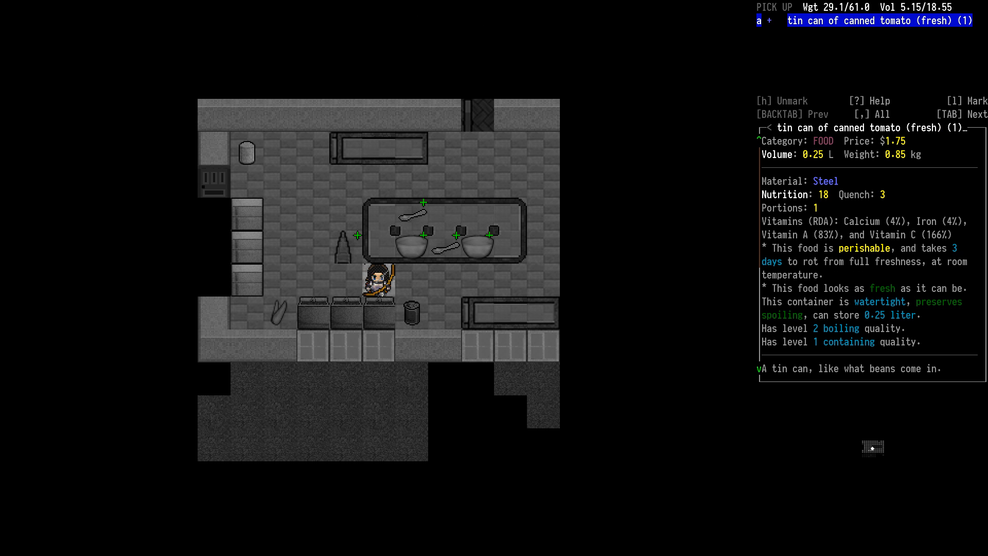
key("TAB")
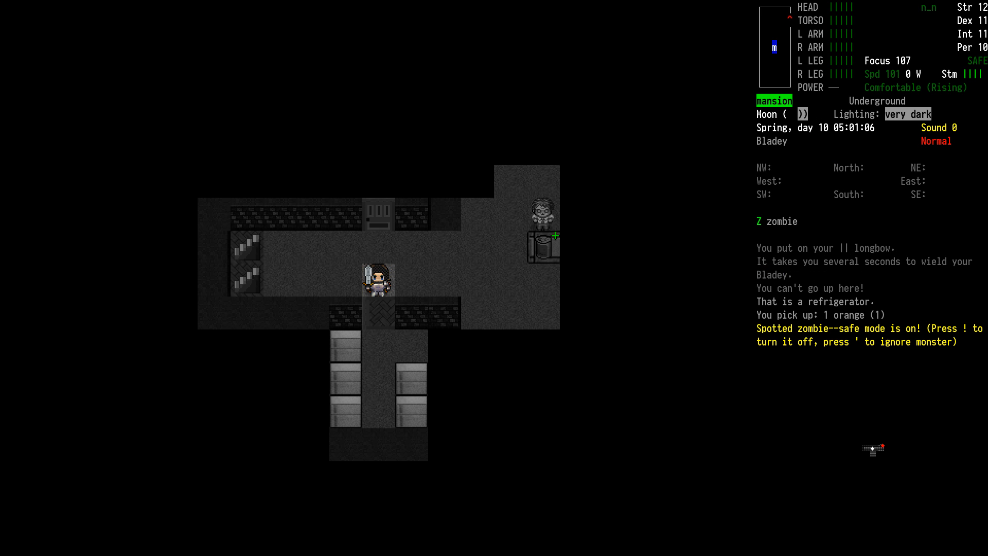
- Pick up knitting needles, macaroni, vegetables, beans and powdered eggs, then reach the corpse
key("'")
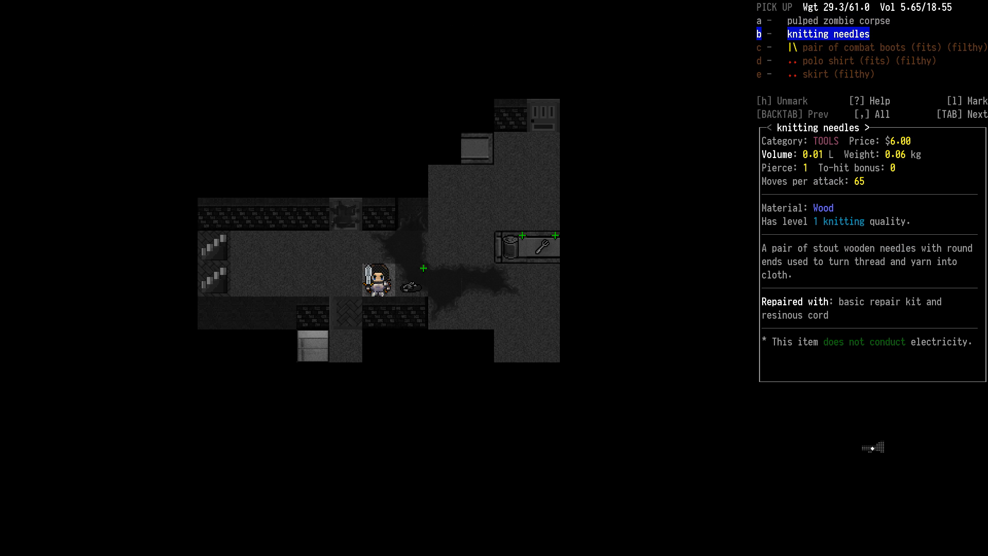
key("TAB")
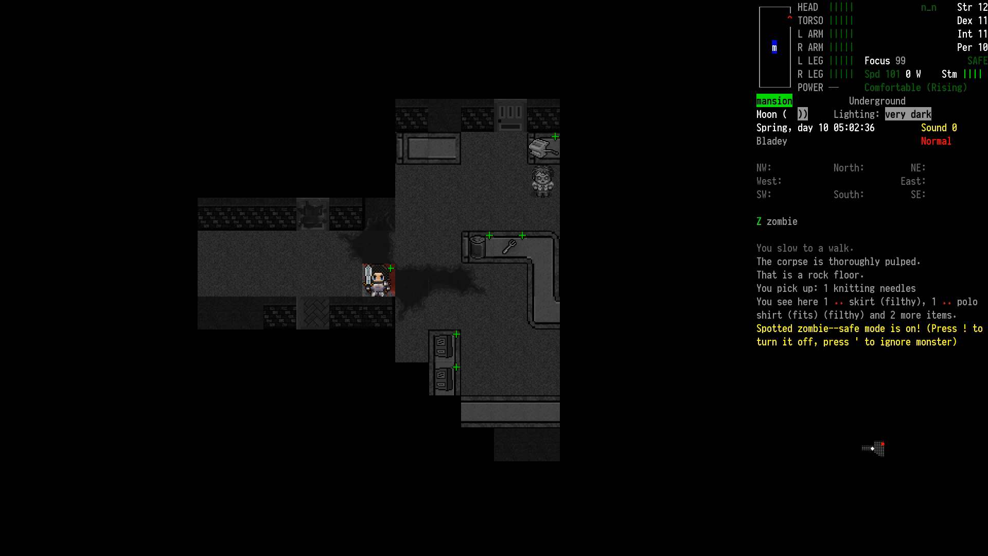
key("'")
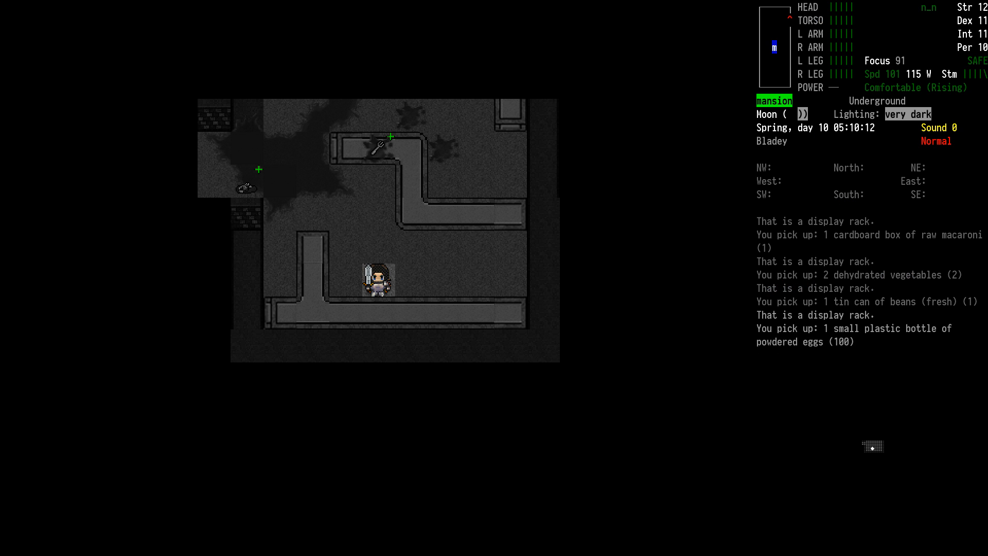
key("E")
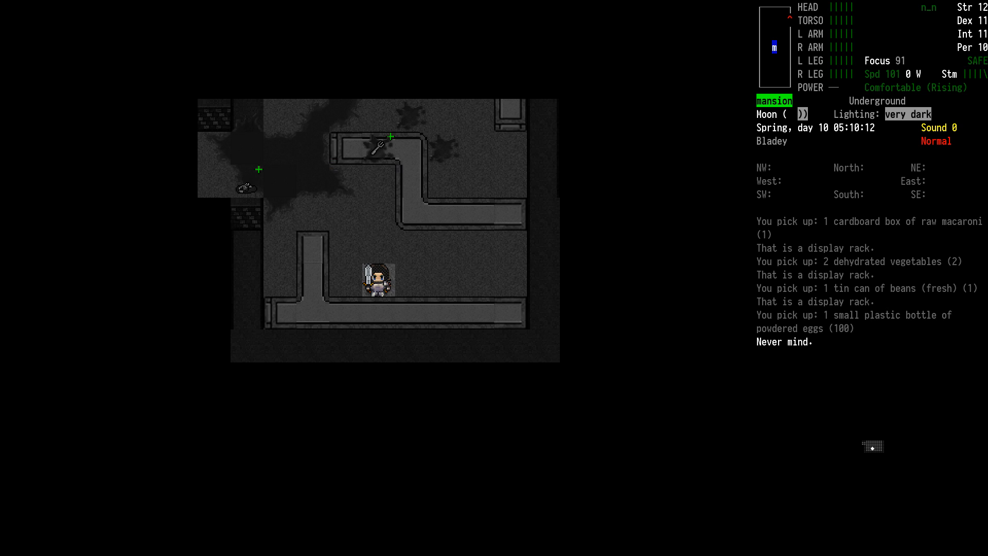
key("i")
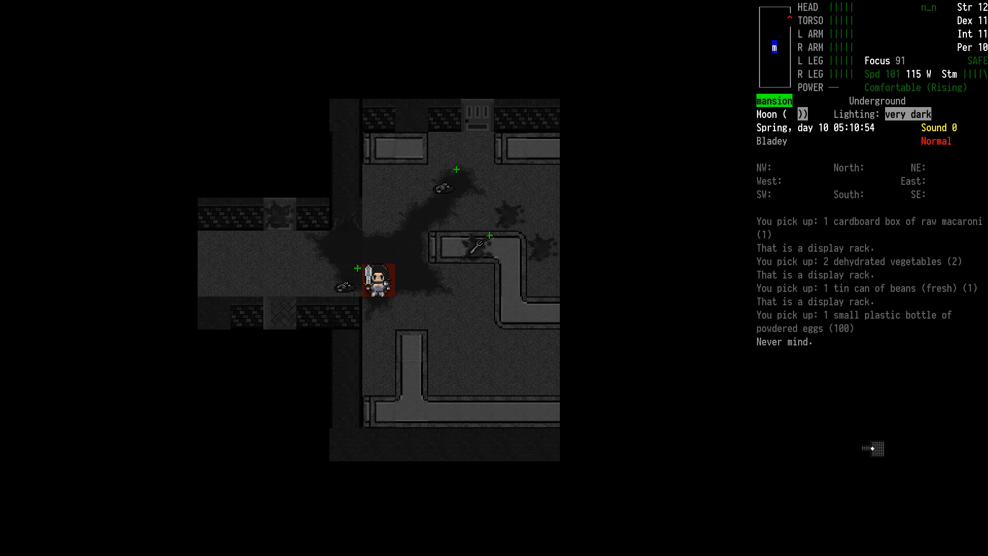
- Salvage combat boots into Kevlar plates and leather patches, then kill the attacking zombie
key("b")
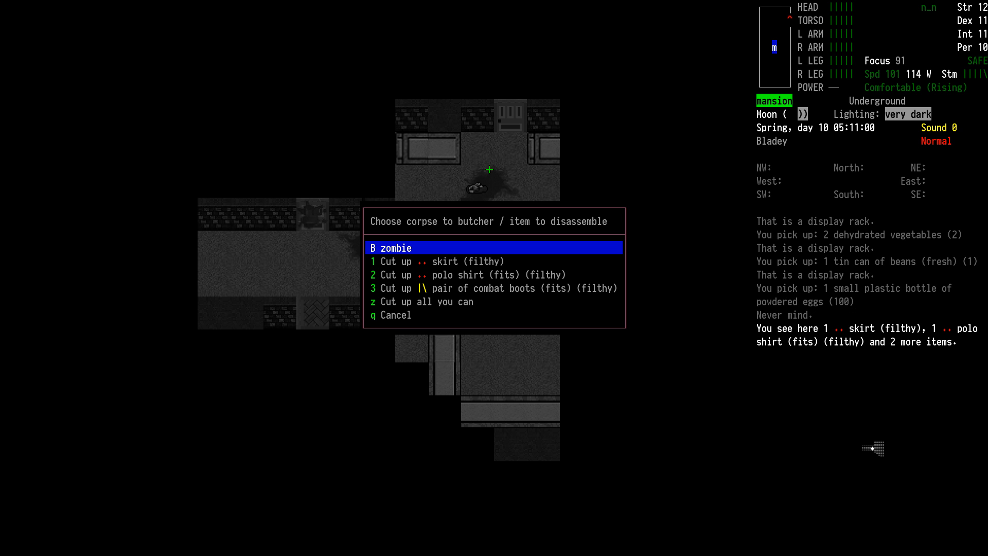
key("Down")
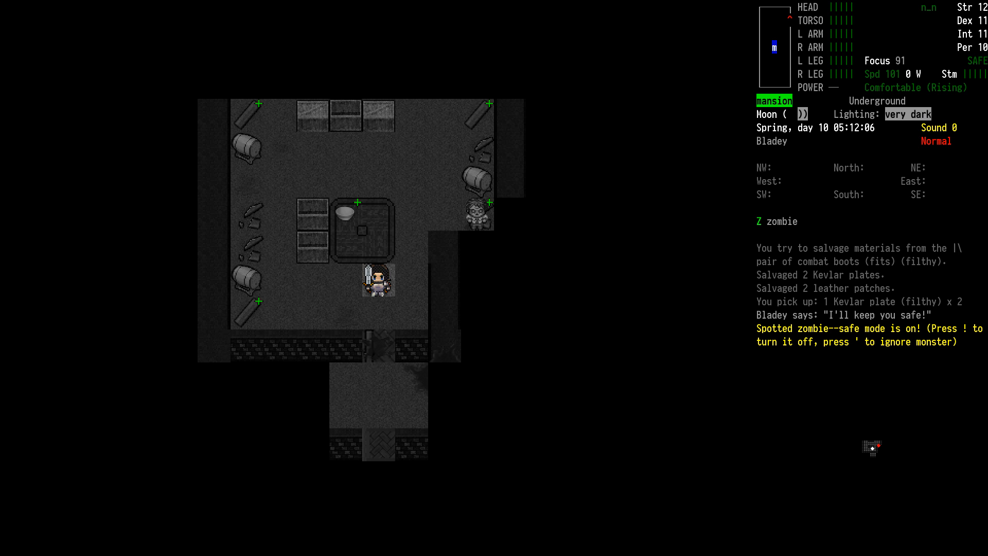
key("'")
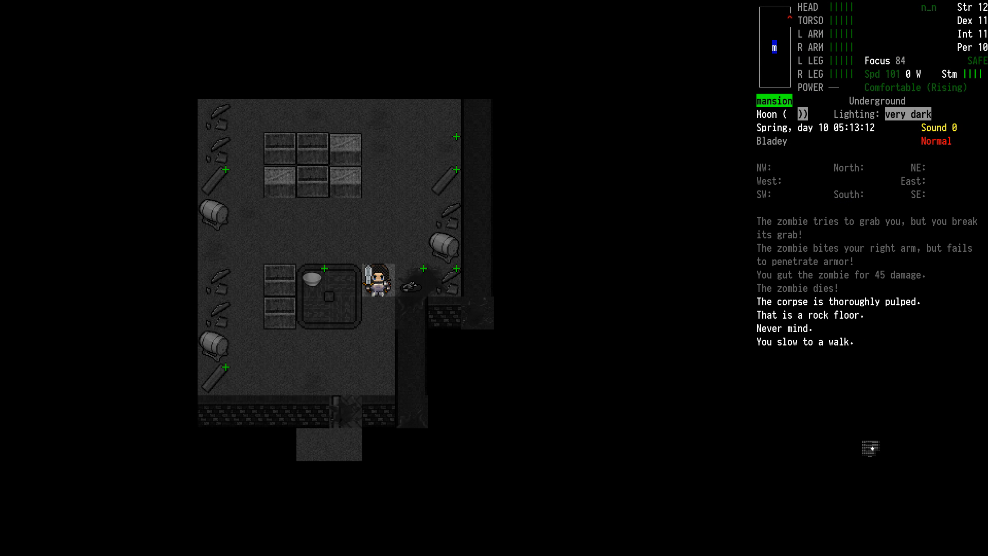
key("up")
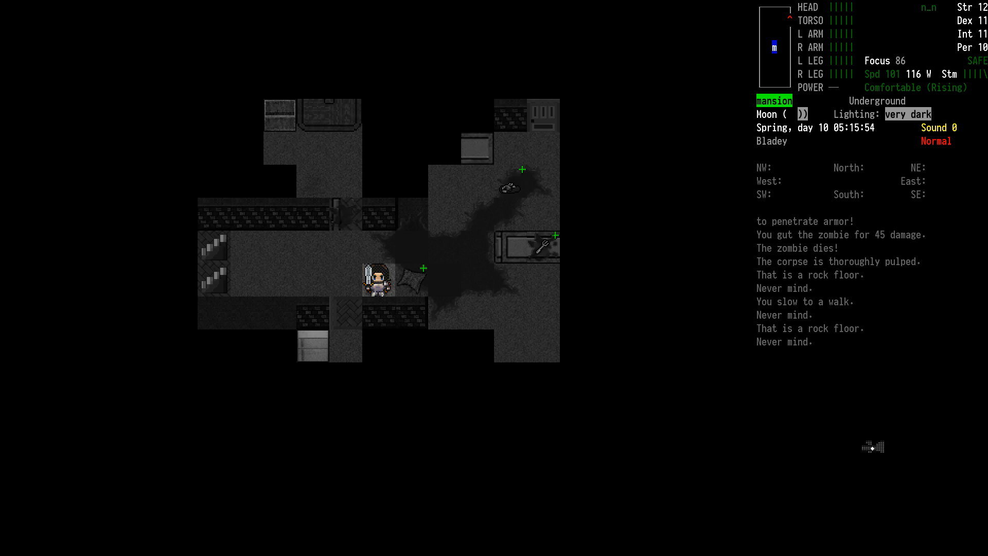
- Go upstairs and stow the spare food and pasta extruder in Timmy's travois
key("g")
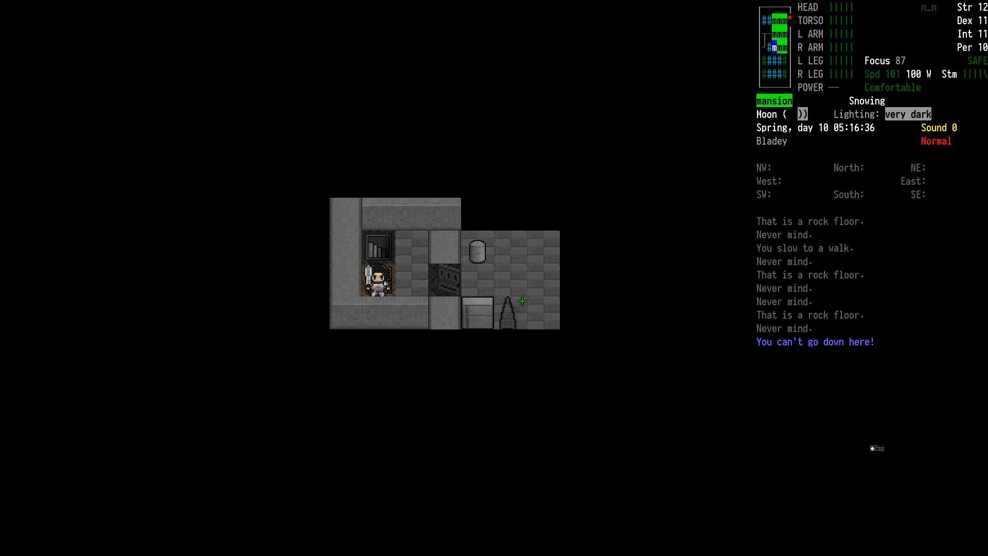
key("d")
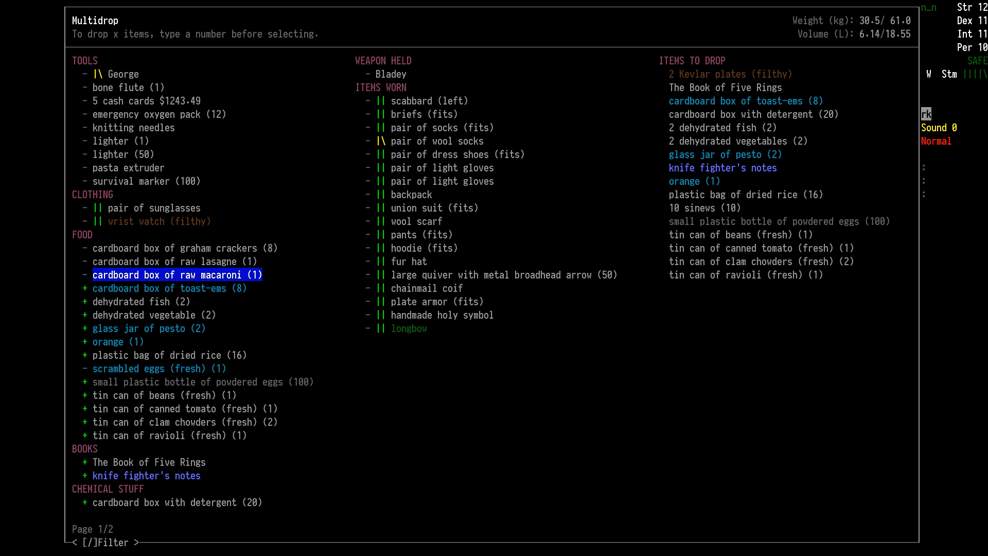
left_click(179, 274)
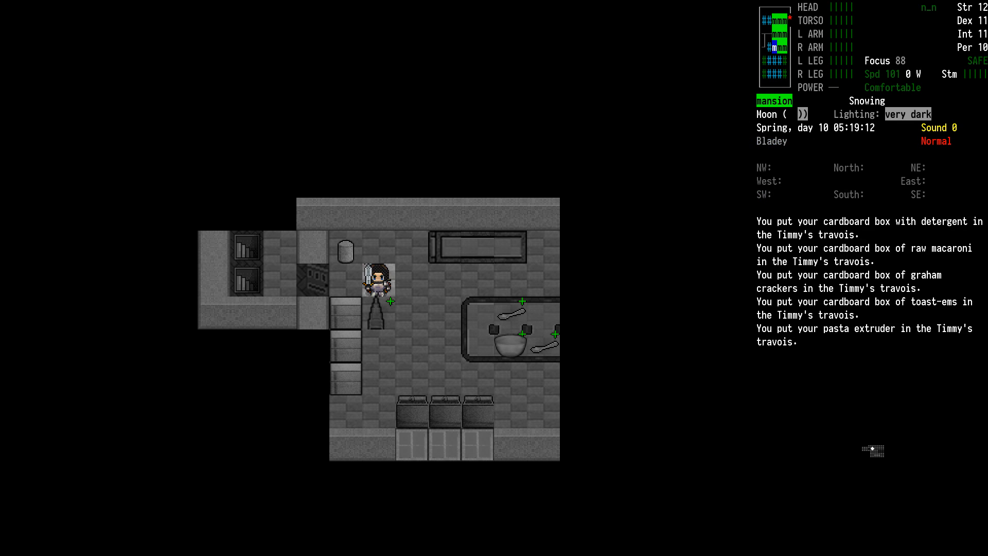
- Eat the cooked wild vegetables from the travois food list
key("E")
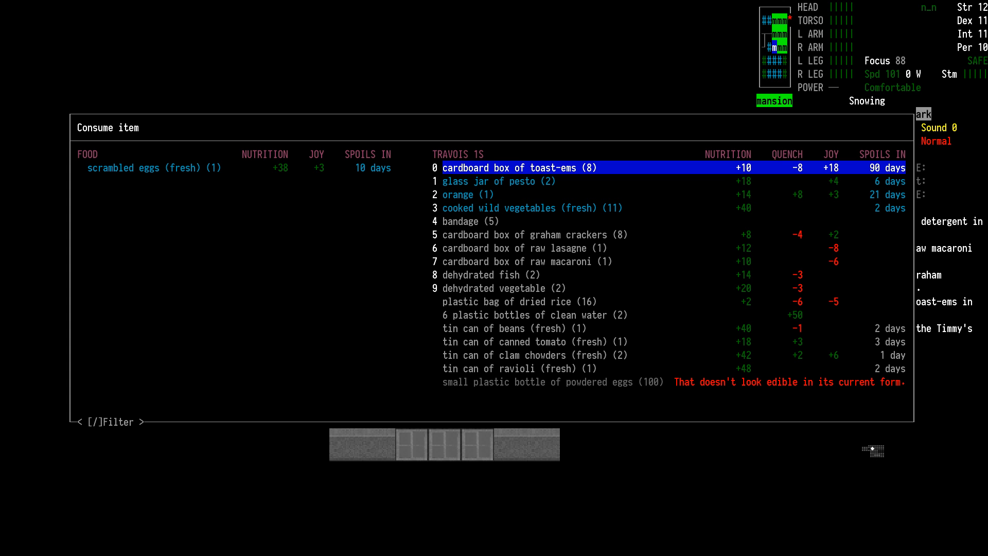
key("down")
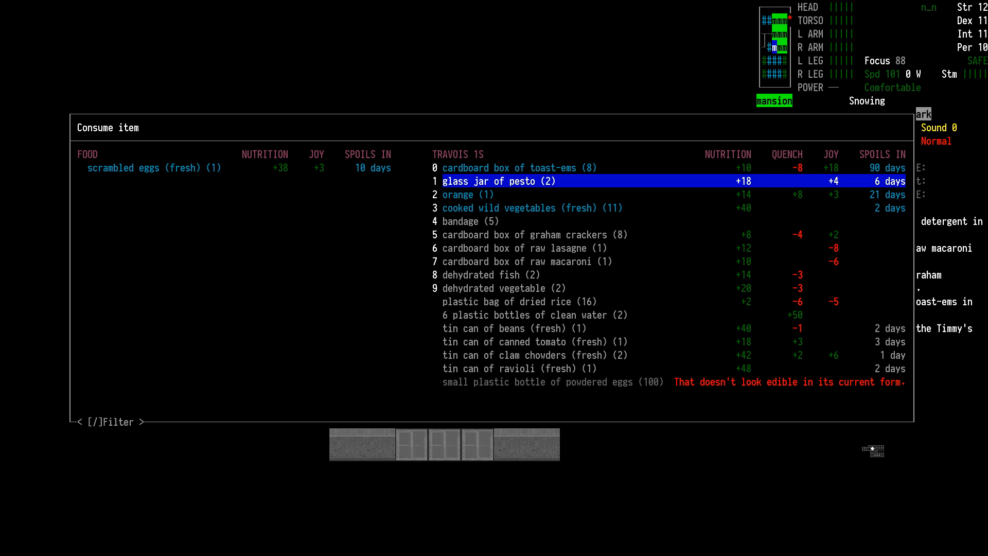
key("up")
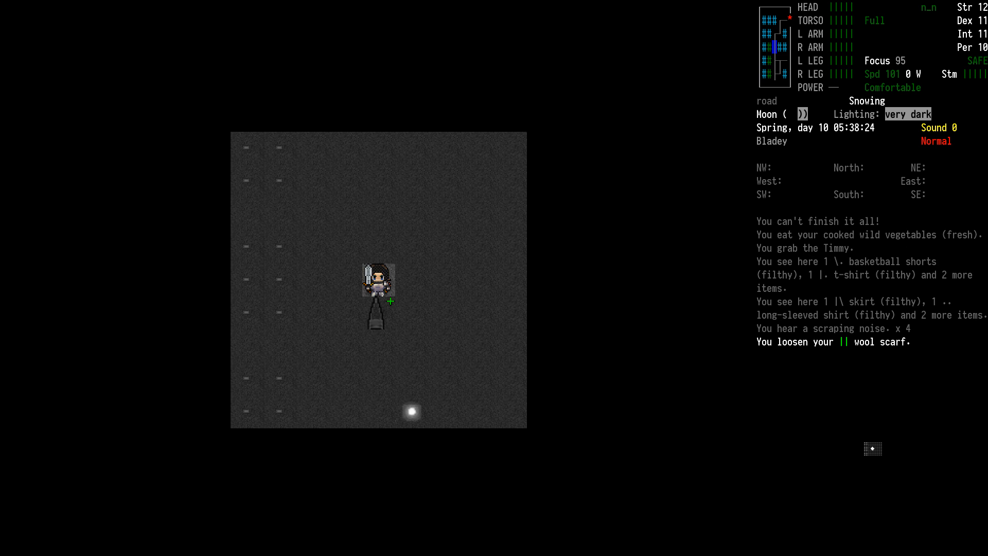
- Wrap the wool scarf tighter, then look over the carried inventory
key("i")
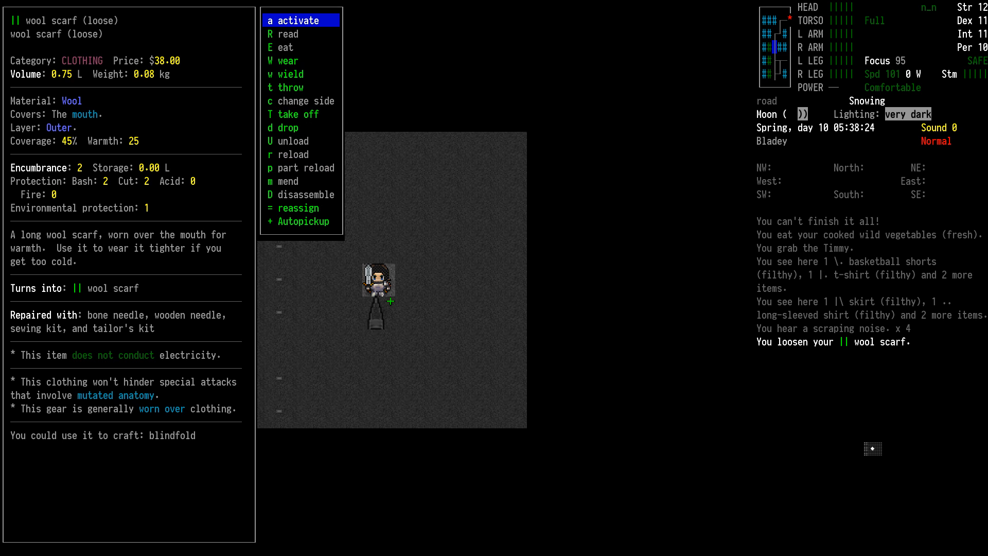
left_click(292, 20)
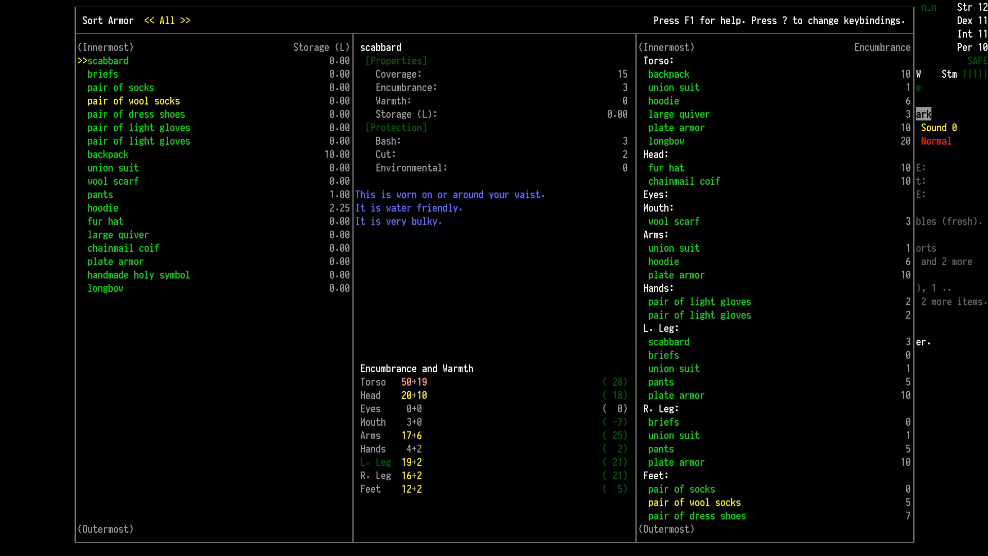
key("Escape")
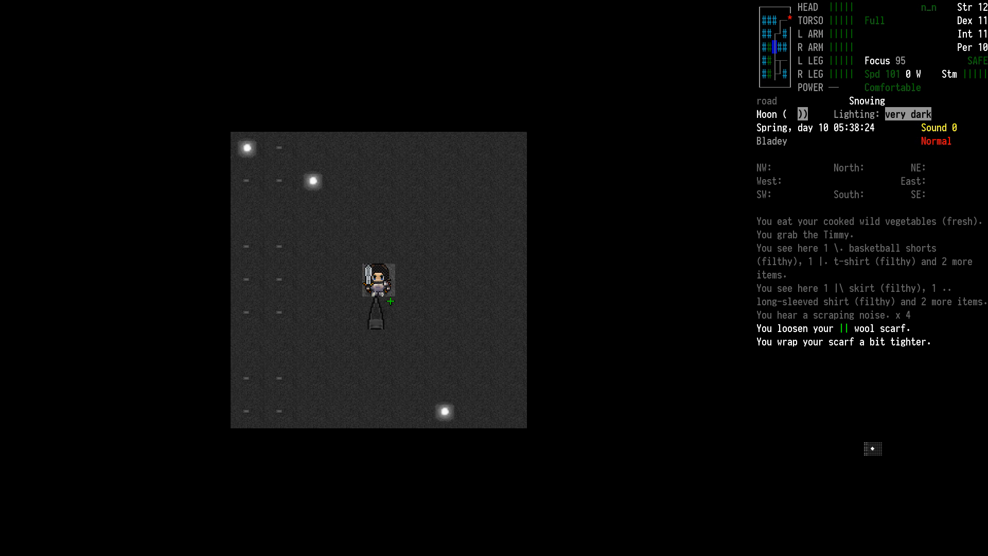
key("i")
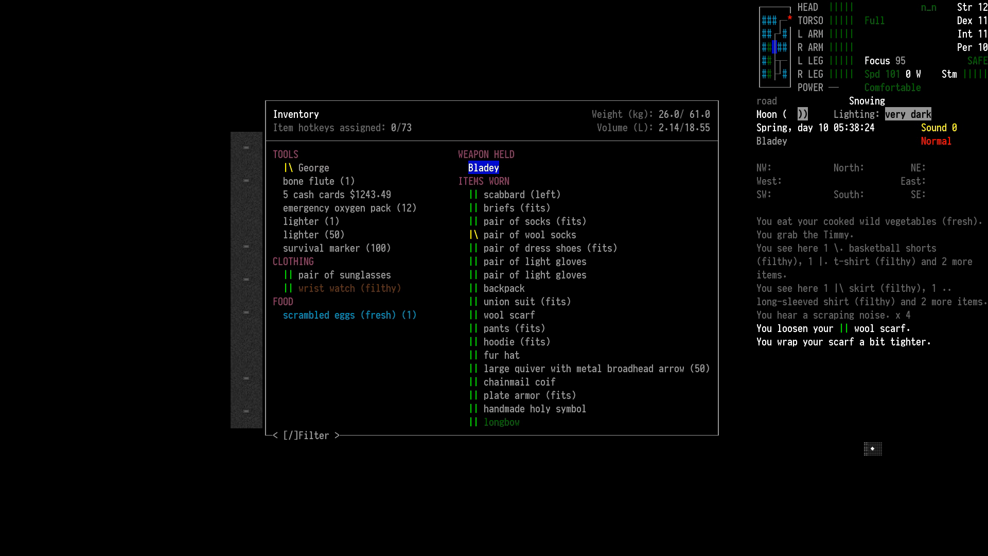
key("Escape")
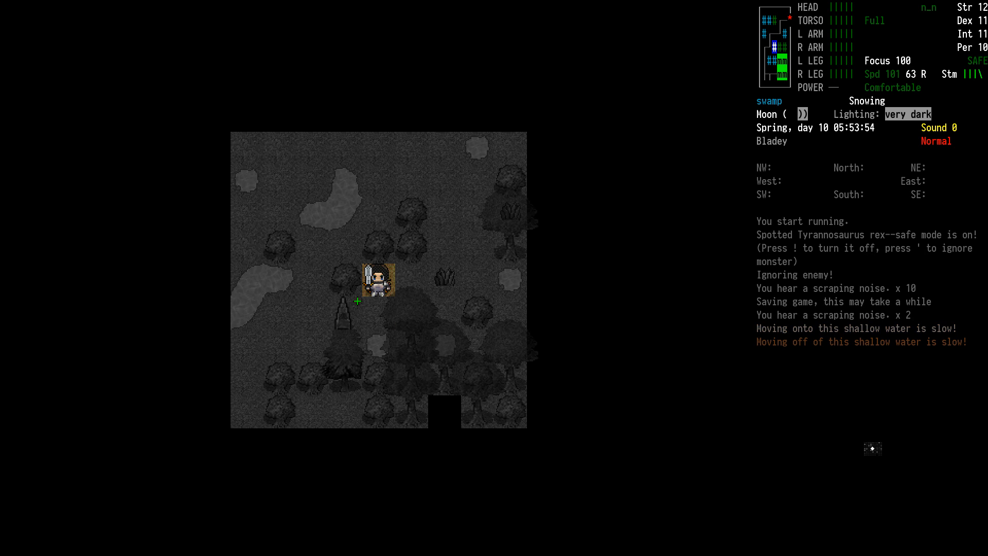
- Keep running through the snowy swamp with Timmy, ignoring the spotted Tyrannosaurus rex
key("up")
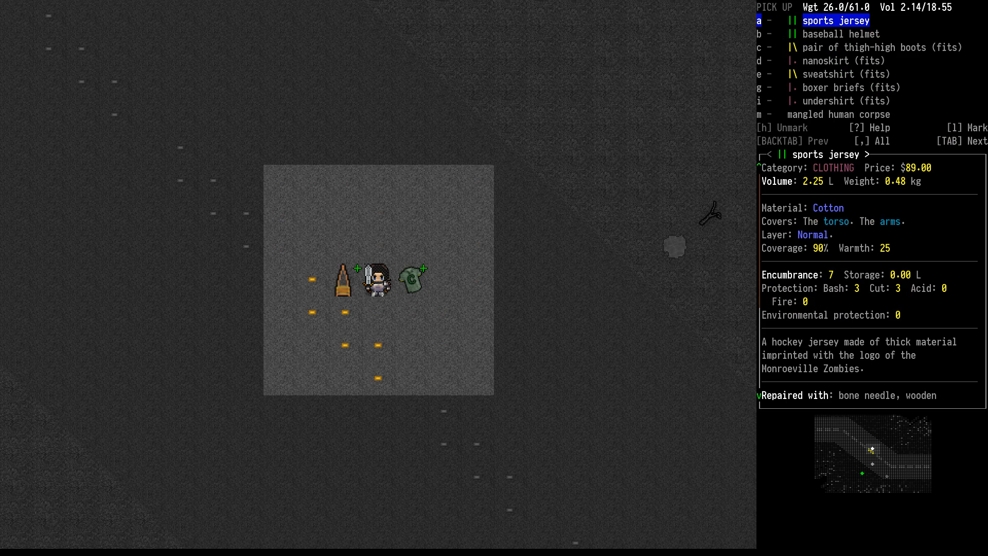
- Pick up the baseball helmet from the clothing pile, leaving the undershirt behind
key("down")
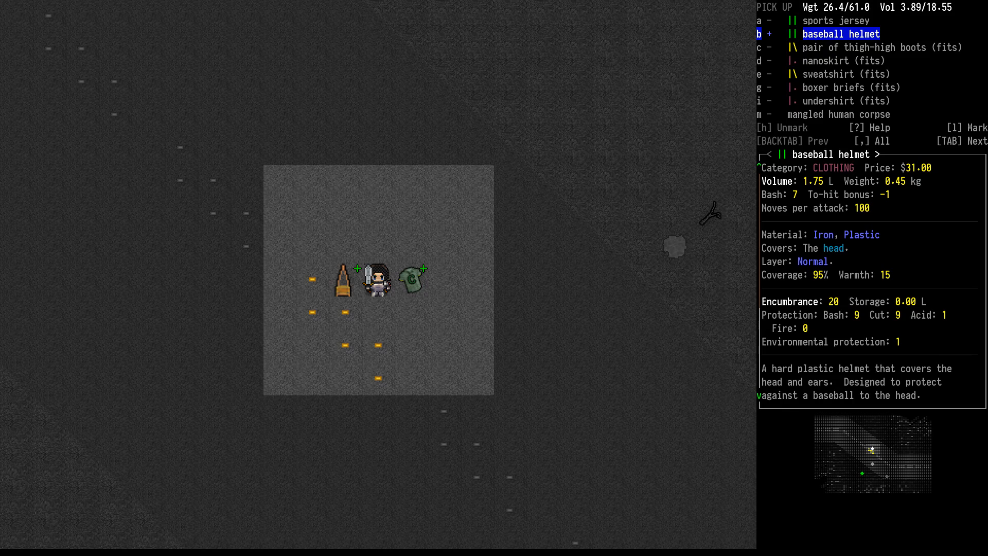
key("BACKTAB")
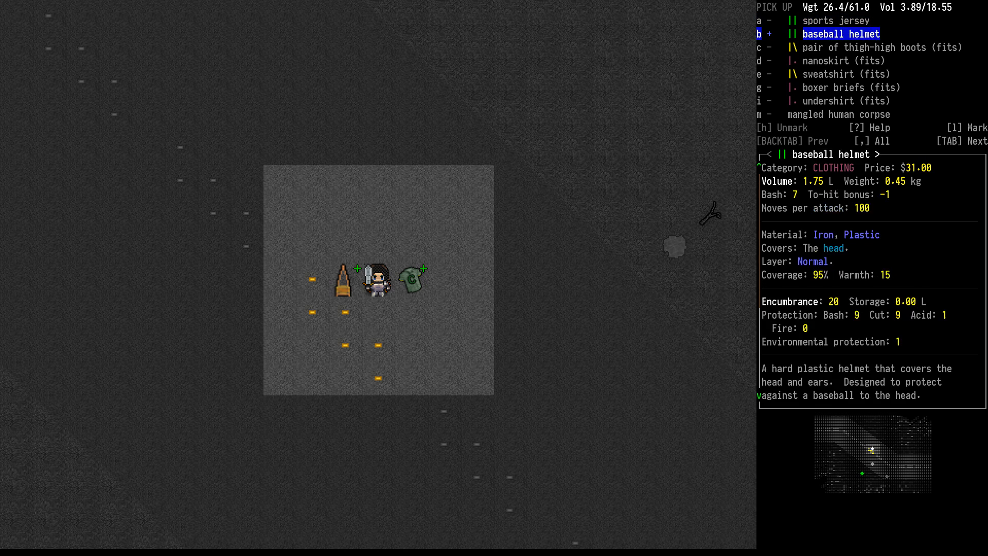
key("down")
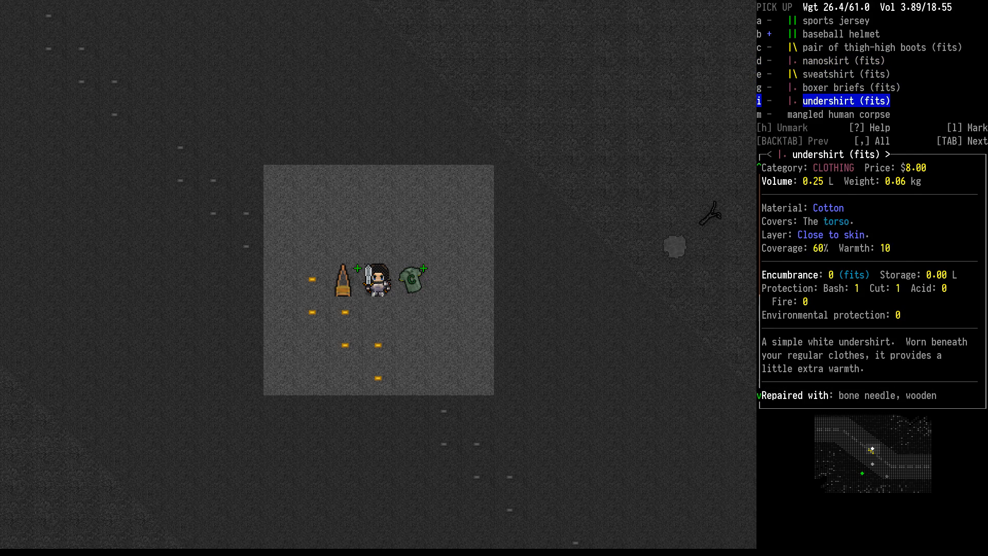
key("BACKTAB")
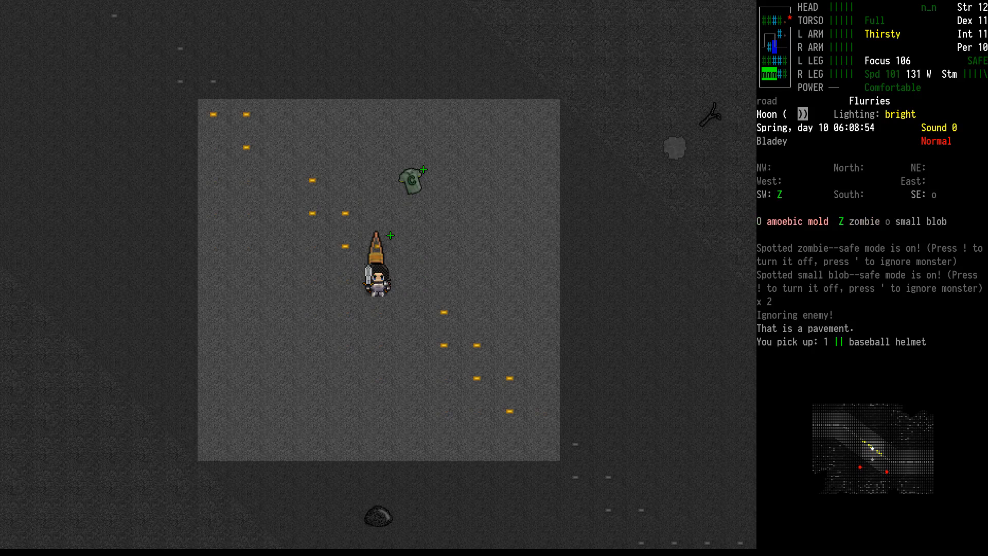
- Check the inventory to confirm the baseball helmet is listed under clothing
key("i")
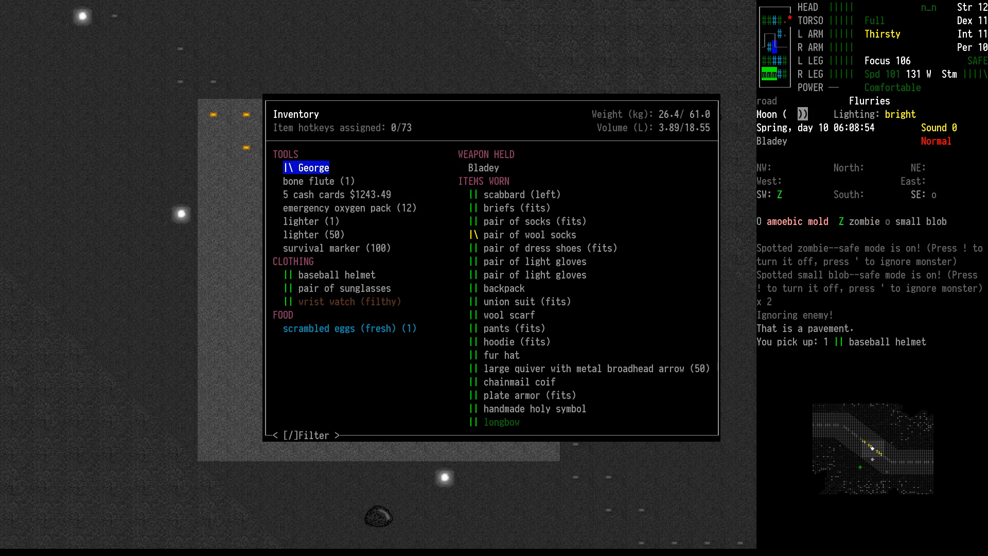
key("down")
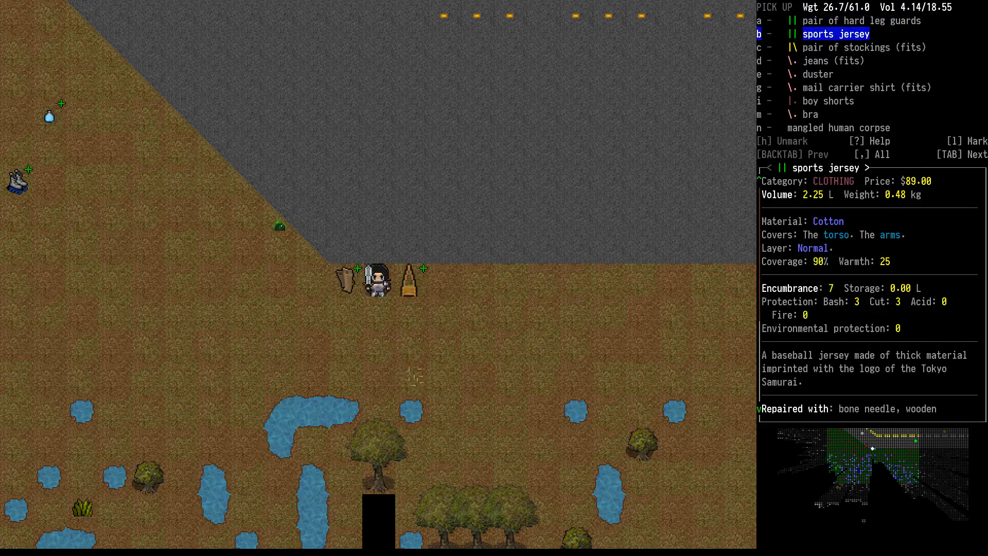
- Inspect the hard leg guards' stats, then pick up the pair of rollerblades
key("up")
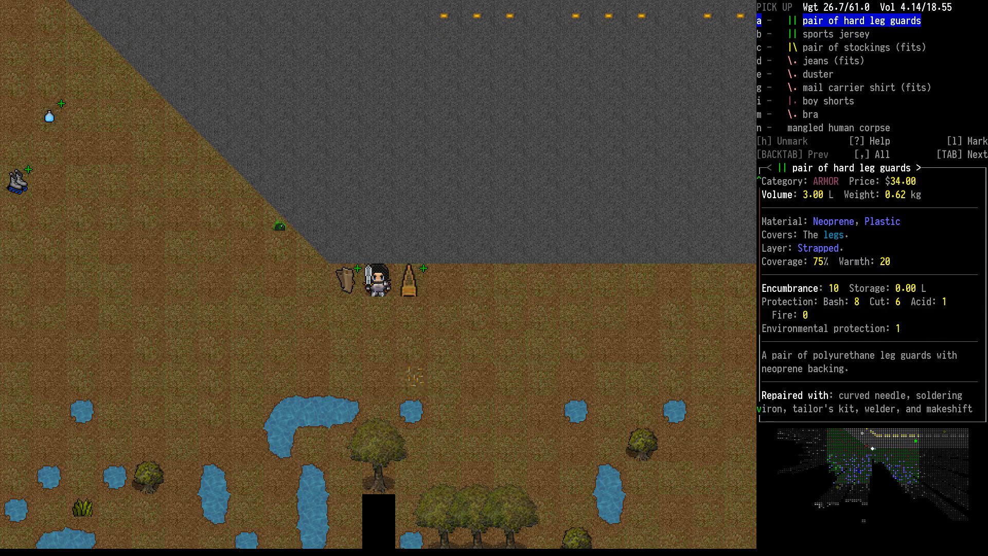
key("DOWN")
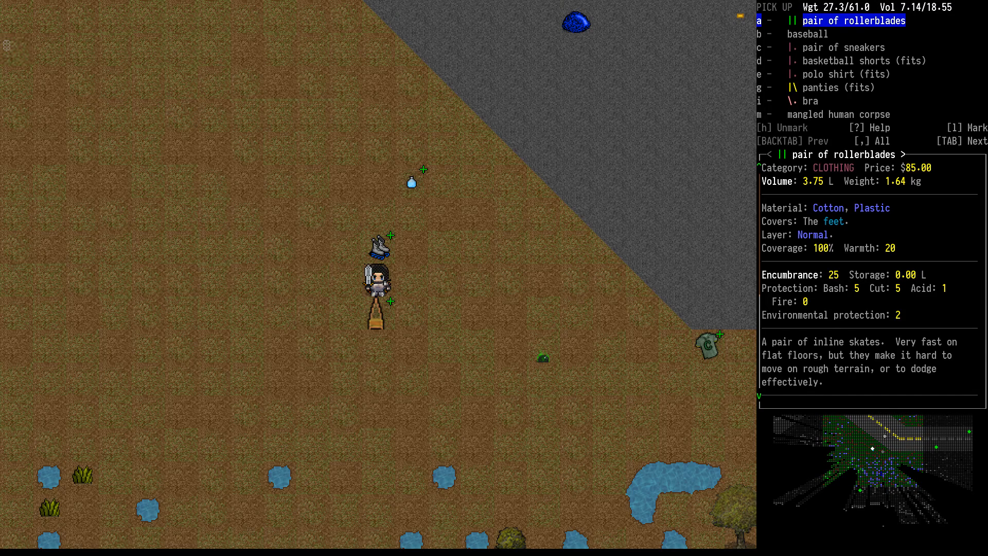
key("a")
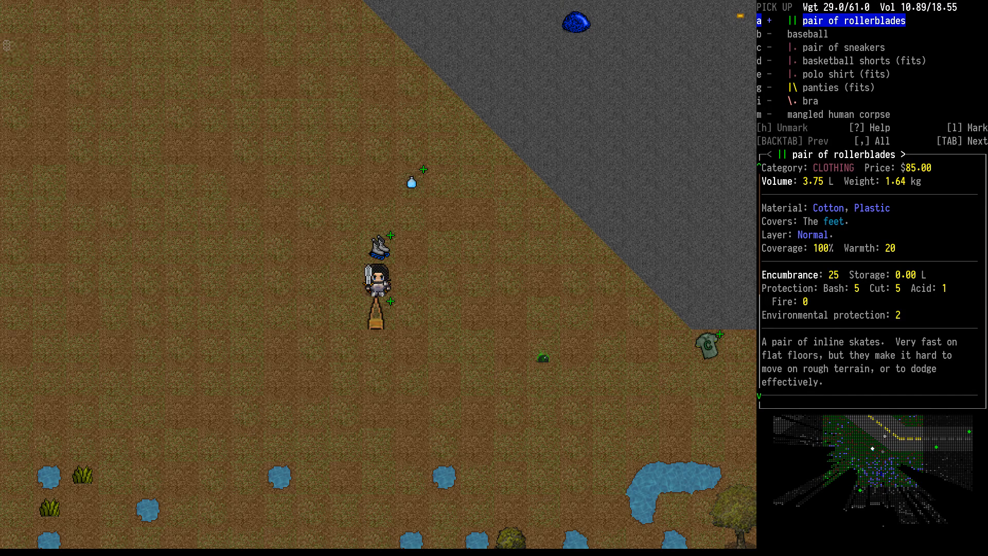
key("down")
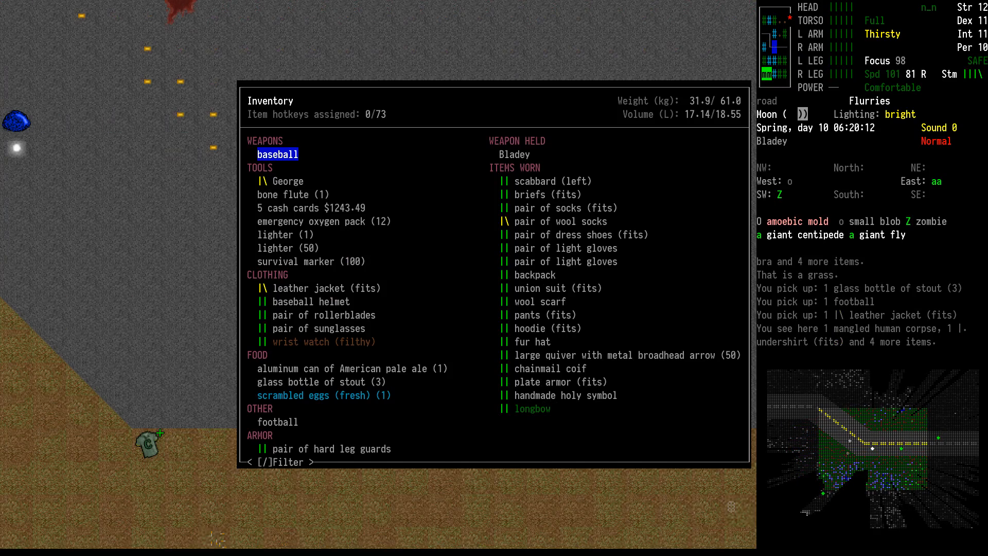
- Take off and drop the dress shoes, carry them again, and stow the leather jacket in the travois
key("Escape")
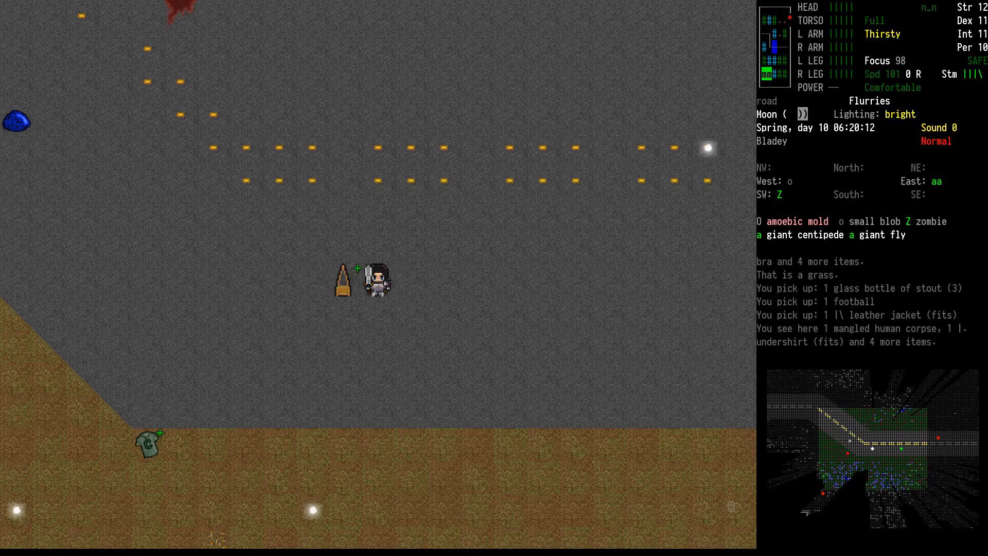
key("i")
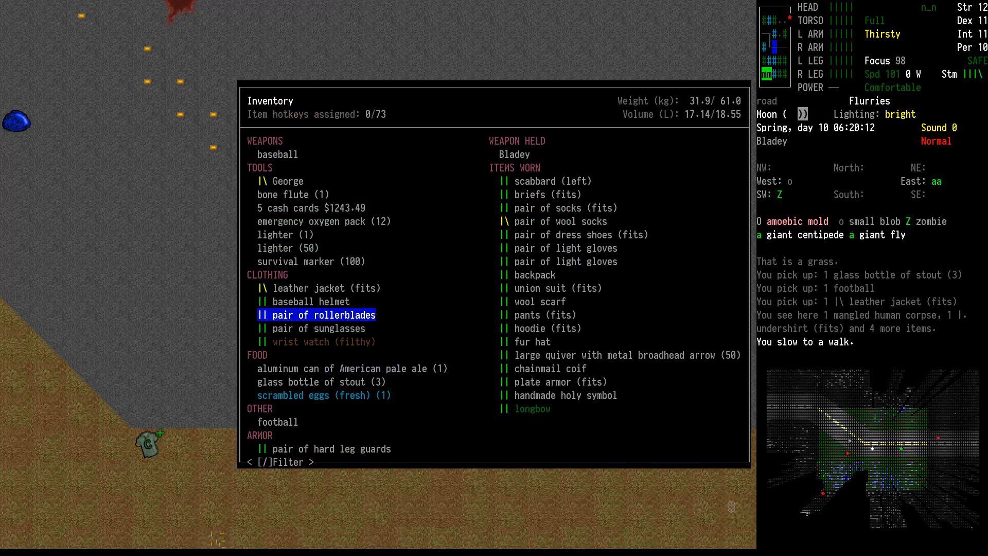
key("down")
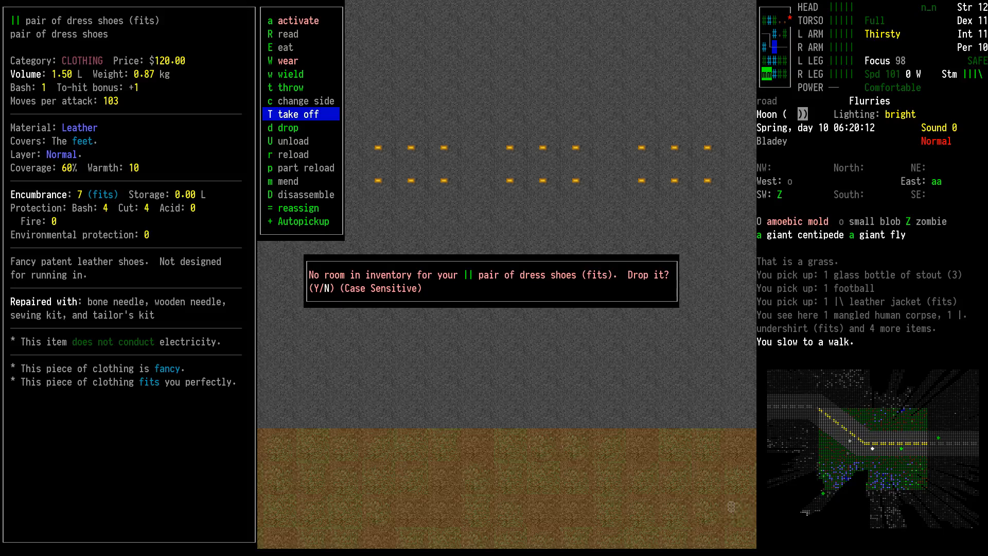
key("Y")
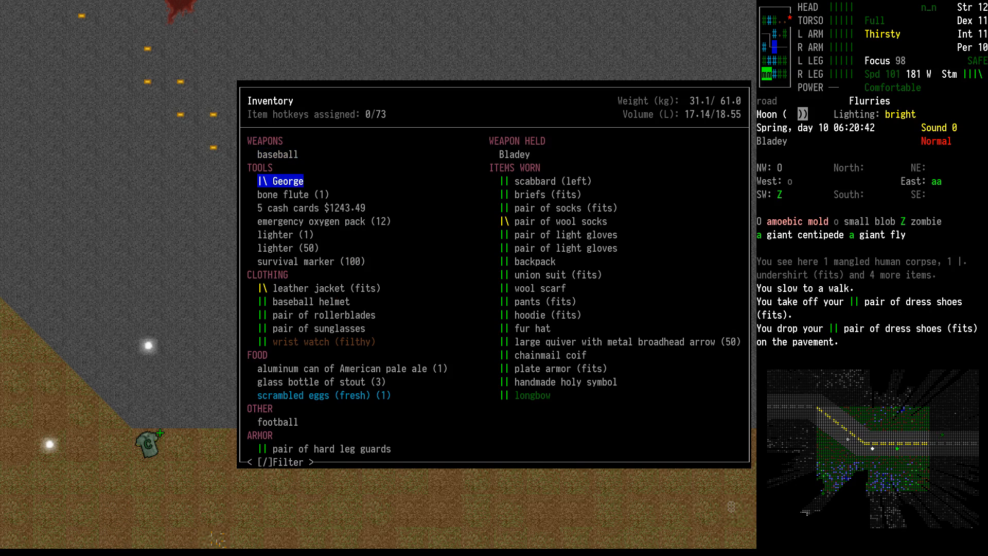
left_click(322, 314)
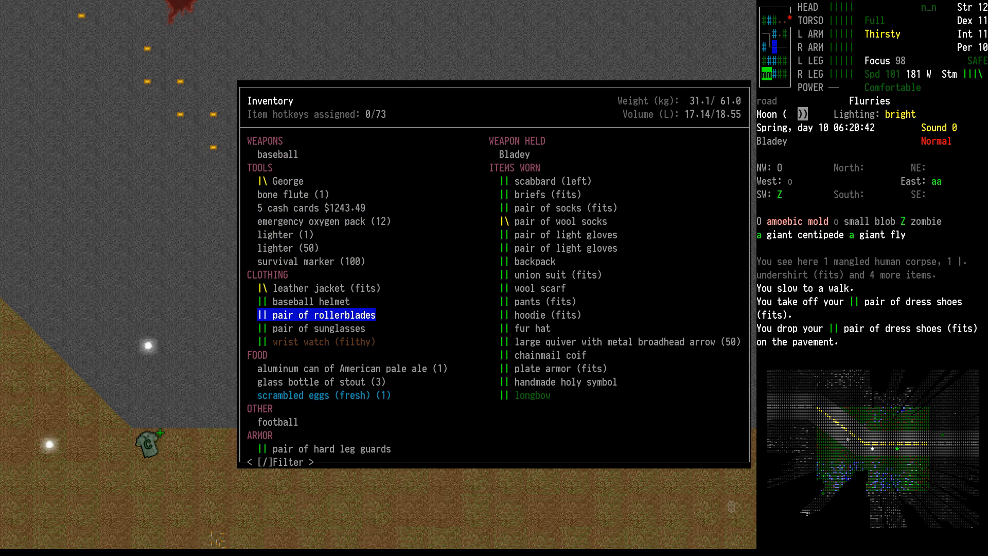
left_click(321, 315)
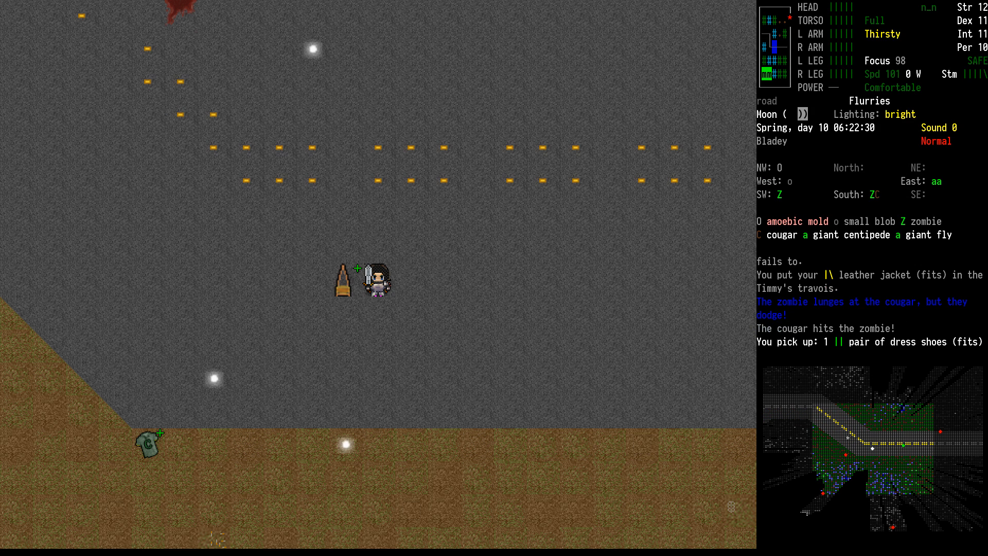
key("@")
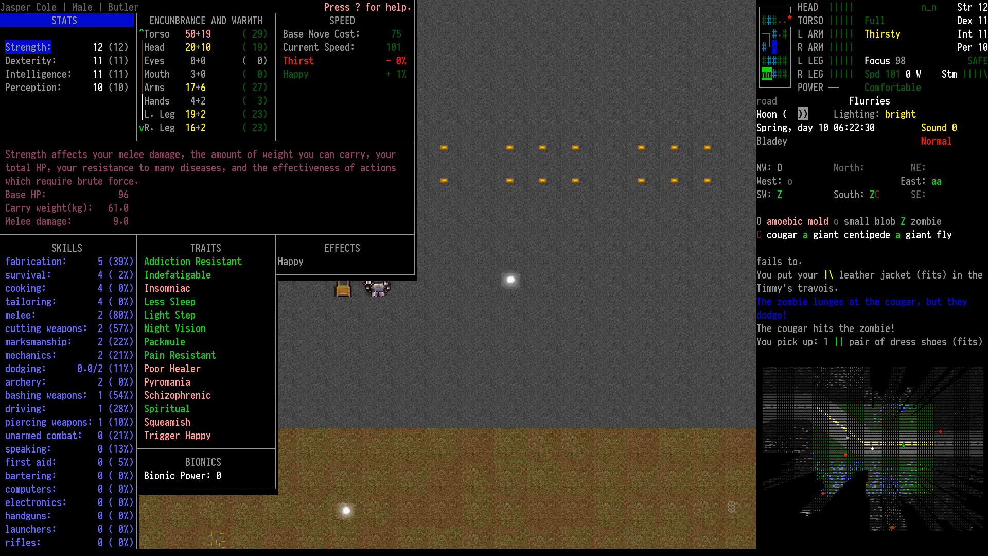
mouse_move(402, 39)
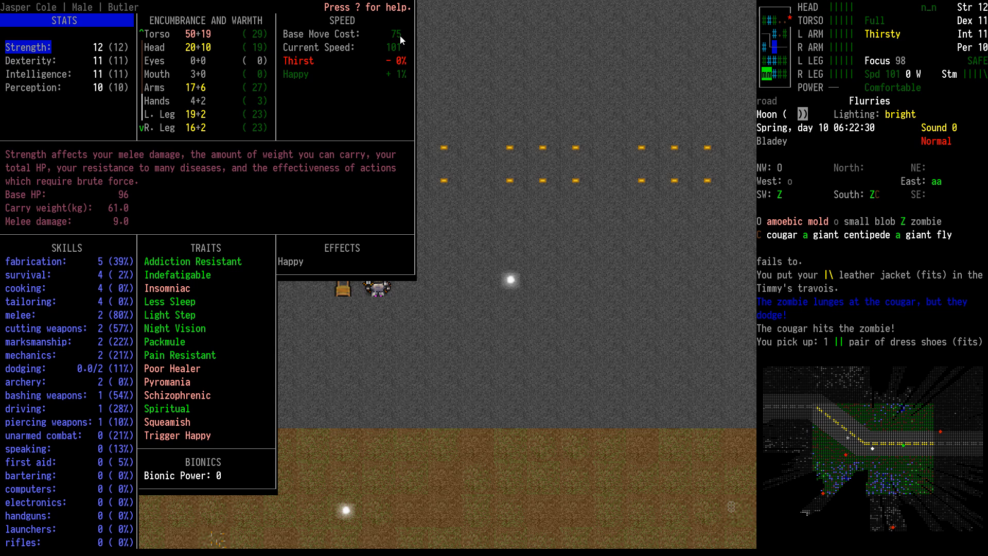
key("Escape")
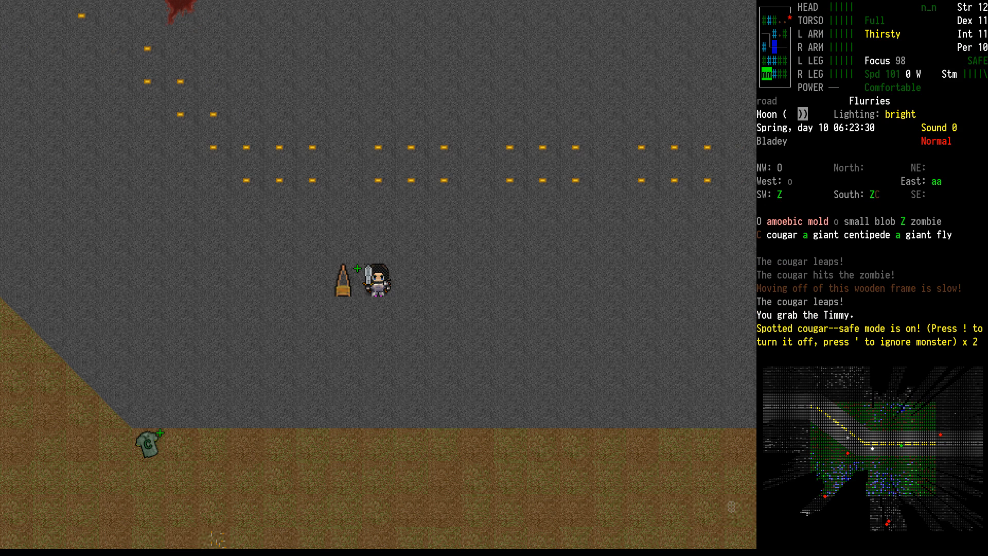
- Sheathe the sword, wield the longbow, and haul the travois east along the road
key("i")
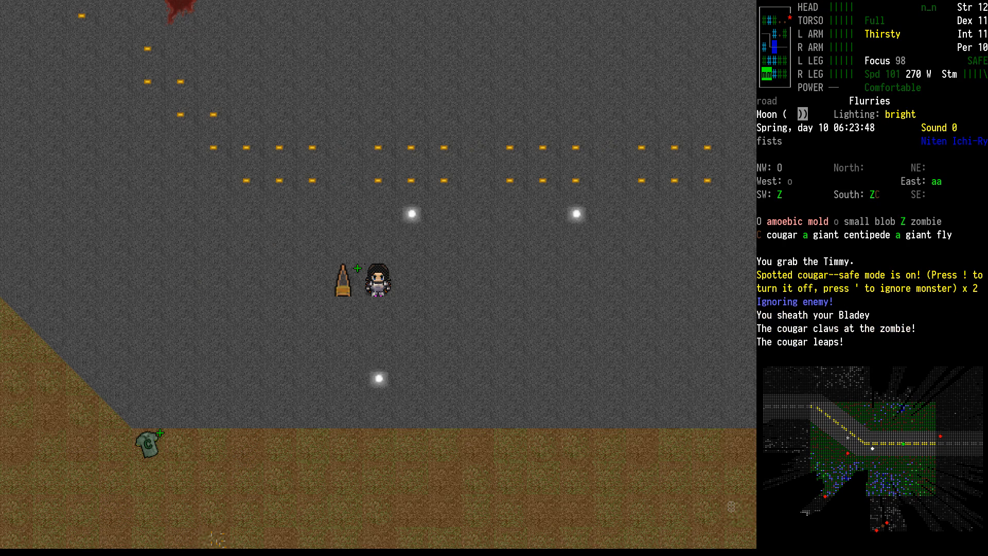
key("i")
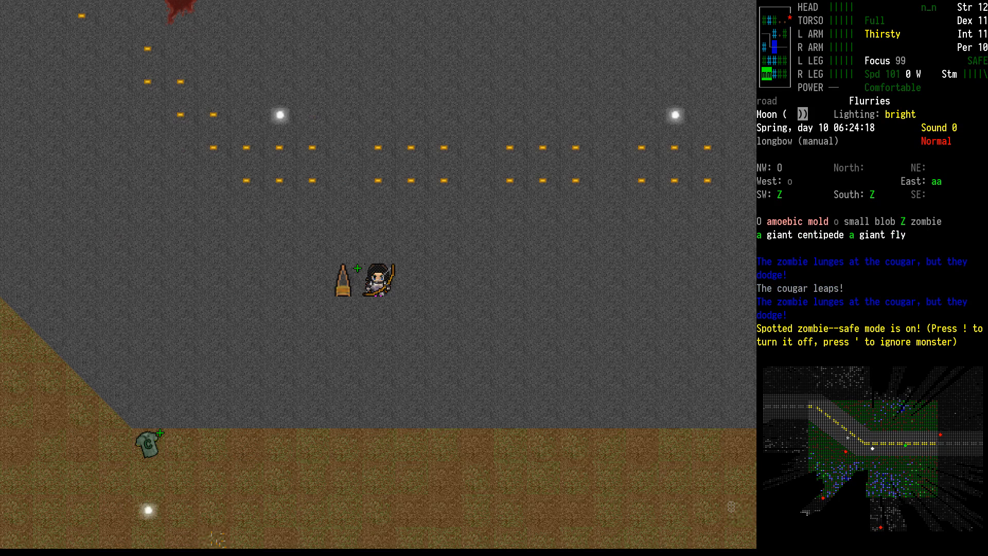
key("'")
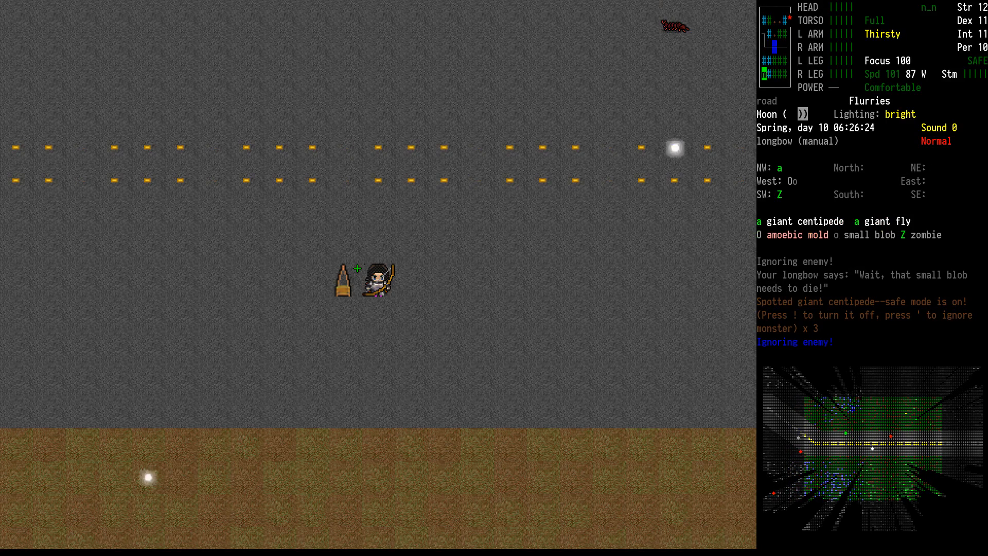
key("Tab")
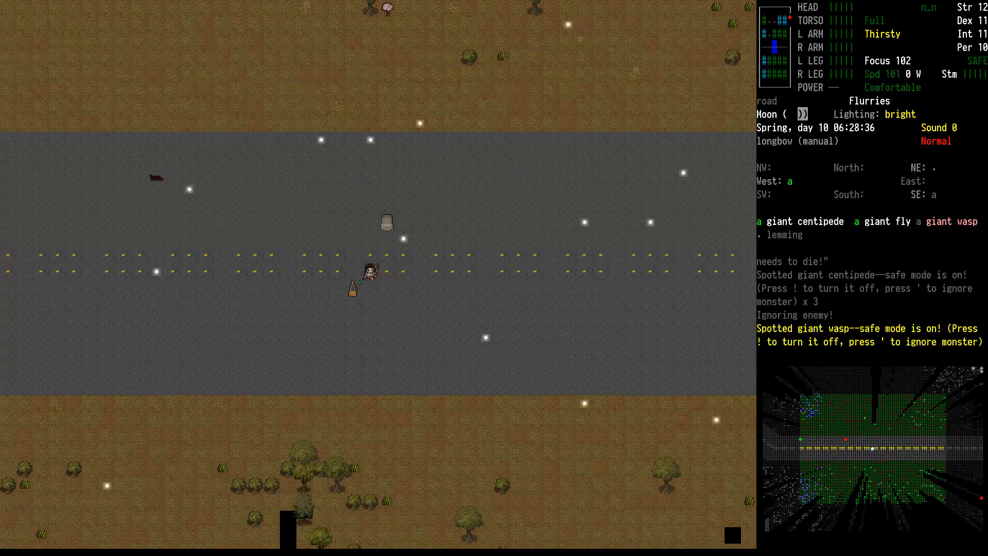
key("Tab")
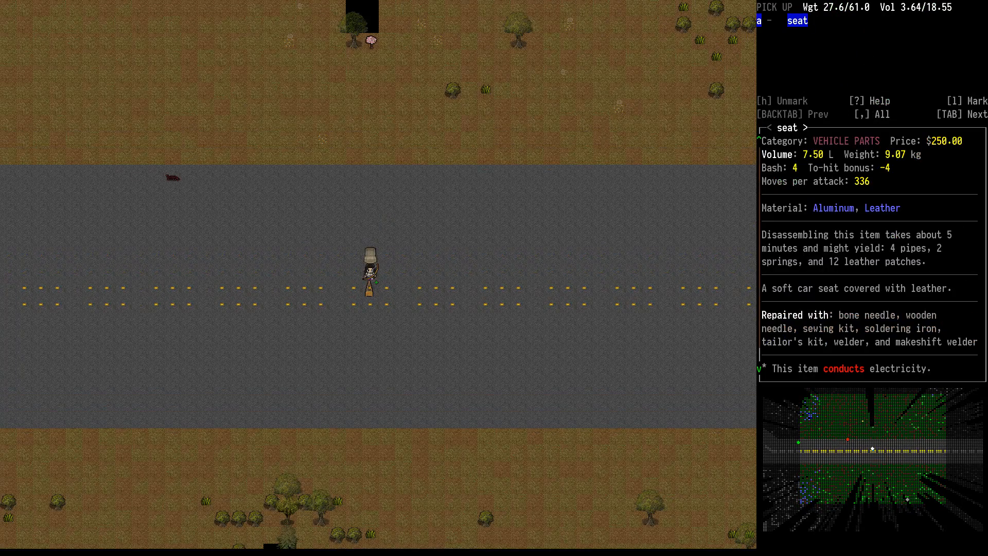
- Load the leather car seat into Timmy's travois and walk to the road's bend
key("Escape")
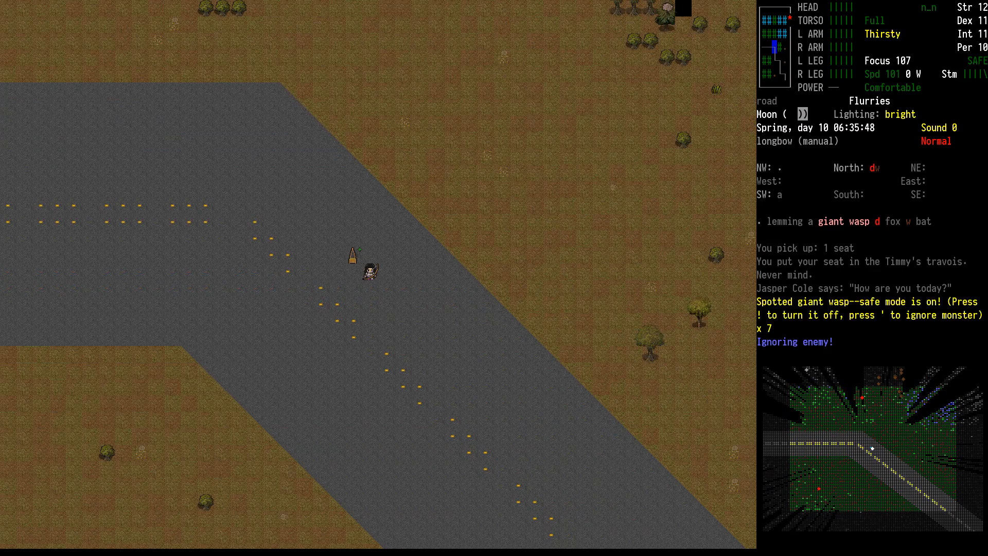
key("m")
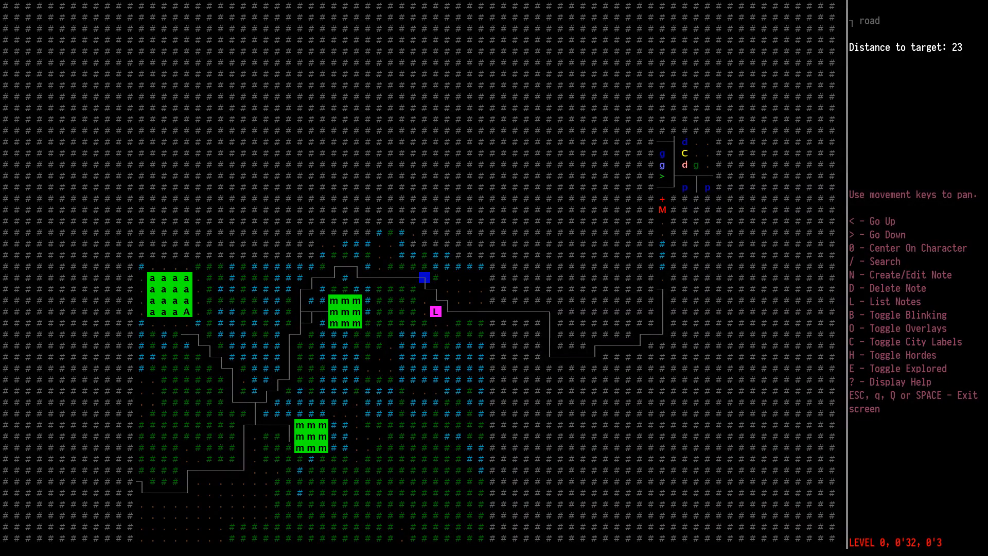
- Auto-travel the plotted route to the snowy road at the swamp's edge
key("Escape")
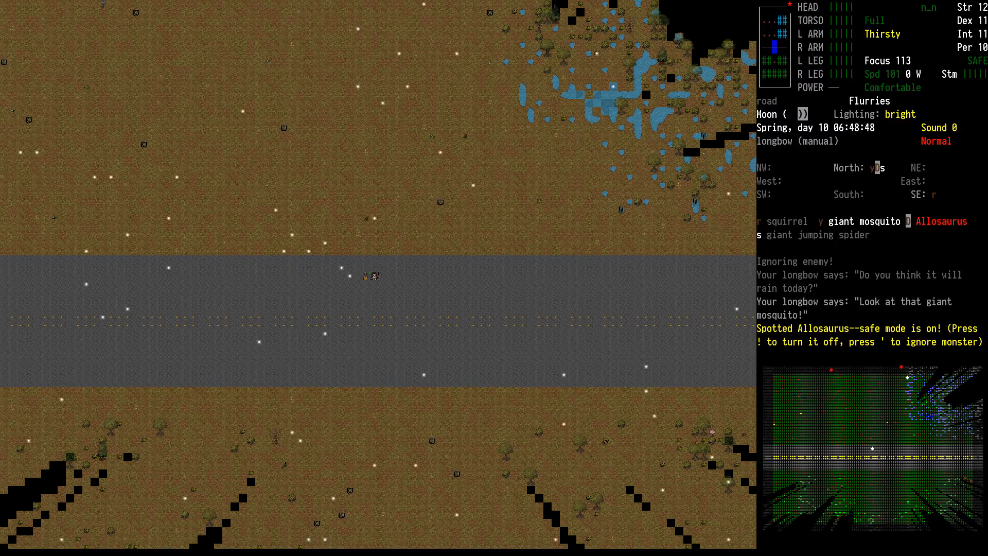
- Drink the plastic bottles of clean water from the consume menu
key("E")
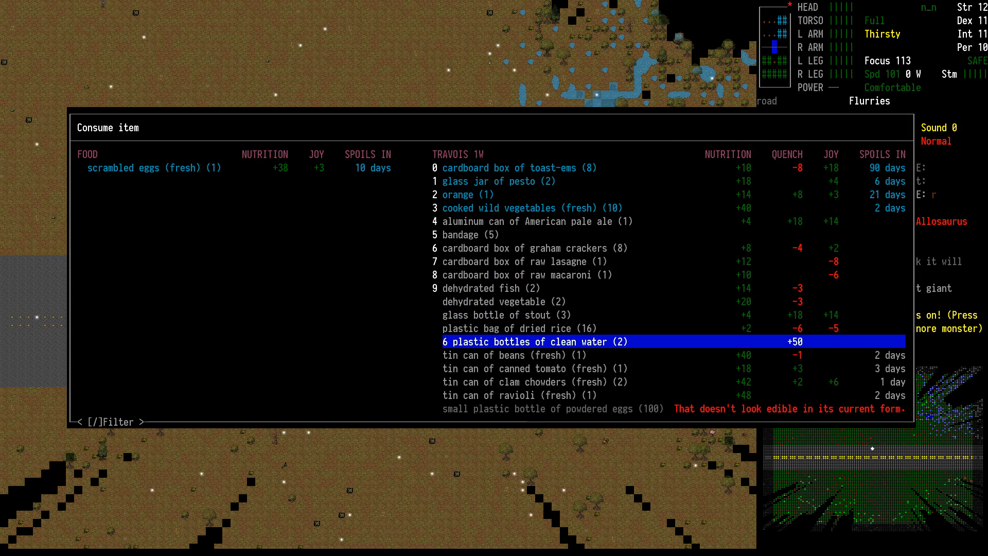
key("Enter")
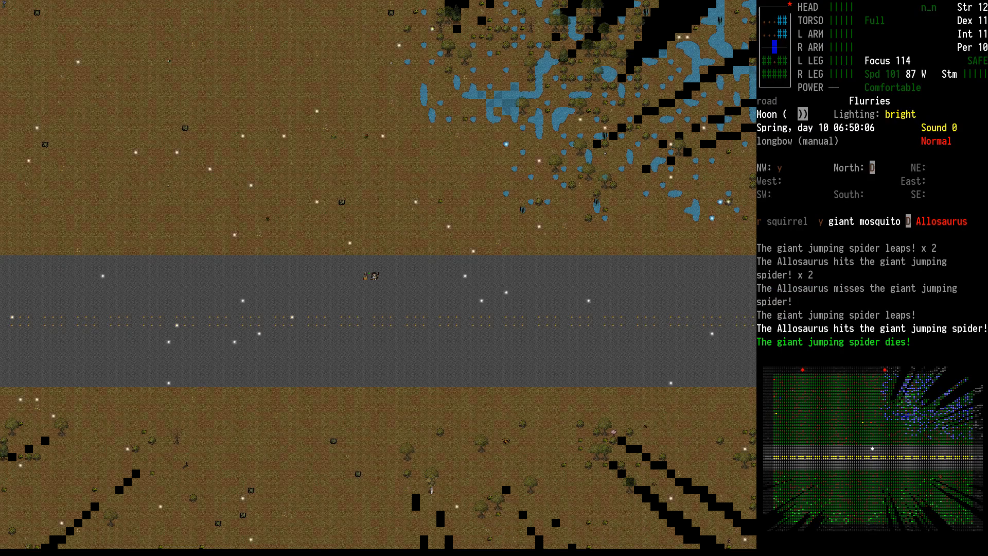
- Follow the road past the swampy woods and around the bend toward the target
key("tab")
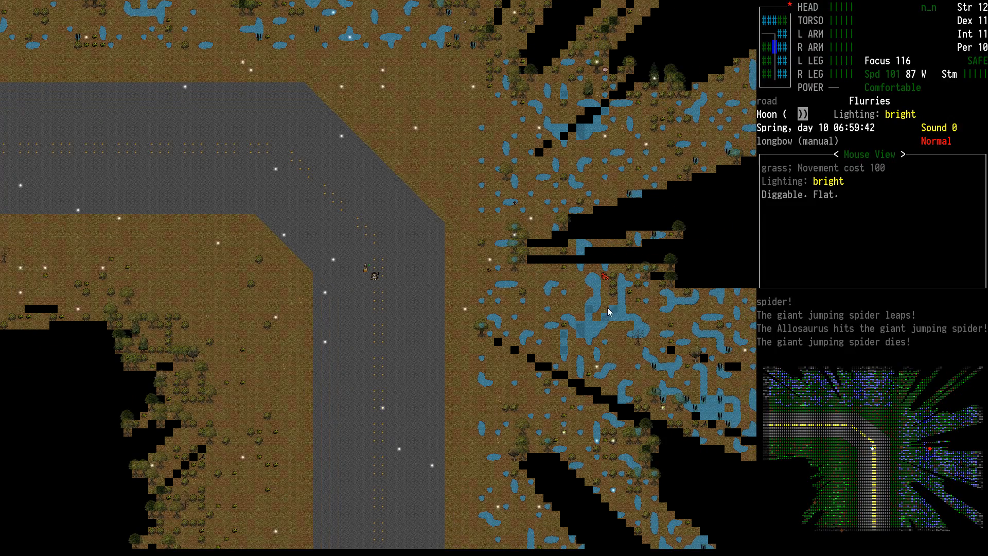
mouse_move(603, 323)
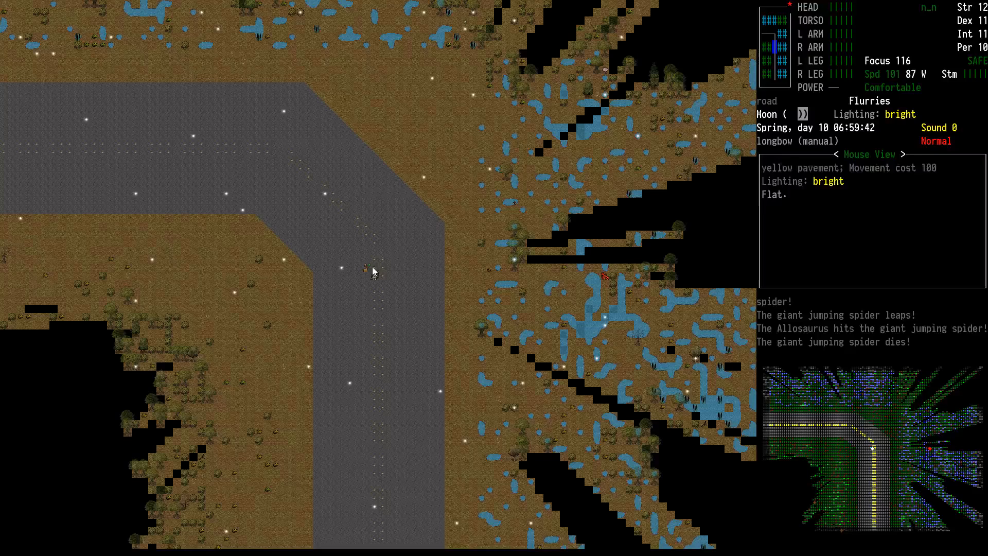
mouse_move(606, 279)
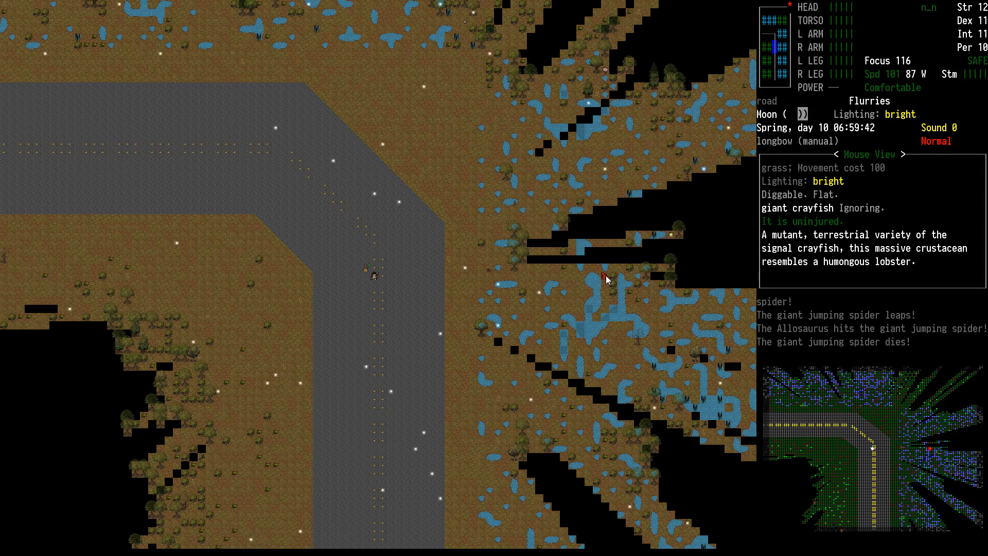
mouse_move(472, 501)
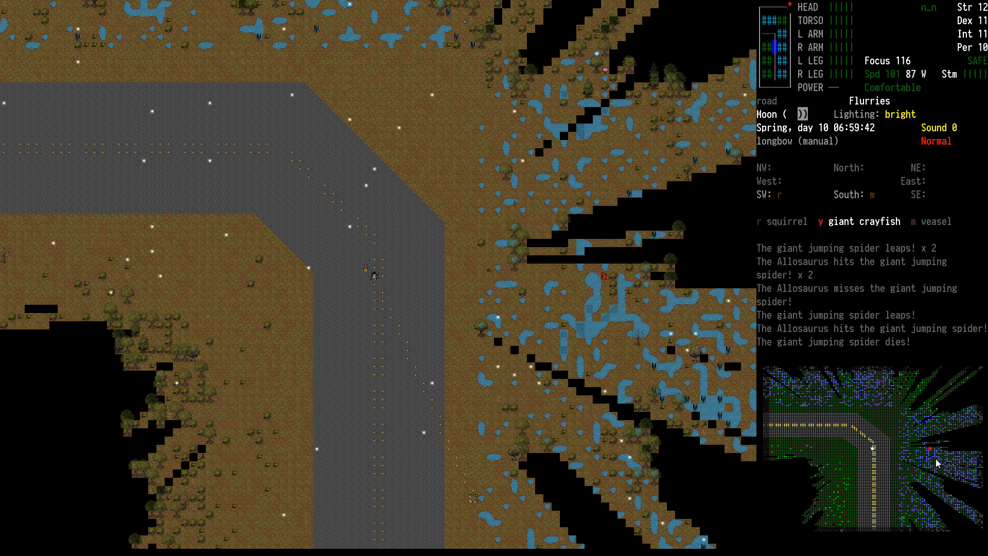
key("Tab")
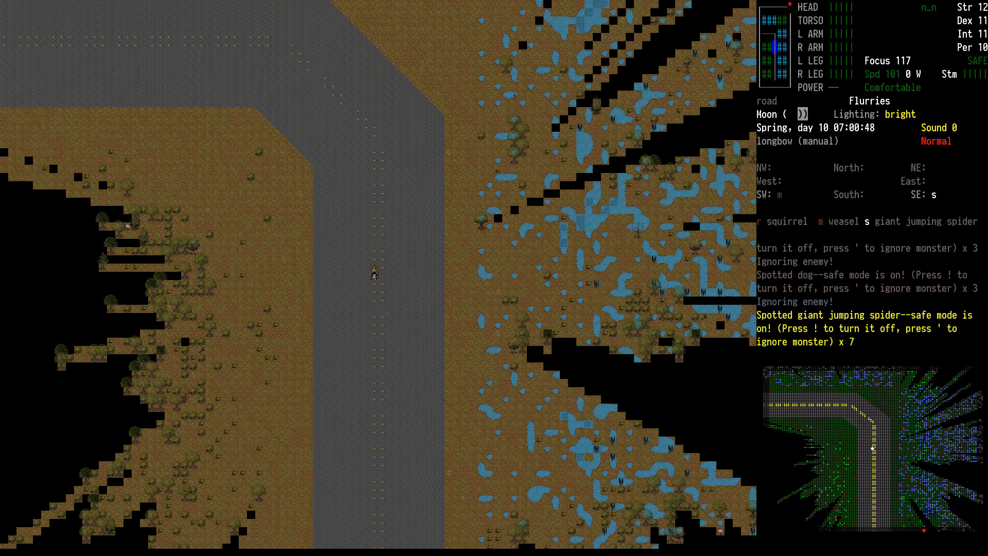
key("!")
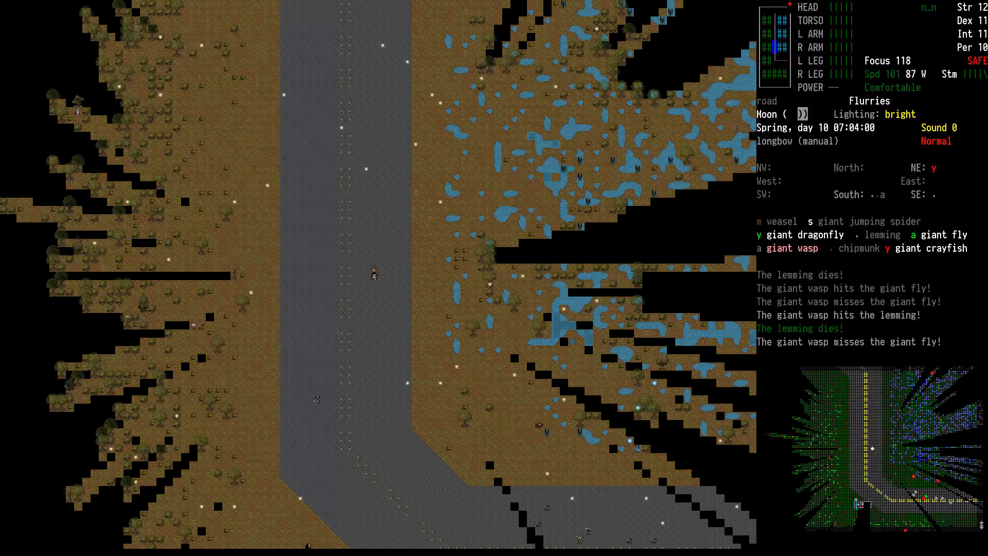
key("Tab")
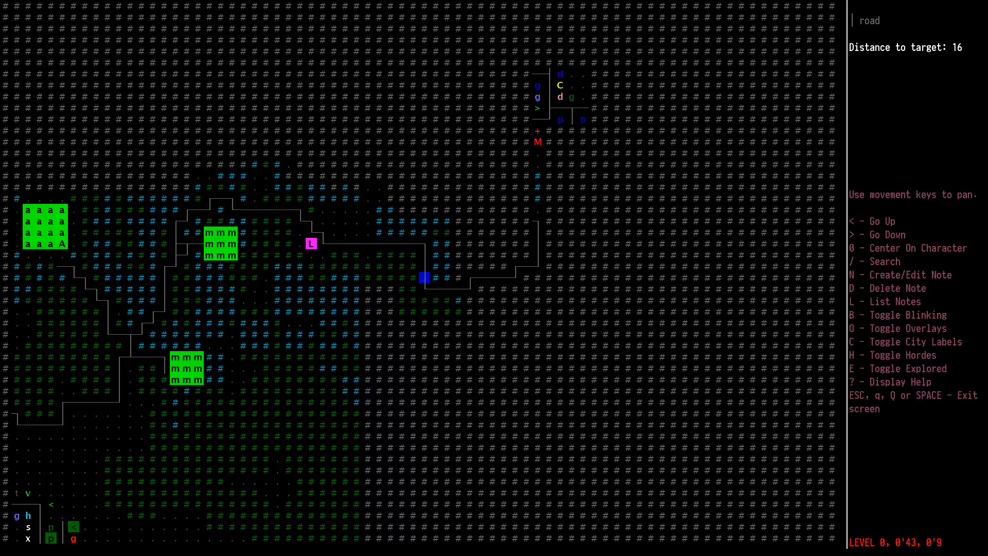
- Scout the overmap to the forest tiles 17 squares away, beyond the swamp
key("Escape")
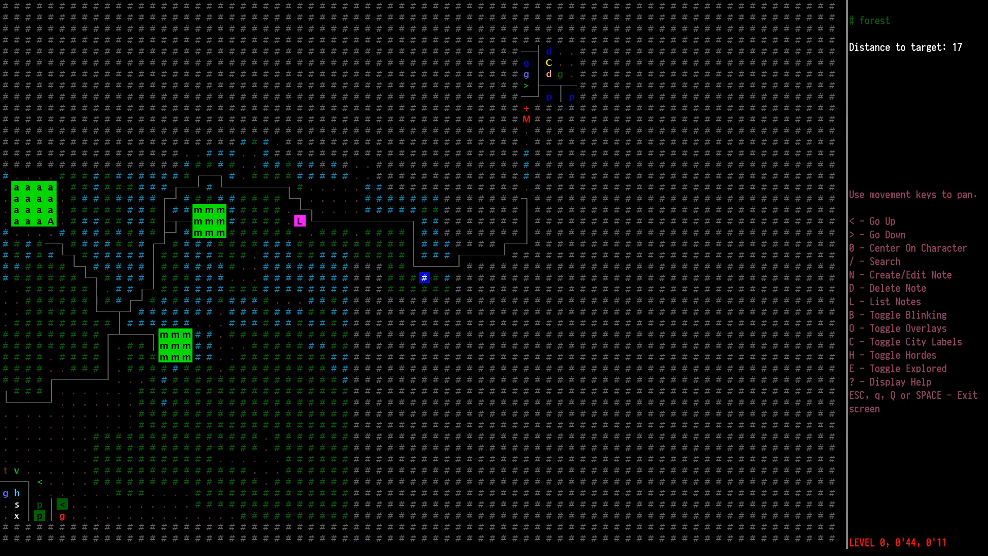
- Place an 'RV' map note with color and symbol codes on the tile 17 squares away
key("N")
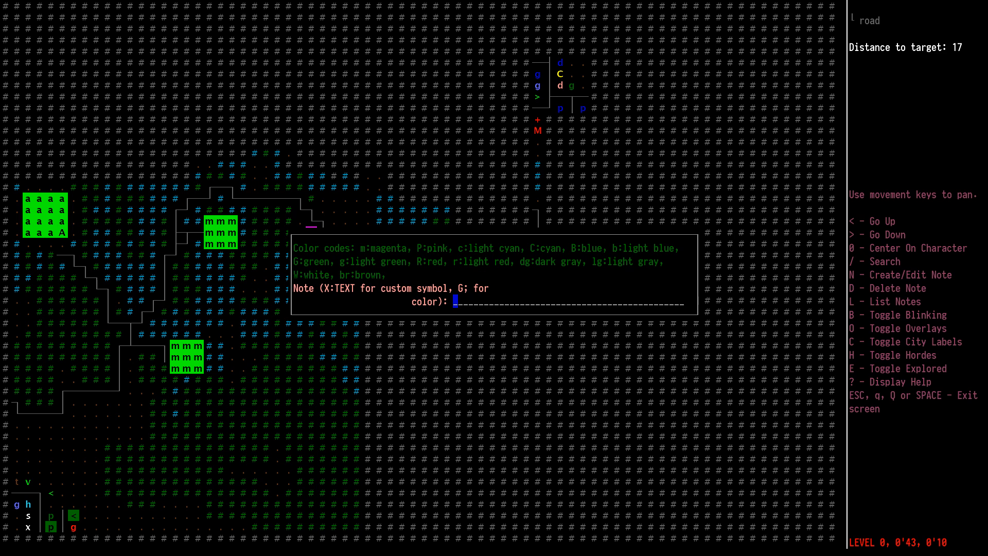
type("G")
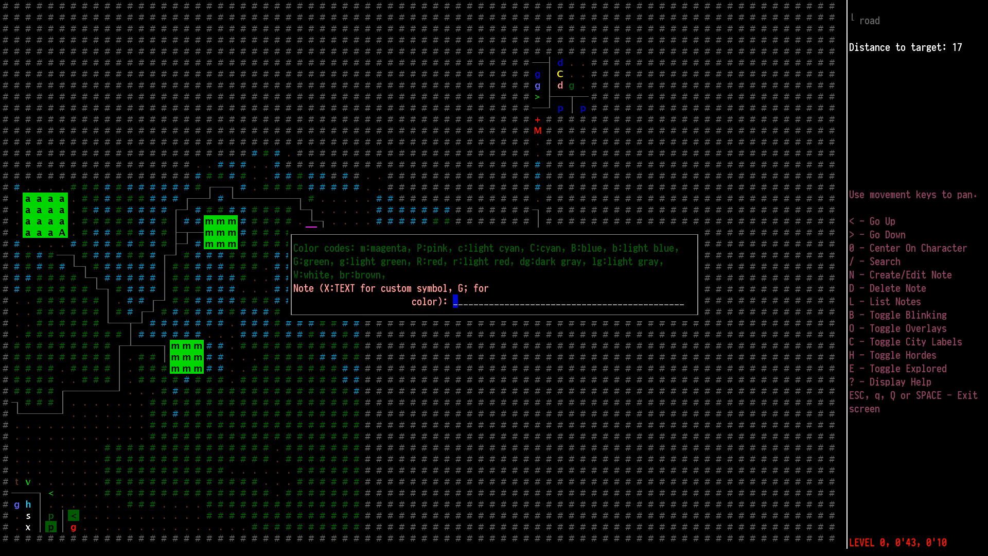
type("RV")
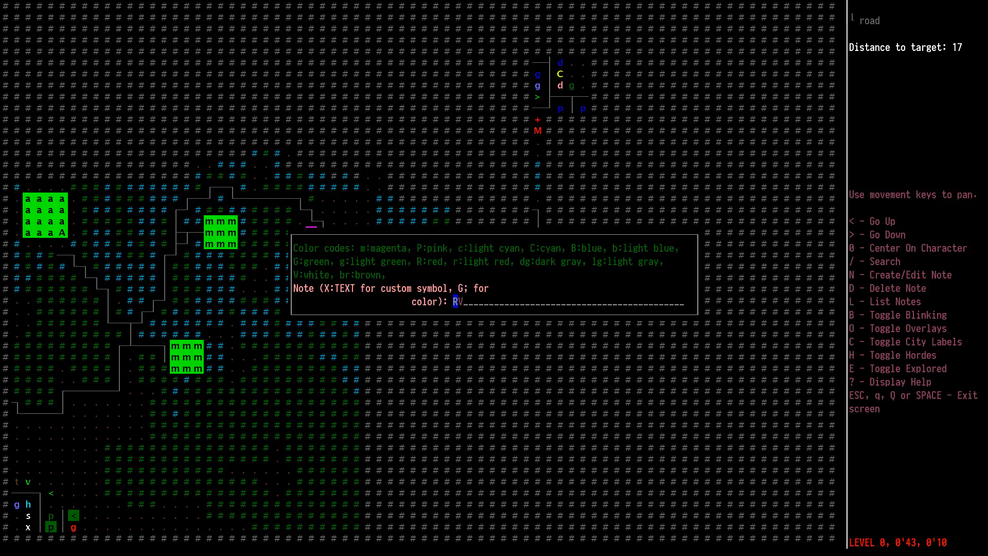
type("C:")
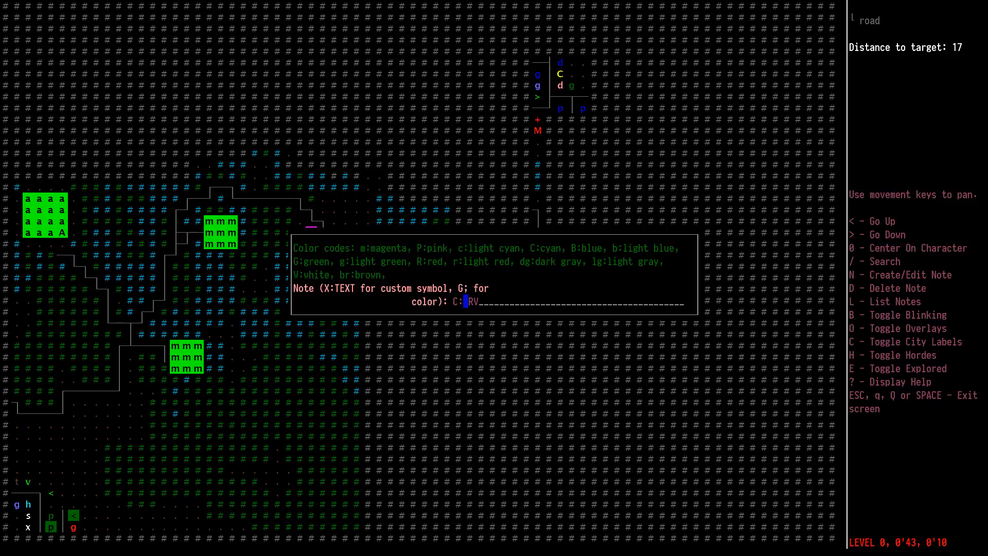
key("Backspace")
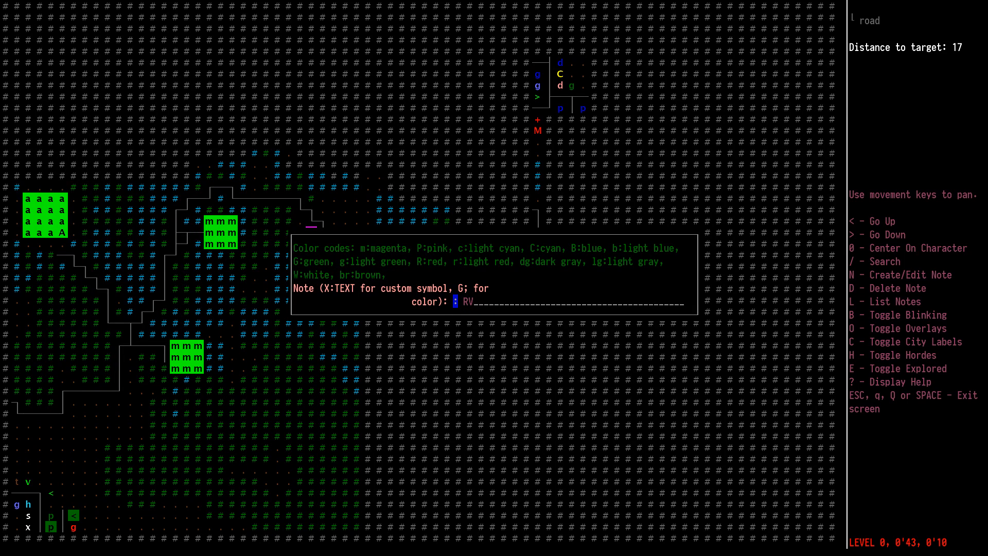
type("X")
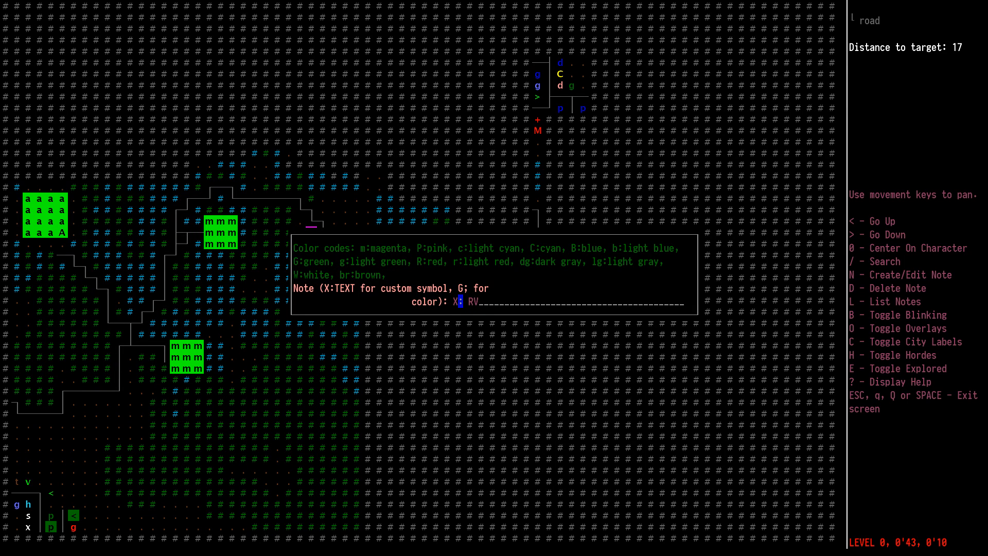
type("C")
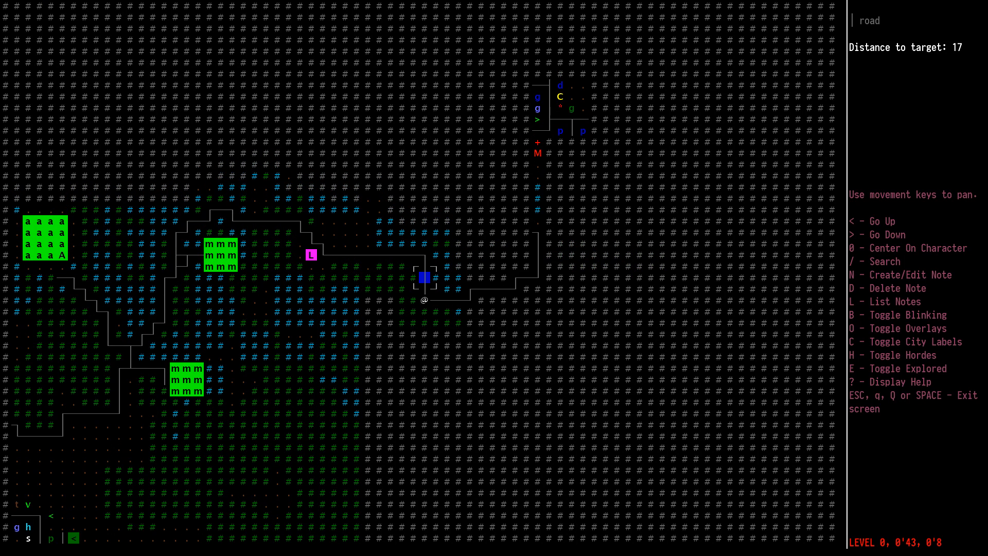
key("Escape")
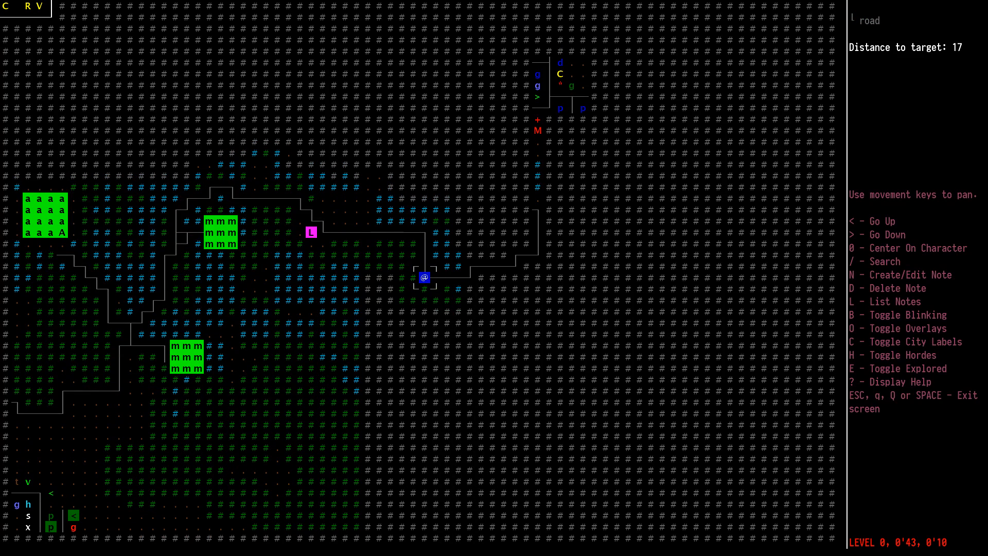
- Leave the overmap and look at the blood-spattered road where the survivor stands
key("N")
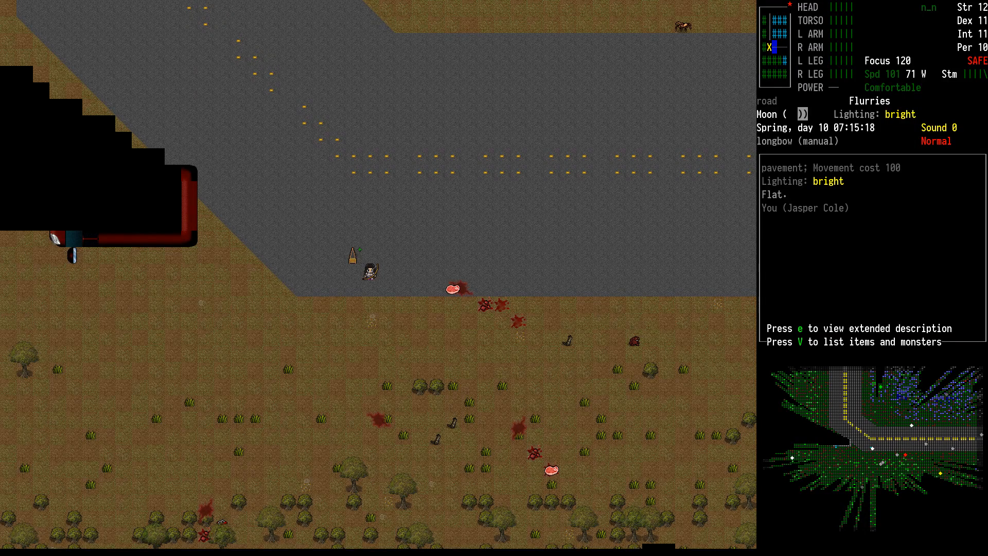
- List nearby monsters and aim the longbow at the lightly injured spitter zombie
key("V")
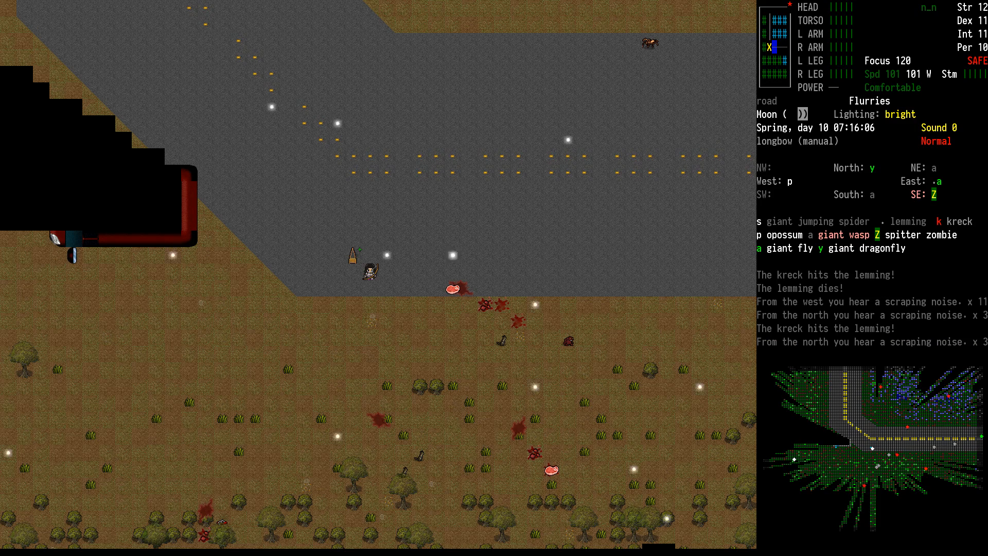
key("Tab")
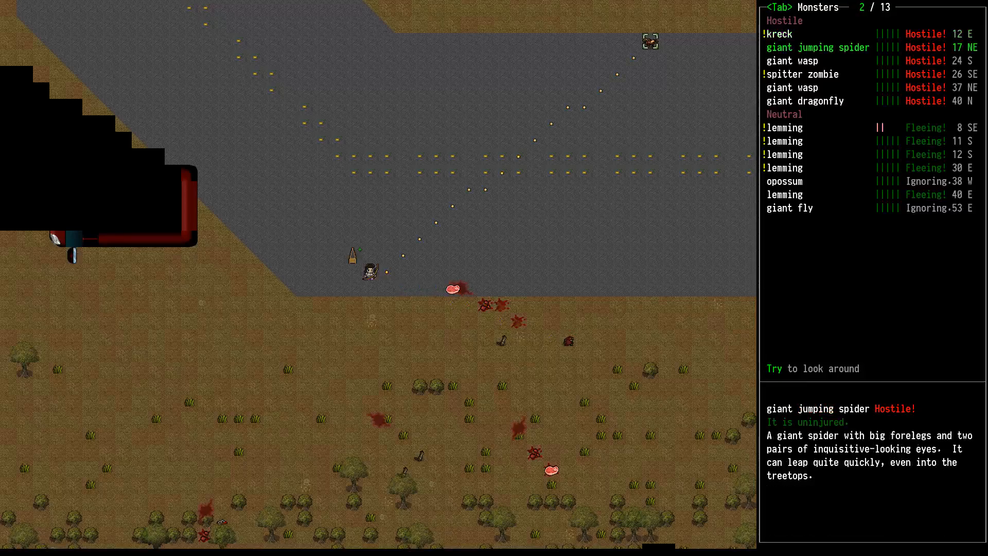
key("down")
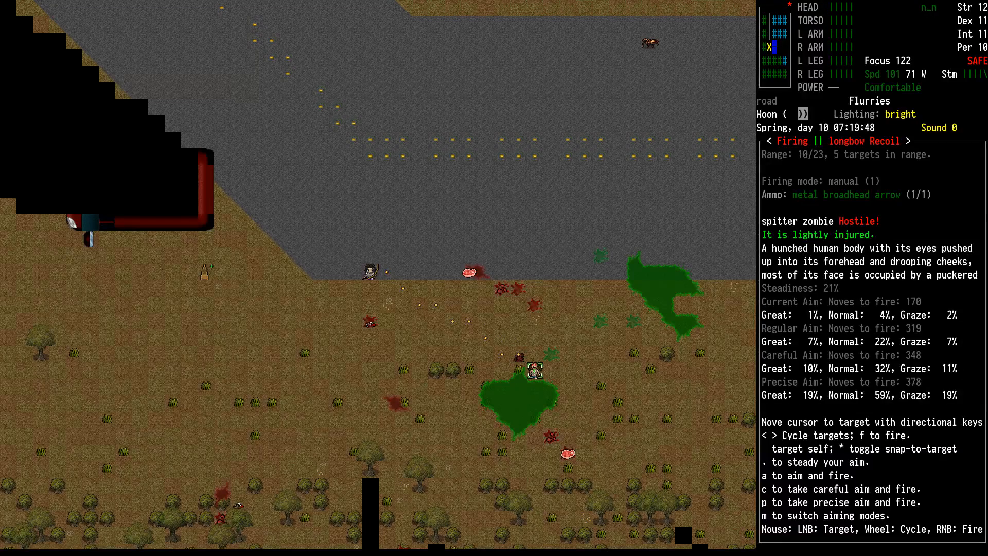
- Steady aim, kill the spitter zombie with a 26-damage arrow, and approach the lemming corpse
key(".")
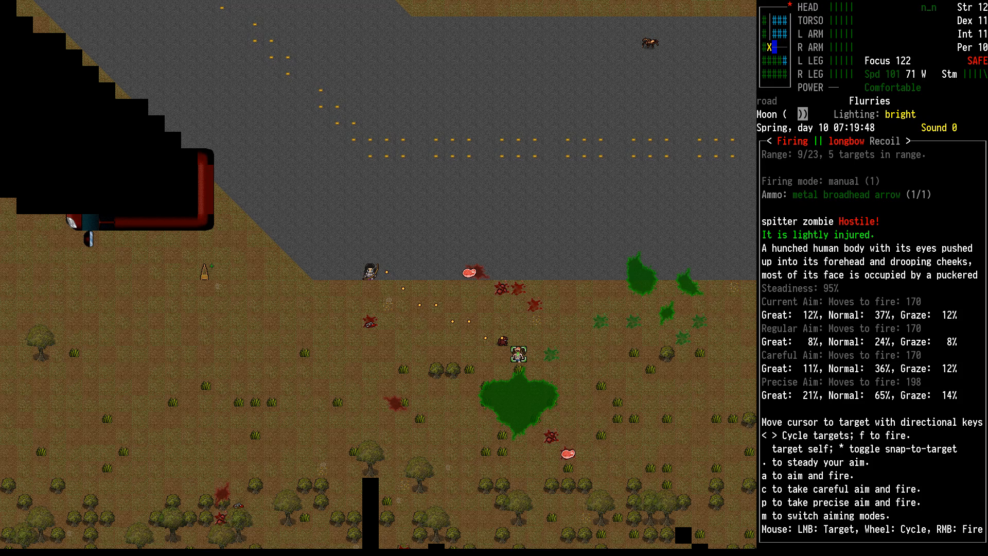
key(".")
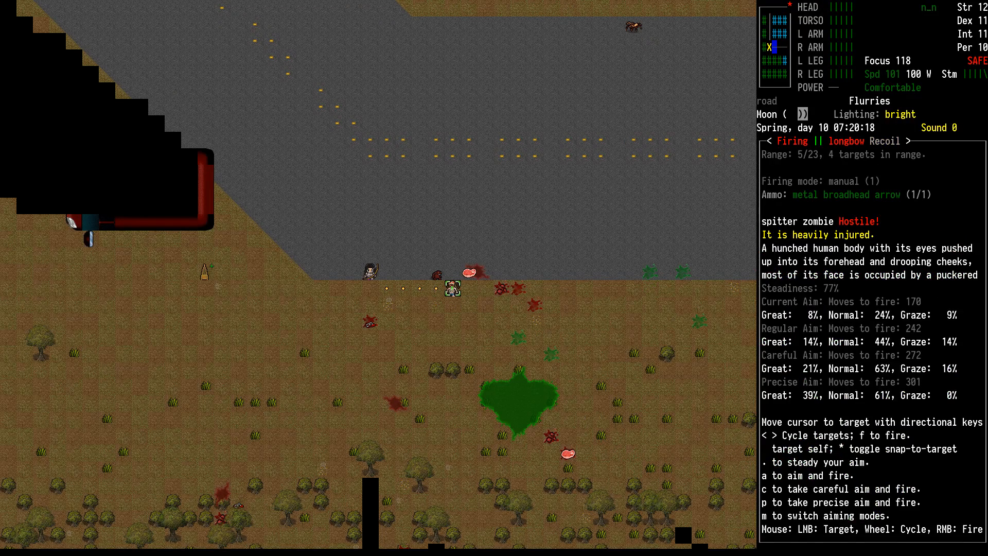
key("f")
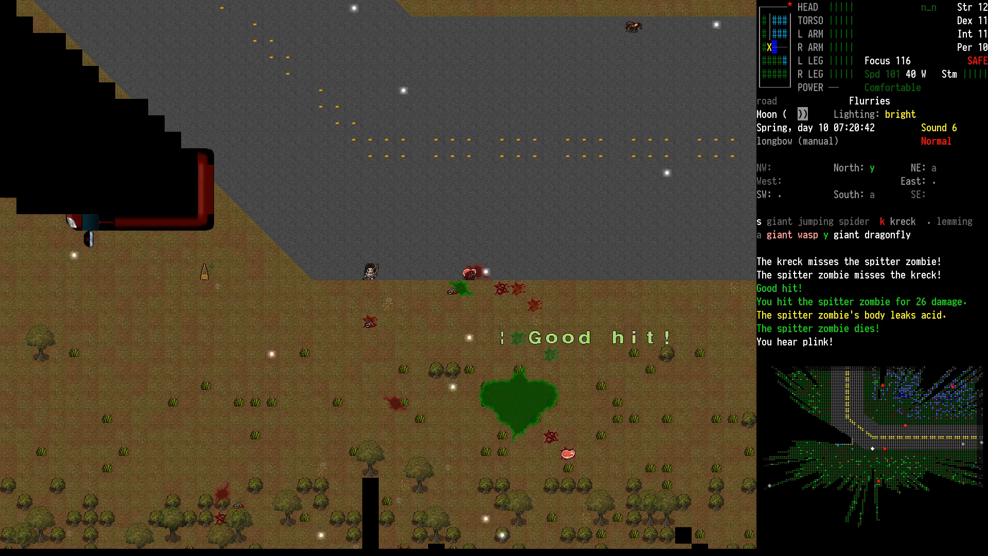
key("Tab")
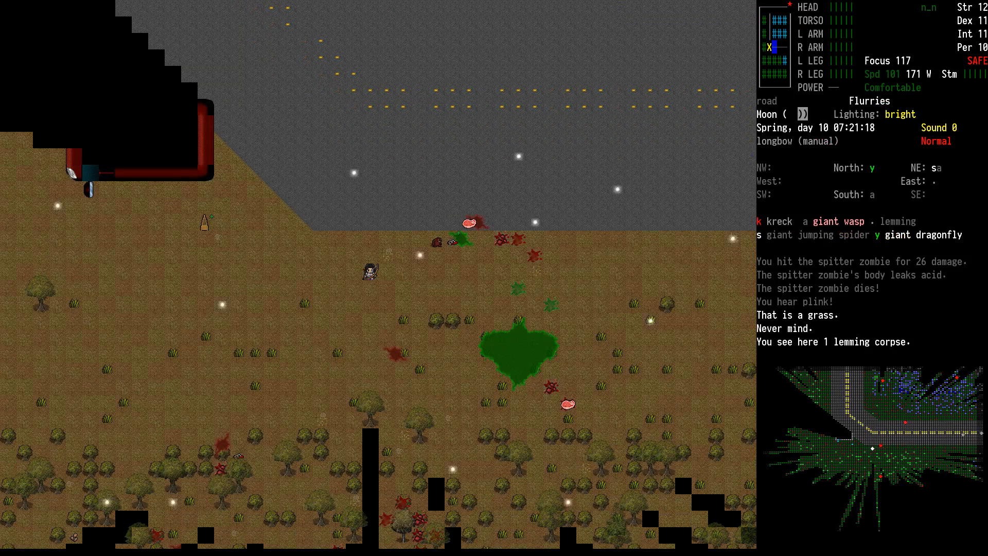
- Abandon butchering, shoot at the kreck, then kill the giant jumping spider with the longbow
key("b")
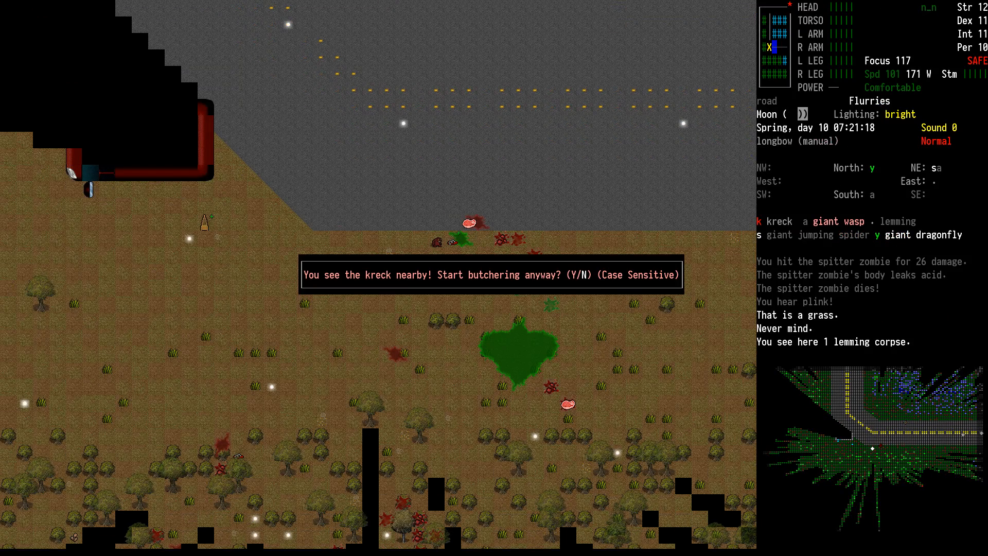
key("Y")
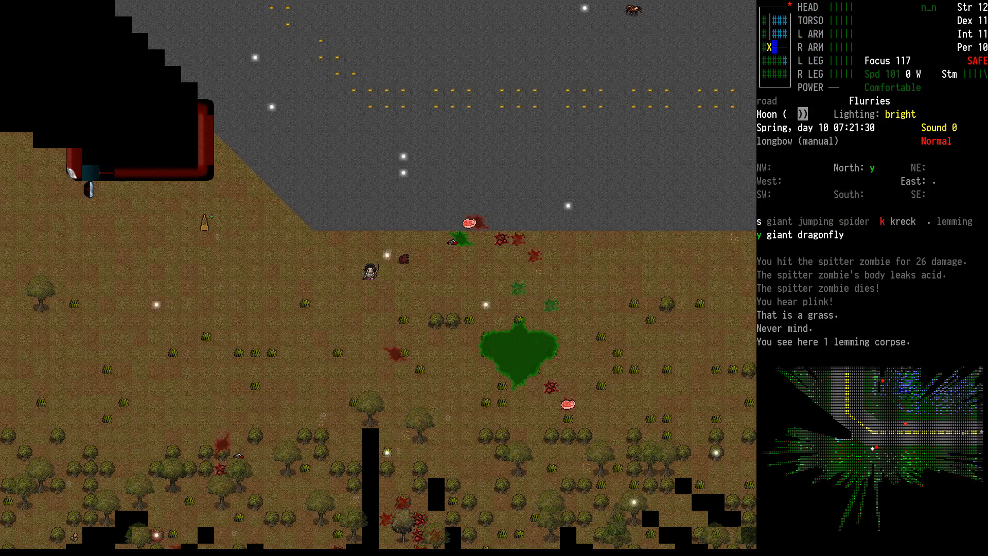
key("Tab")
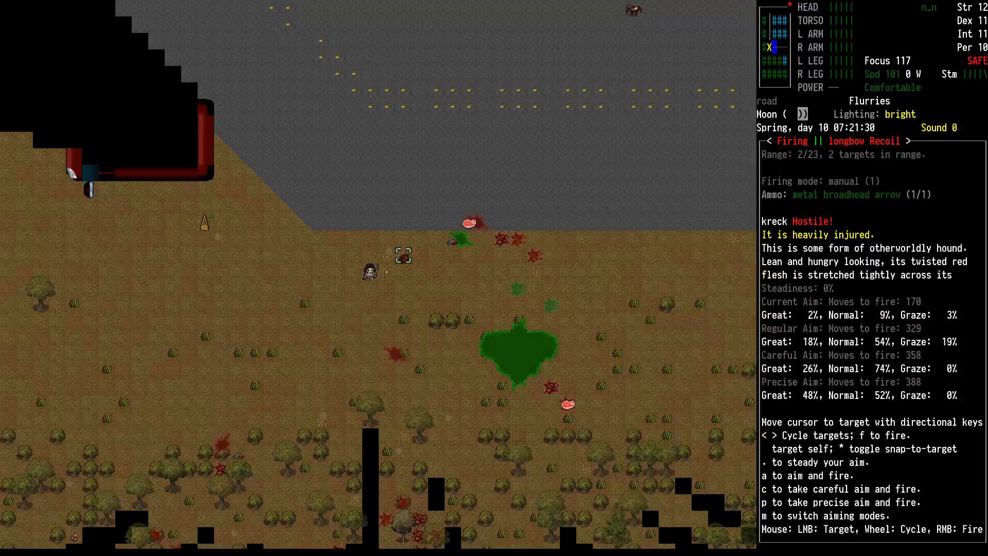
key(".")
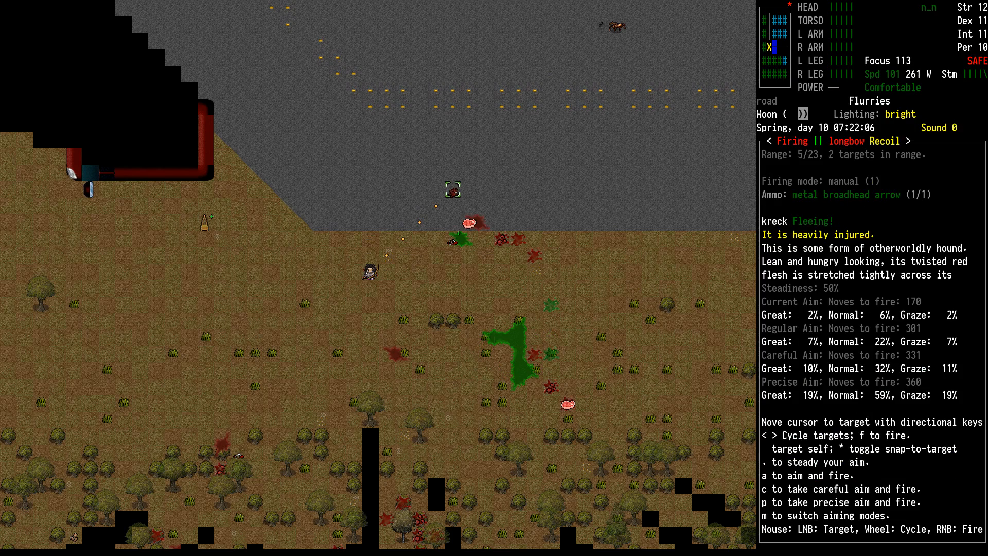
key(".")
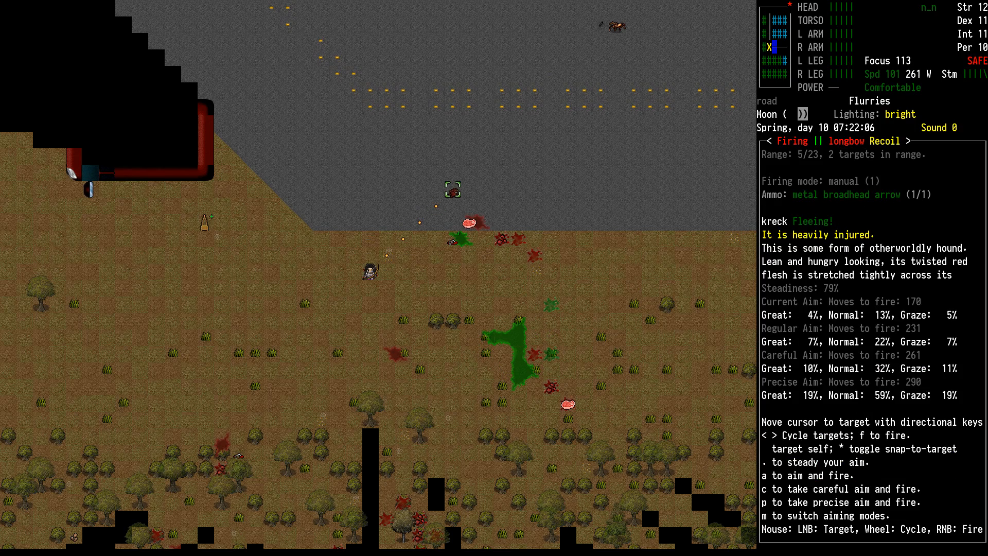
key("f")
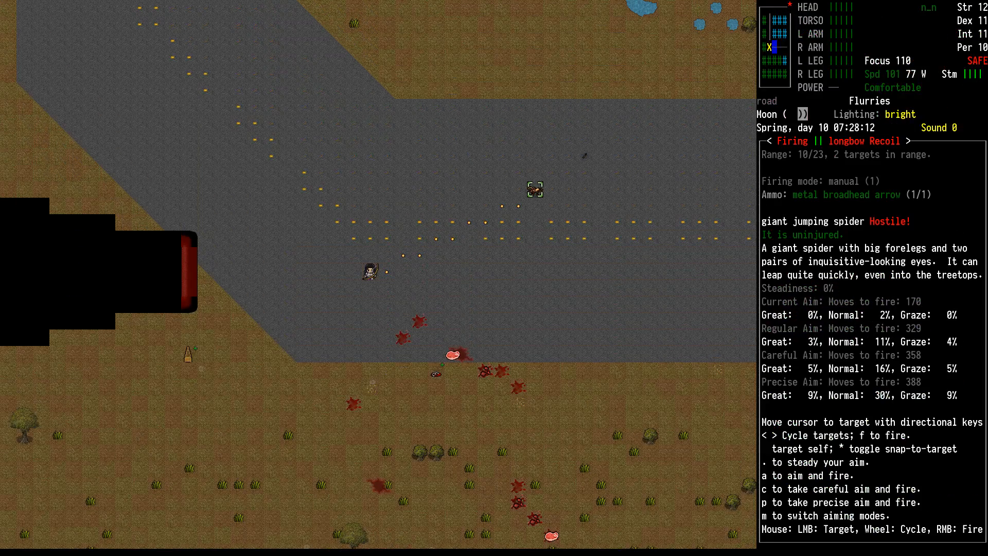
key("Tab")
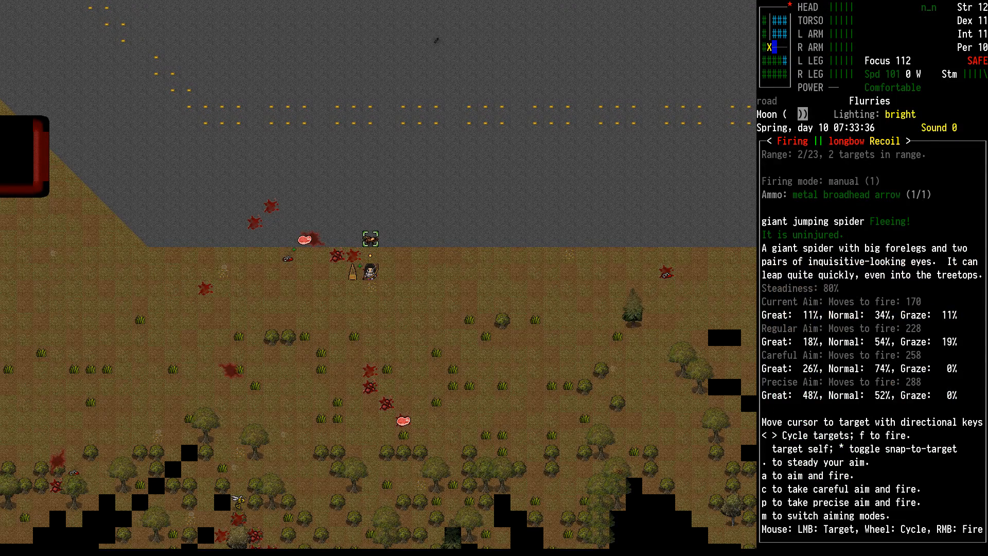
key("f")
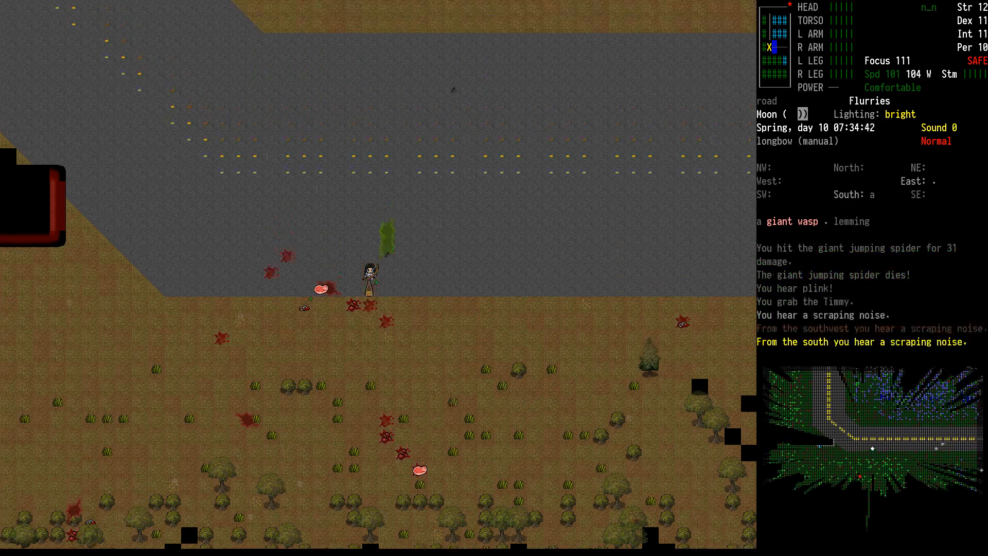
- Walk south into the snowy swamp and read the lightly injured wolf's description
key("g")
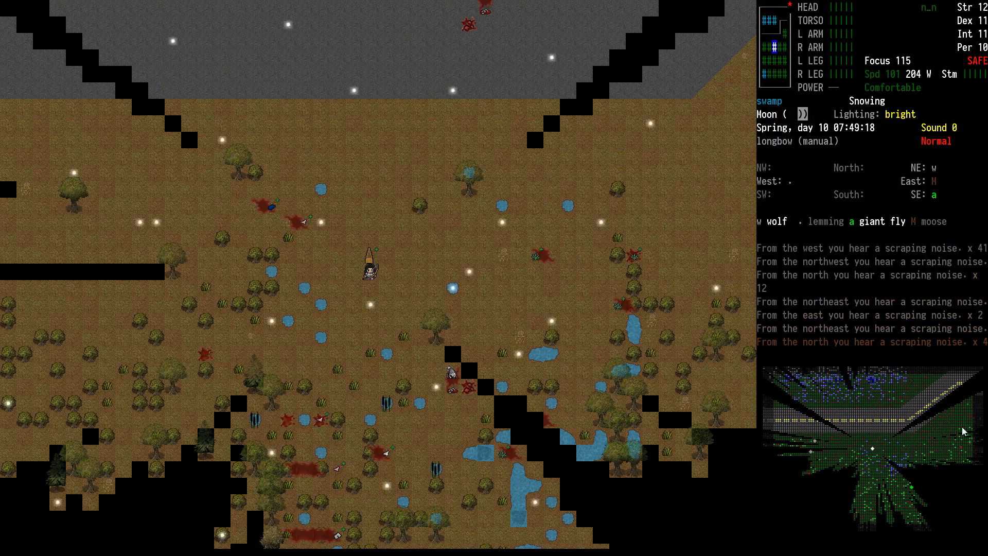
mouse_move(593, 318)
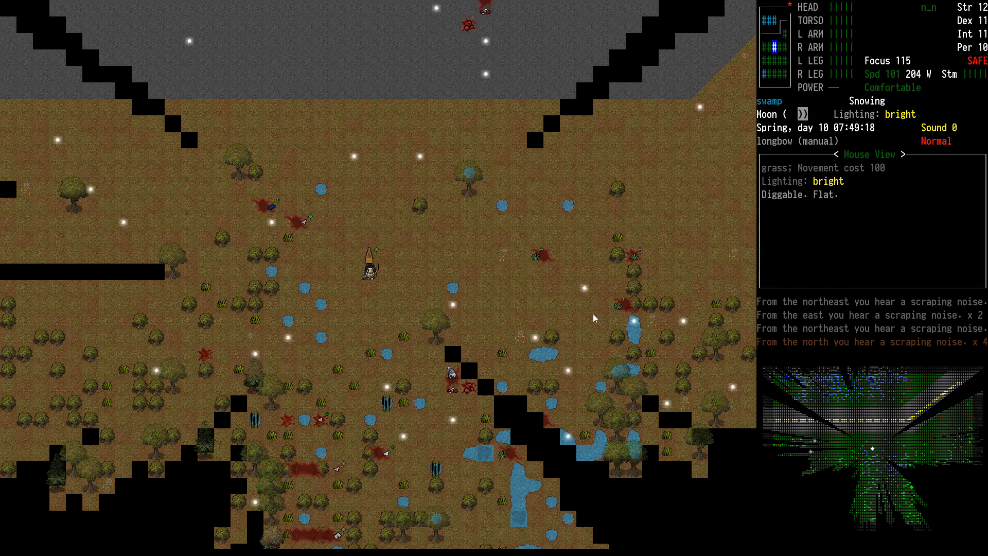
mouse_move(638, 260)
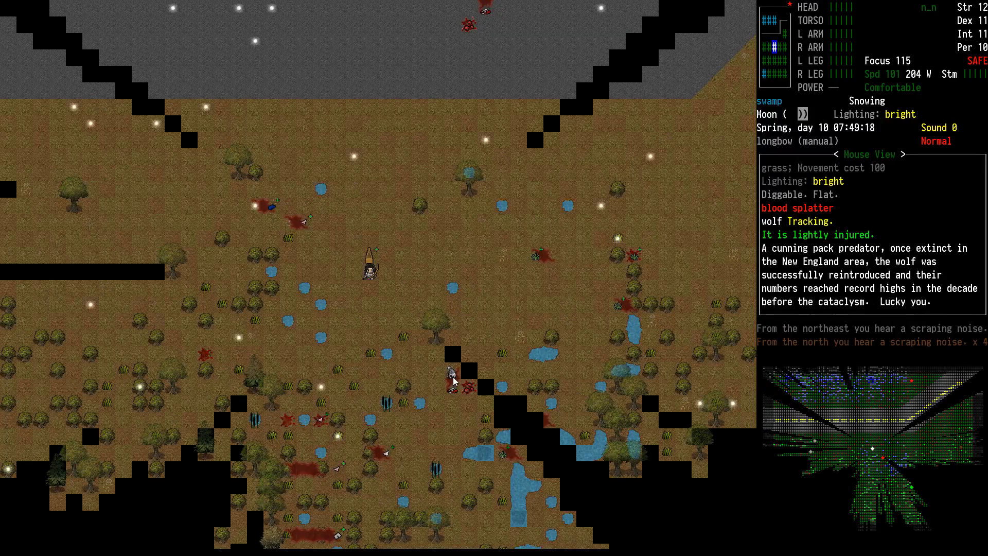
mouse_move(693, 356)
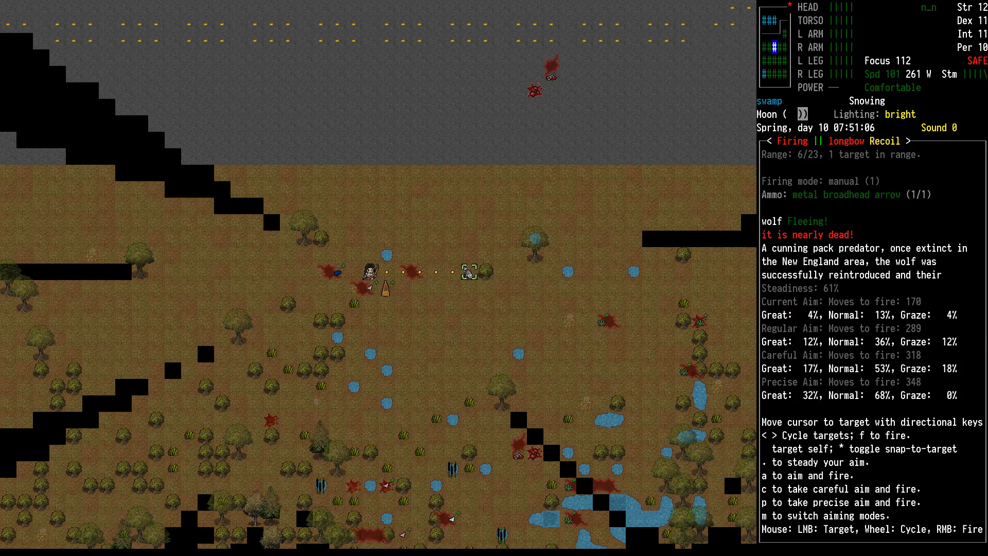
- Kill the wolf with the longbow and butcher it for meat, fat, pelt and bones
key("f")
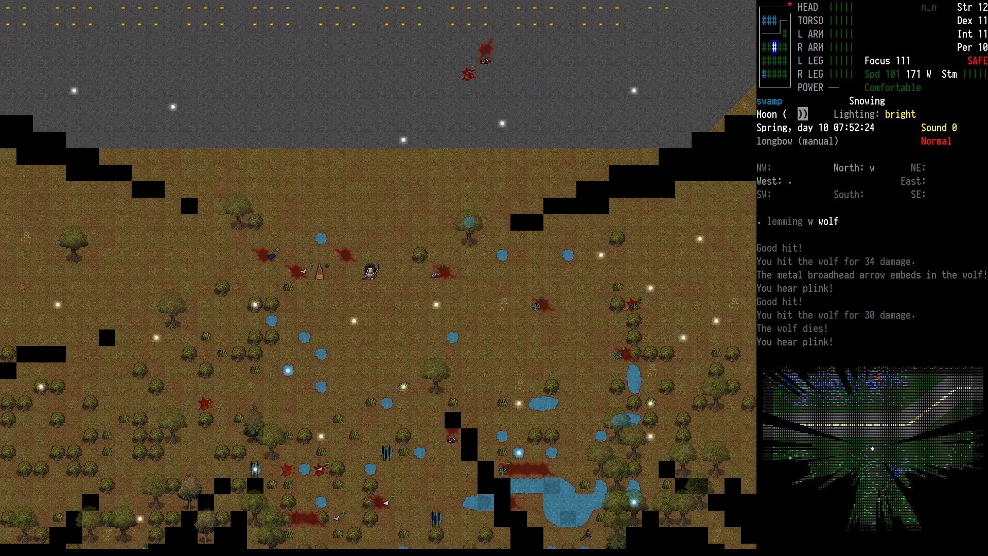
key("g")
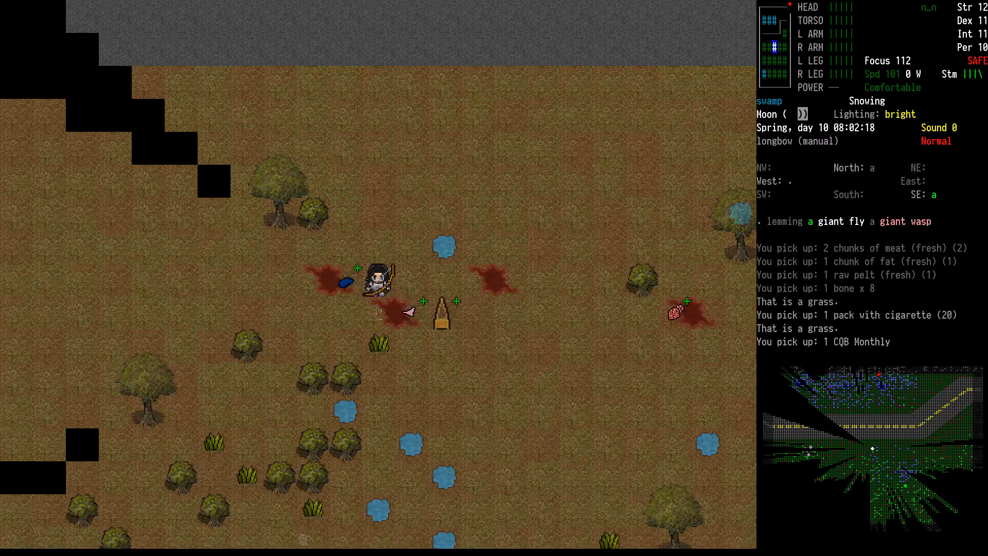
- Pick up the rail laser sight and combat knife from the nearby item piles
key("d")
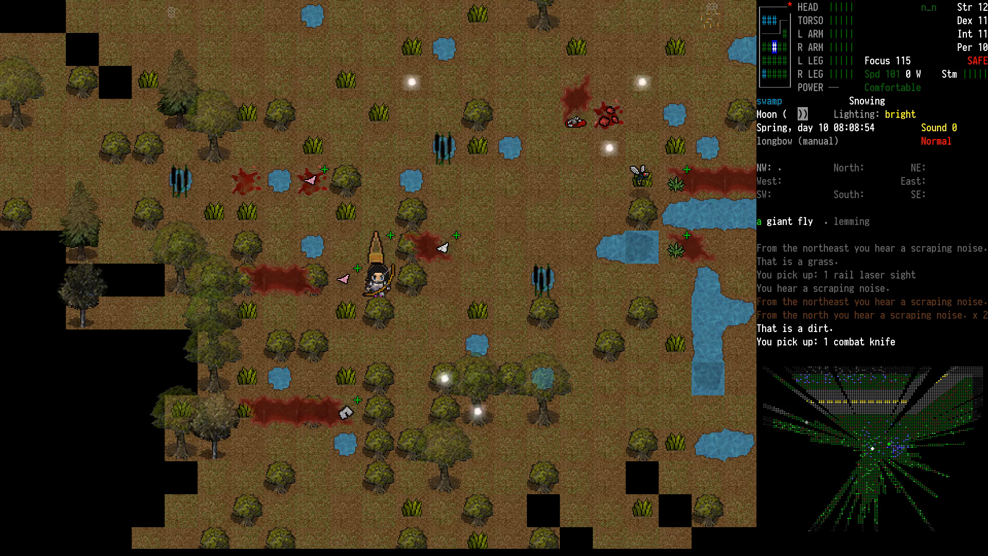
- Inspect the corpse's cargo pants and hard leg guards, then take two marijuana
key("up")
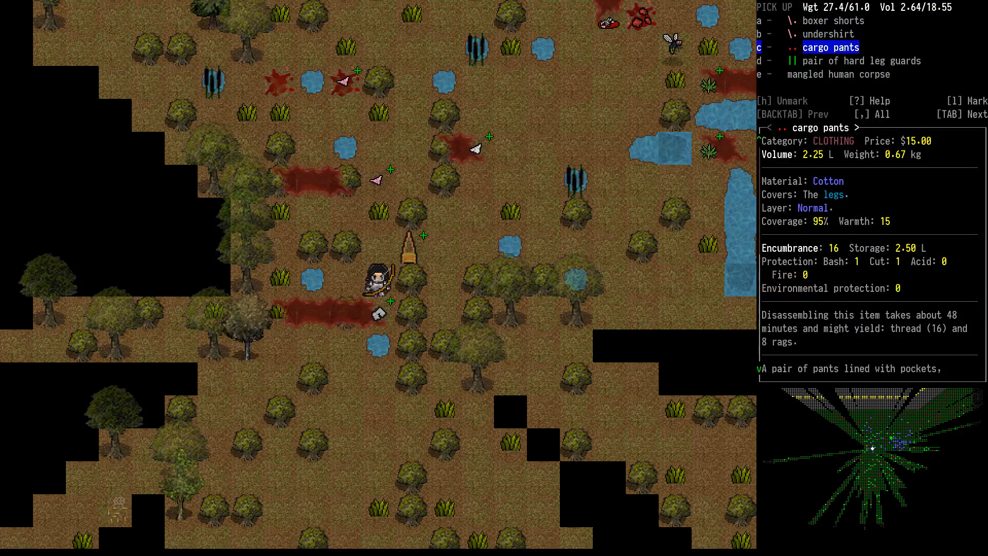
key("TAB")
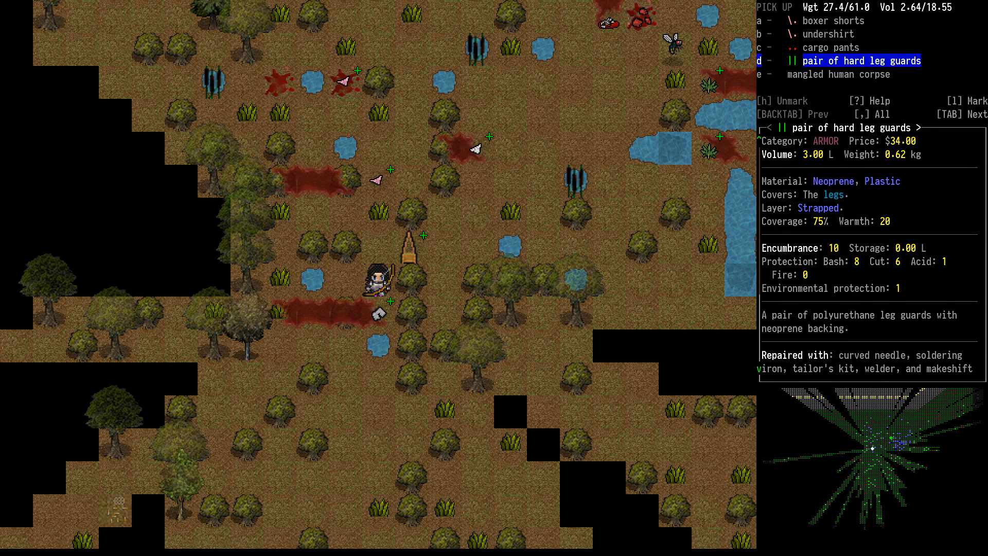
left_click(761, 61)
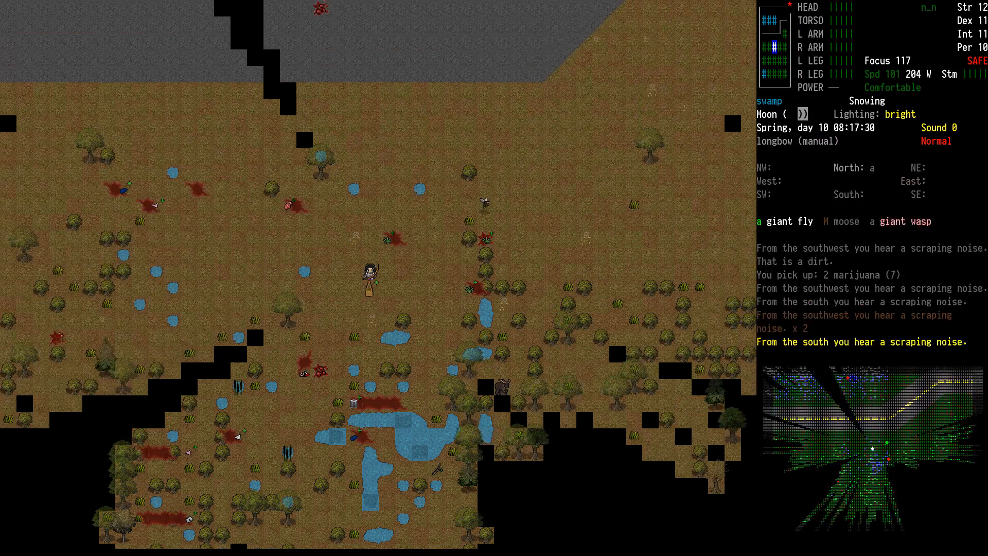
- Wield the Bladey and slash the charging moose to death, dealing 37 damage
key("g")
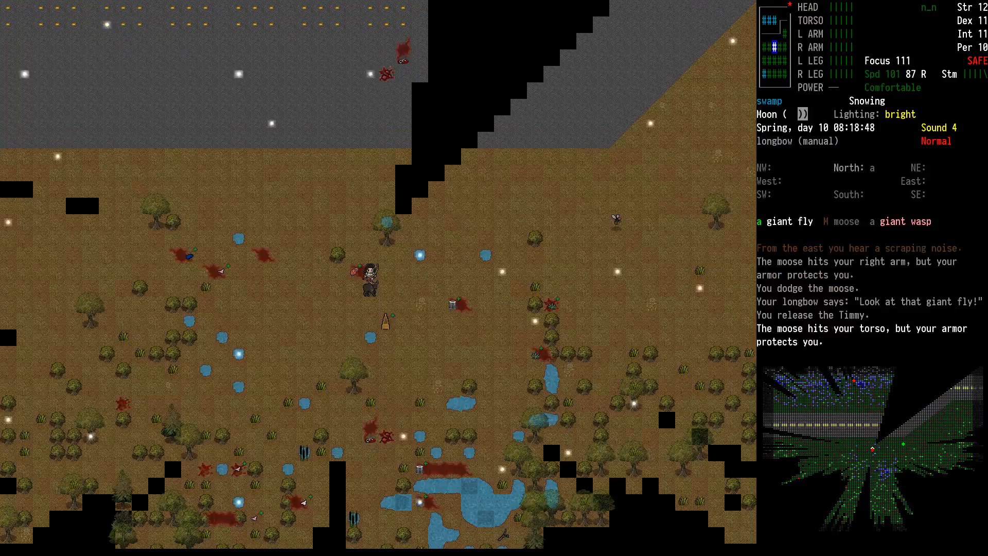
key("i")
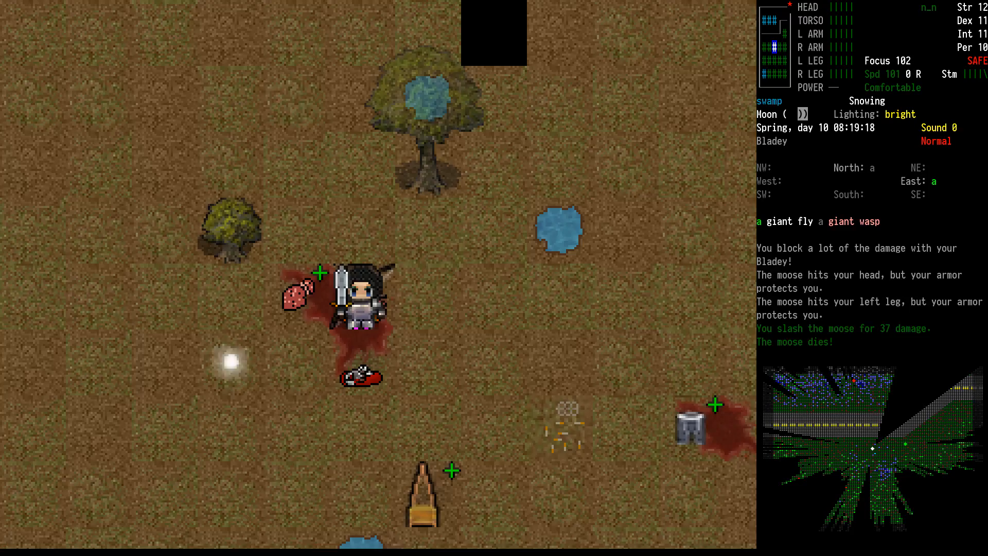
- Lower the Graphics option Pixel minimap height from 15 to 10 and resume play
key("Escape")
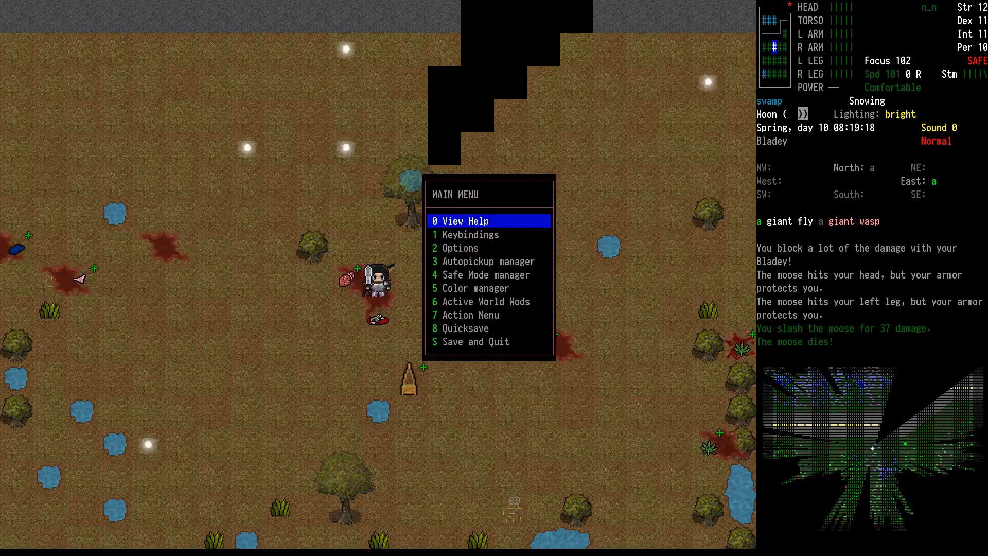
left_click(455, 247)
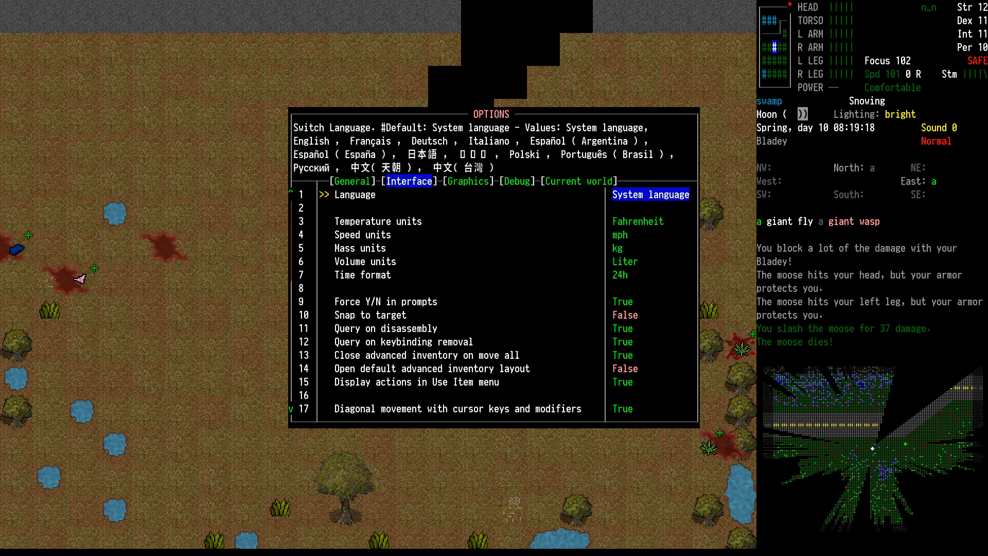
left_click(468, 181)
type("1")
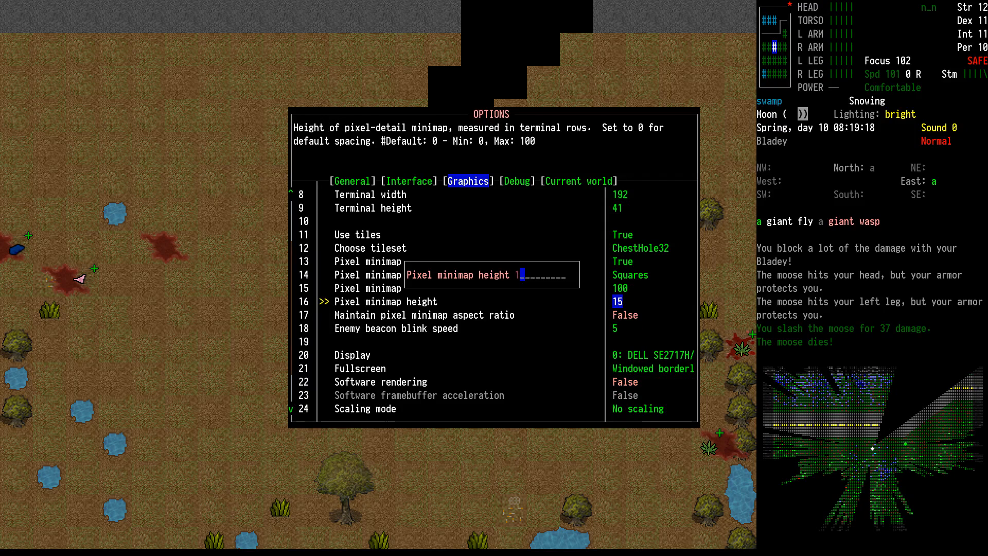
type("0")
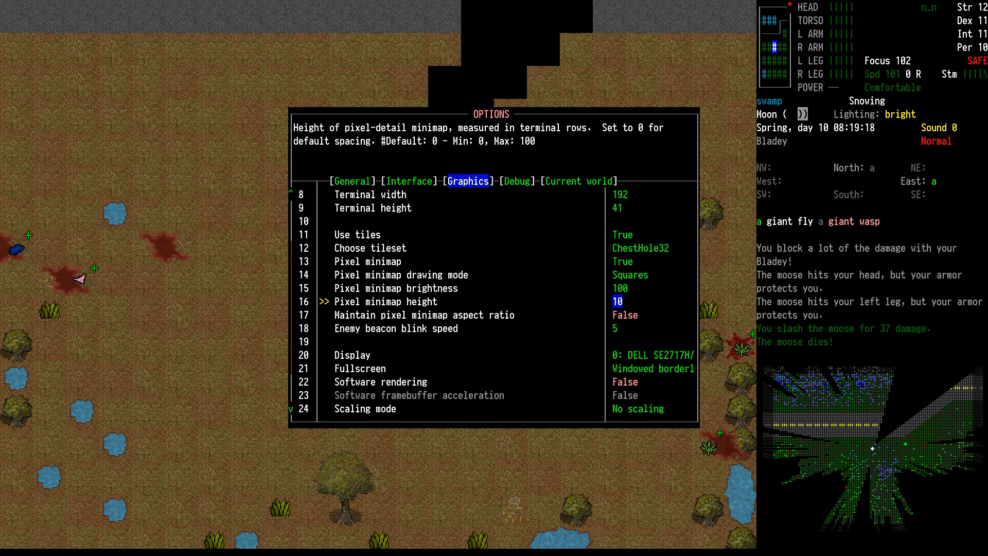
key("Escape")
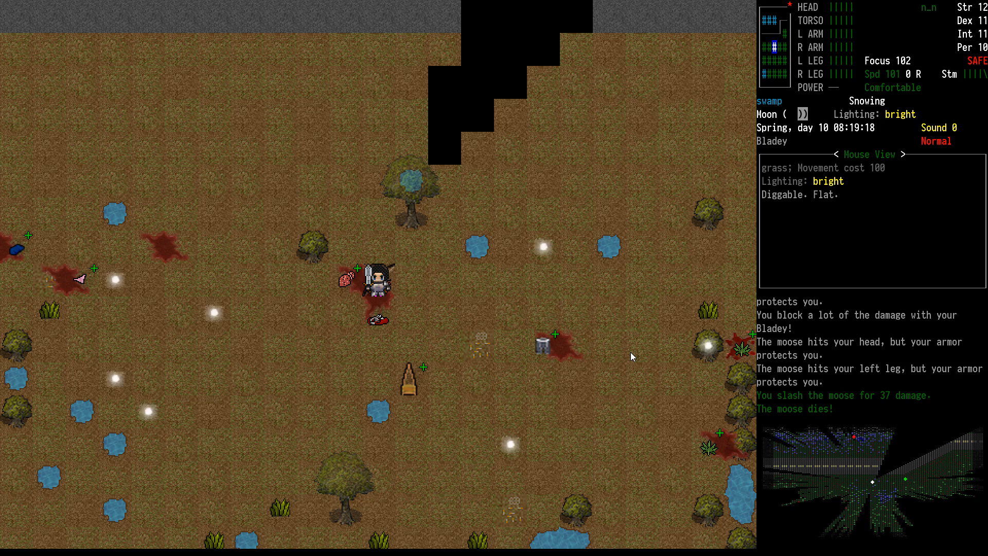
- Look over the surrounding swamp on the overmap, then return to the local view
key("Escape")
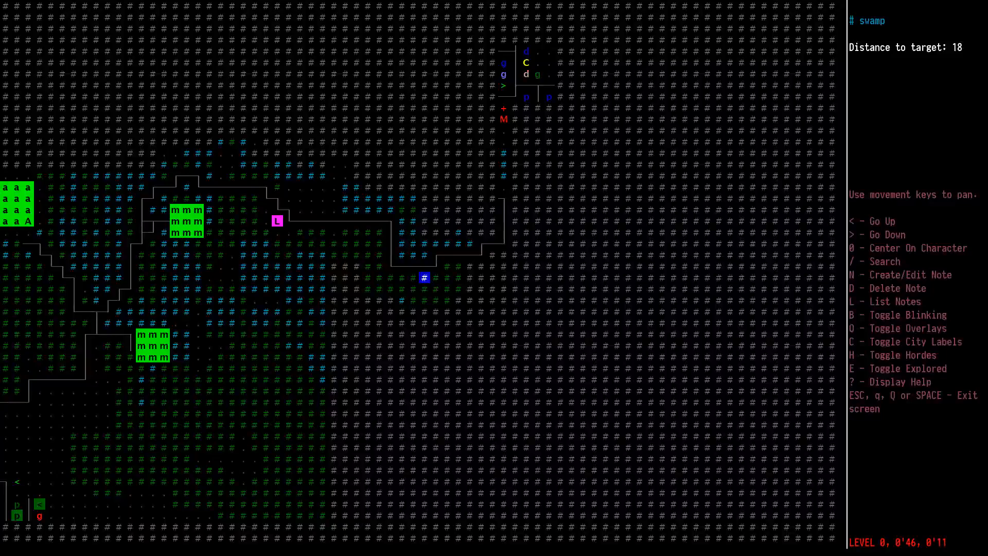
key("Escape")
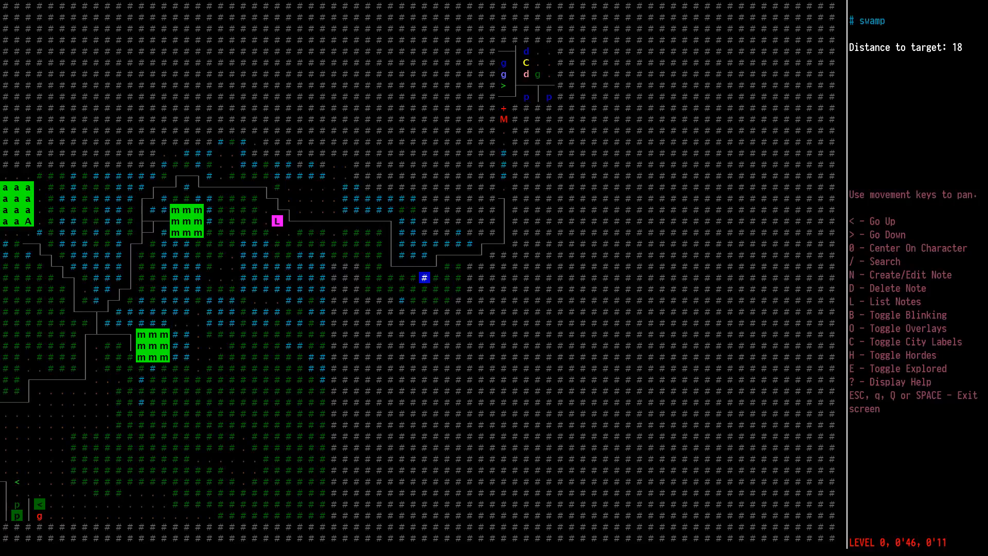
type("Moo")
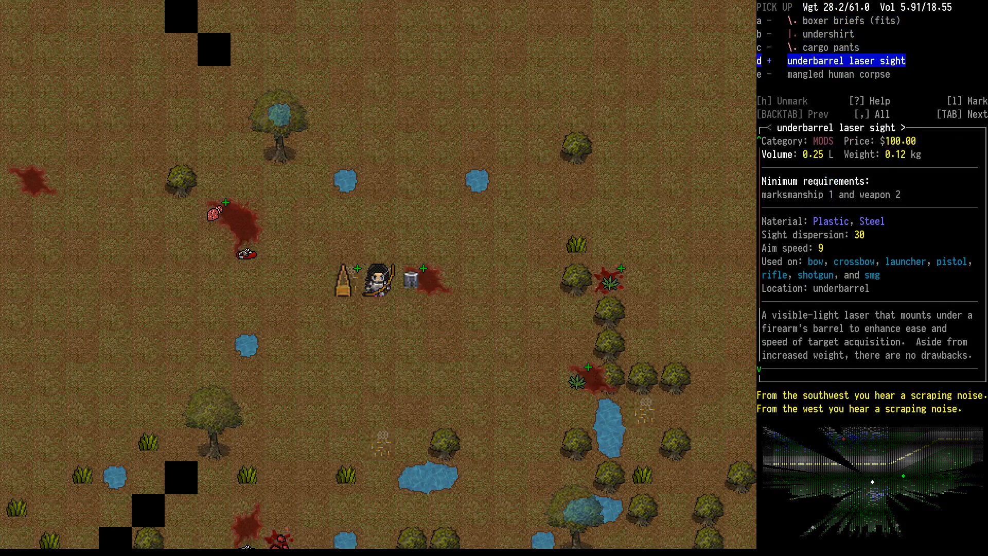
- Mark and pick up the L523-CAR carbine from the corpse's clothing pile
key("enter")
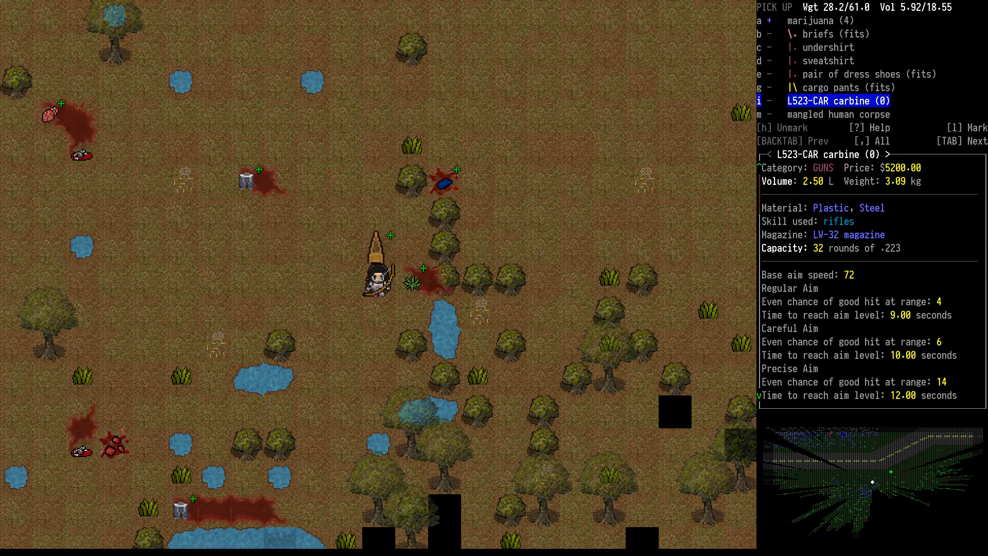
scroll("down", 3)
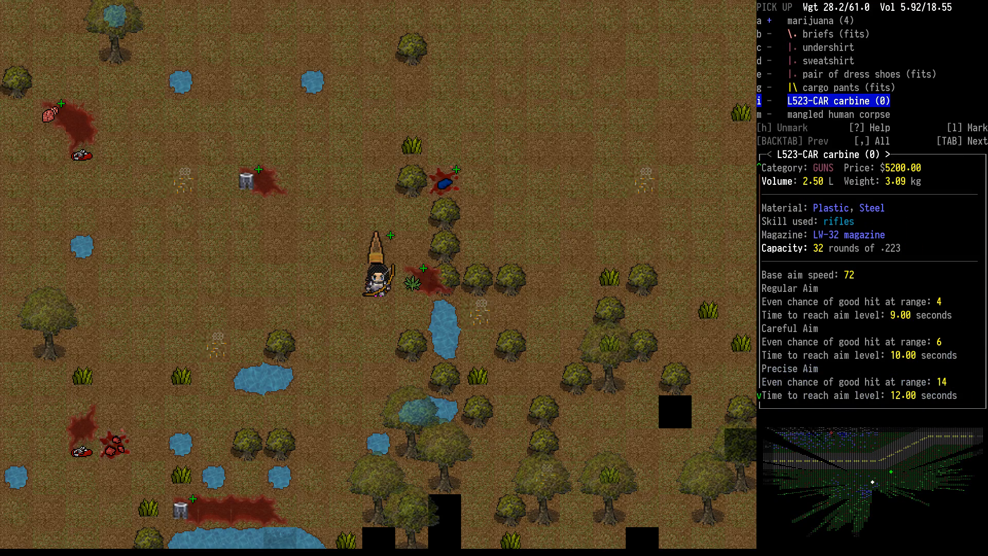
left_click(767, 101)
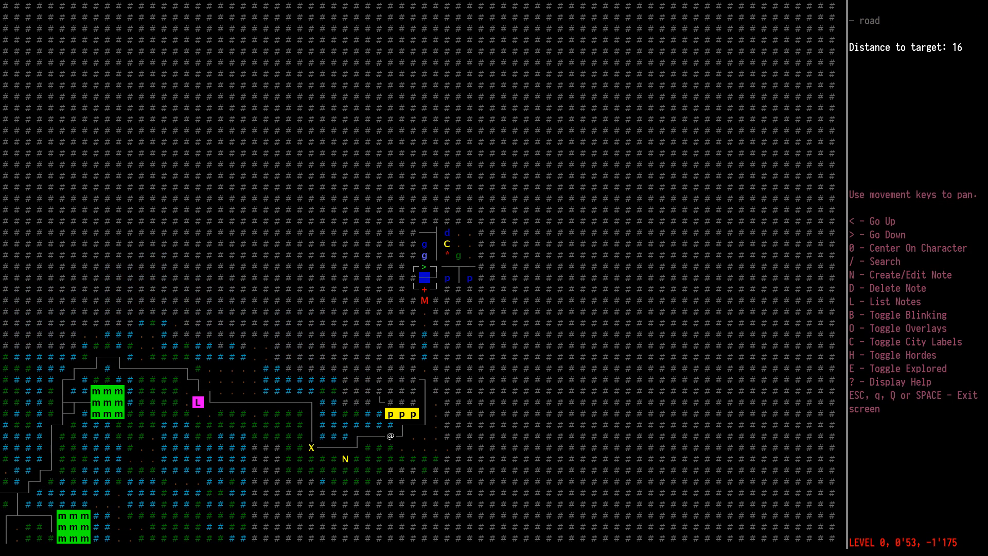
- Finish scanning the overmap with a road target 16 tiles away selected
key("up")
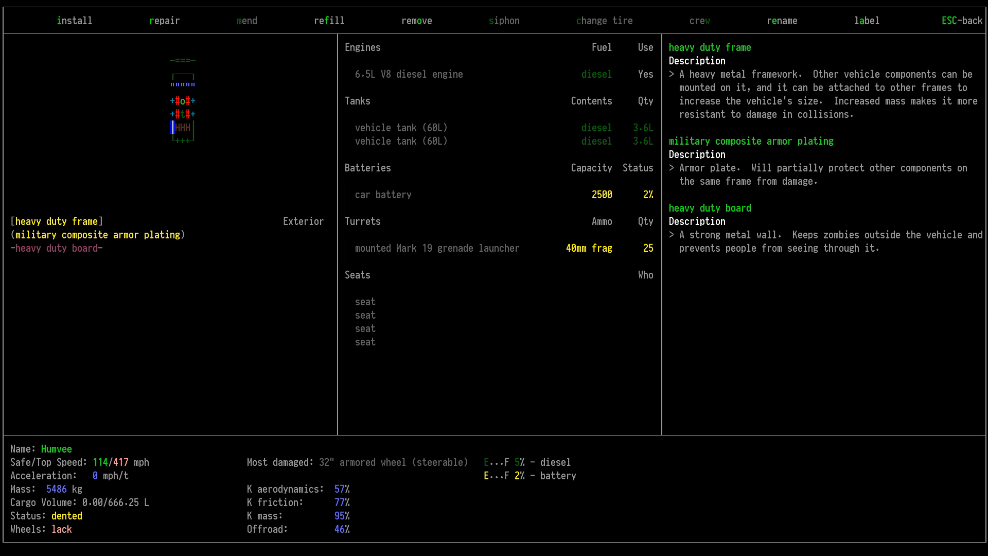
- Take the roof off the Humvee's interior roof tile
left_click(415, 21)
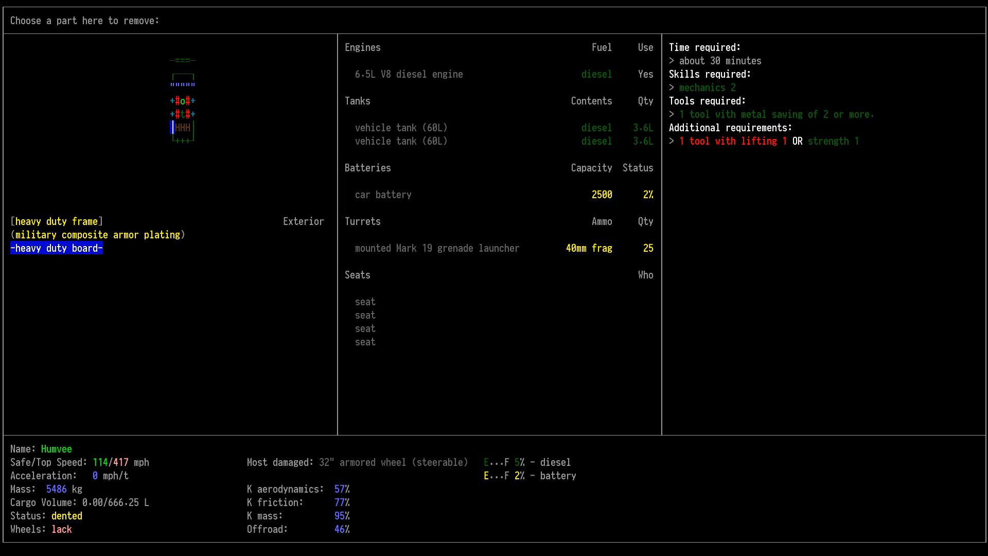
key("up")
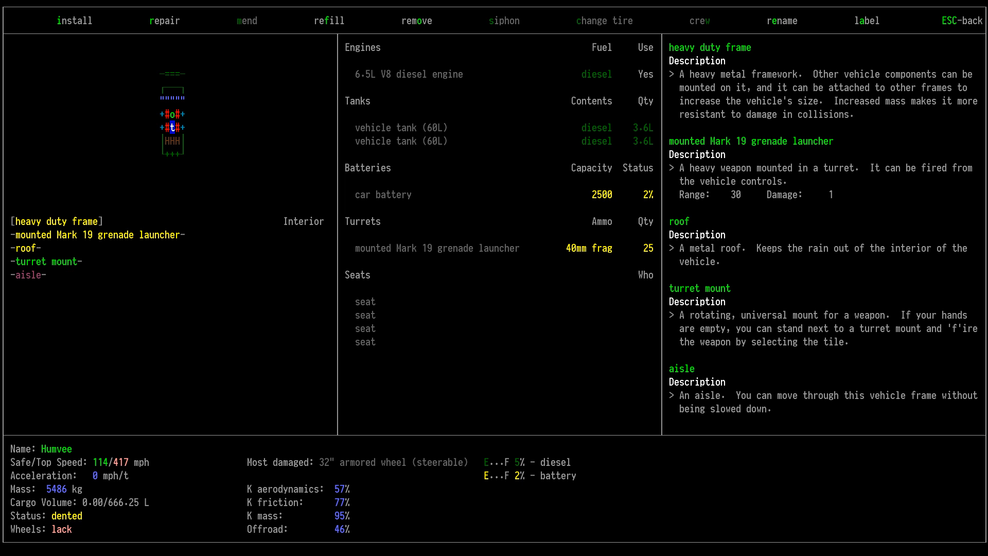
left_click(416, 20)
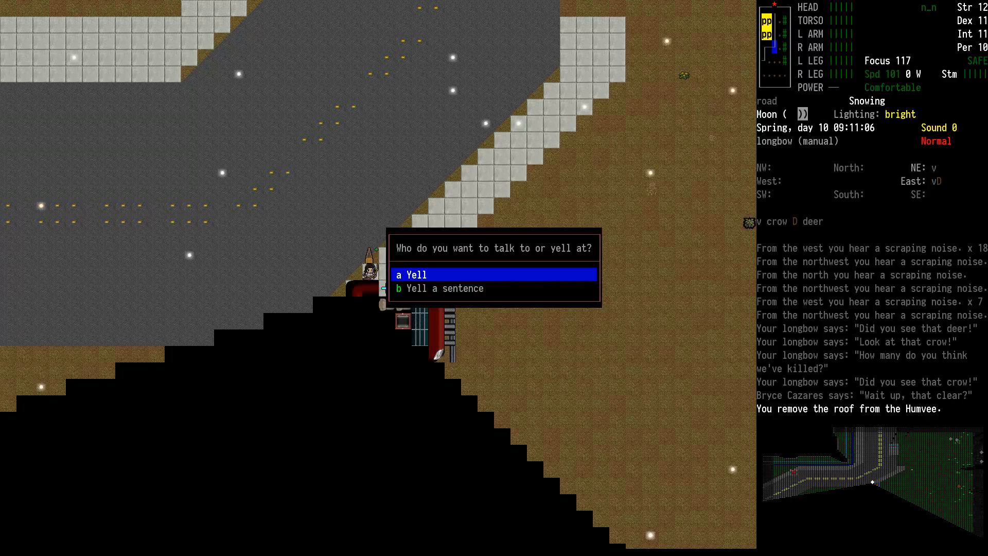
- Dismiss the yell prompt and grab the sheet metal salvaged from the roof
key("Escape")
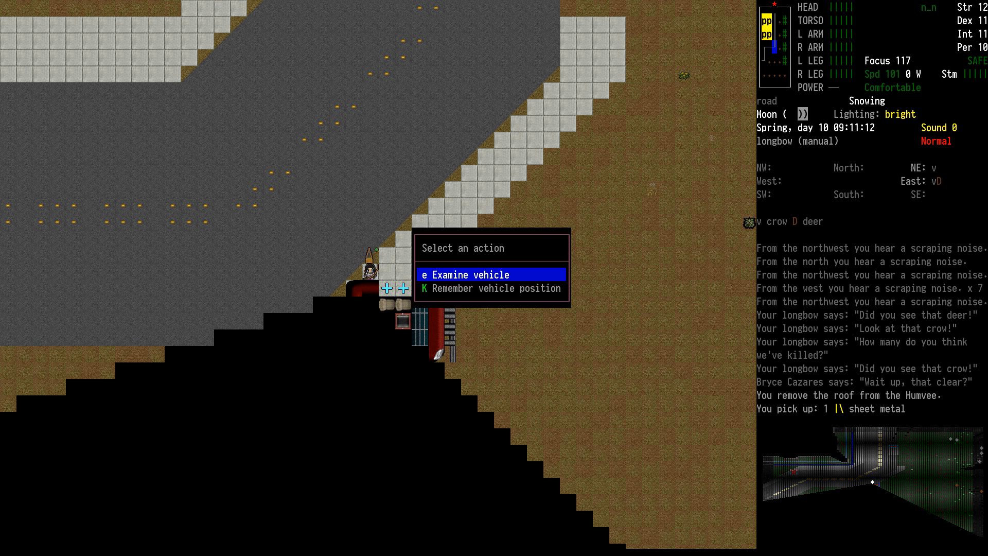
- Examine the Humvee and remove its UPS-compatible recharging station
left_click(468, 274)
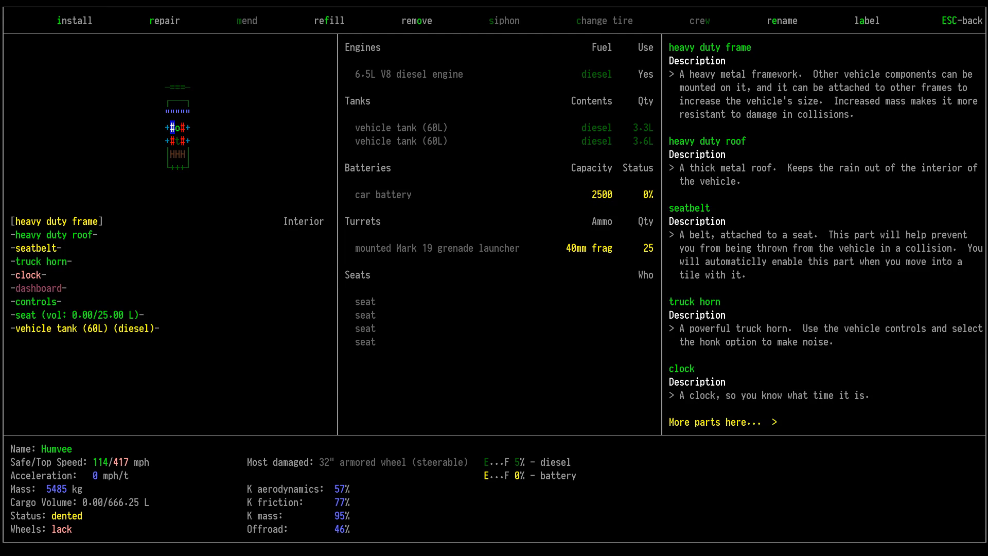
left_click(415, 20)
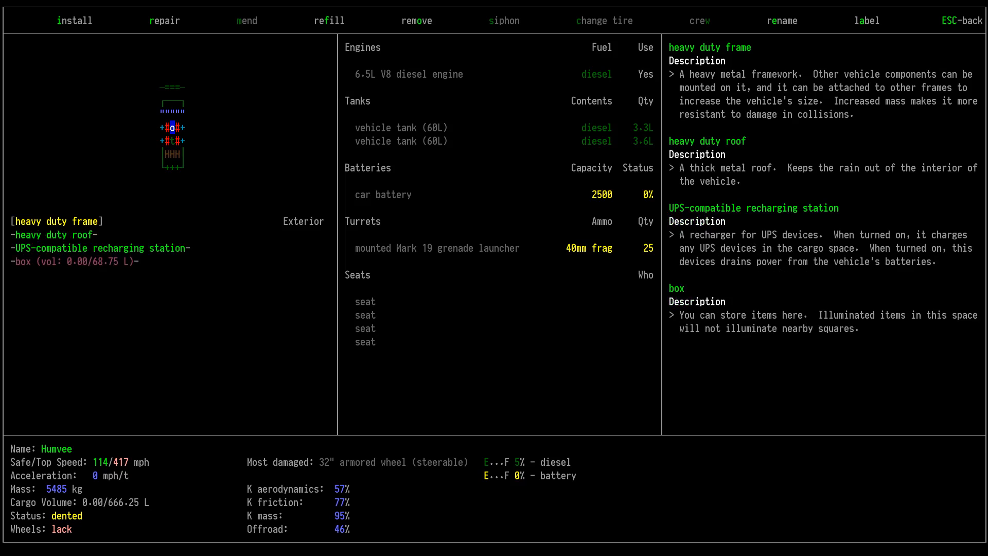
left_click(415, 20)
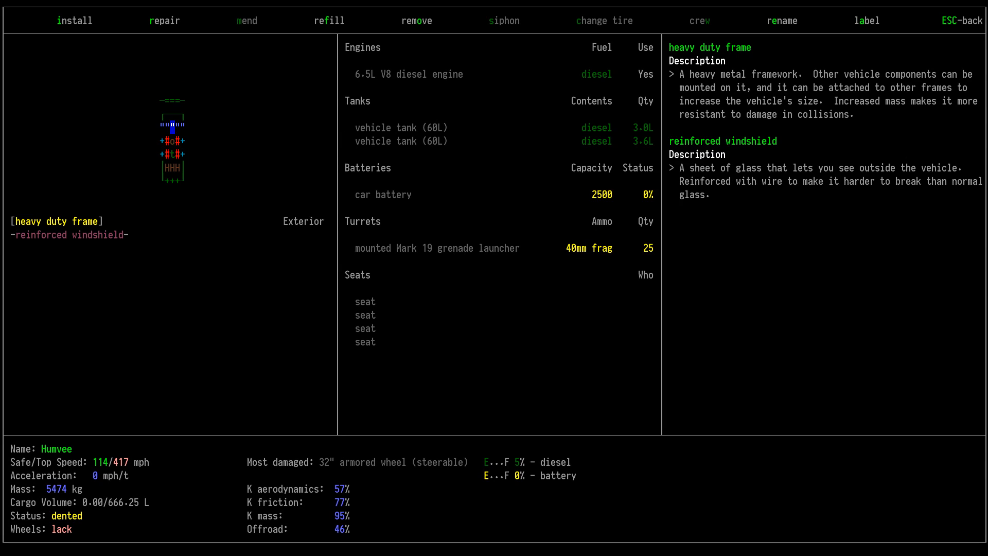
key("Escape")
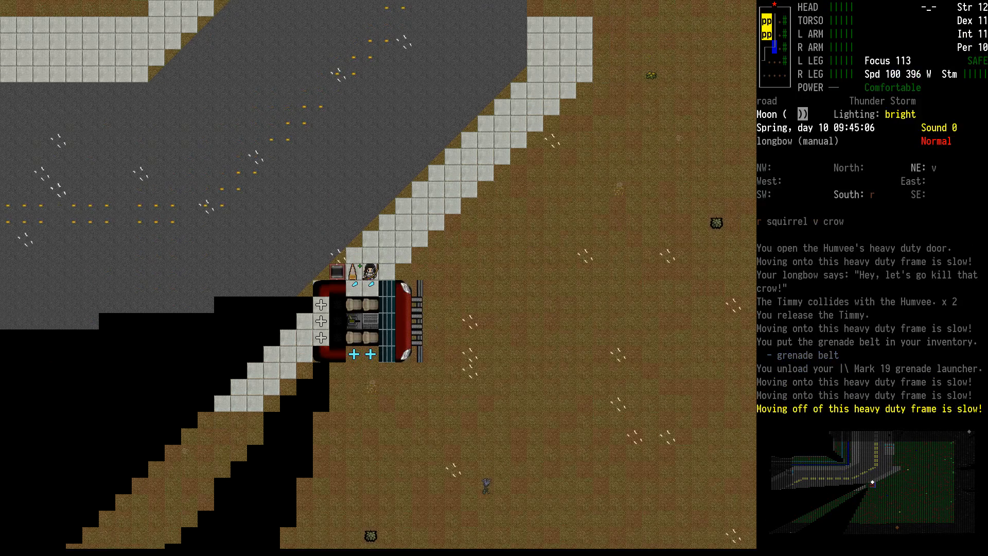
- Check the inventory and stow the L523-CAR carbine in the travois
key("i")
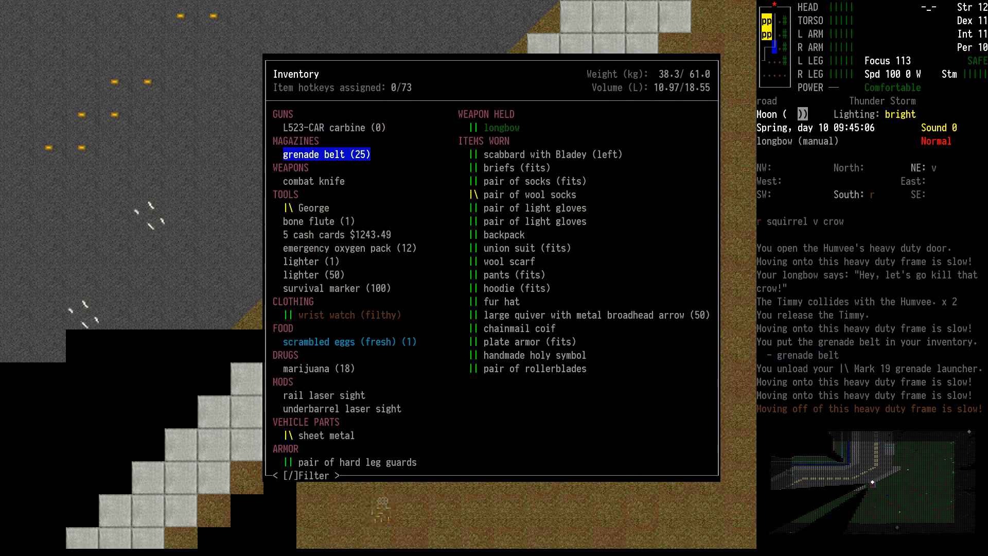
key("down")
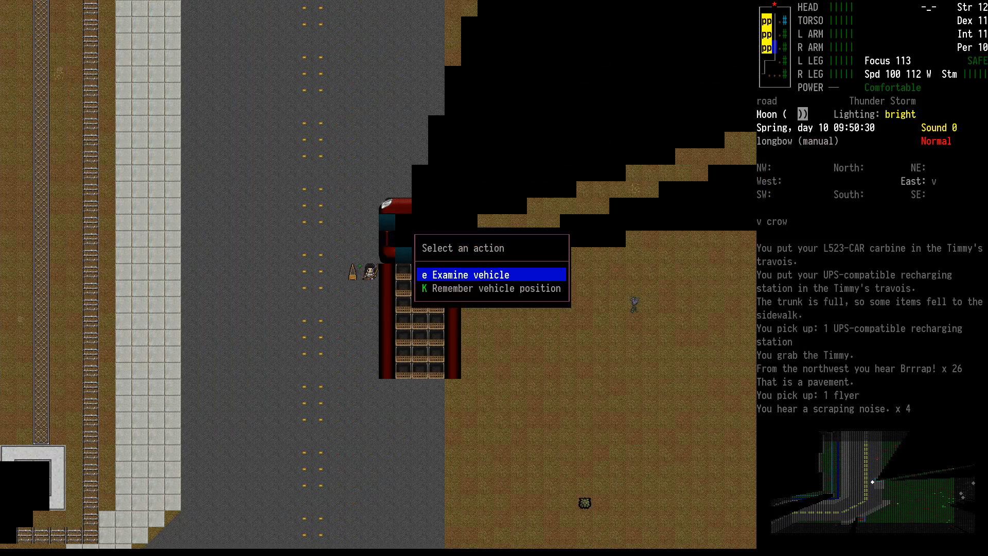
- Examine the Flatbed Truck: gasoline V6 engine, full battery, enough wheels
left_click(469, 274)
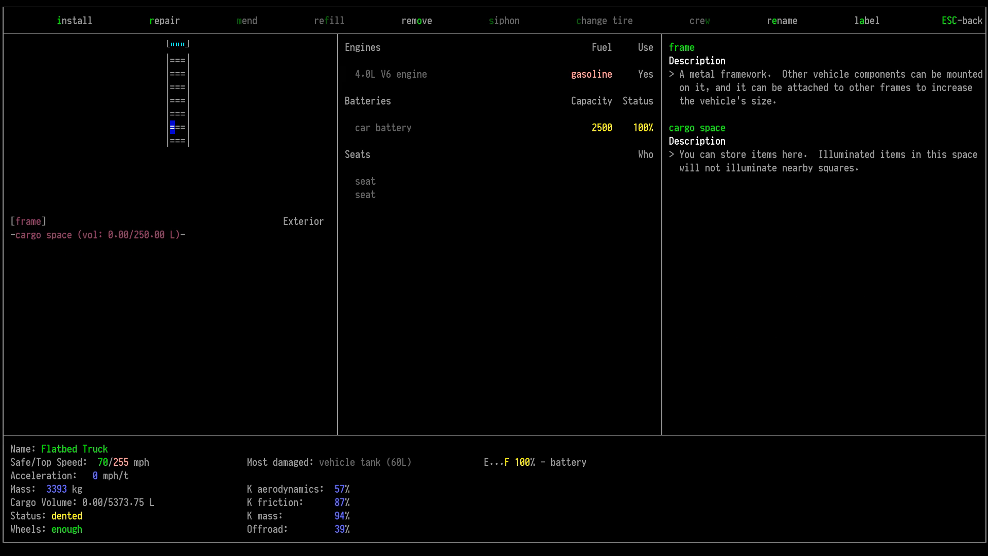
key("Escape")
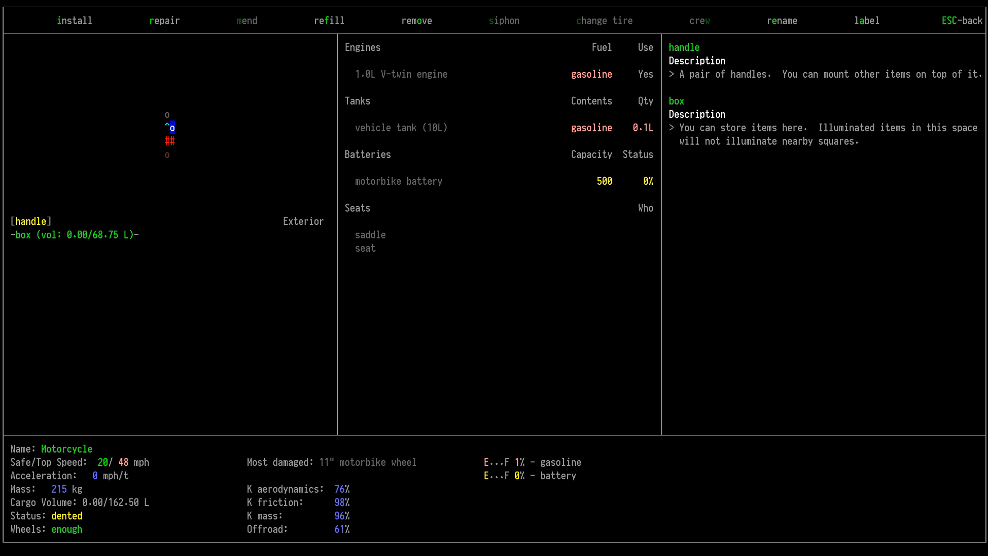
- Finish inspecting the motorcycle's frame parts, then aim the longbow at the giant wasp
key("down")
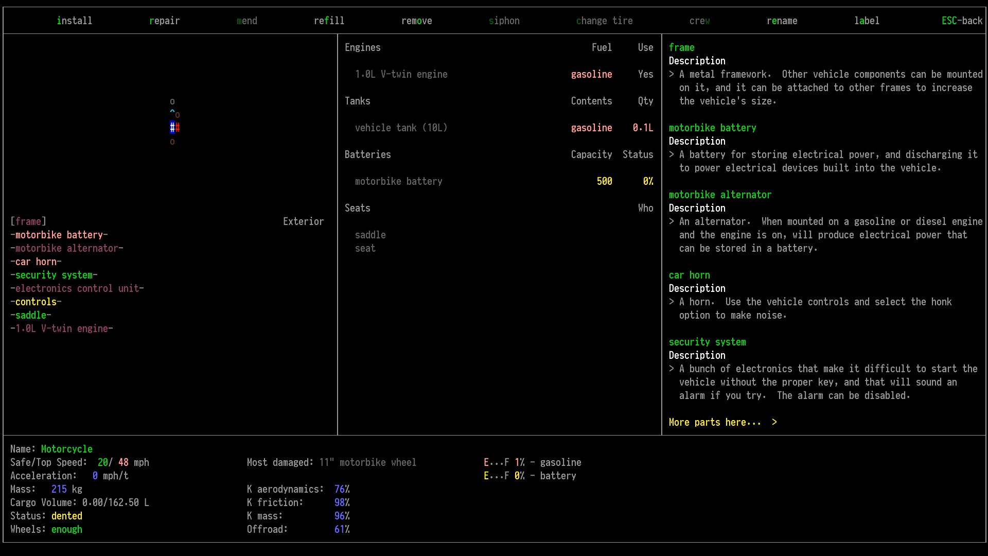
key("Escape")
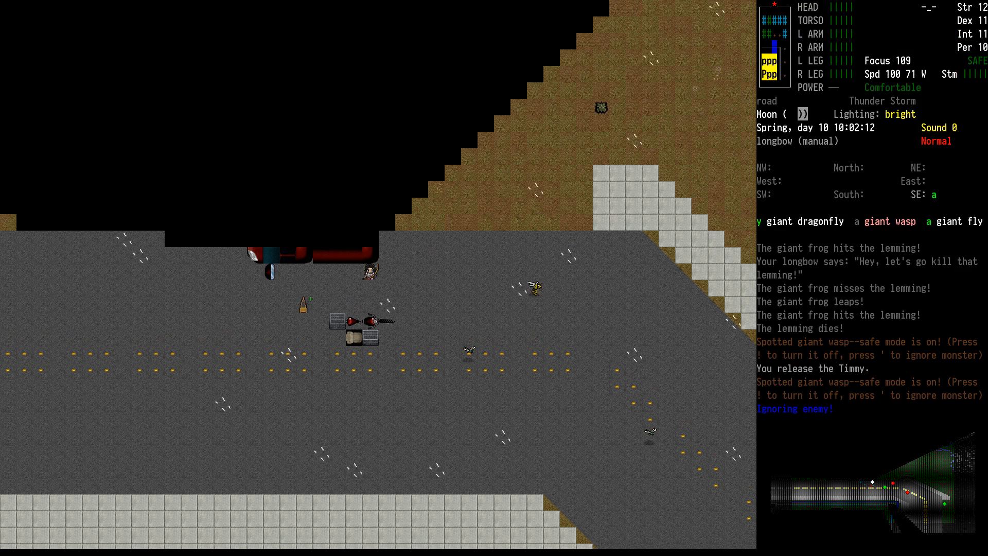
key("e")
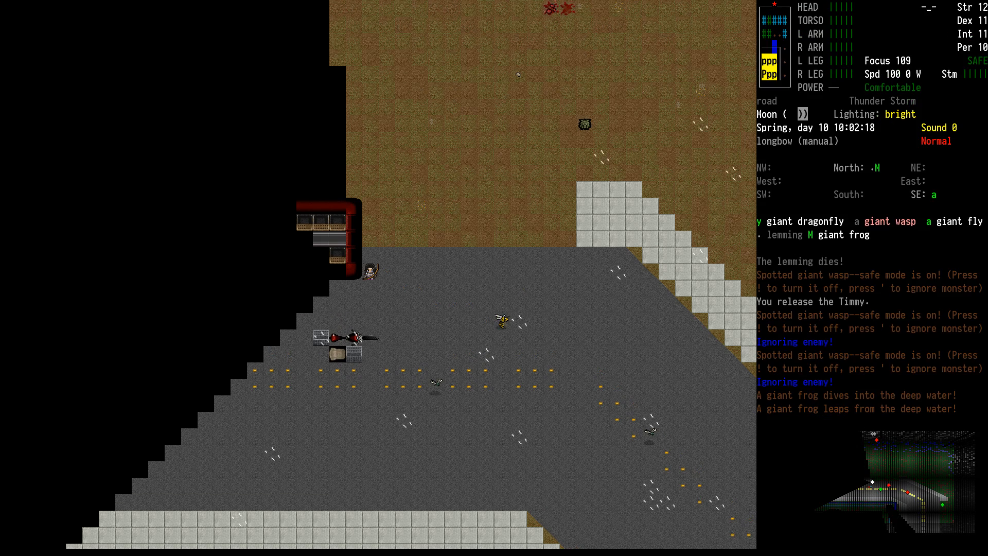
key("f")
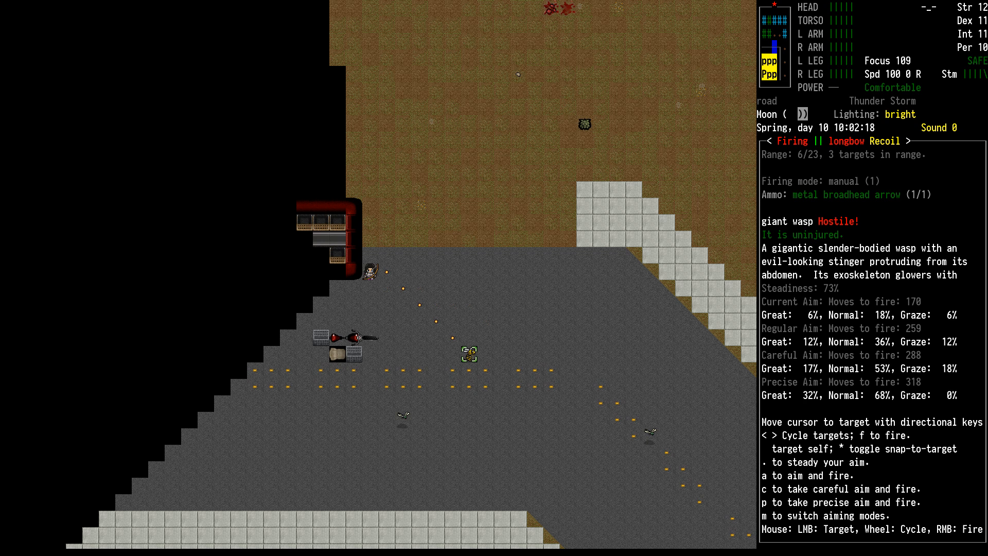
- Shoot longbow arrows at the giant wasp, steadying aim, until it is nearly dead
key(".")
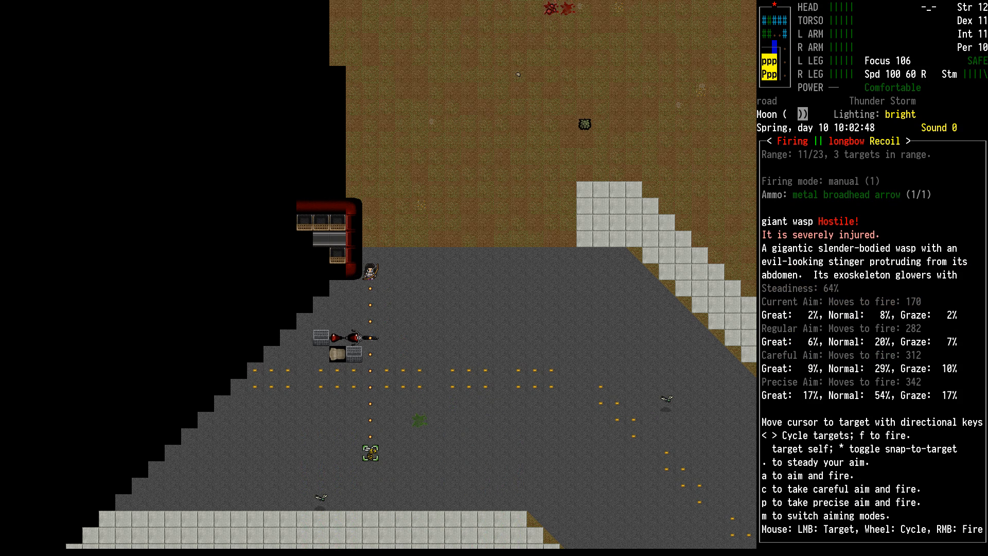
key(".")
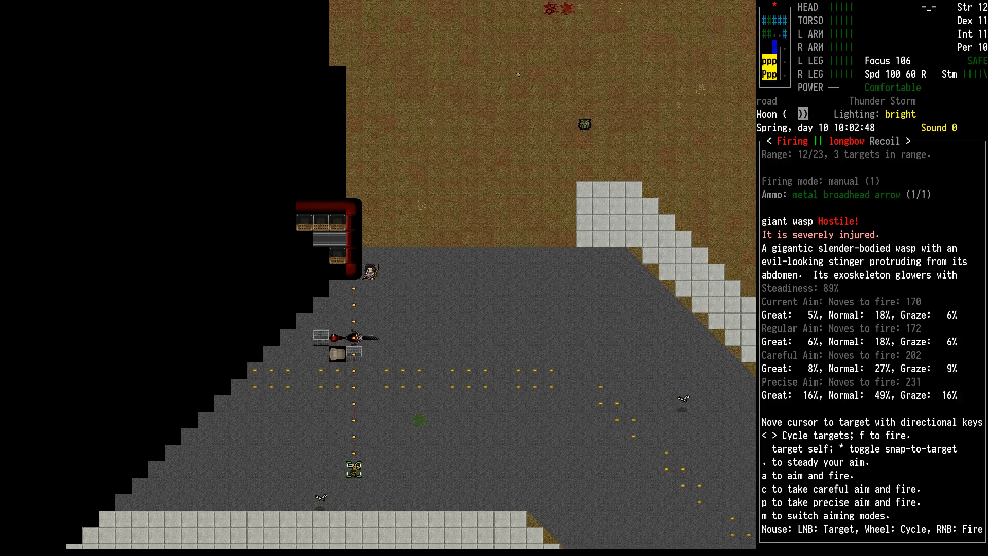
key("f")
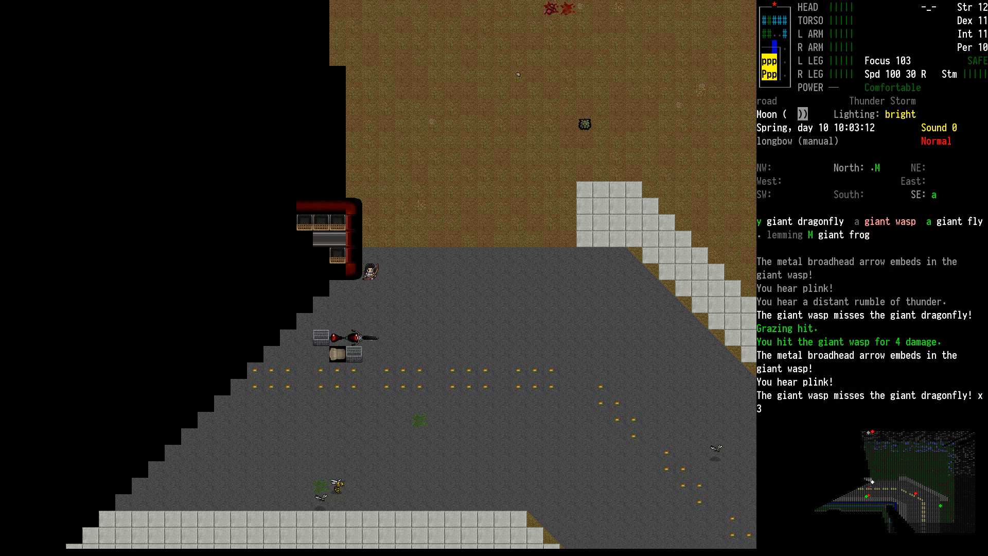
key("f")
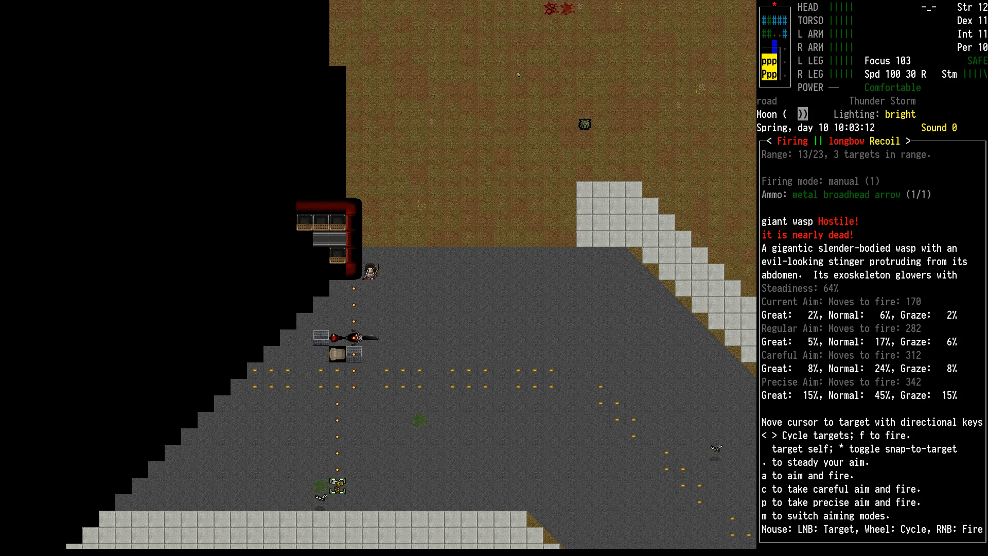
key("f")
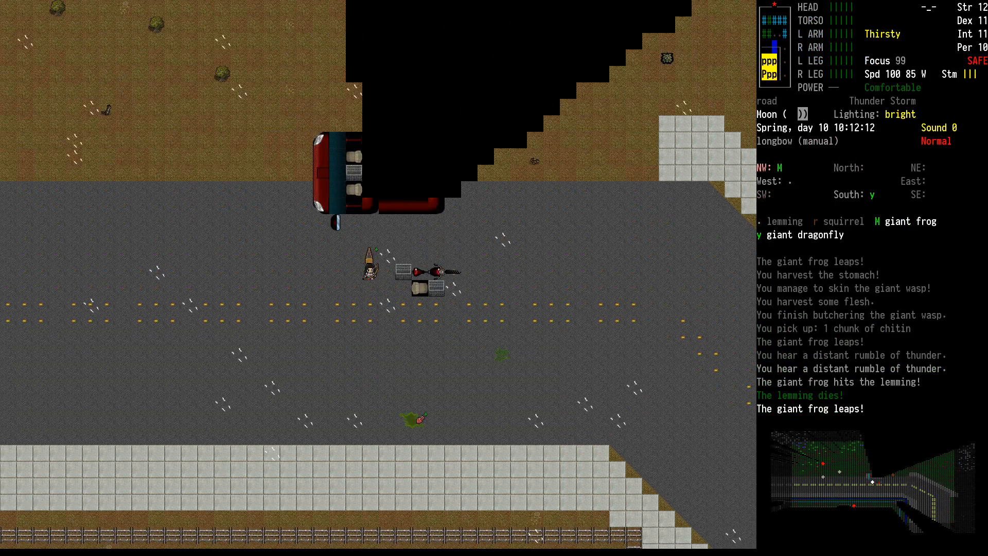
- Walk the survivor west along the road
key("d")
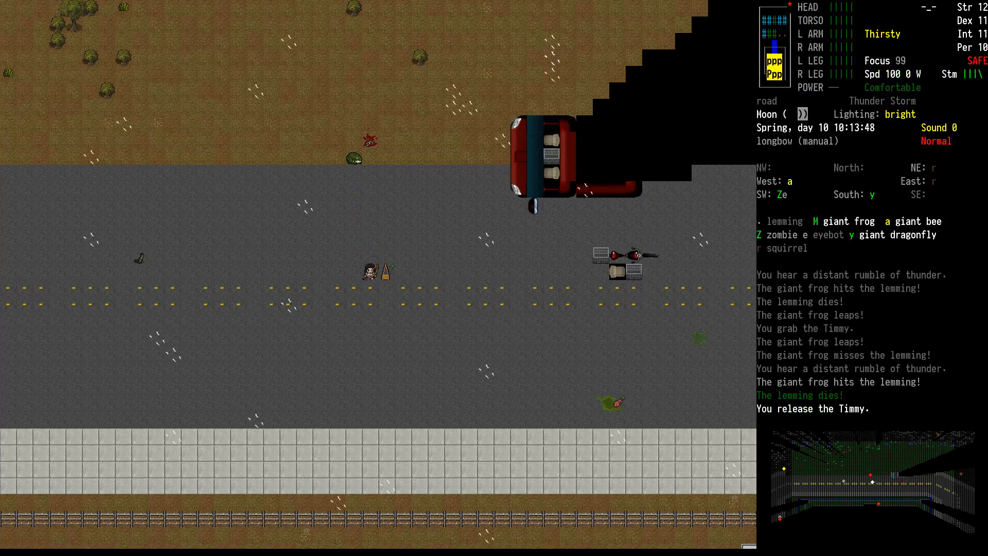
- Check the character sheet, then shoot the giant frog twice with the longbow, killing it
key("@")
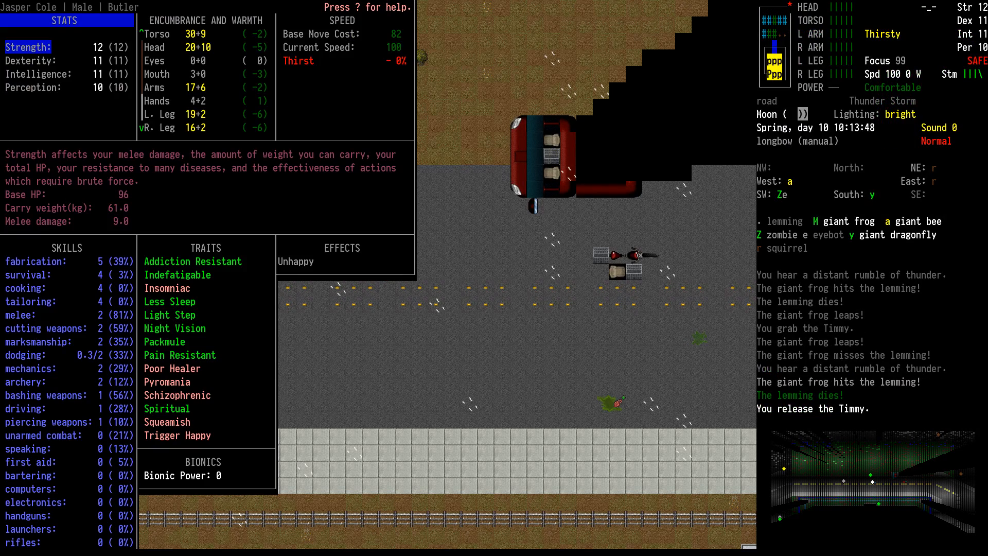
key("Escape")
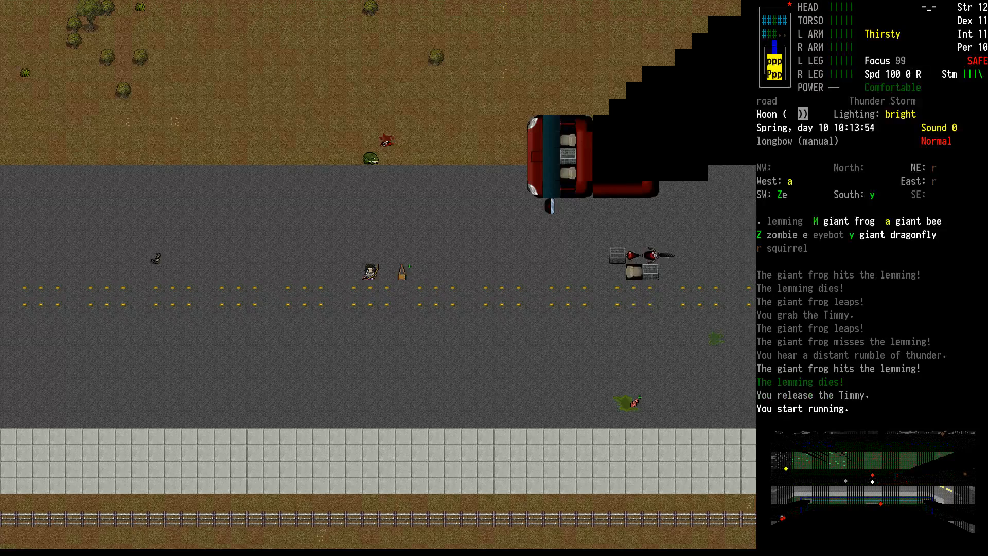
key("f")
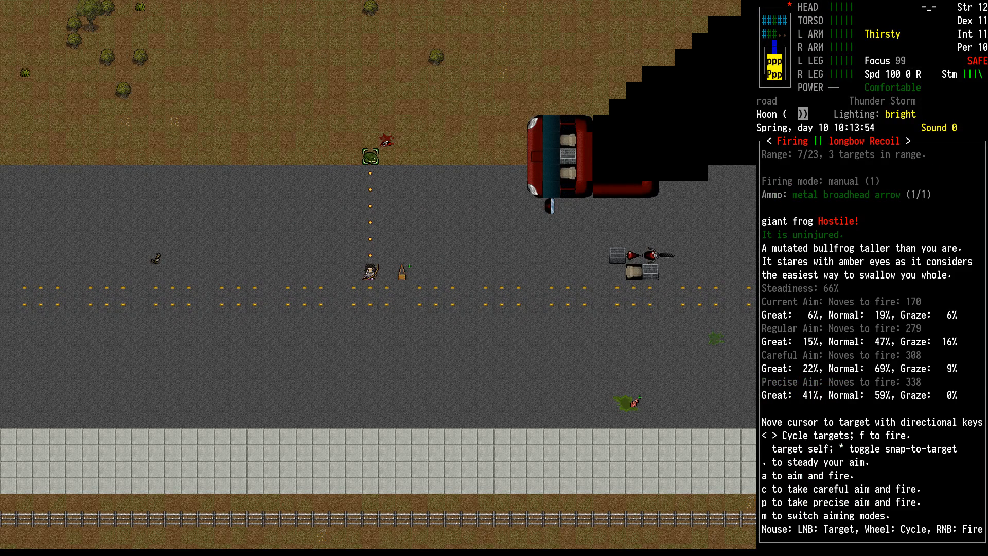
key(".")
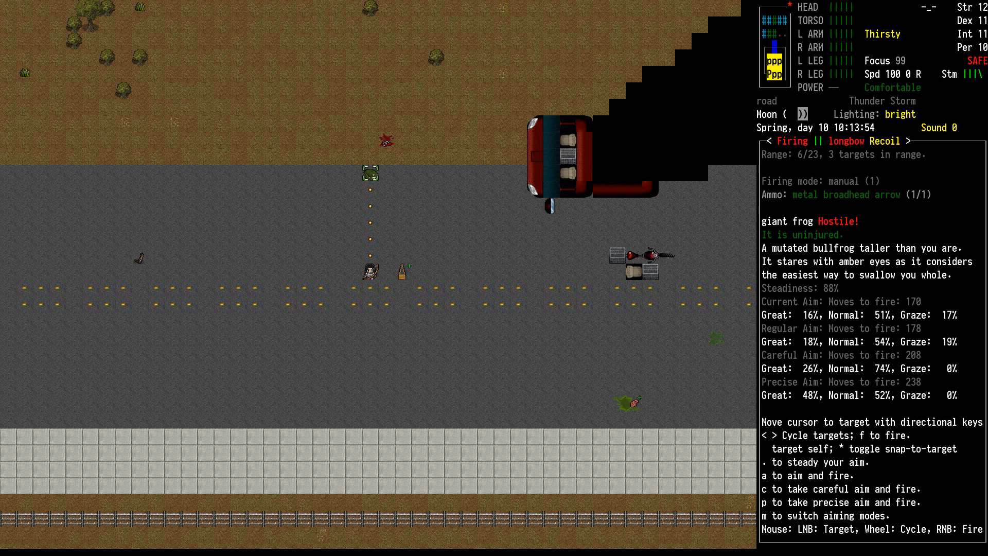
key("f")
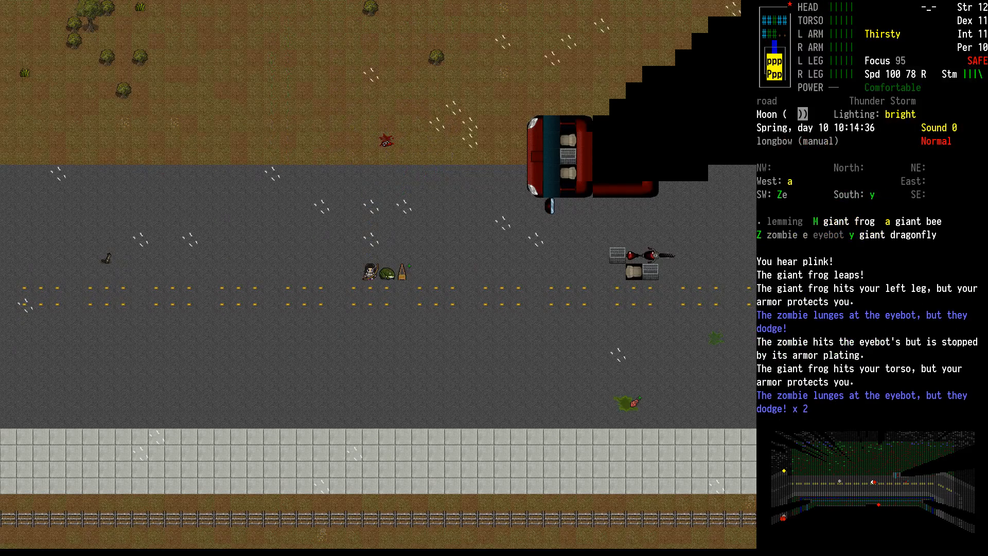
key("f")
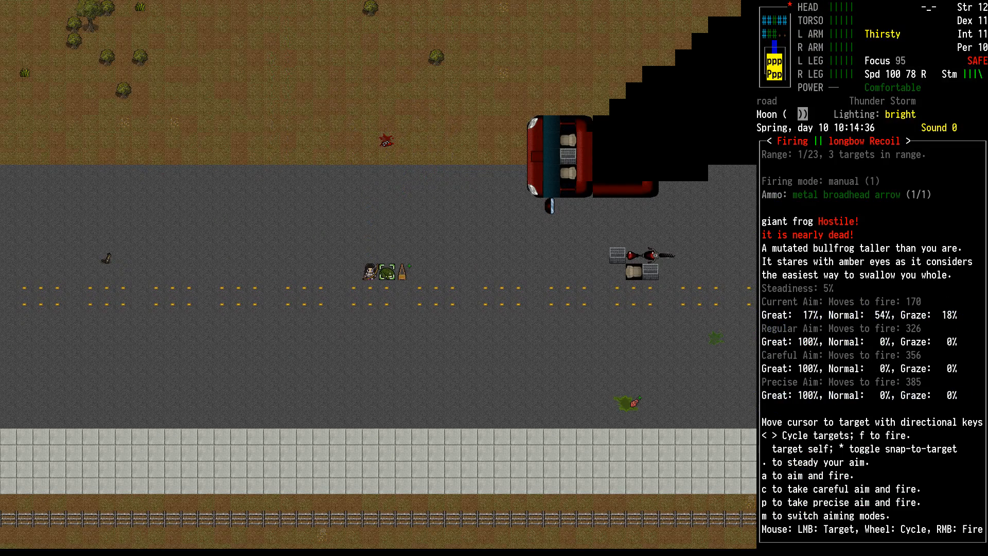
key("f")
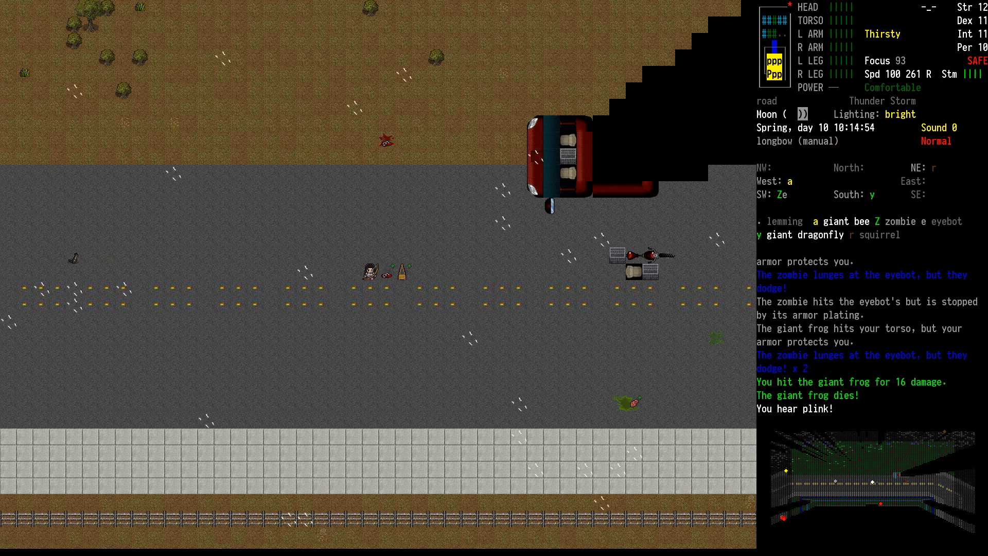
- Open the character sheet to review stats and skills after the frog kill
key("@")
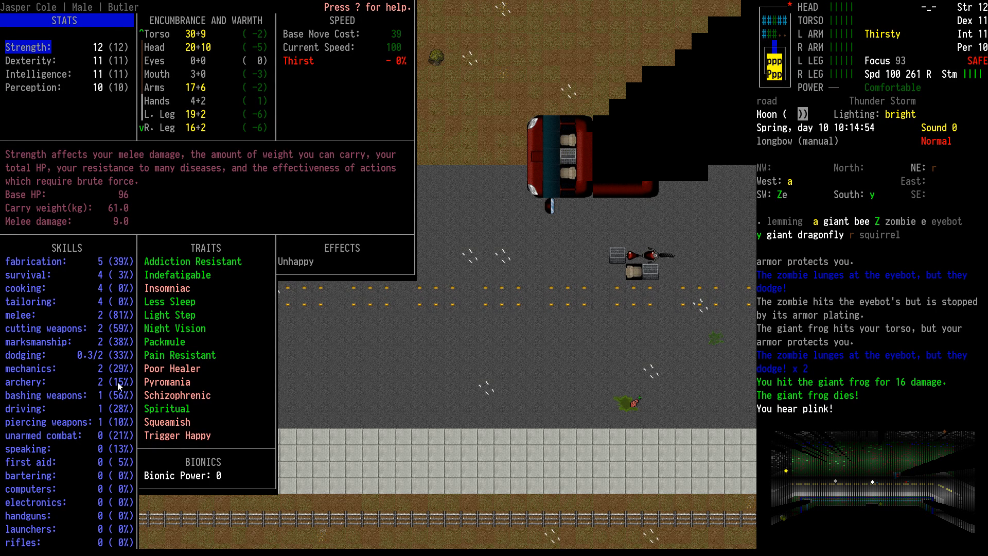
mouse_move(398, 291)
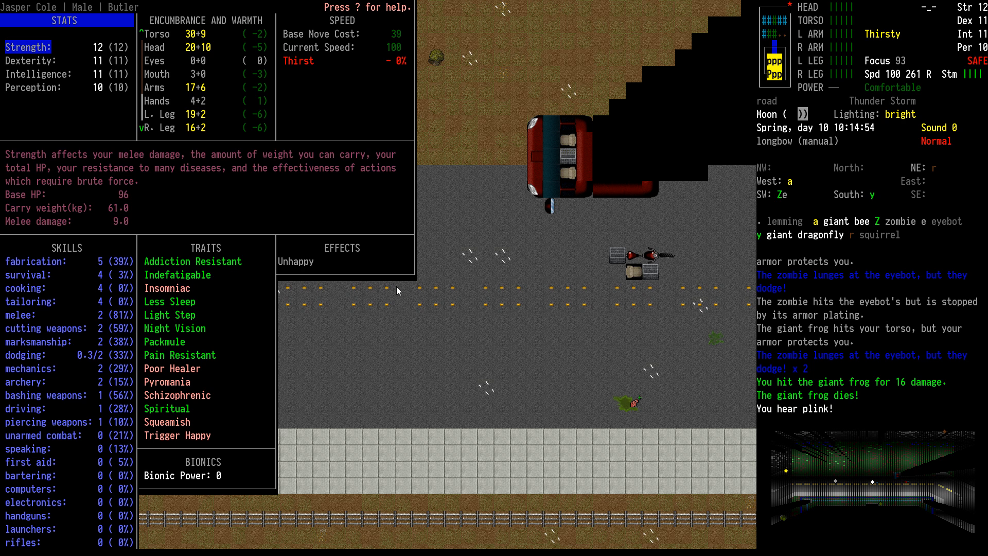
mouse_move(516, 405)
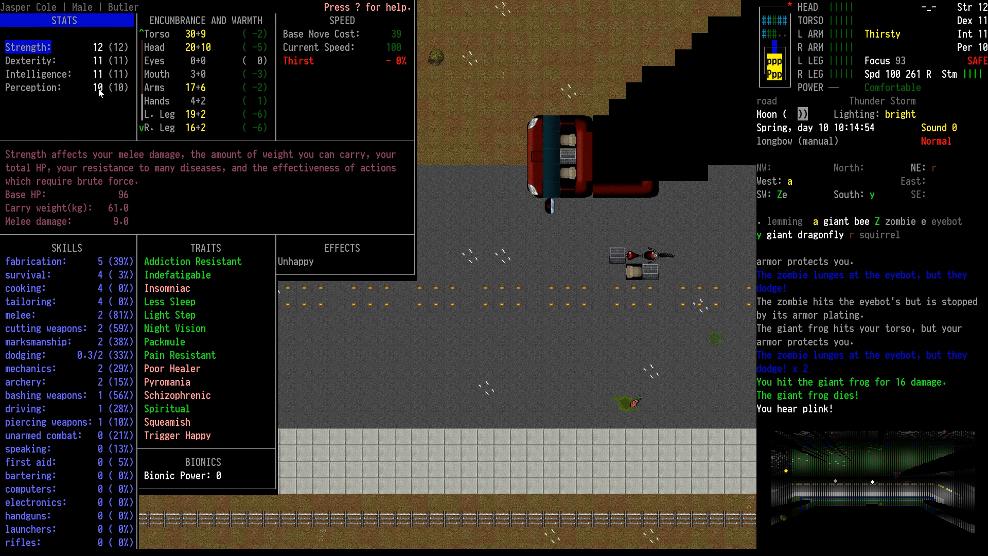
mouse_move(110, 334)
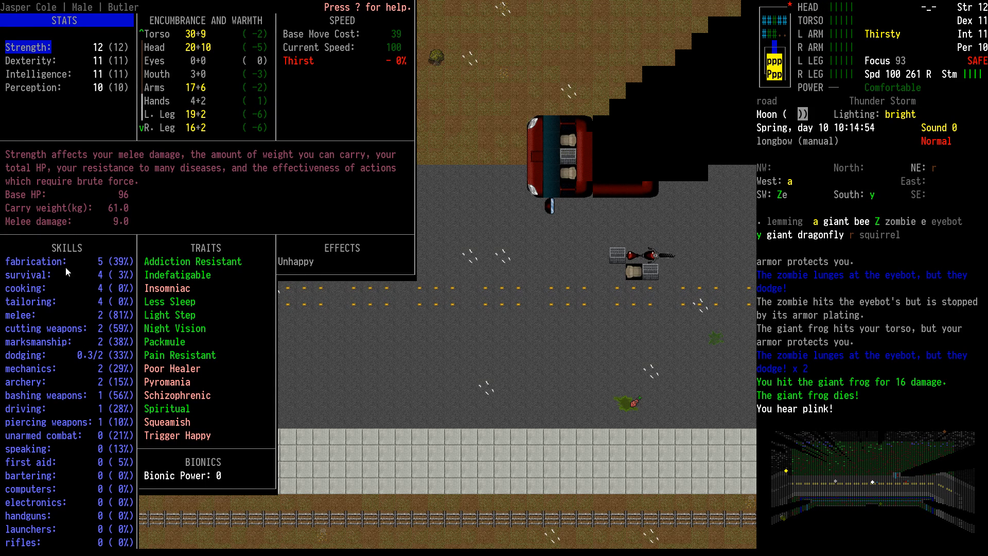
mouse_move(107, 52)
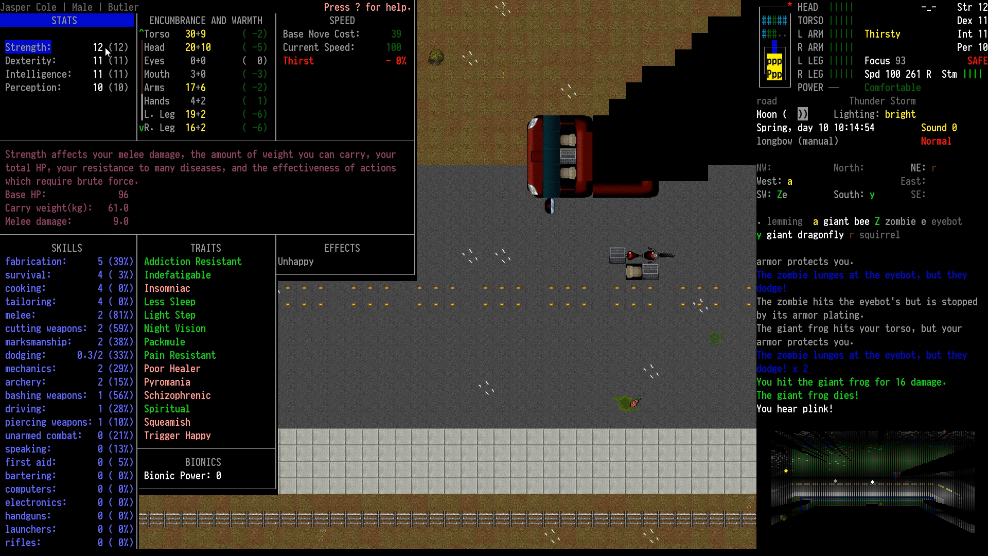
mouse_move(28, 320)
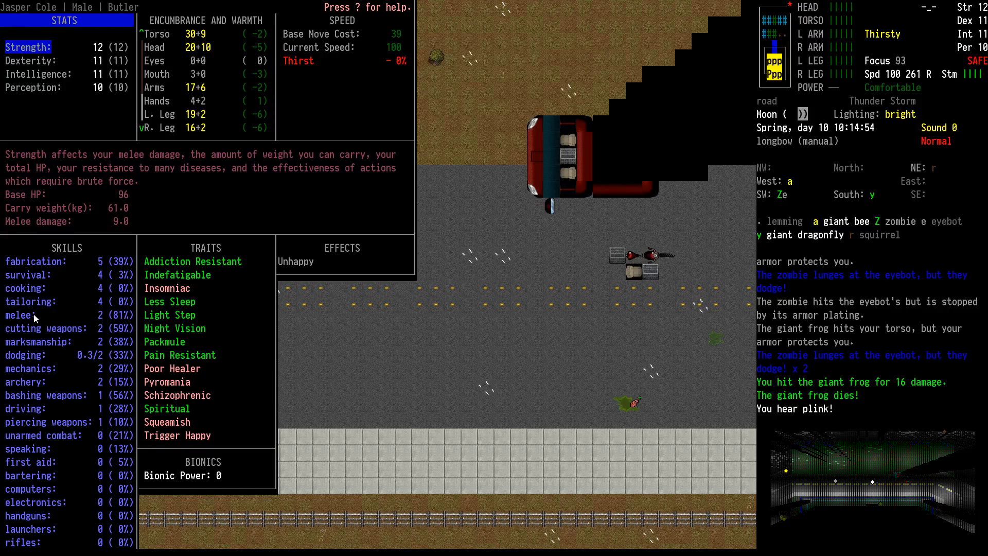
mouse_move(49, 402)
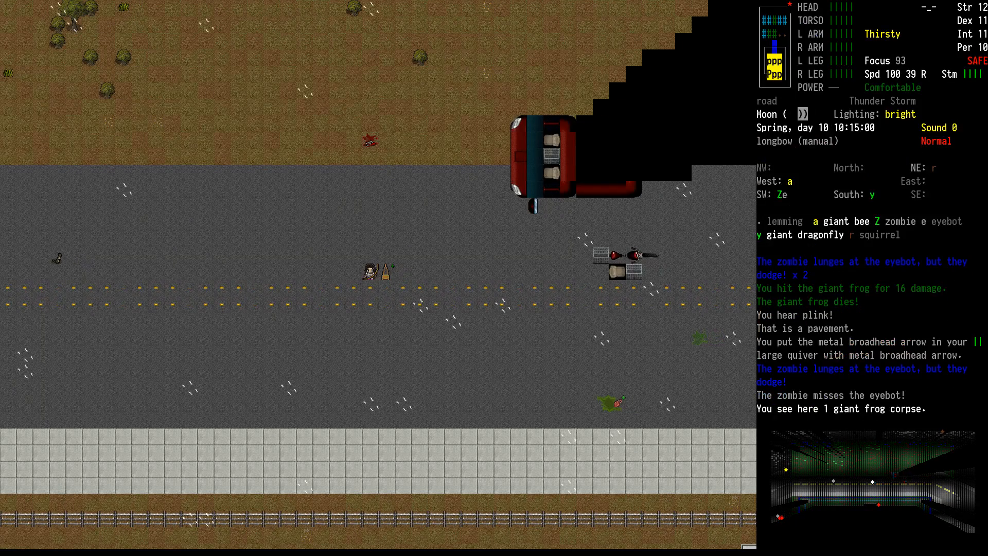
- Choose an item to eat or drink from the consume menu
key("E")
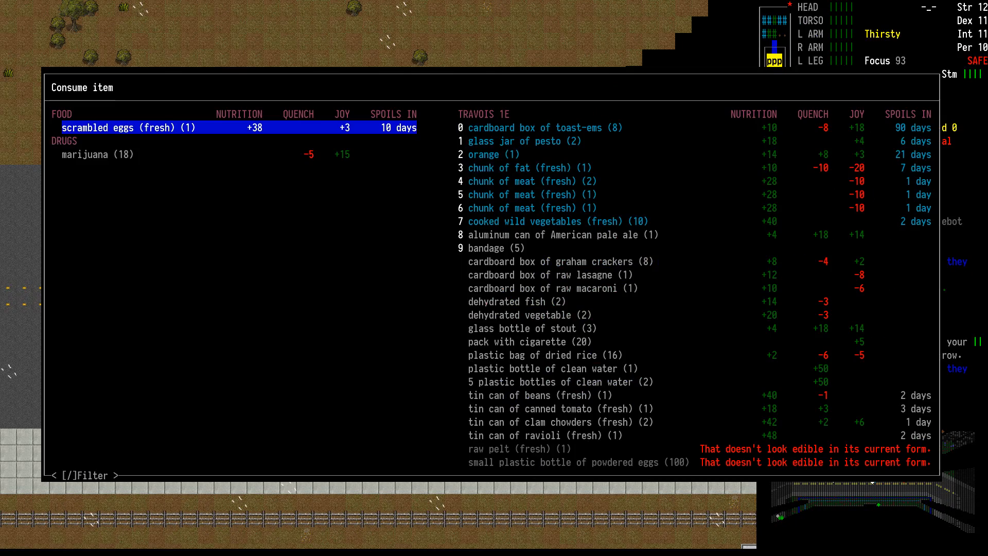
left_click(533, 194)
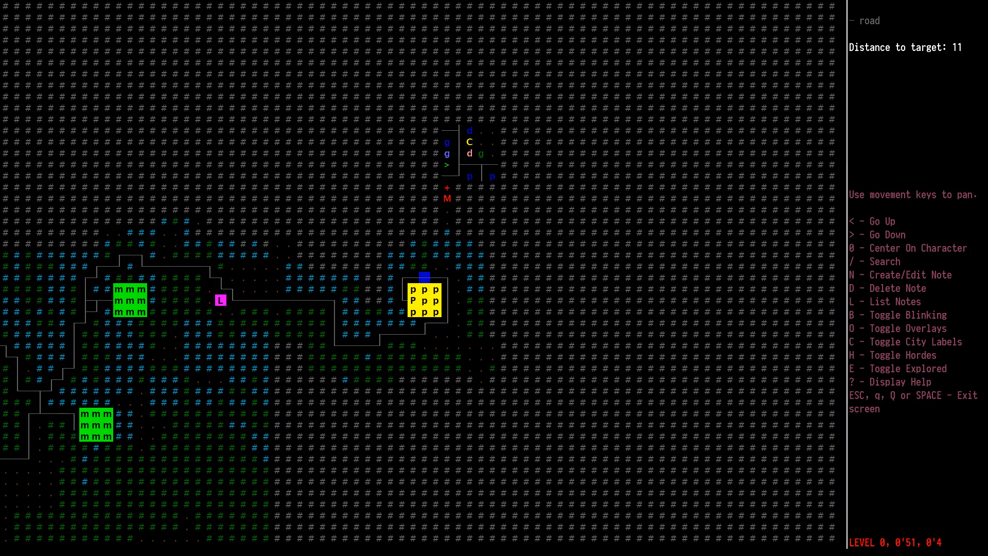
- Close the world map and inspect the Automatic Street Sweeper's parts and batteries
key("ESCAPE")
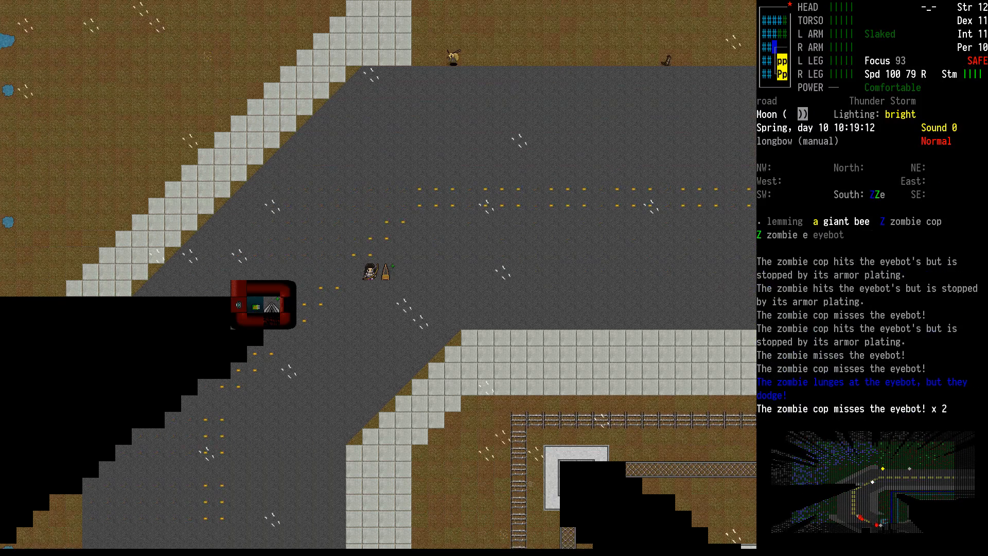
key("Tab")
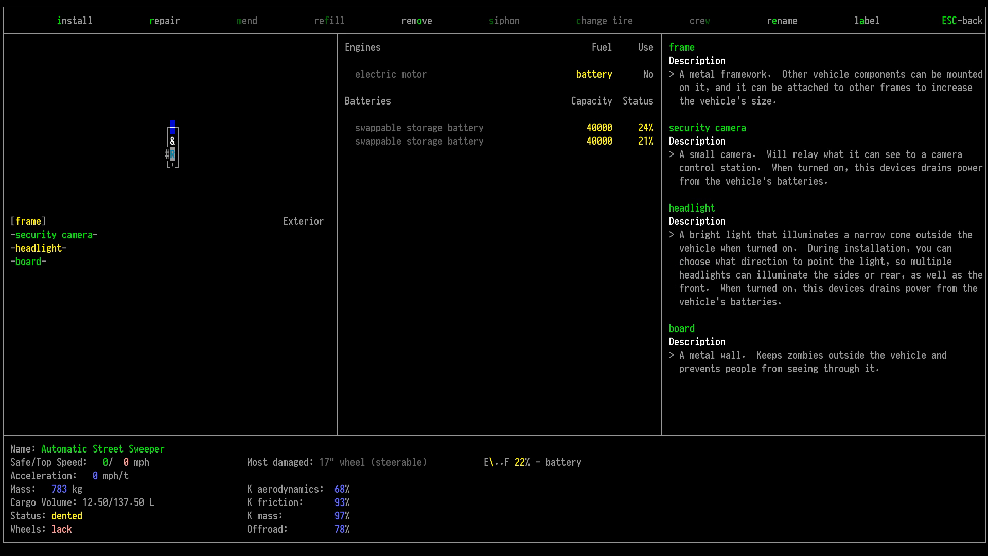
- Leave the street sweeper inspection screen
key("Escape")
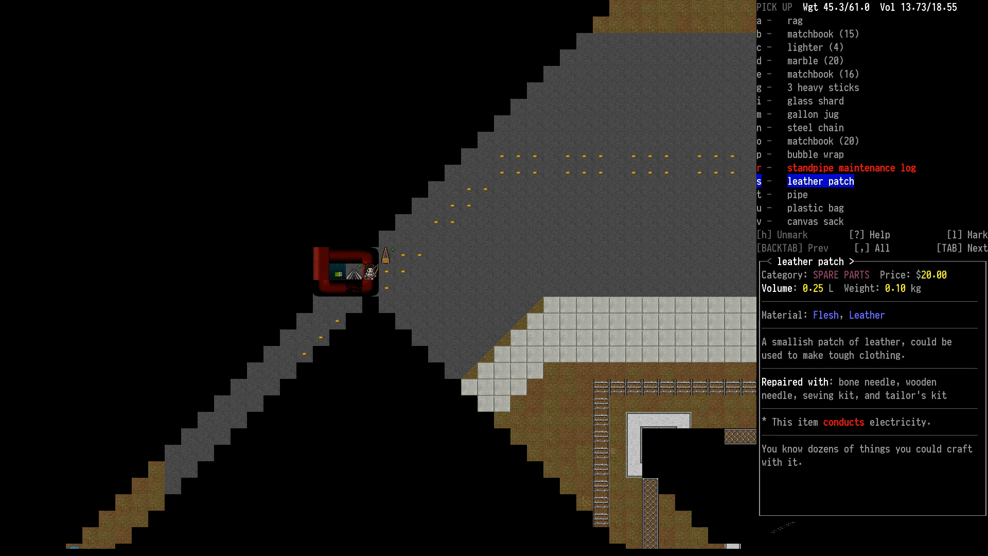
- Highlight the standpipe maintenance log in the pickup list
key("up")
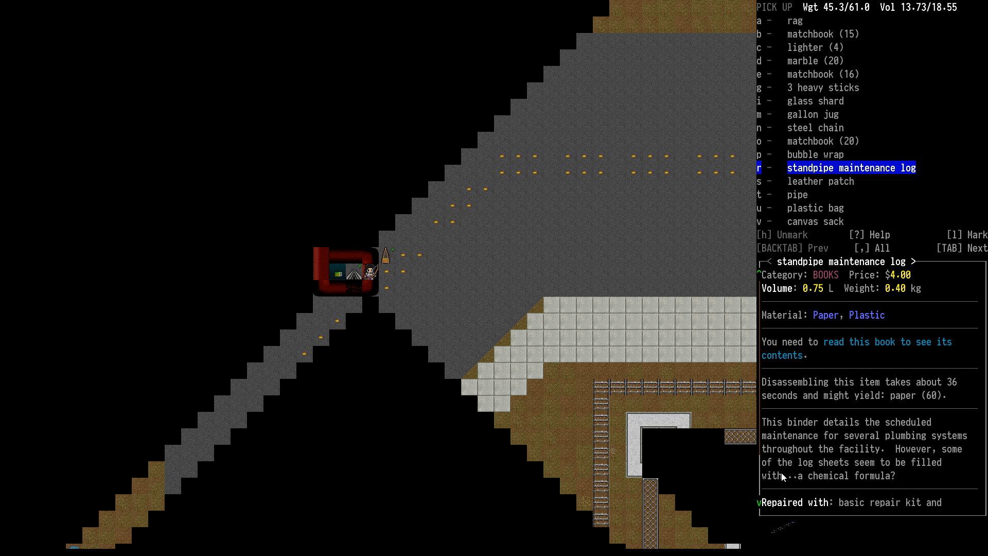
mouse_move(951, 338)
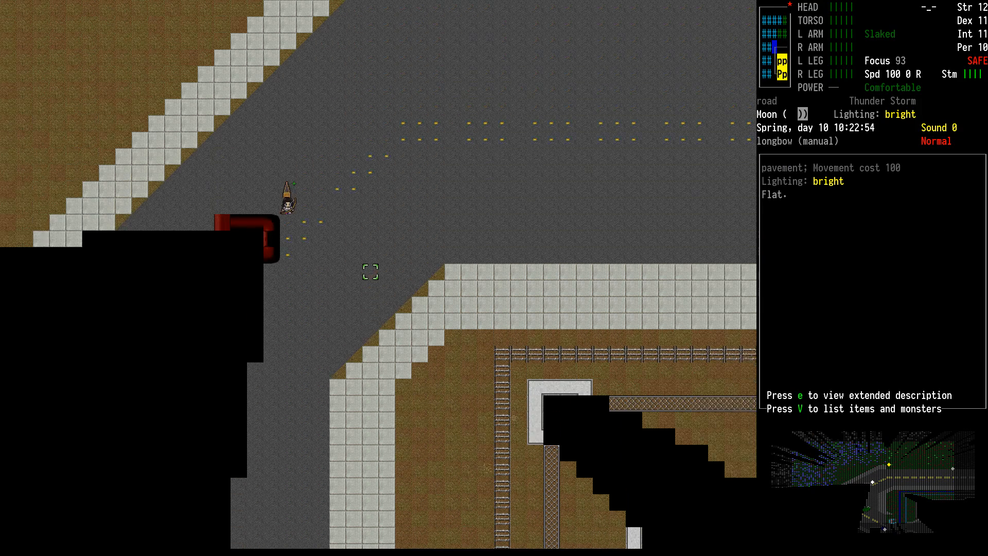
- Plan the swamp route on the world map, then return to play
key("m")
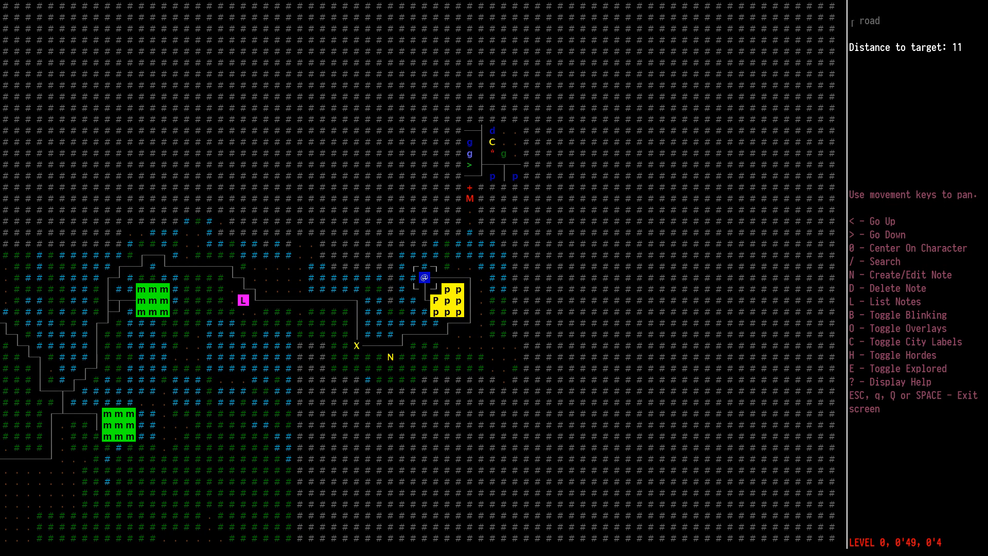
key("ESC")
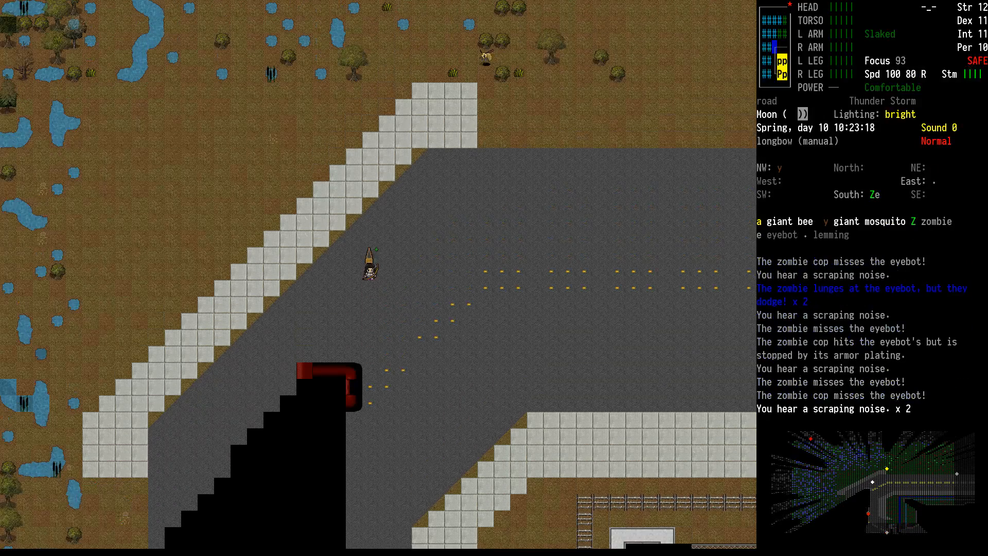